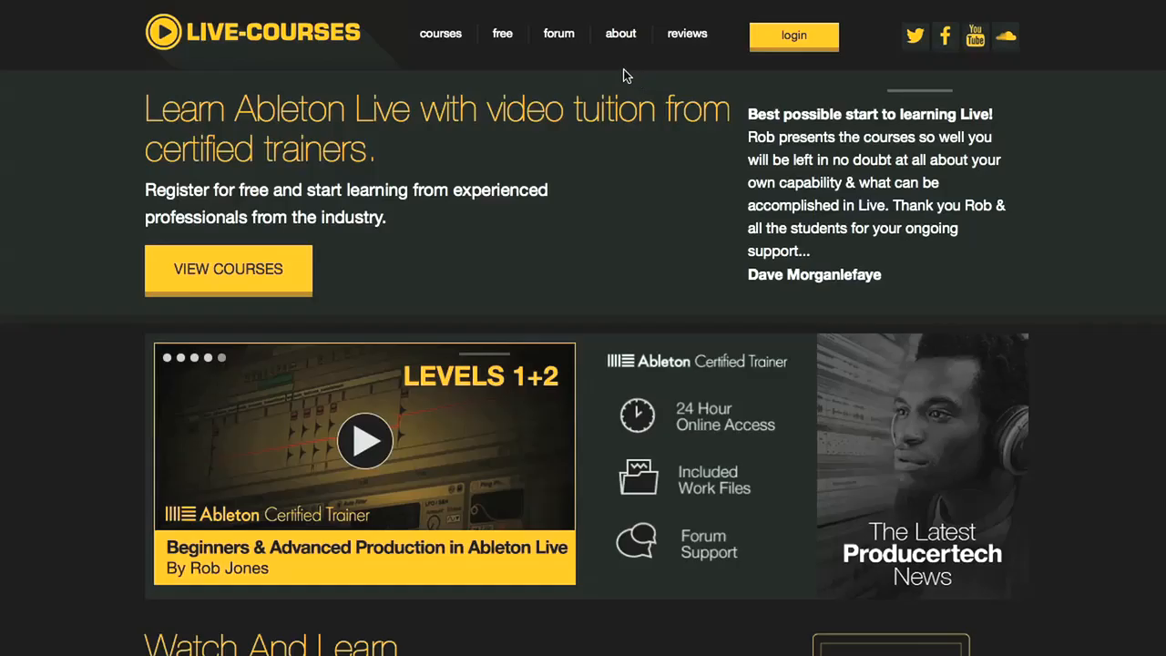
{"action": "mouse_move", "coordinate": [557, 33]}
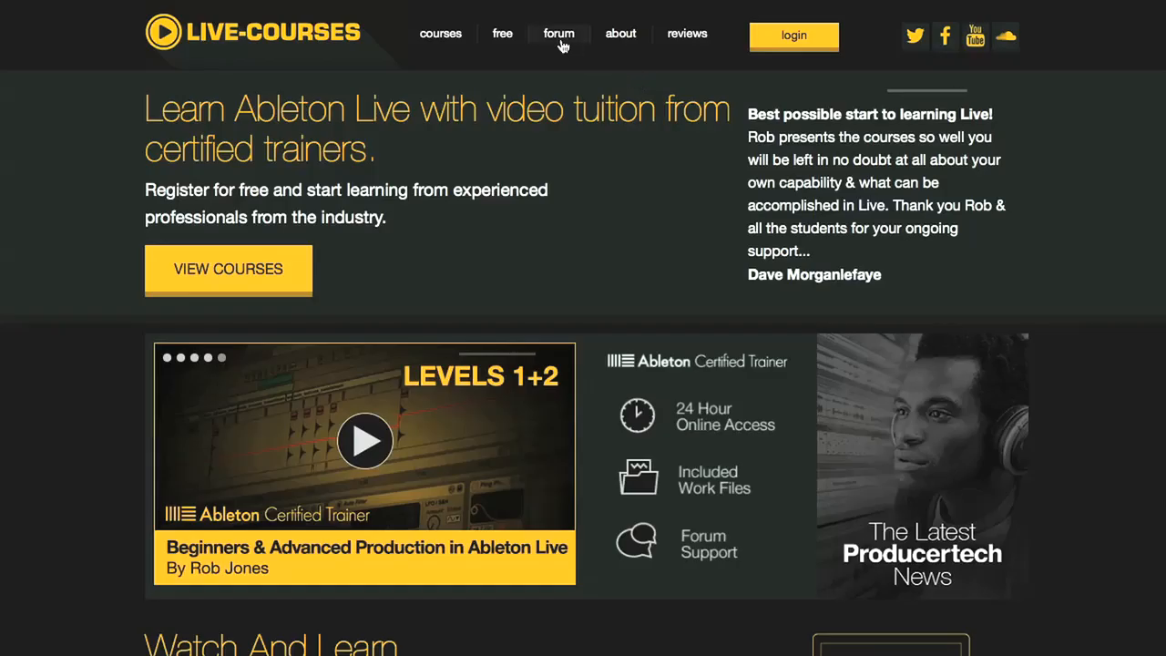
- Zoom into the arrangement and select the Stab Lead and Organ lanes to enlarge them
{"action": "left_click", "coordinate": [557, 33]}
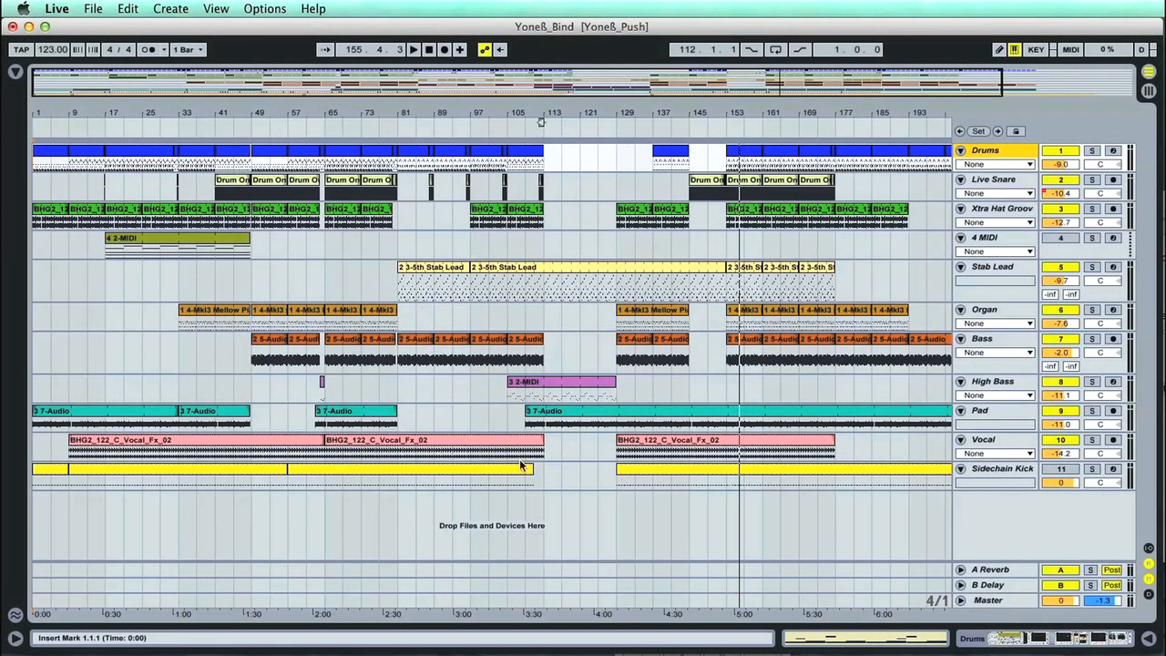
{"action": "left_click", "coordinate": [670, 309]}
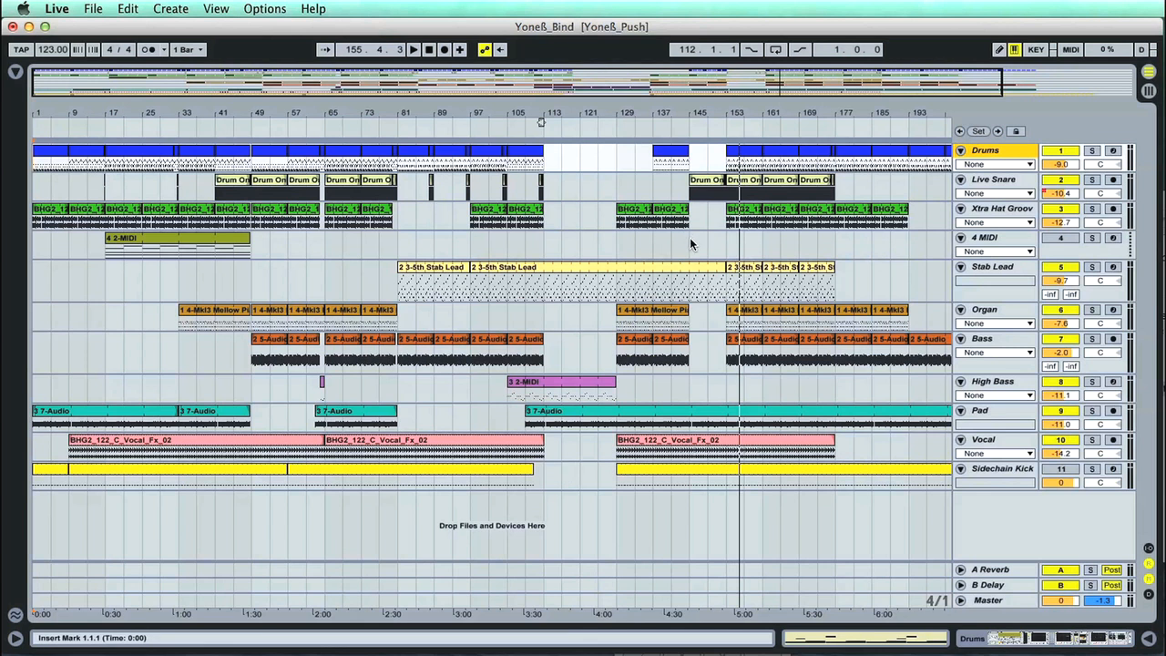
{"action": "mouse_move", "coordinate": [842, 259]}
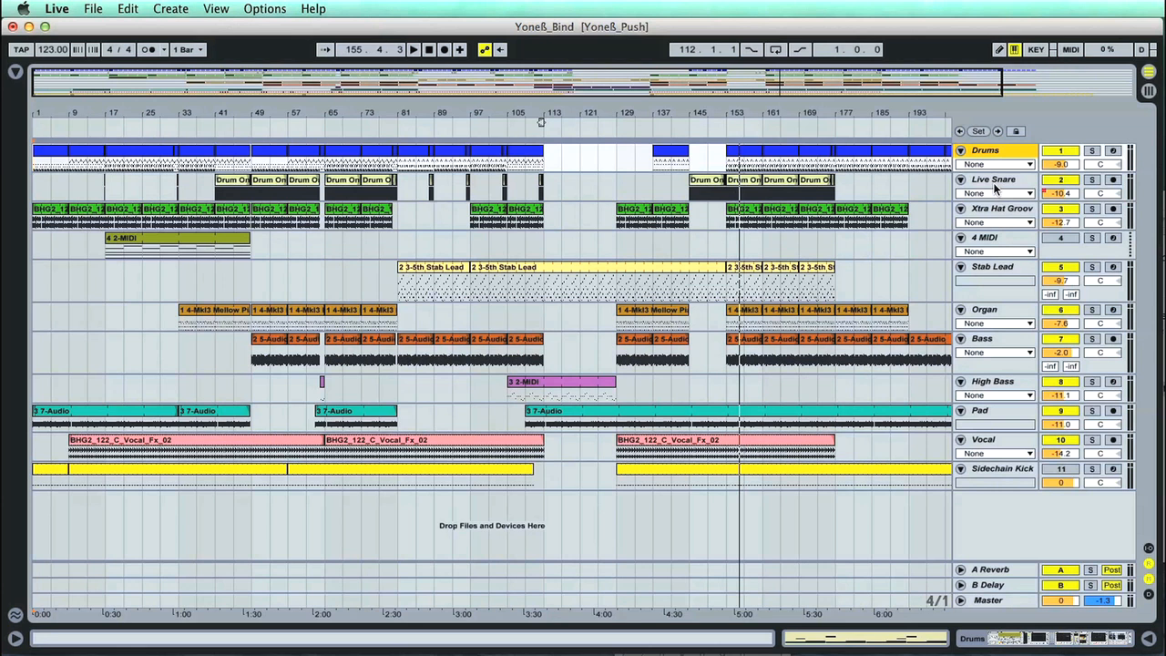
{"action": "left_click", "coordinate": [991, 266]}
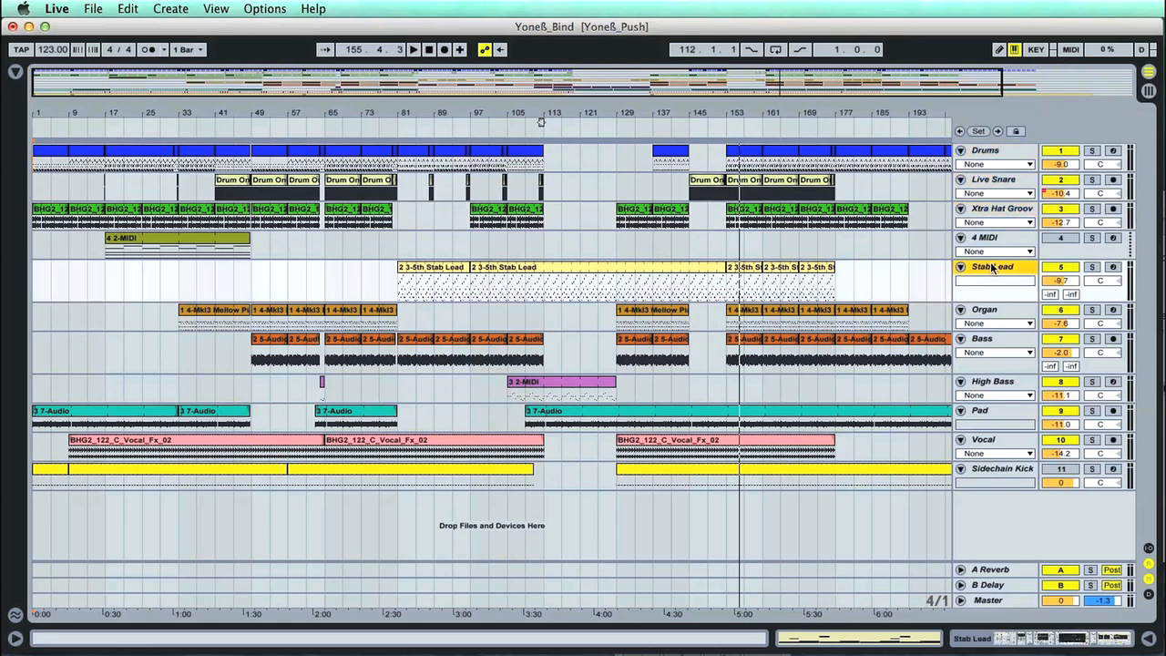
{"action": "left_click", "coordinate": [784, 310]}
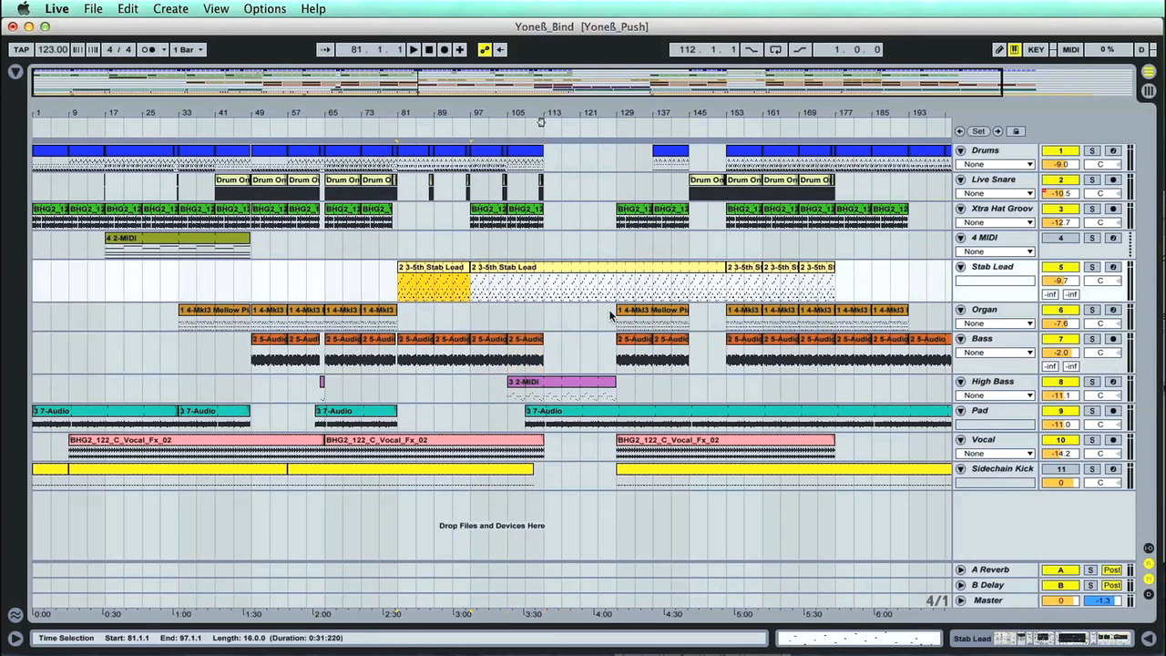
{"action": "left_click", "coordinate": [652, 313]}
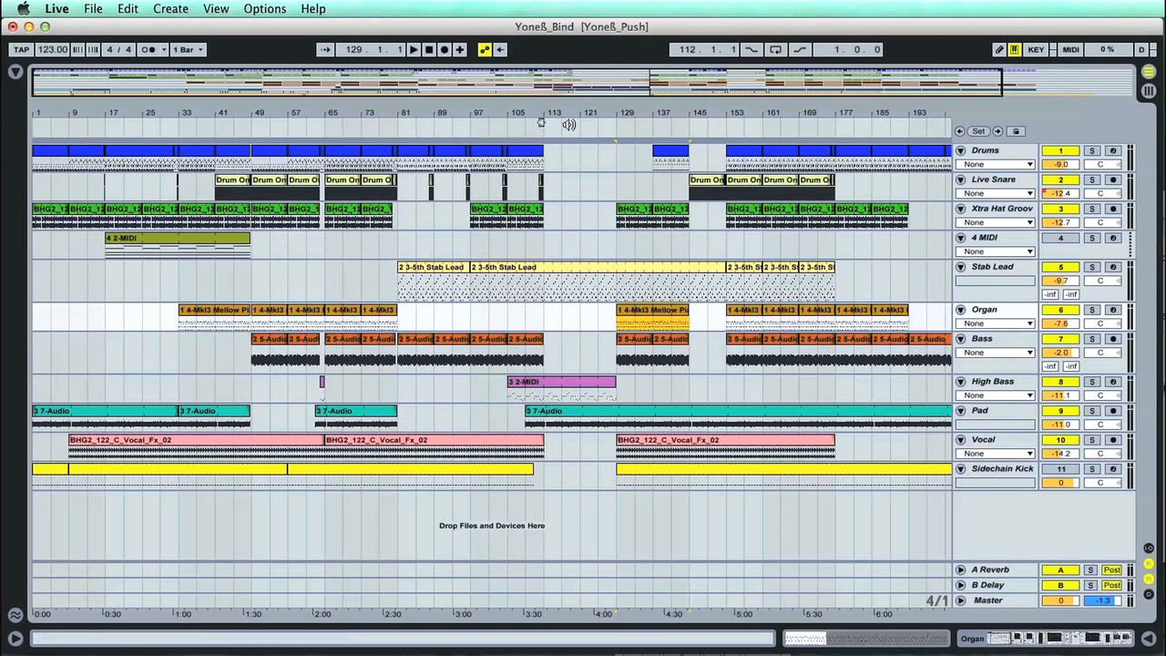
{"action": "mouse_move", "coordinate": [721, 131]}
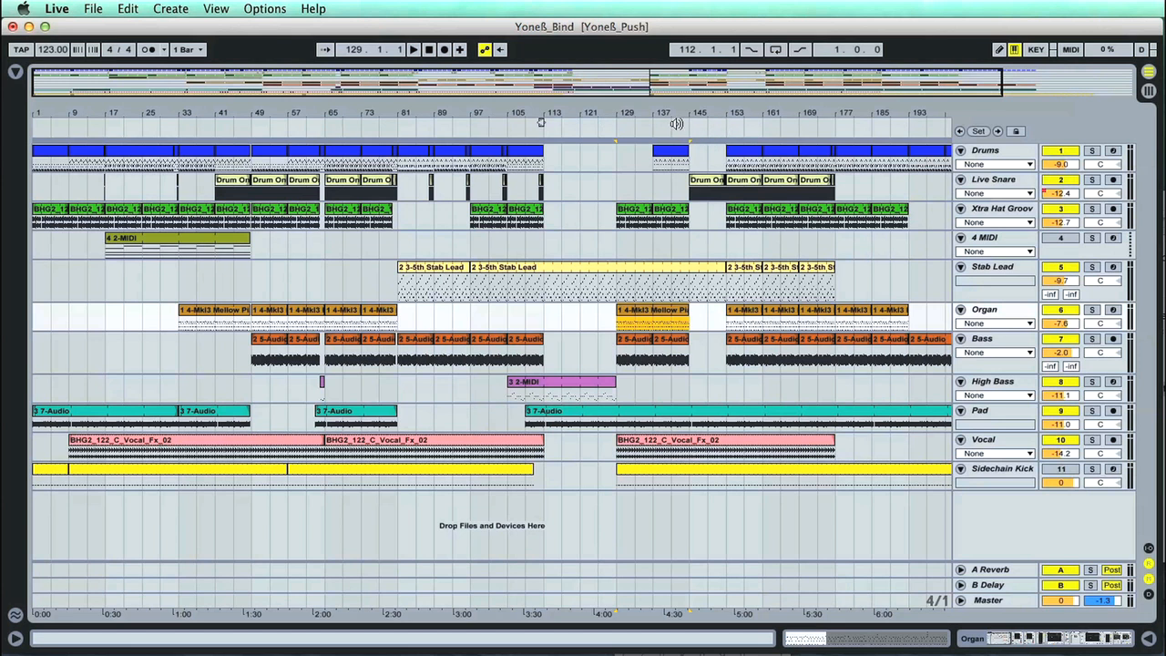
{"action": "left_click", "coordinate": [412, 49]}
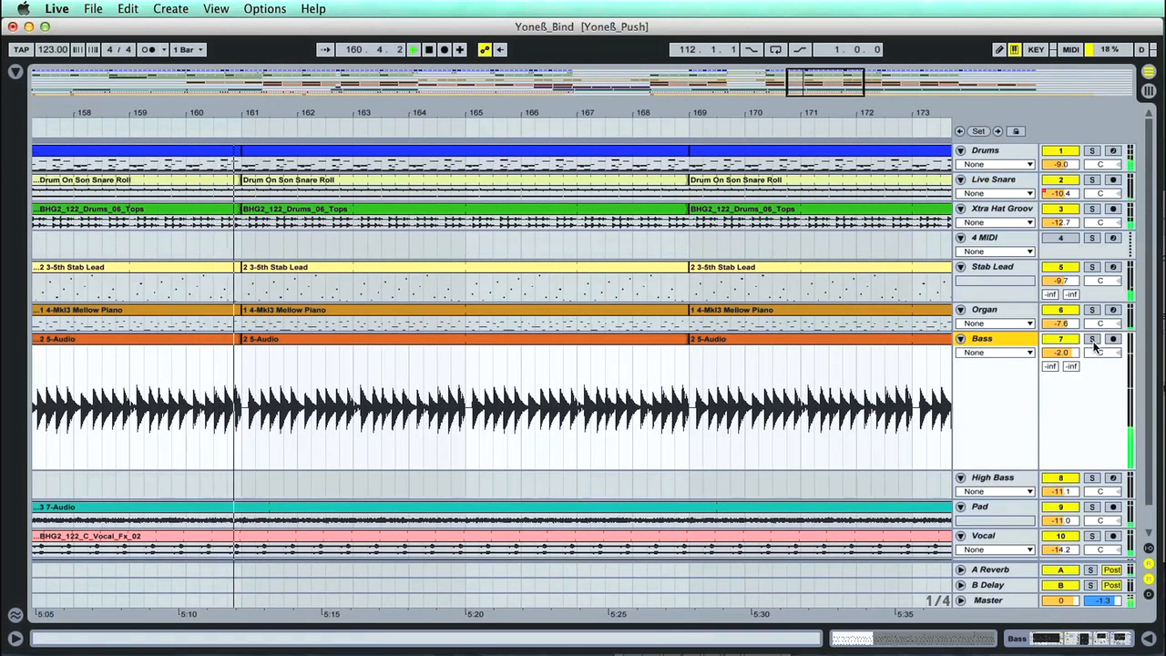
- Solo the Bass track to hear it alone, then un-solo it and reselect Stab Lead
{"action": "left_click", "coordinate": [1091, 337]}
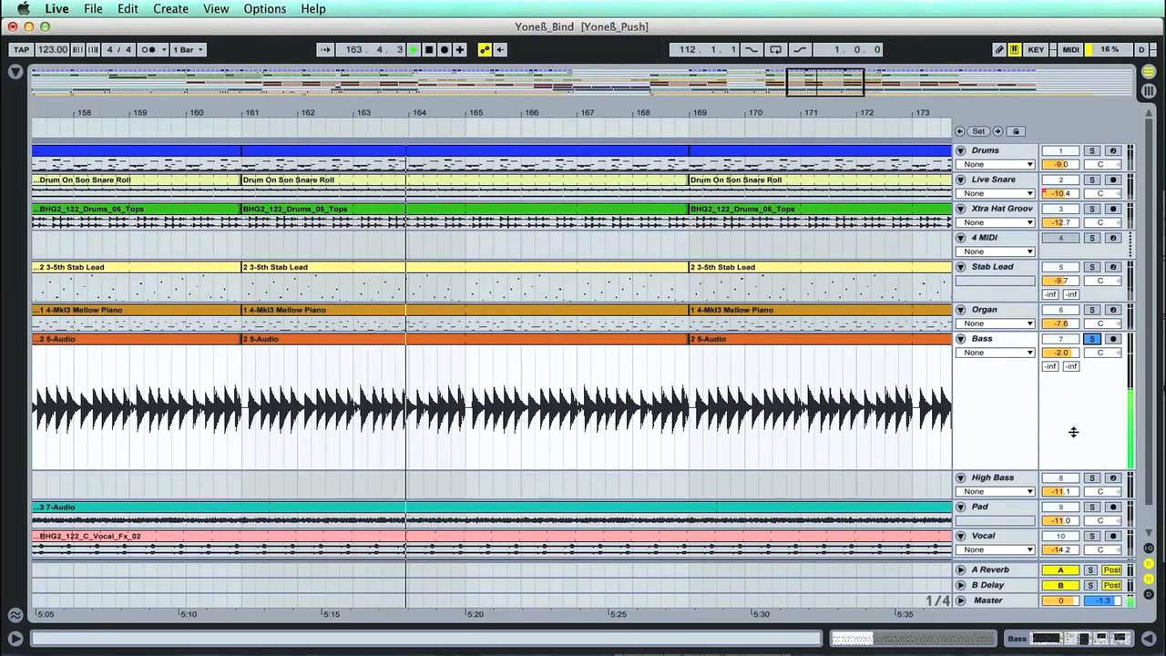
{"action": "left_click", "coordinate": [1091, 337]}
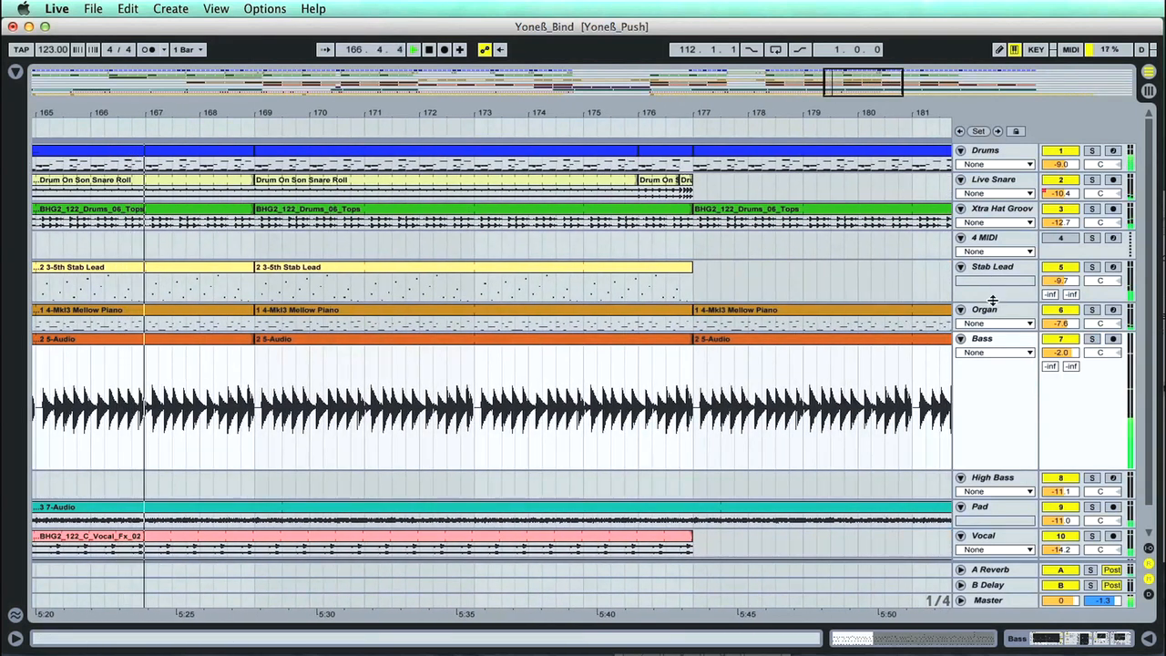
{"action": "left_click", "coordinate": [1093, 266]}
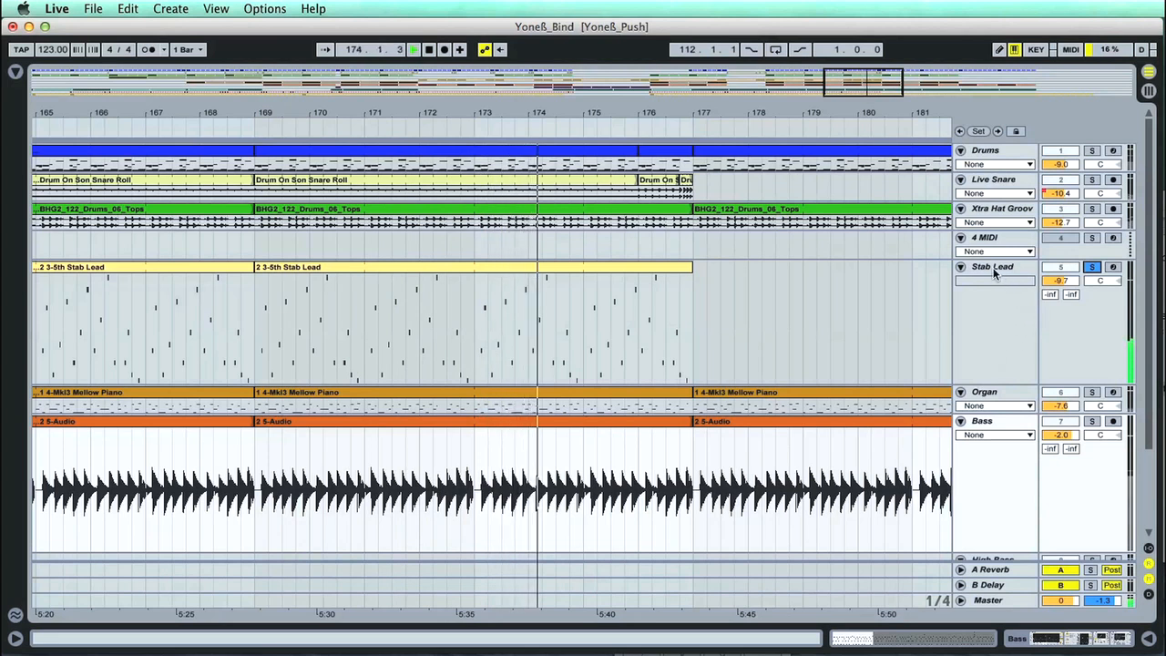
{"action": "left_click", "coordinate": [991, 266]}
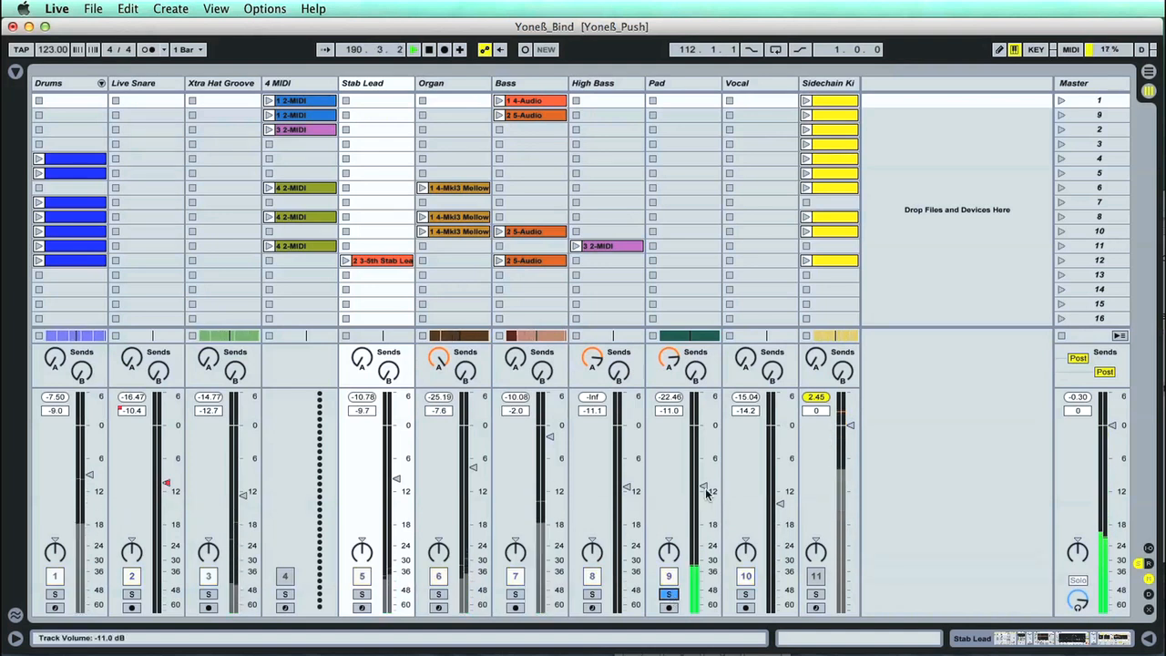
- Raise the Pad track volume and switch into the Yone8_Bind_Shoot session clip grid
{"action": "left_click_drag", "start_coordinate": [703, 488], "coordinate": [703, 430]}
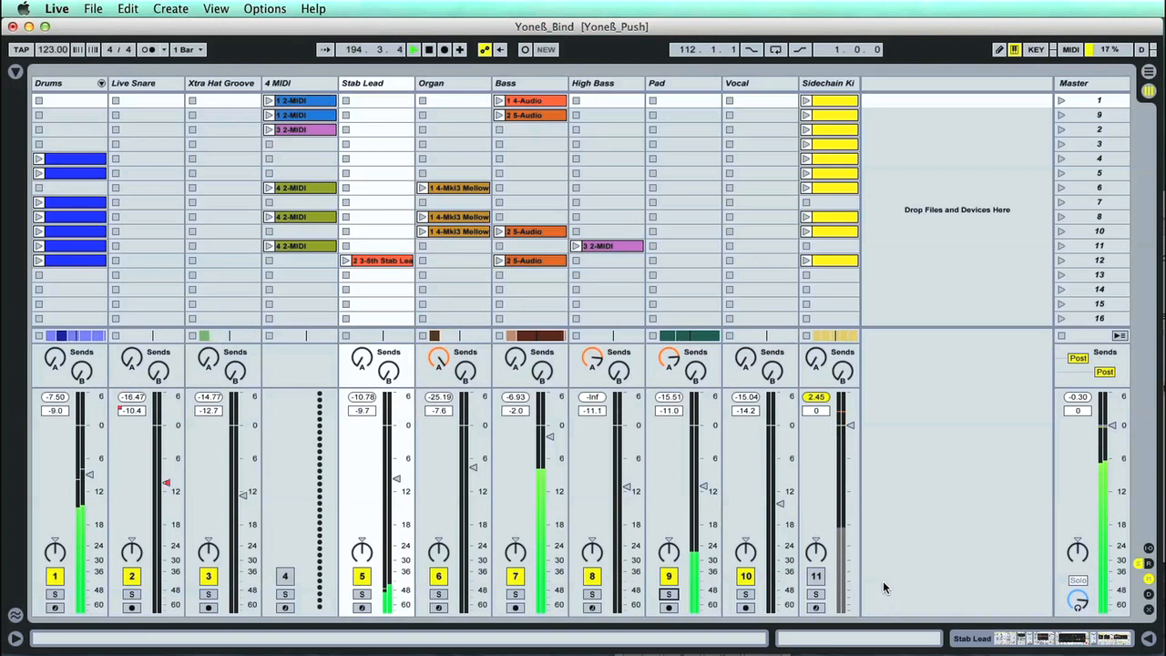
{"action": "left_click", "coordinate": [1147, 637]}
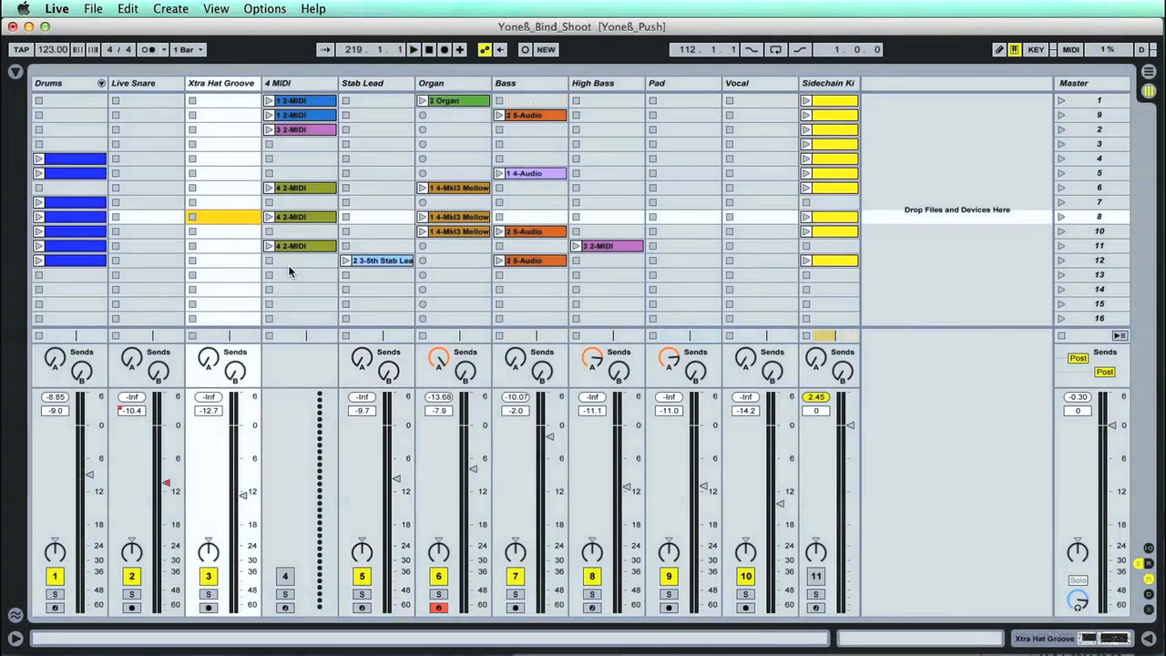
{"action": "left_click", "coordinate": [145, 159]}
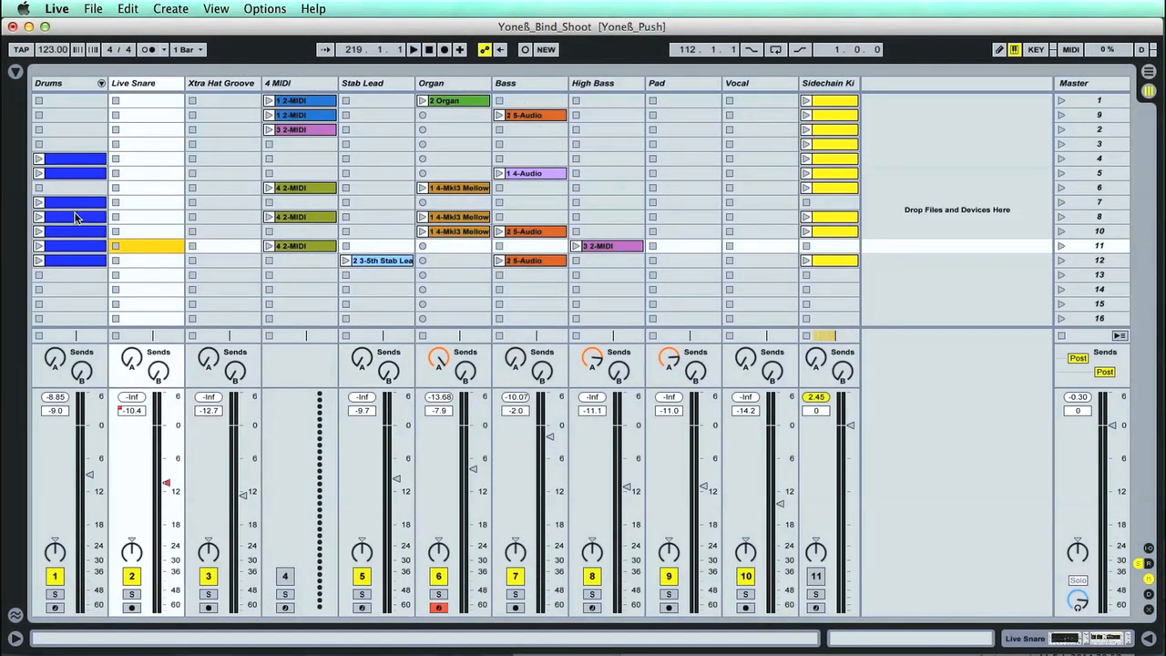
- Launch two Drums clips, the 4-Audio Bass clip and the Organ clip
{"action": "left_click", "coordinate": [40, 202]}
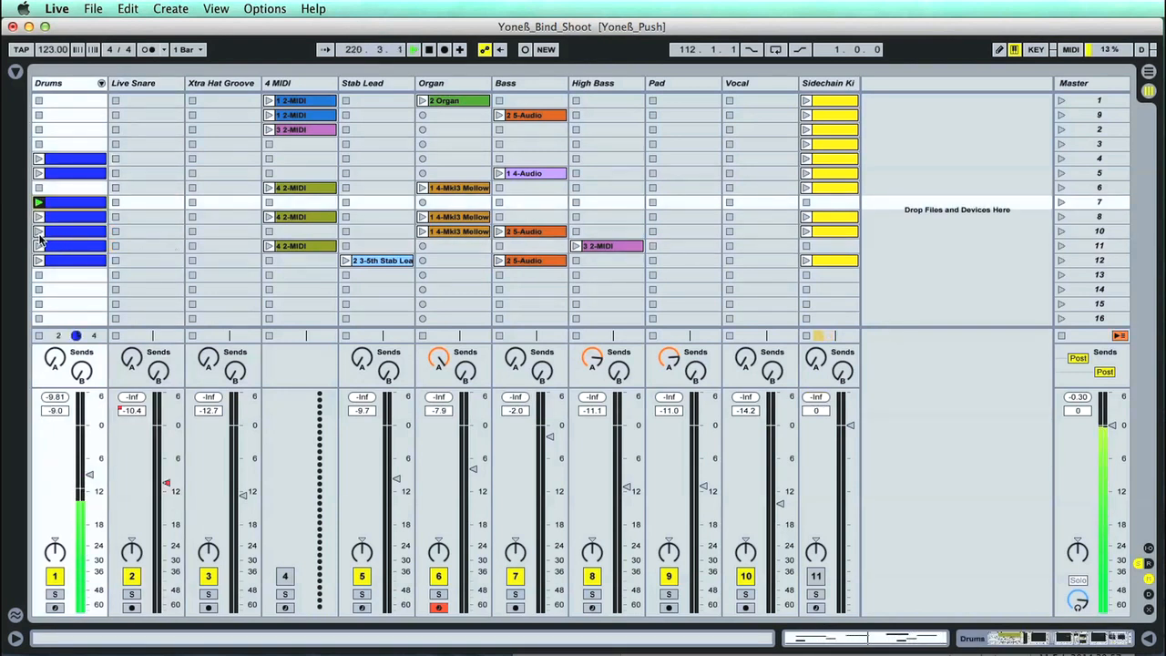
{"action": "left_click", "coordinate": [38, 229]}
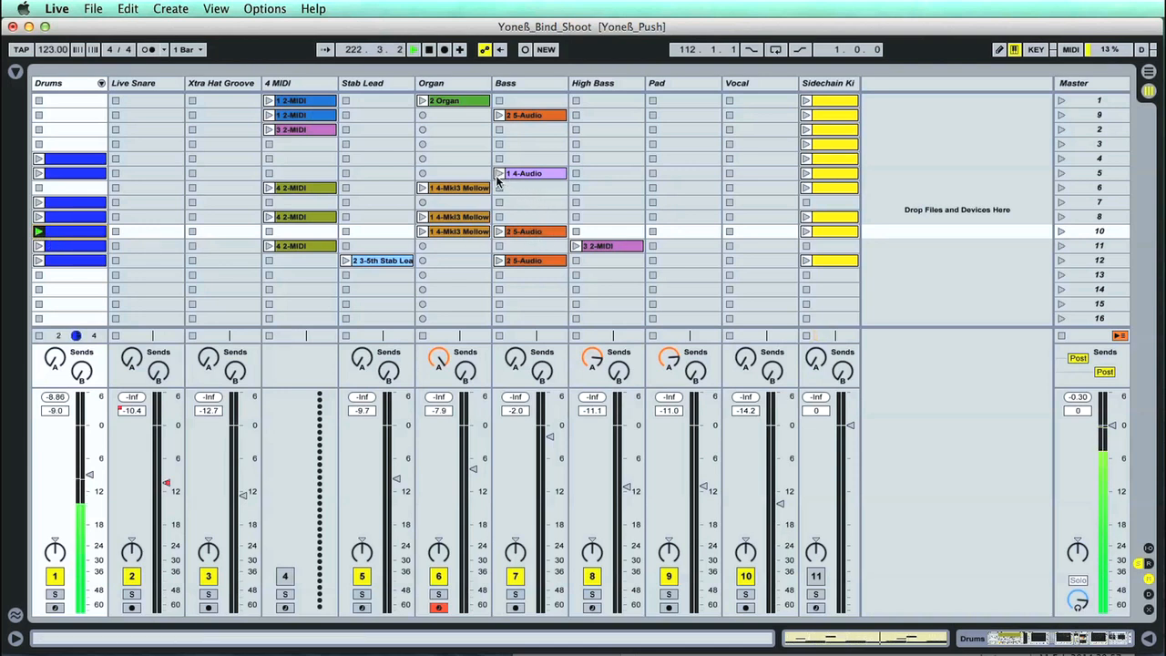
{"action": "left_click", "coordinate": [513, 173]}
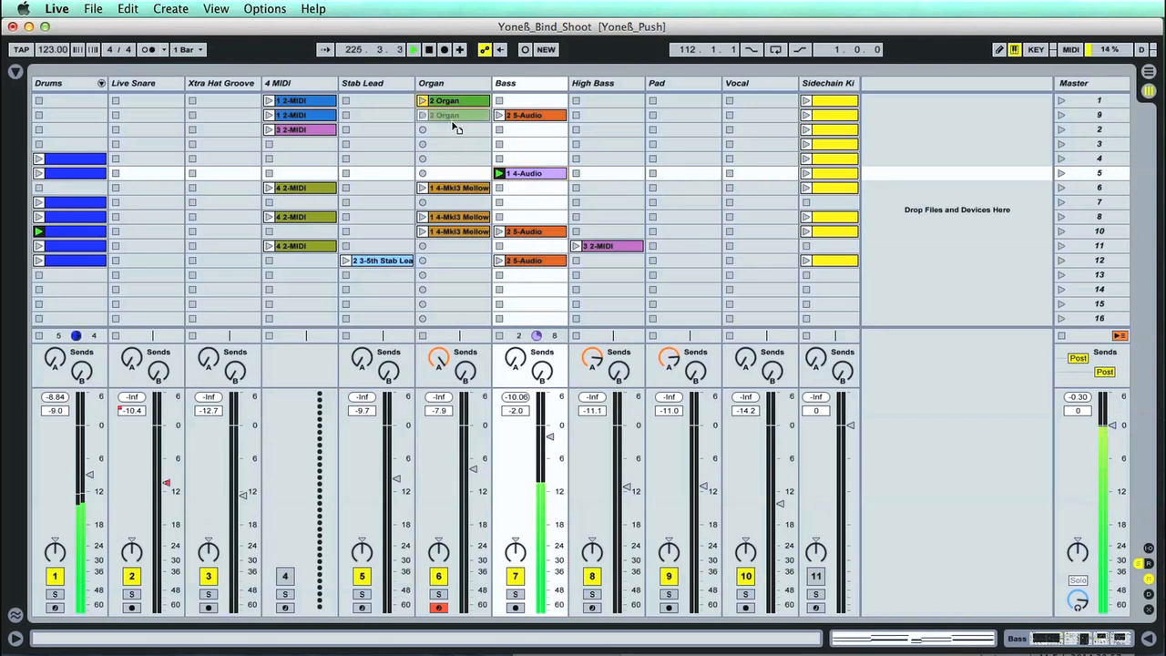
{"action": "left_click", "coordinate": [444, 129]}
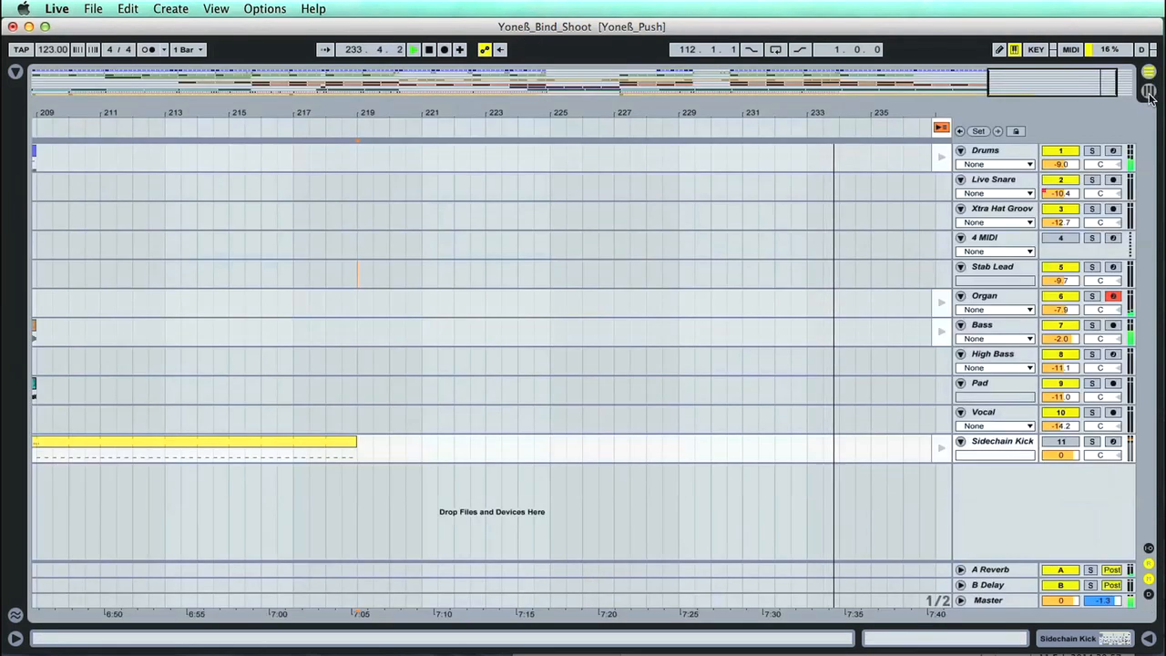
- Stop the recording and reveal the new Drums, Organ and Bass clips around bars 218–226
{"action": "left_click", "coordinate": [1148, 80]}
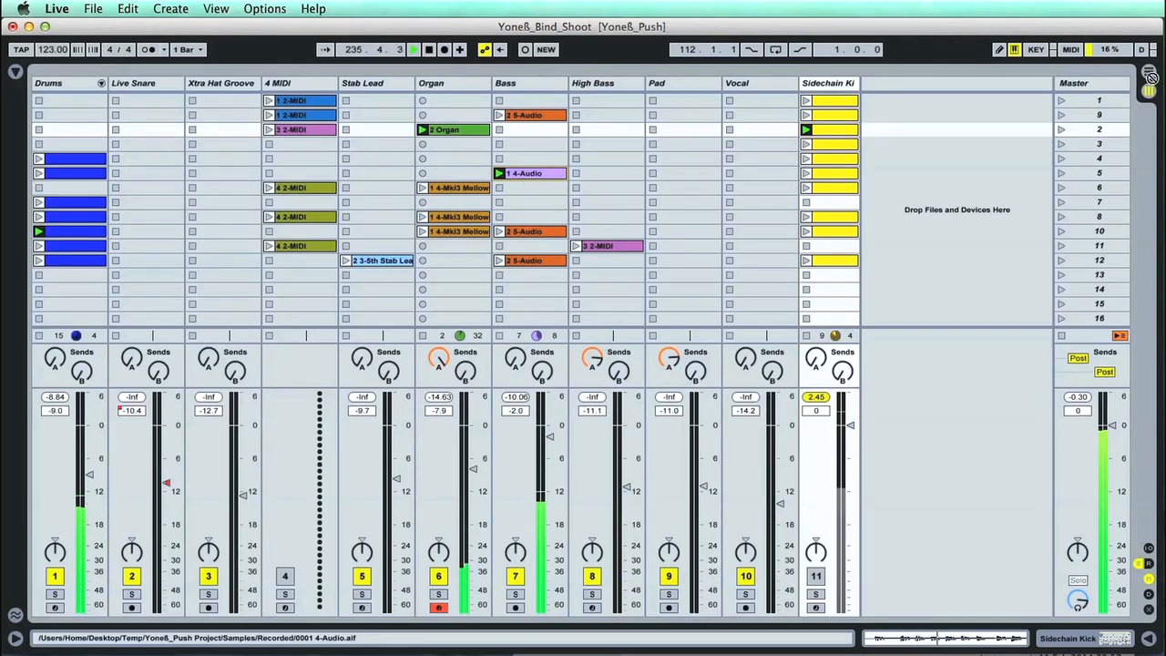
{"action": "key", "text": "tab"}
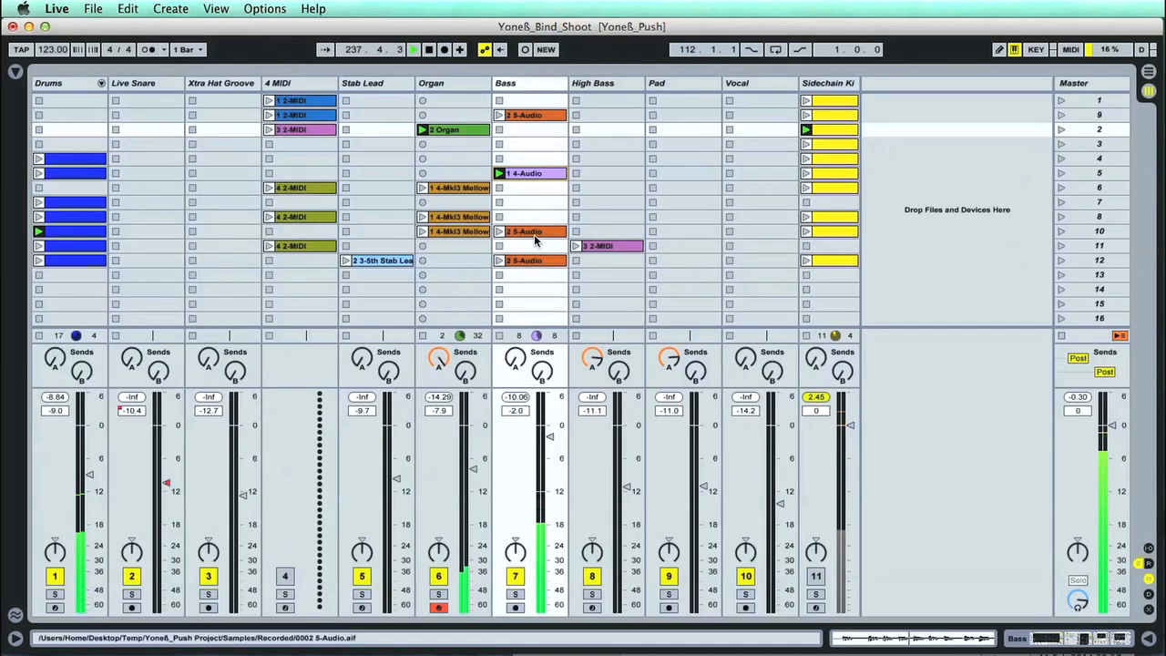
{"action": "left_click", "coordinate": [428, 50]}
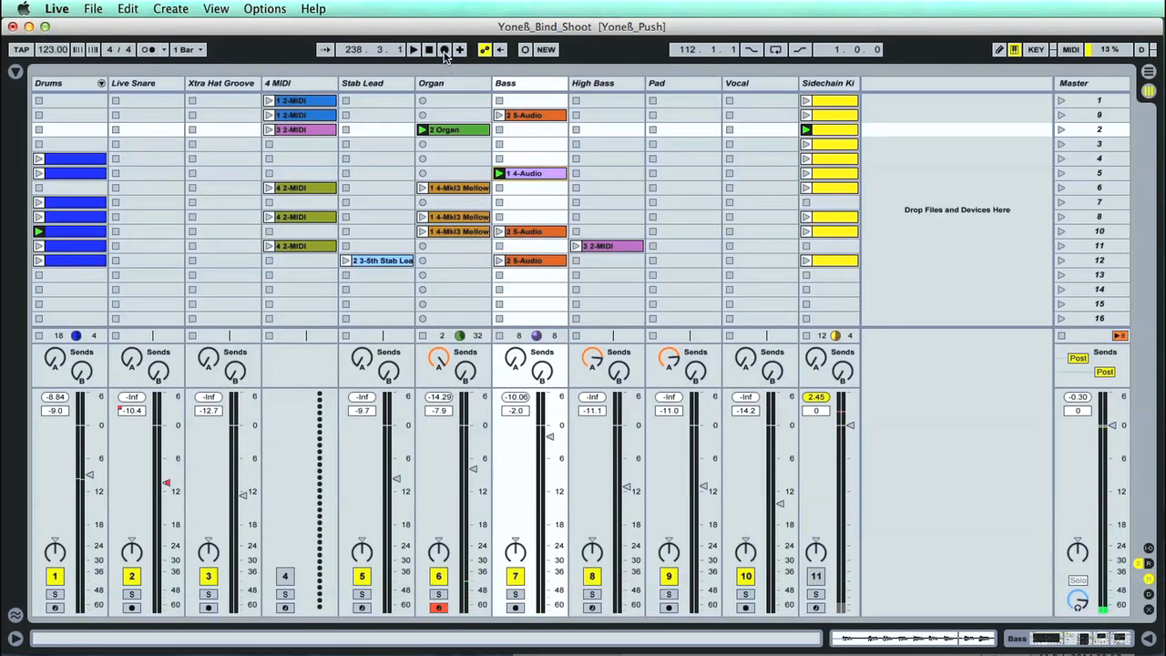
{"action": "left_click", "coordinate": [412, 49]}
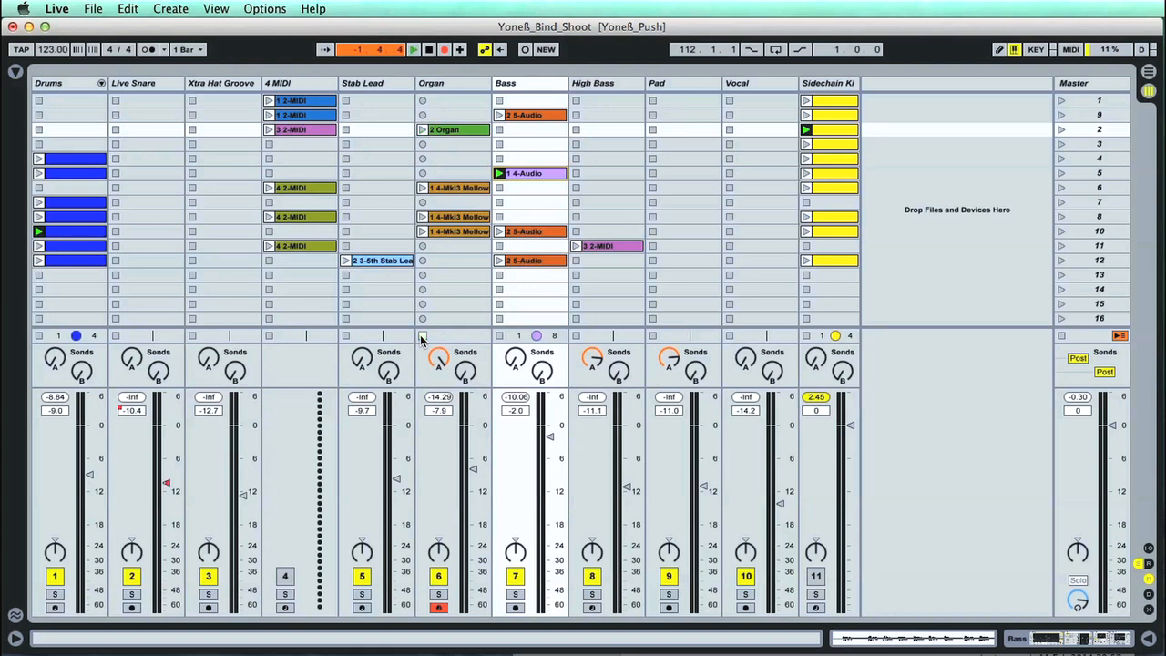
{"action": "left_click", "coordinate": [411, 50]}
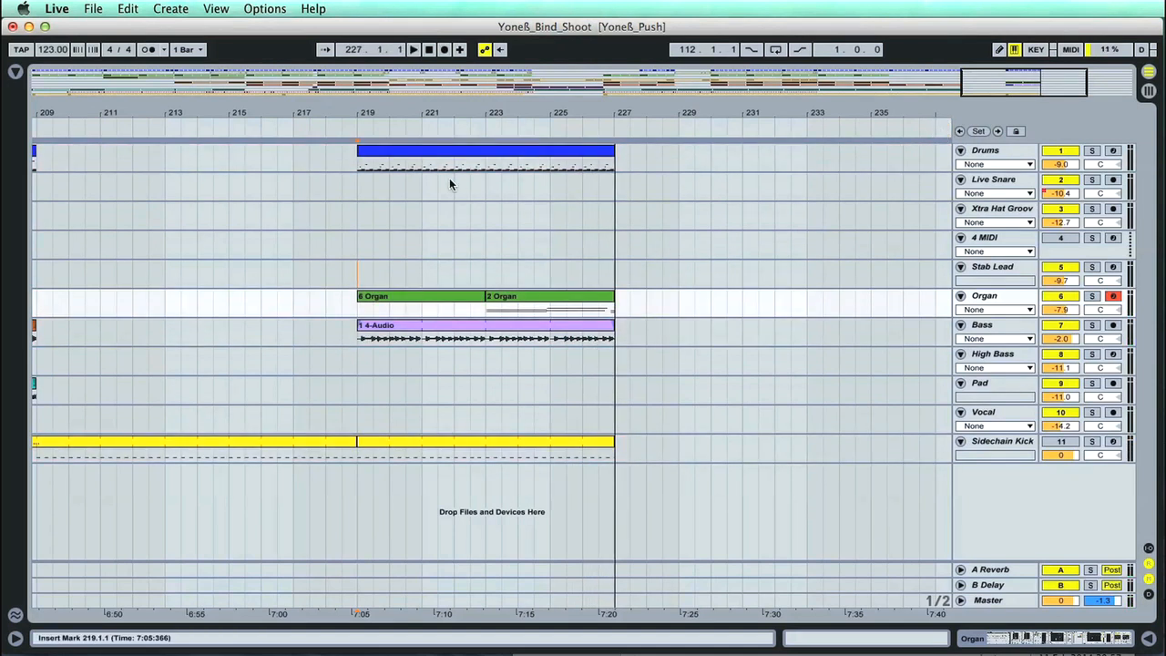
{"action": "left_click_drag", "start_coordinate": [357, 164], "coordinate": [616, 164]}
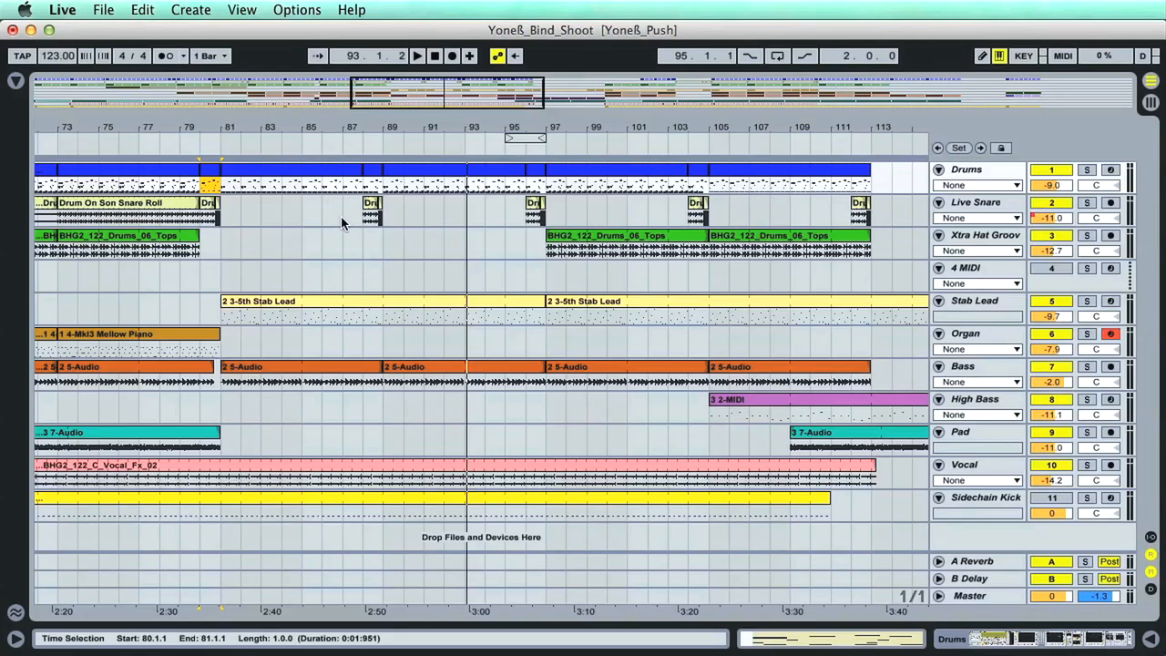
- Play the arrangement from around bar 80 and switch the arrangement Loop on
{"action": "left_click", "coordinate": [417, 54]}
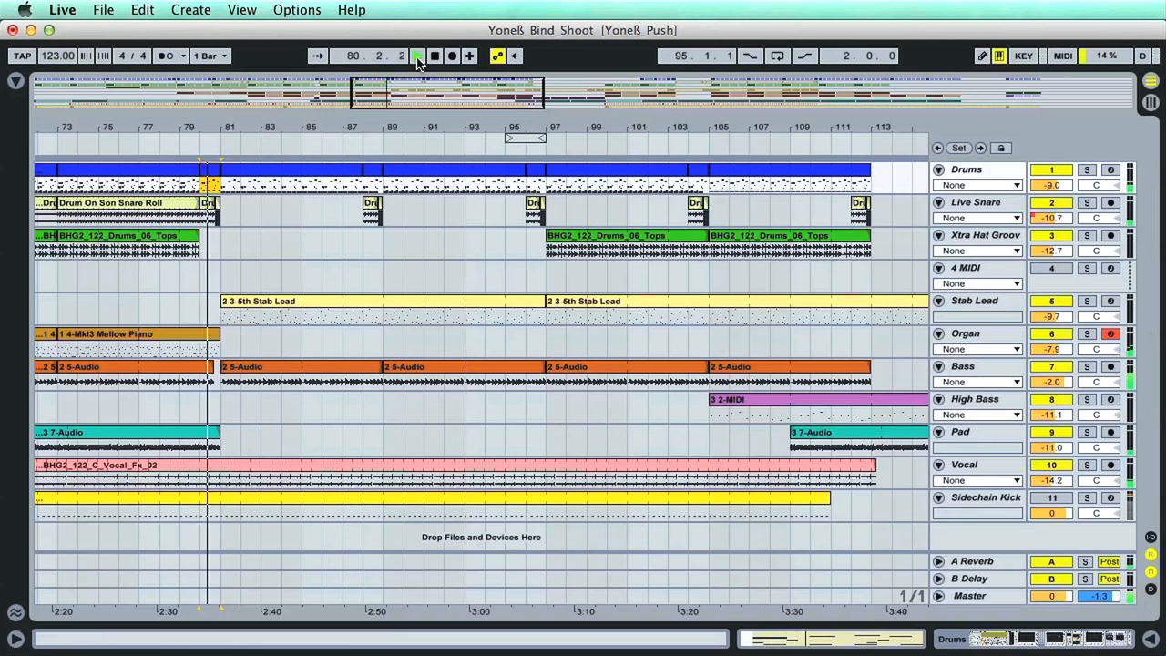
{"action": "left_click", "coordinate": [415, 55]}
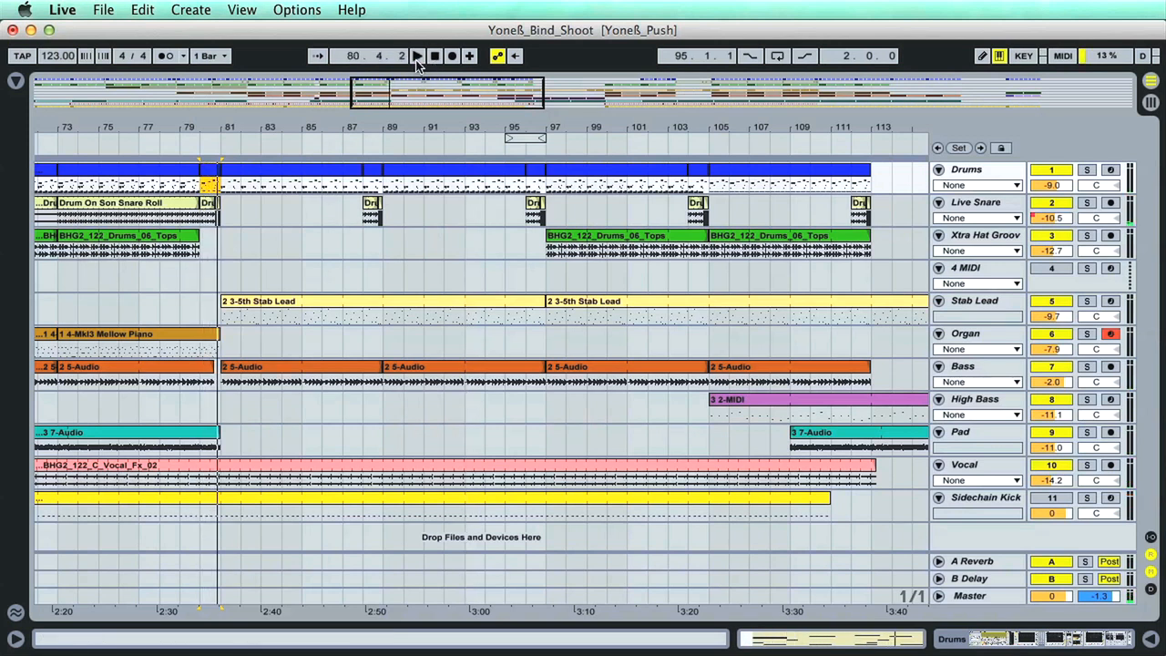
{"action": "left_click", "coordinate": [417, 55]}
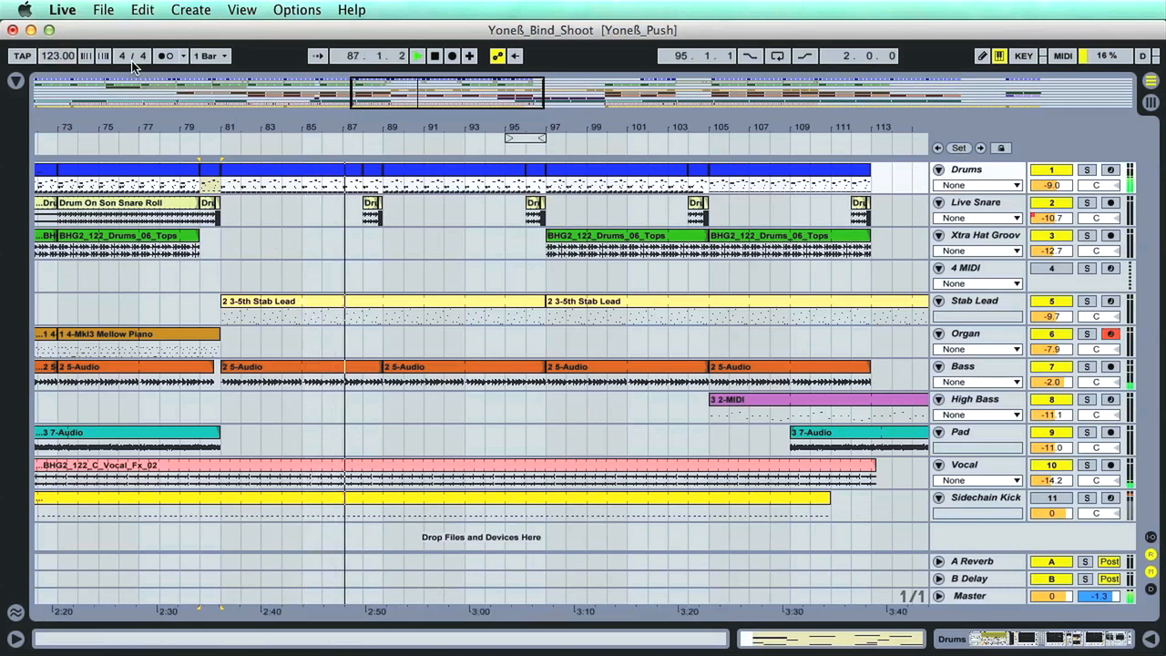
{"action": "left_click", "coordinate": [168, 55]}
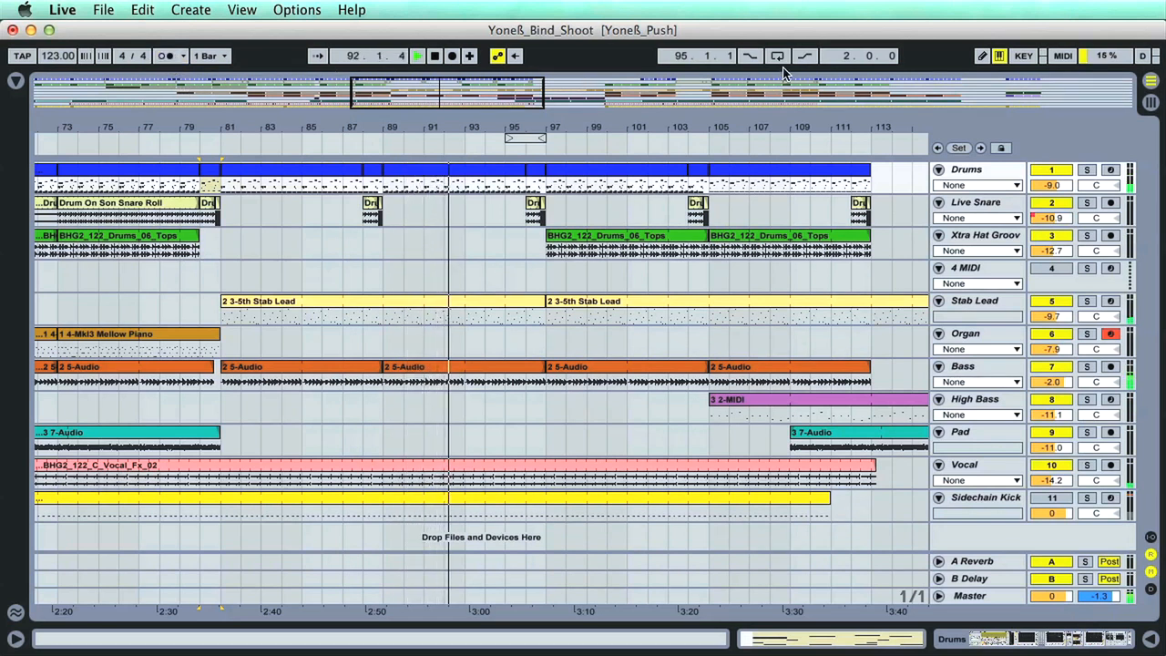
{"action": "left_click", "coordinate": [776, 54]}
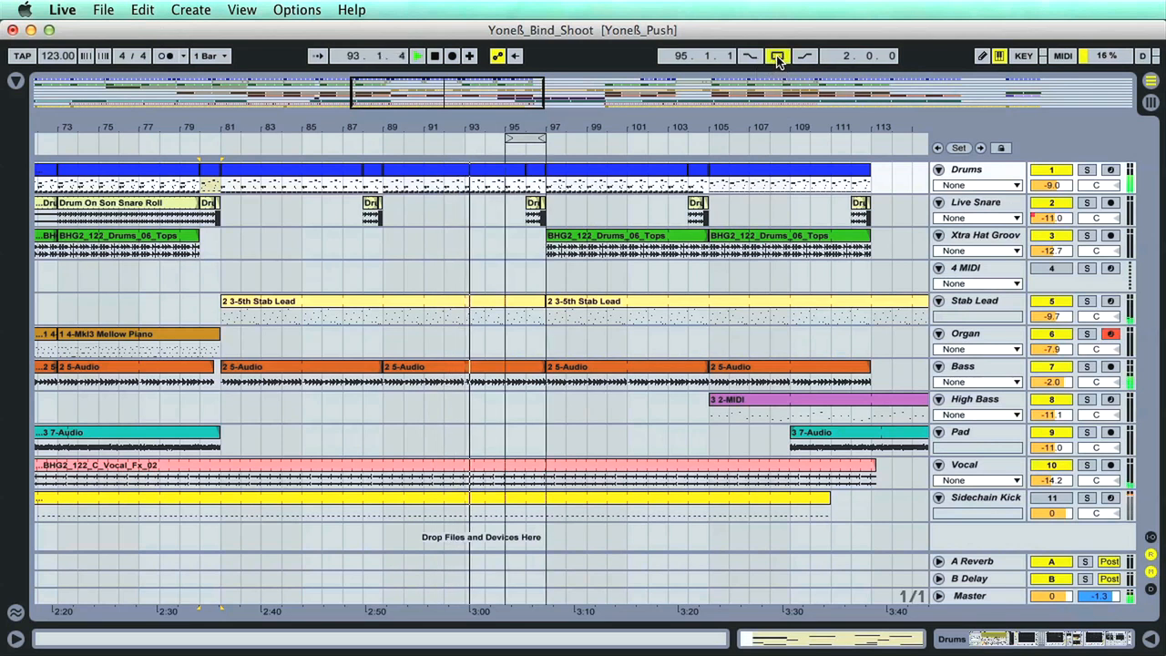
{"action": "left_click", "coordinate": [776, 55]}
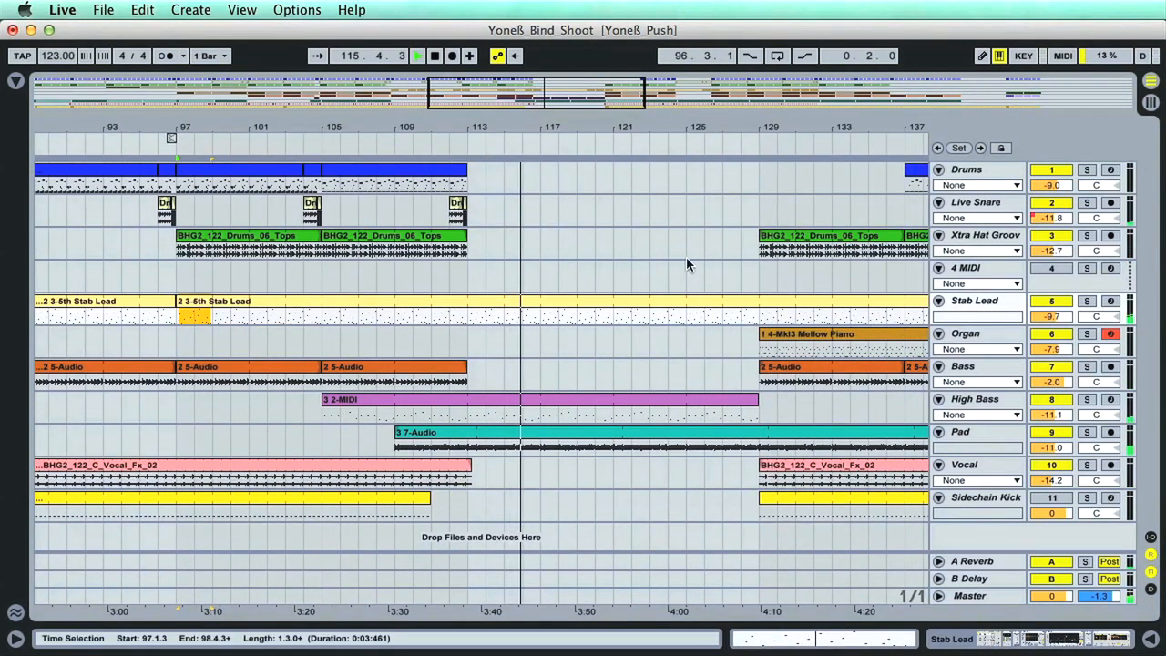
- Start playback from the transport near the bar-97 Stab Lead section
{"action": "left_click", "coordinate": [417, 55]}
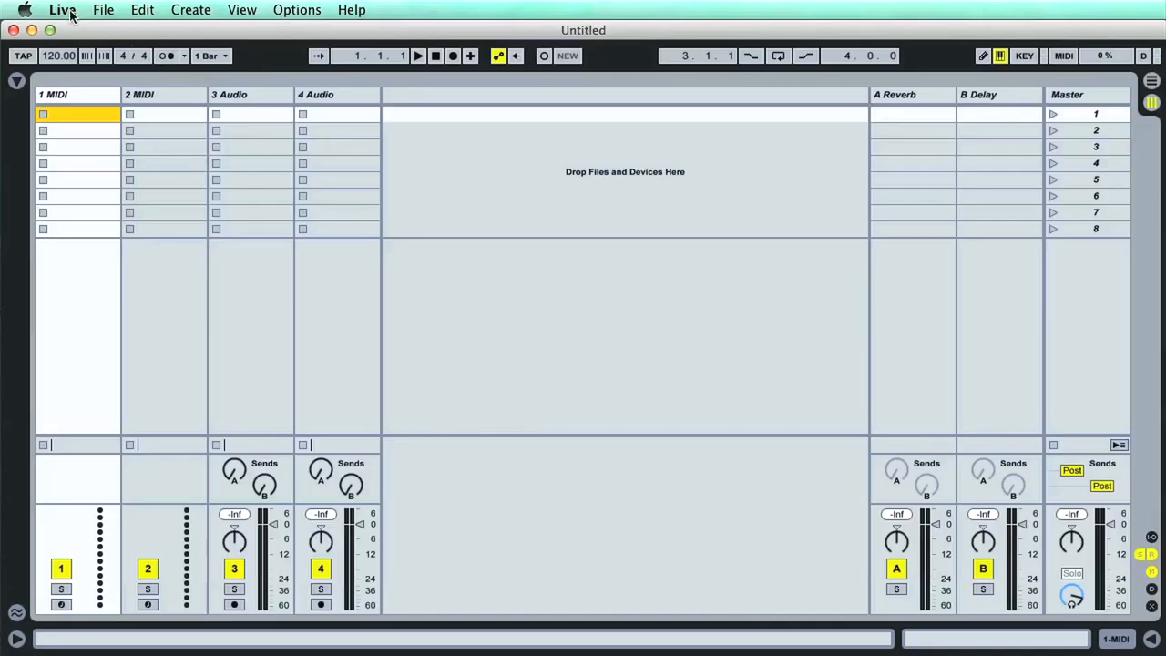
- Open Live's Preferences from the Live menu onto the Library tab
{"action": "left_click", "coordinate": [62, 11]}
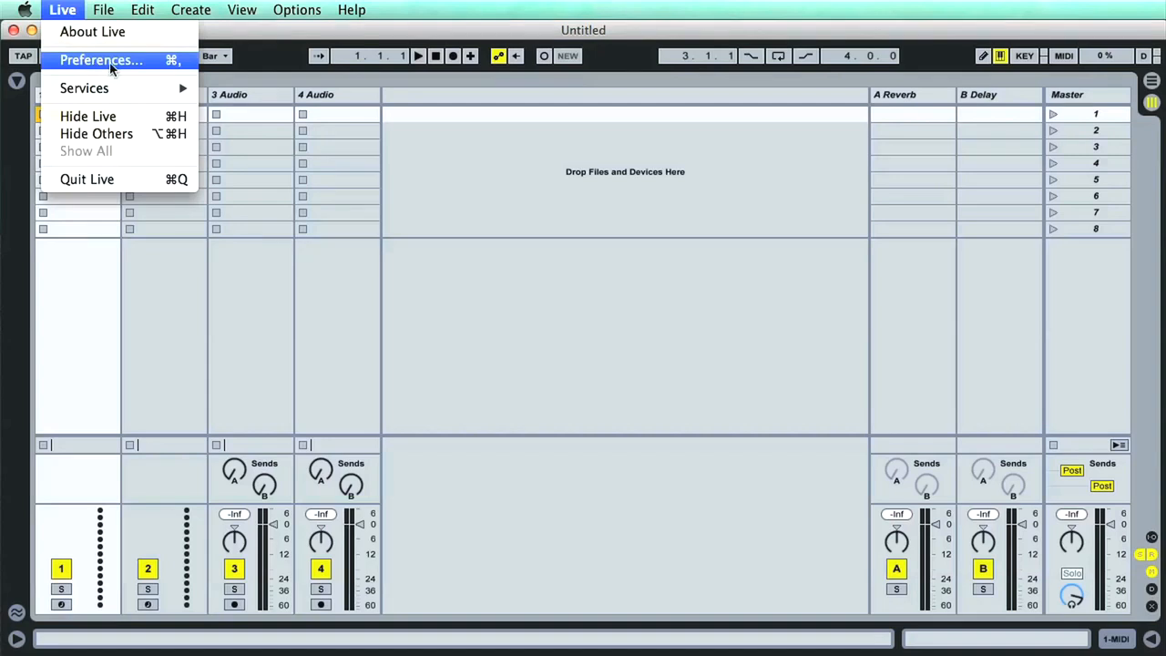
{"action": "mouse_move", "coordinate": [190, 75]}
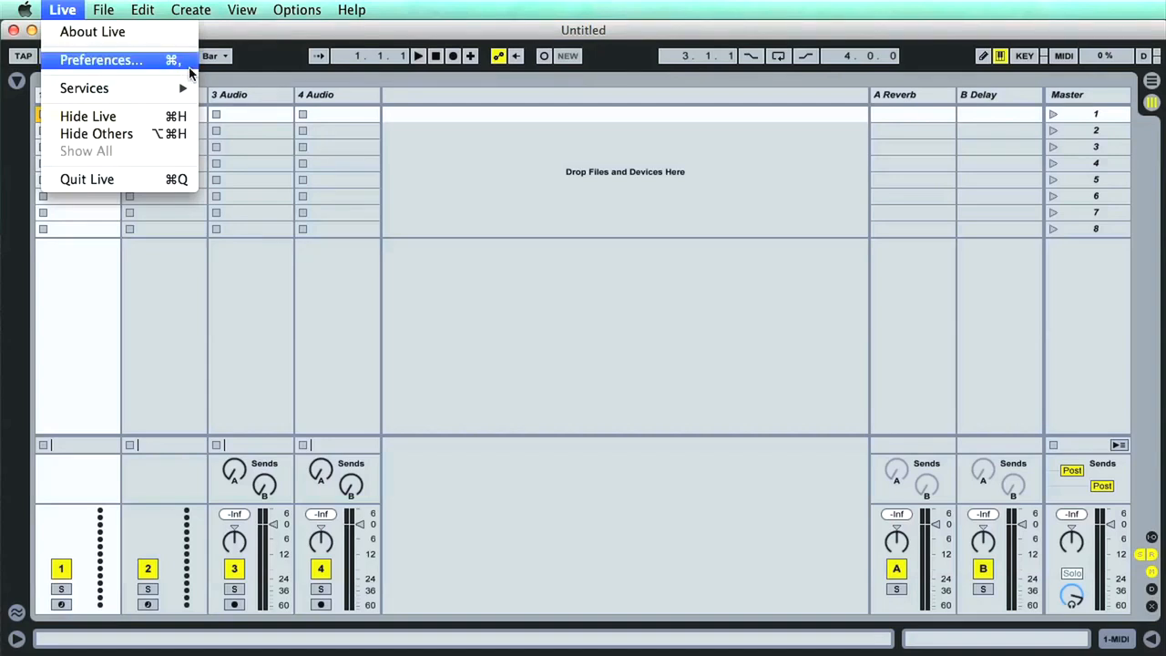
{"action": "mouse_move", "coordinate": [171, 69]}
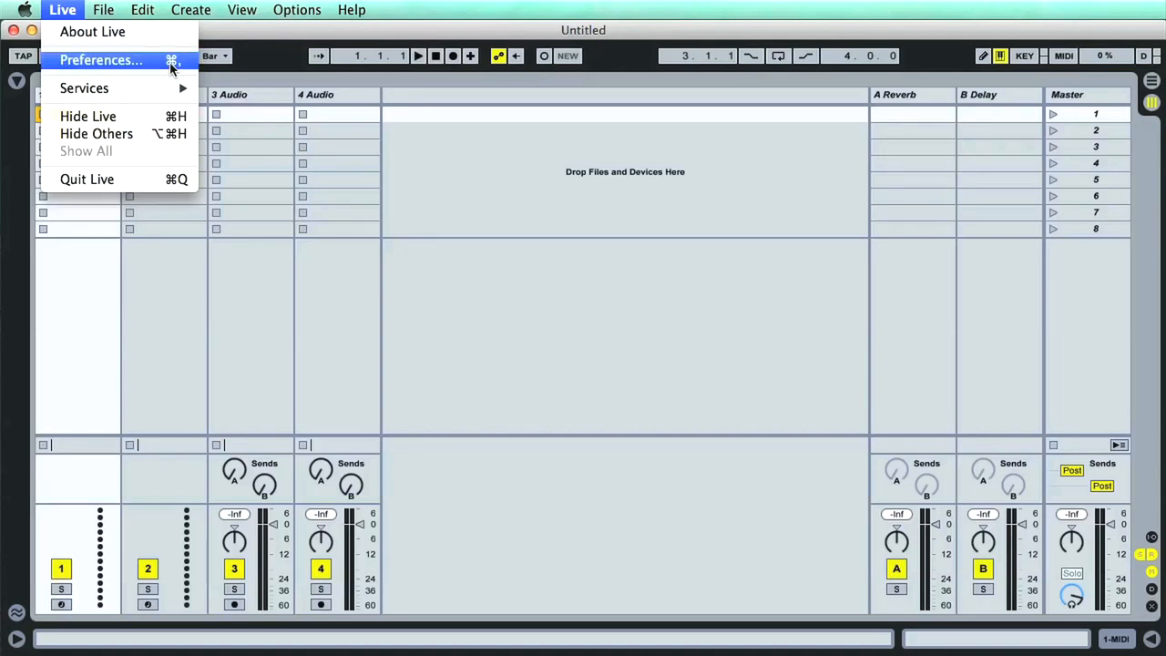
{"action": "left_click", "coordinate": [100, 58]}
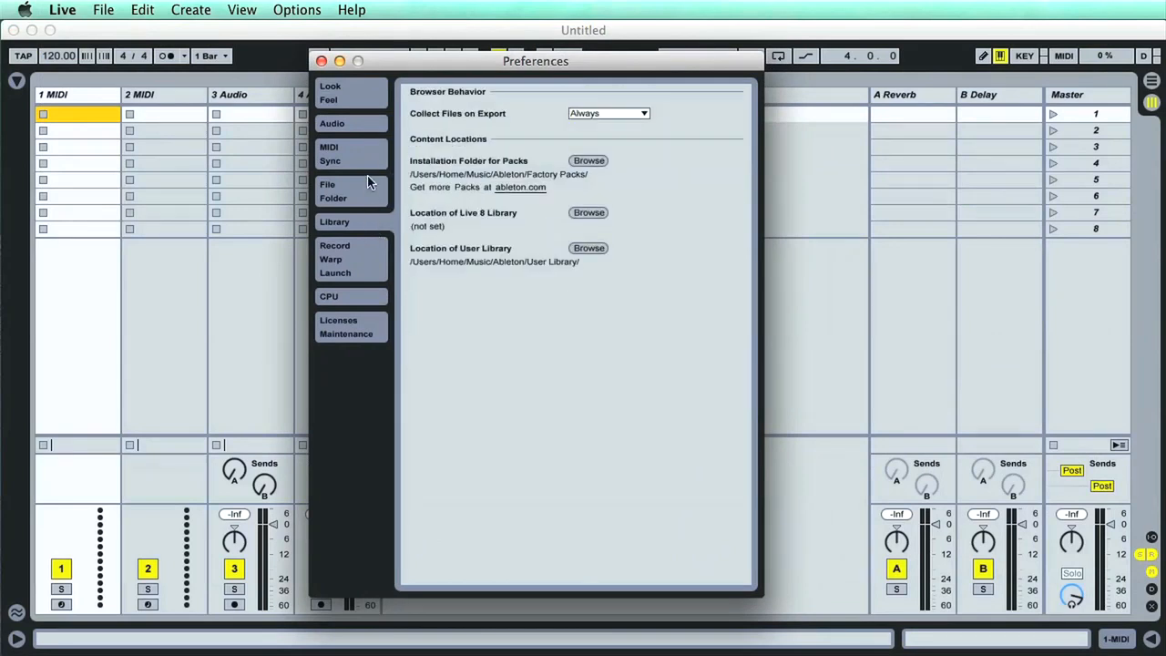
- In Audio preferences try UltraNova, then keep Built-in Output at 48000 Hz and review driver types
{"action": "left_click", "coordinate": [331, 123]}
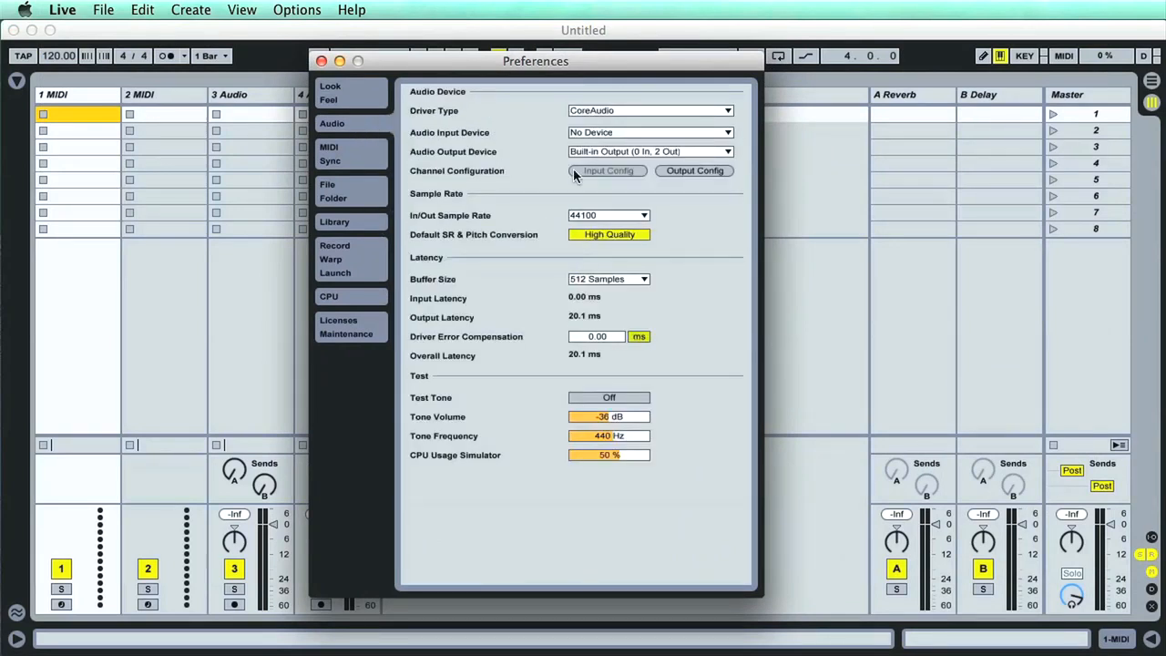
{"action": "mouse_move", "coordinate": [714, 138]}
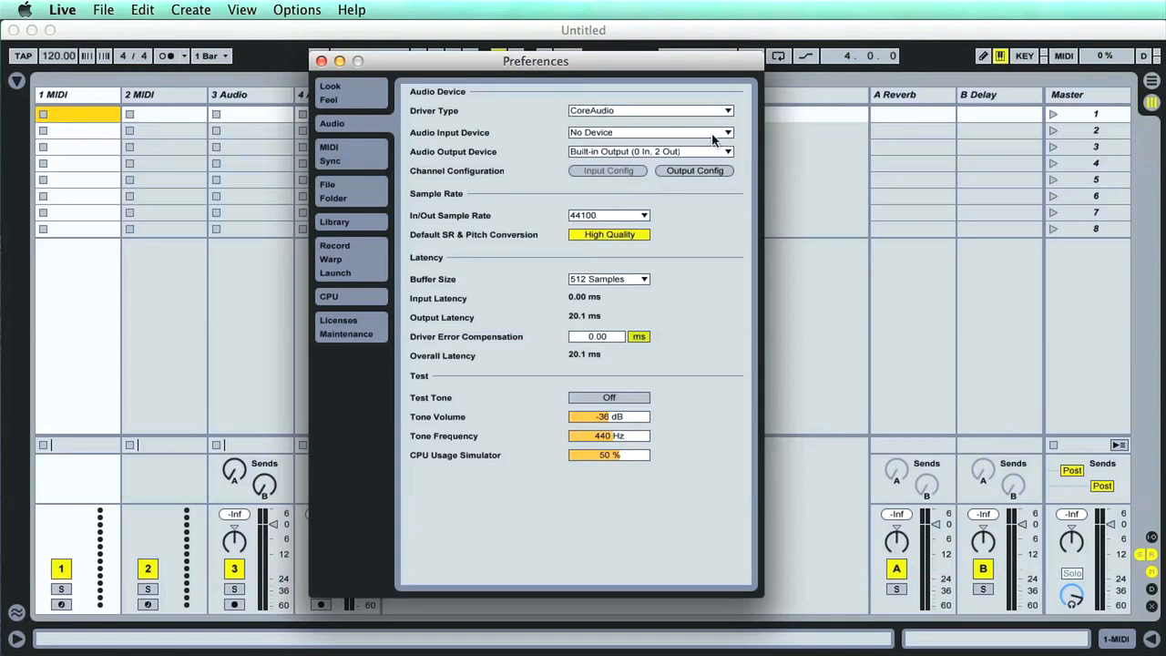
{"action": "mouse_move", "coordinate": [455, 153]}
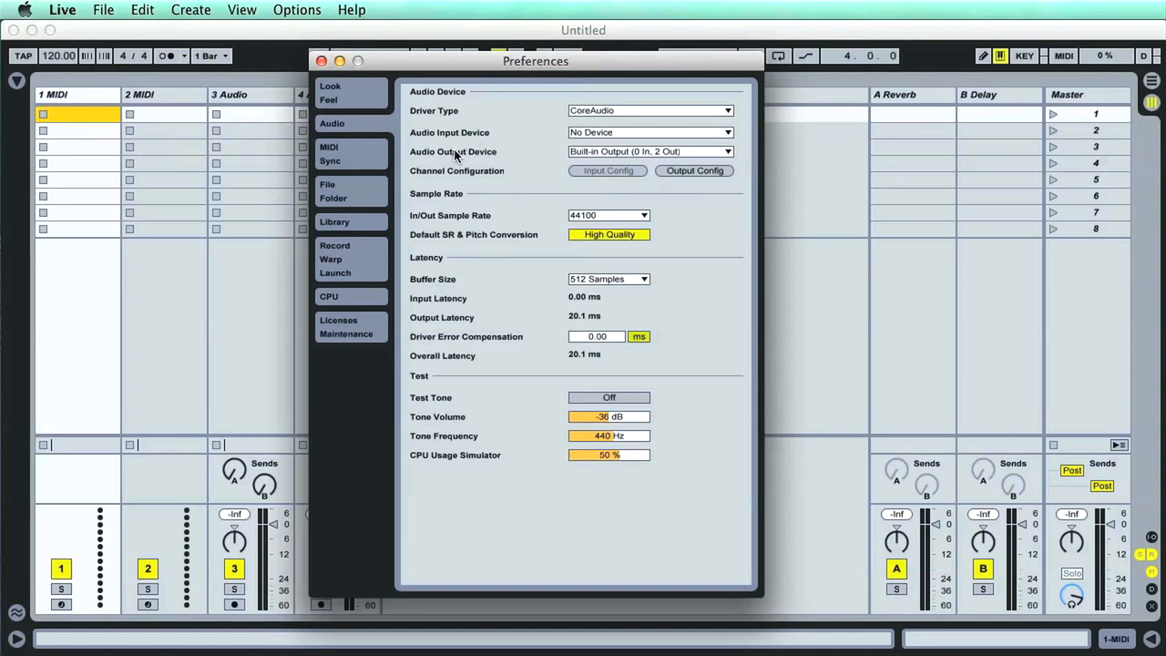
{"action": "mouse_move", "coordinate": [641, 162]}
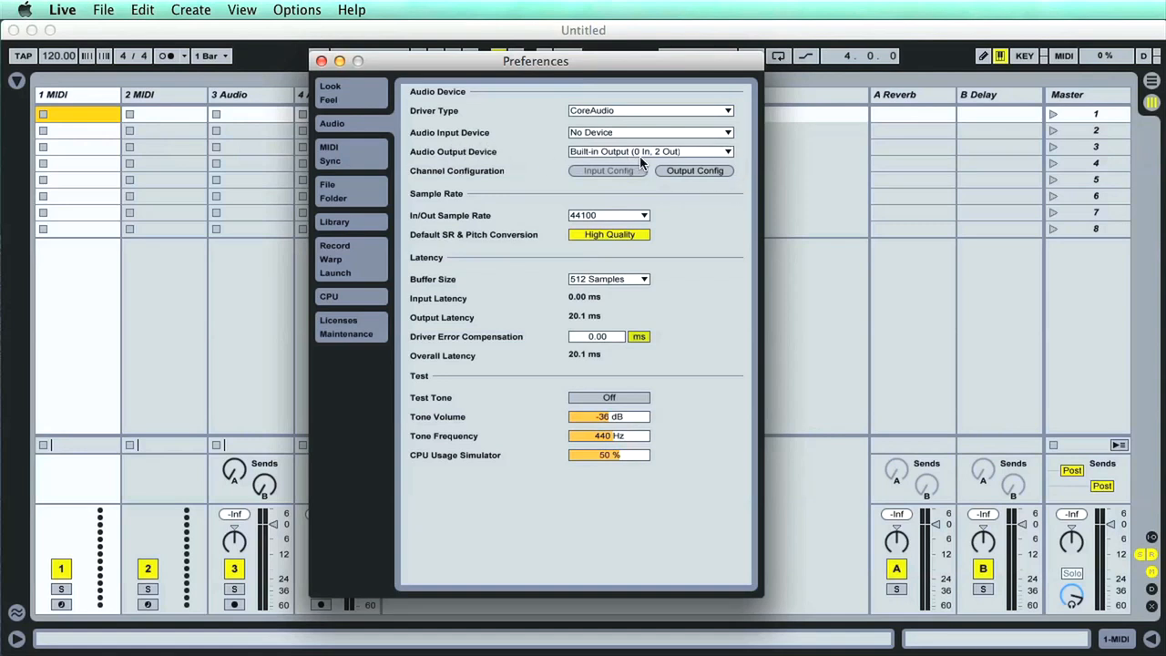
{"action": "mouse_move", "coordinate": [728, 156]}
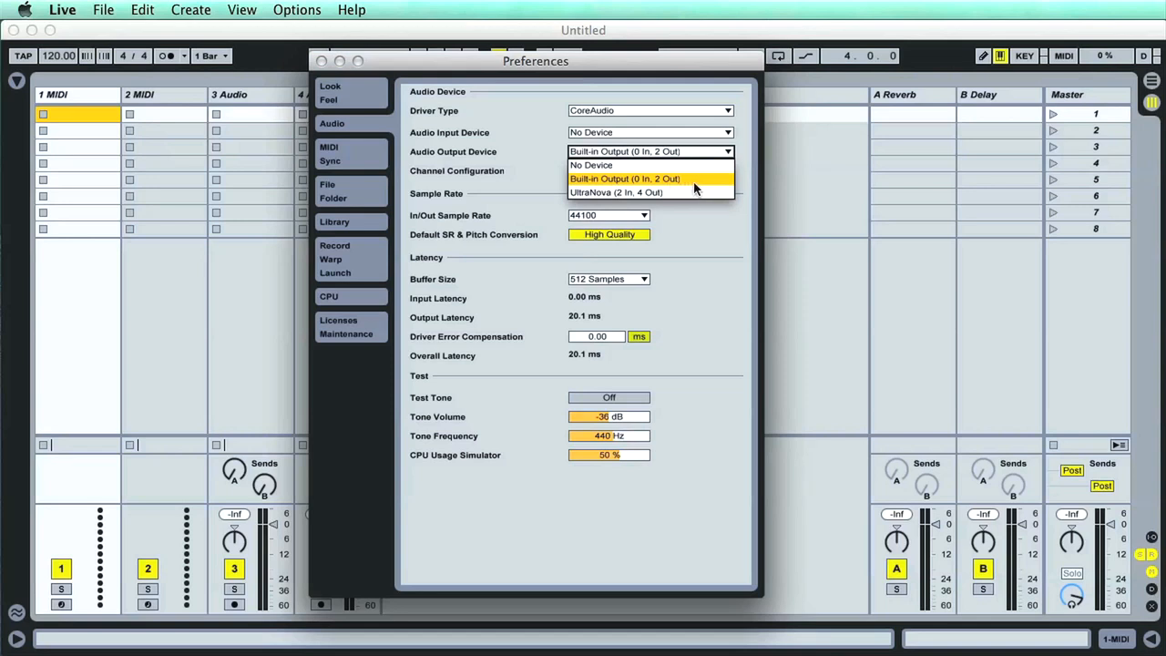
{"action": "left_click", "coordinate": [625, 178]}
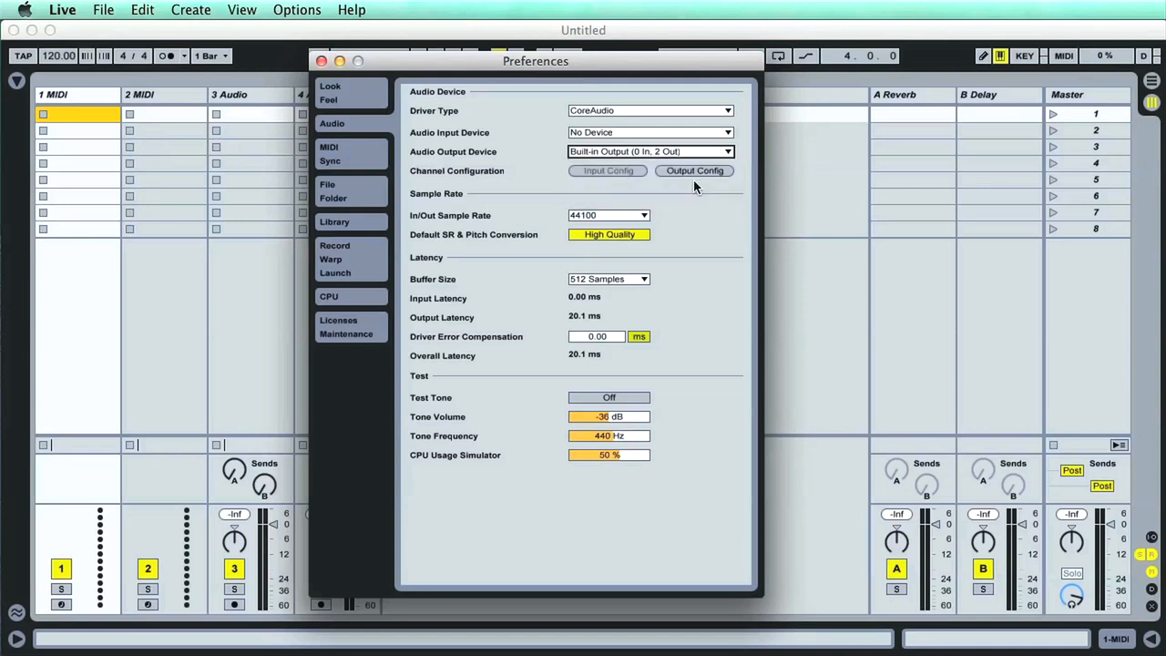
{"action": "mouse_move", "coordinate": [739, 167]}
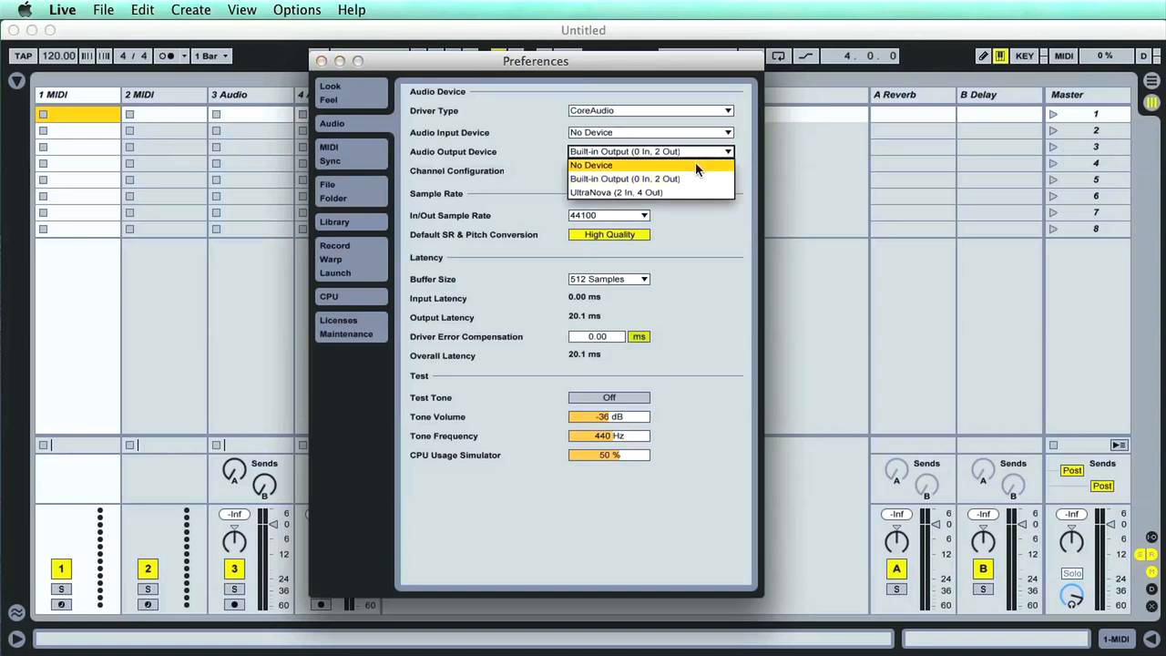
{"action": "mouse_move", "coordinate": [634, 193]}
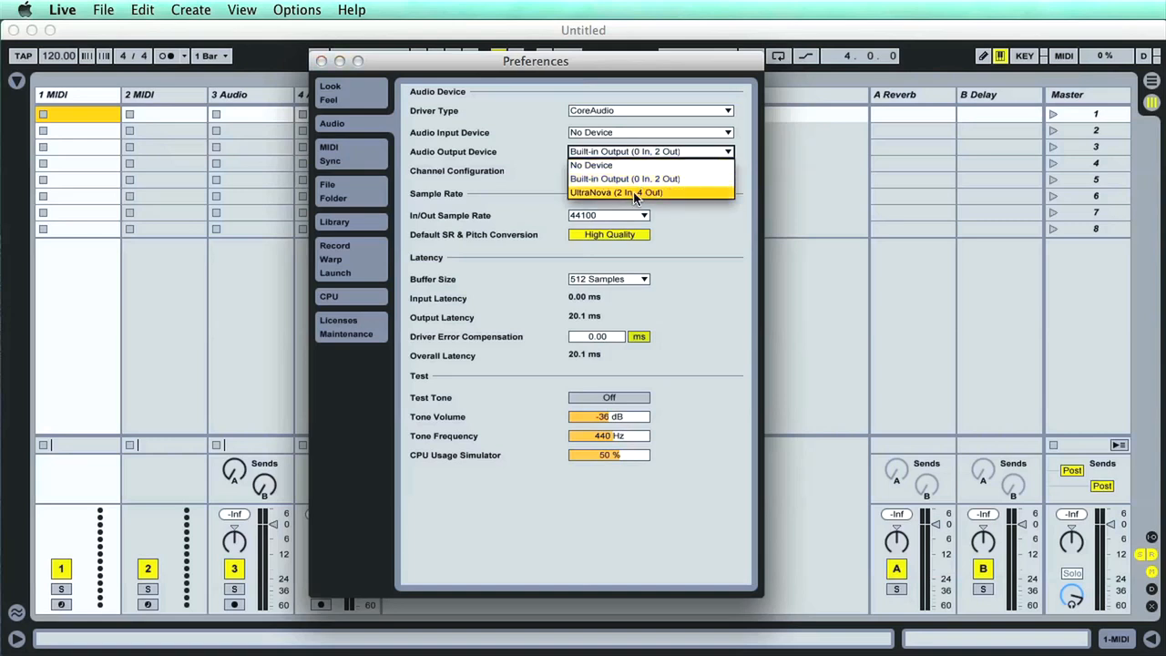
{"action": "mouse_move", "coordinate": [689, 199]}
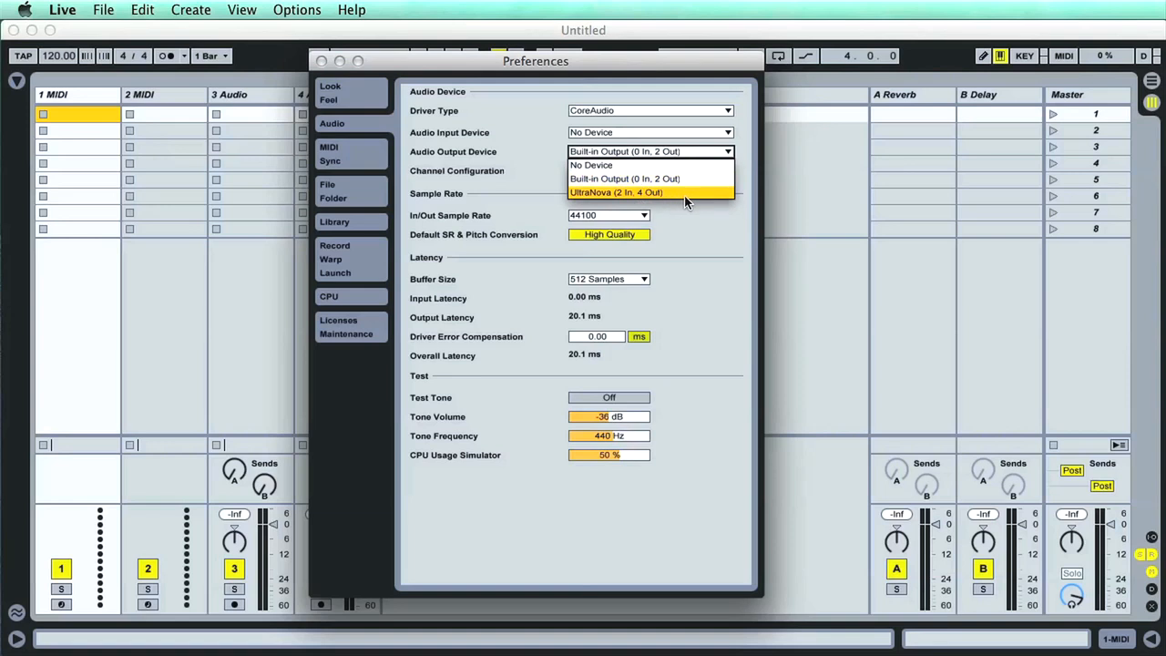
{"action": "left_click", "coordinate": [615, 193]}
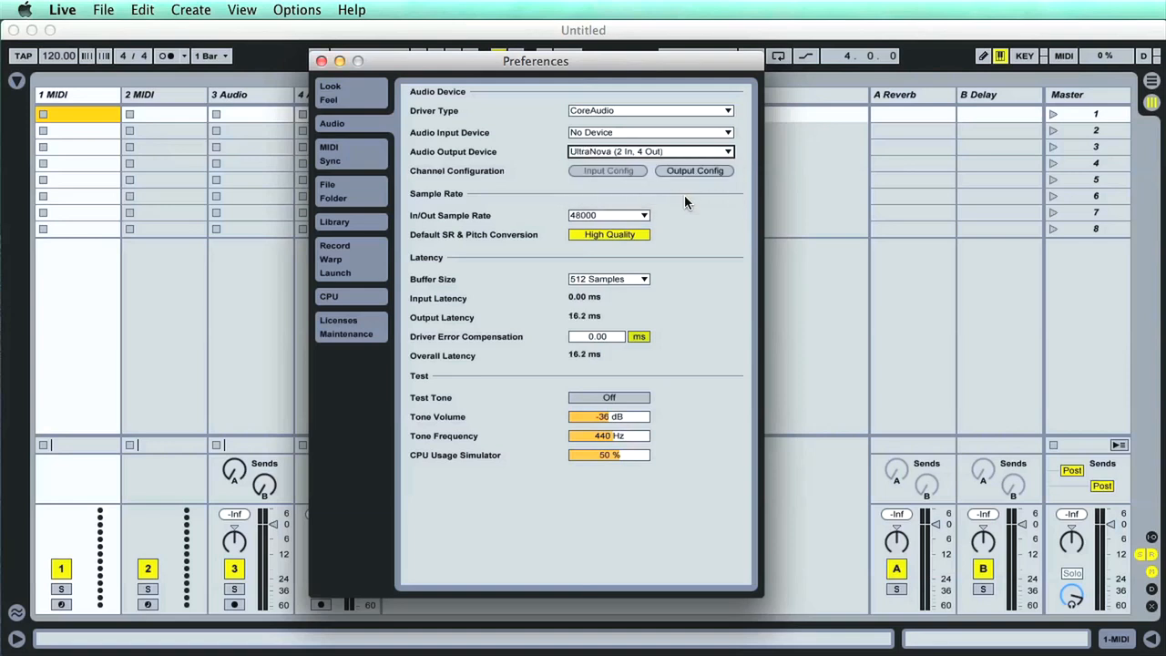
{"action": "mouse_move", "coordinate": [729, 131]}
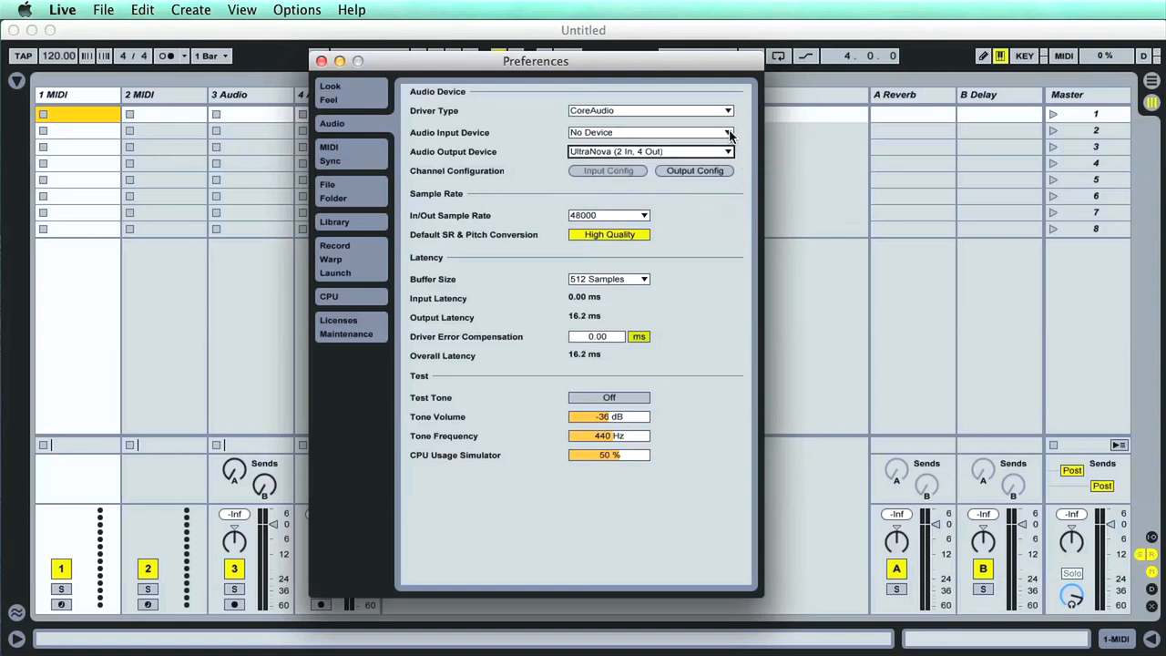
{"action": "left_click", "coordinate": [728, 131]}
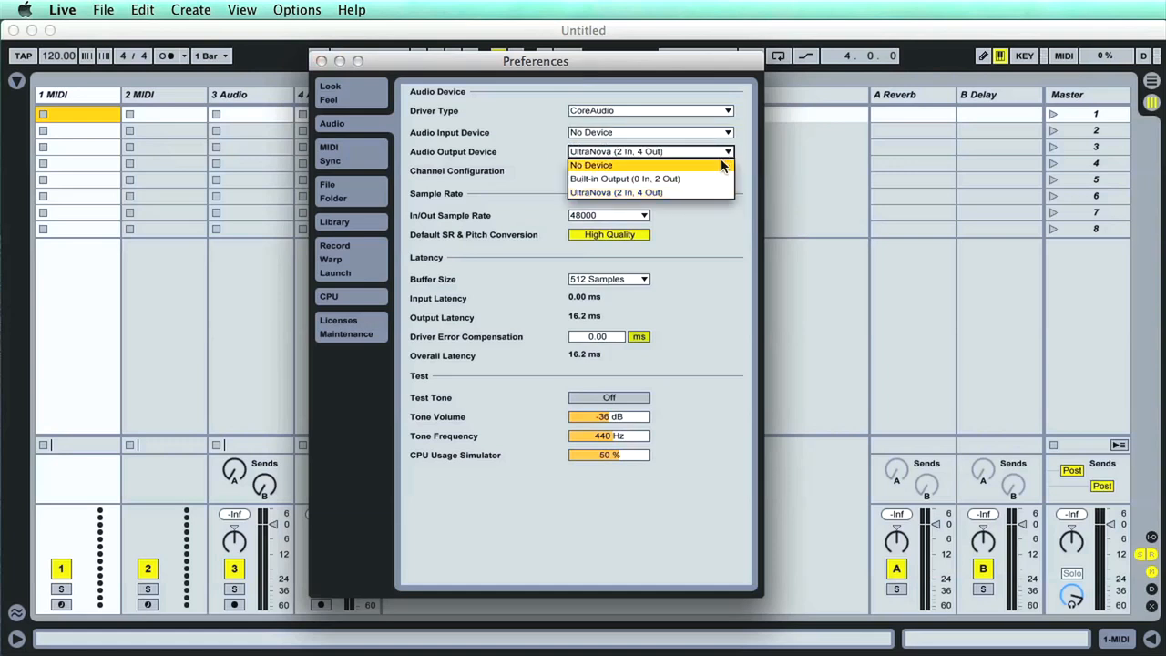
{"action": "left_click", "coordinate": [623, 179]}
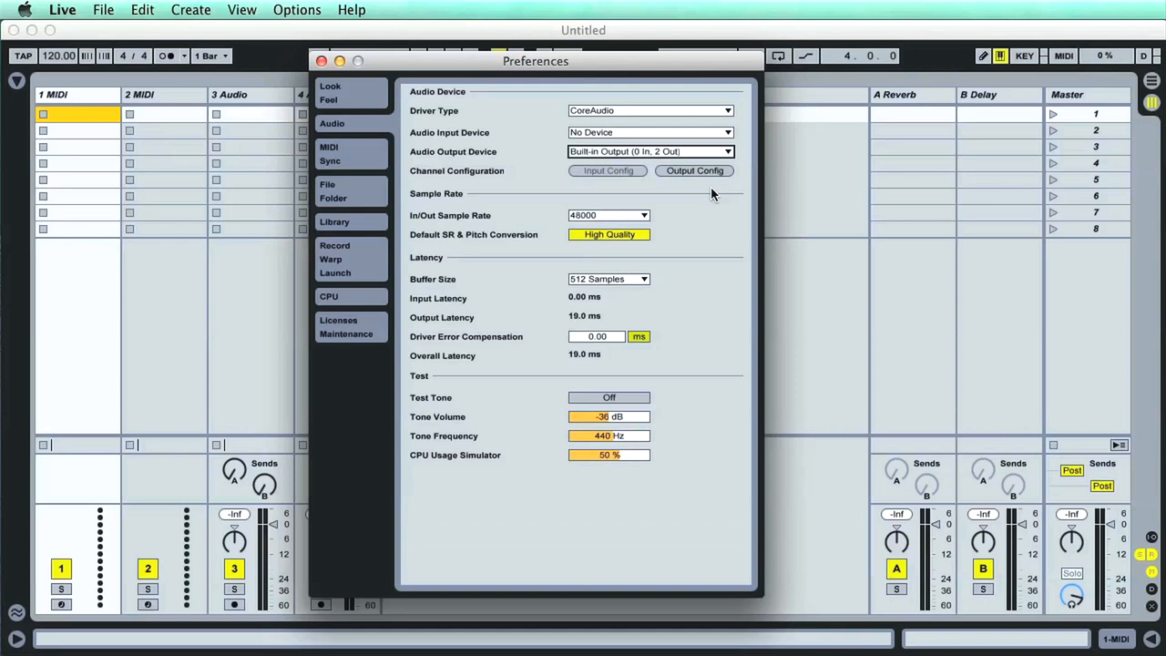
{"action": "mouse_move", "coordinate": [710, 198]}
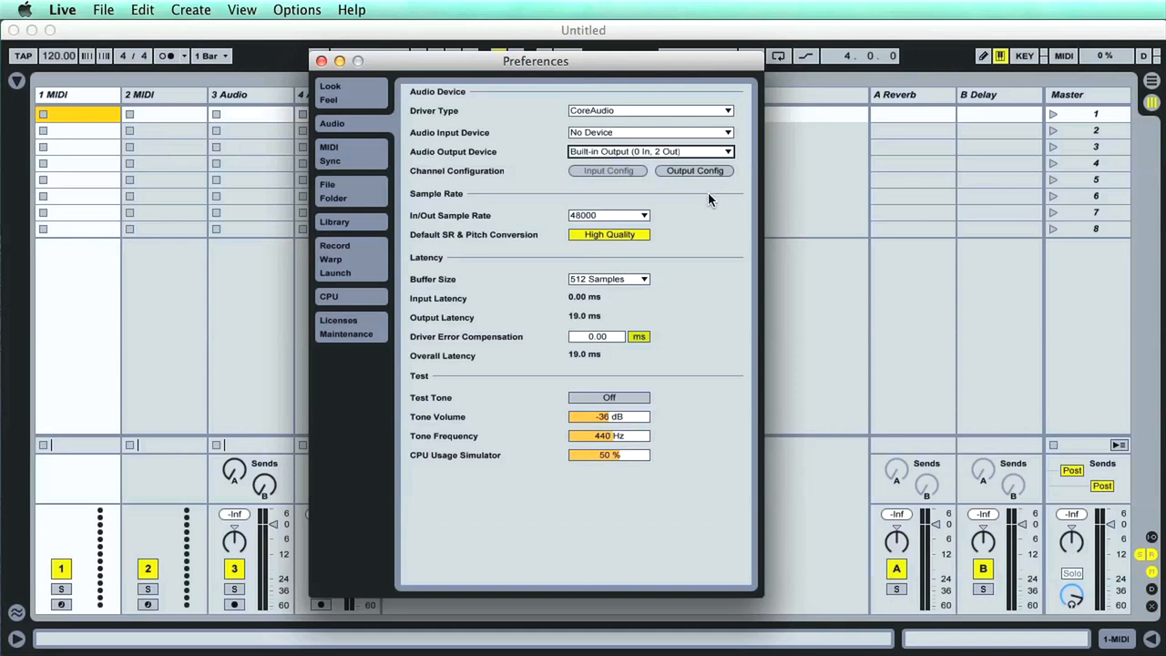
{"action": "mouse_move", "coordinate": [721, 117]}
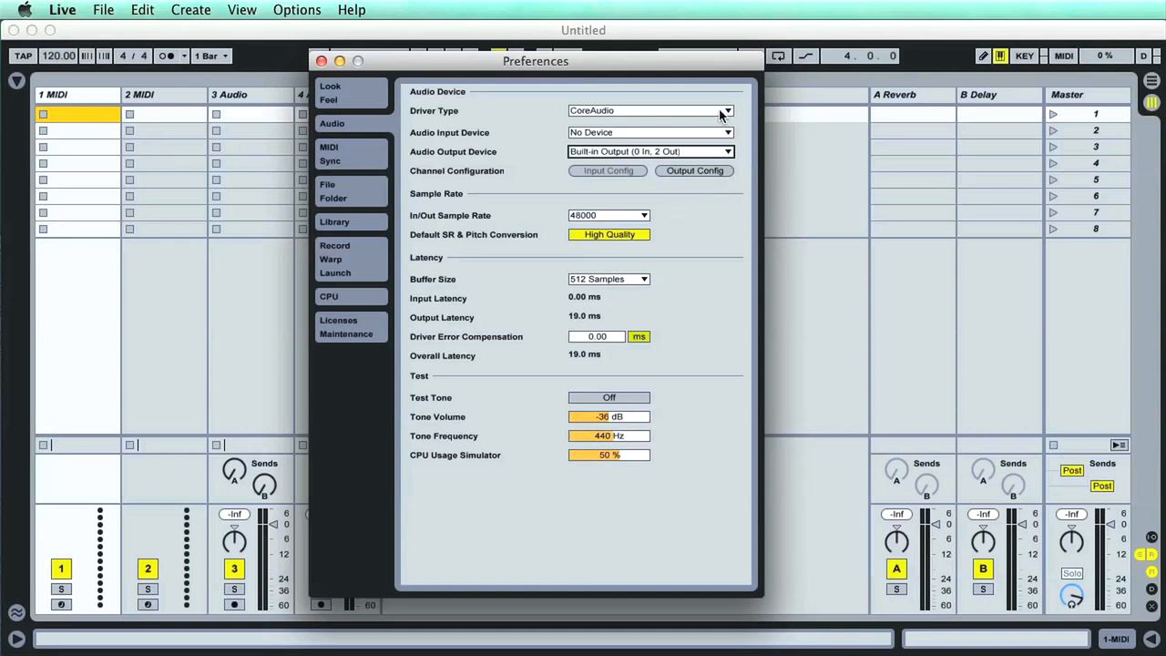
{"action": "left_click", "coordinate": [725, 111]}
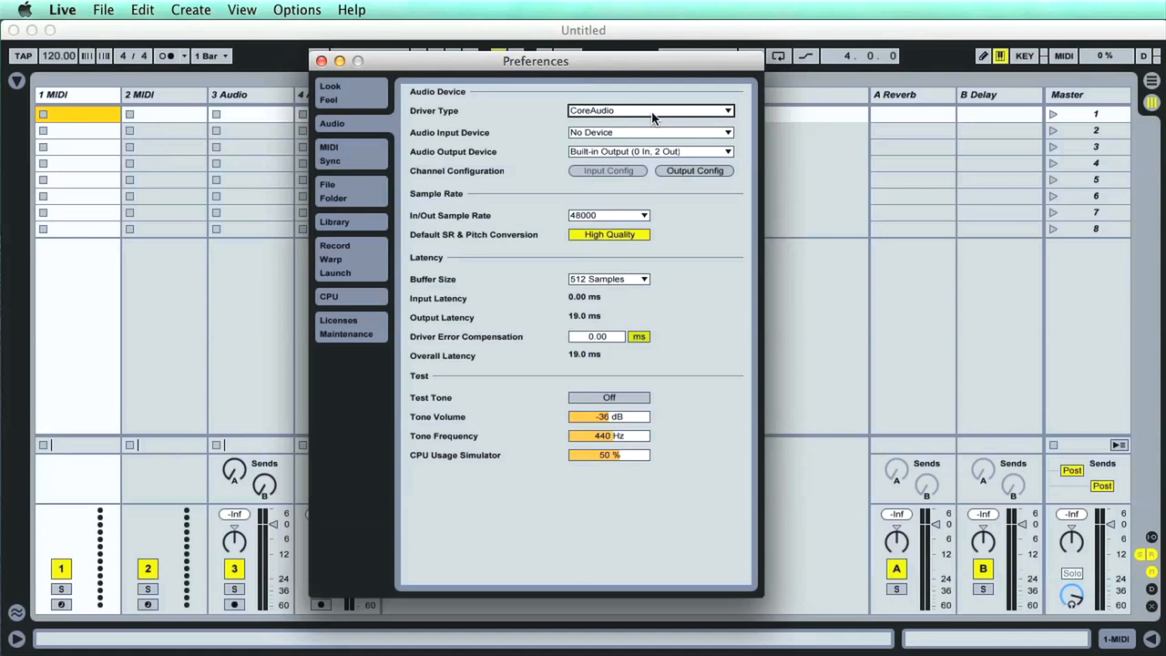
{"action": "mouse_move", "coordinate": [665, 248]}
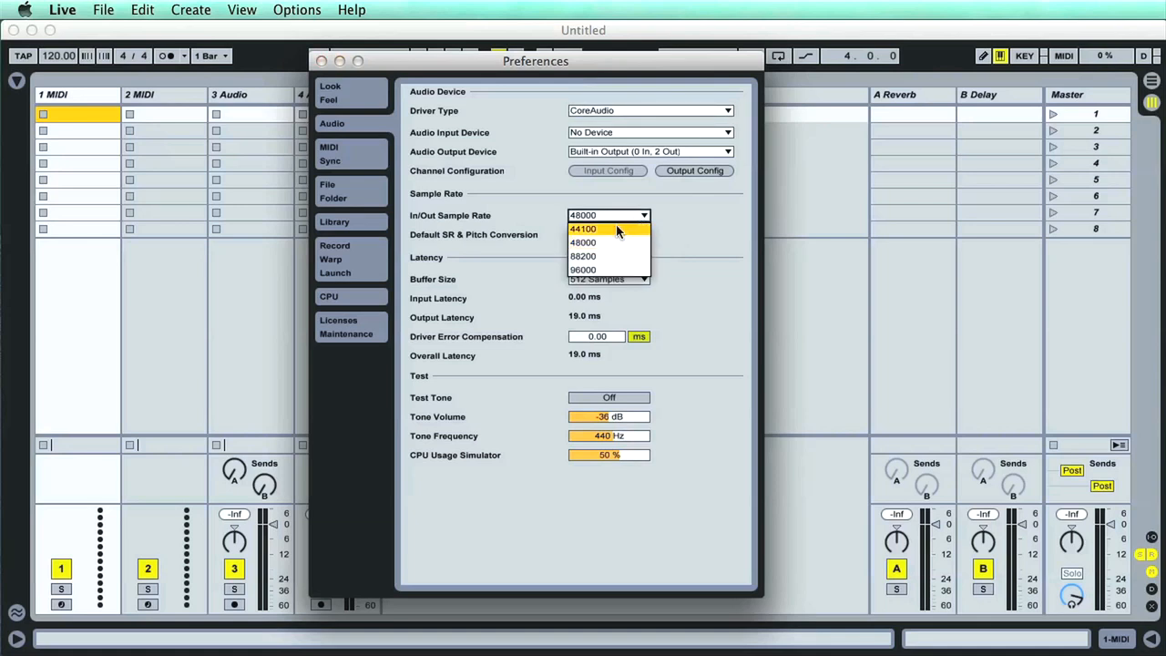
{"action": "mouse_move", "coordinate": [601, 242]}
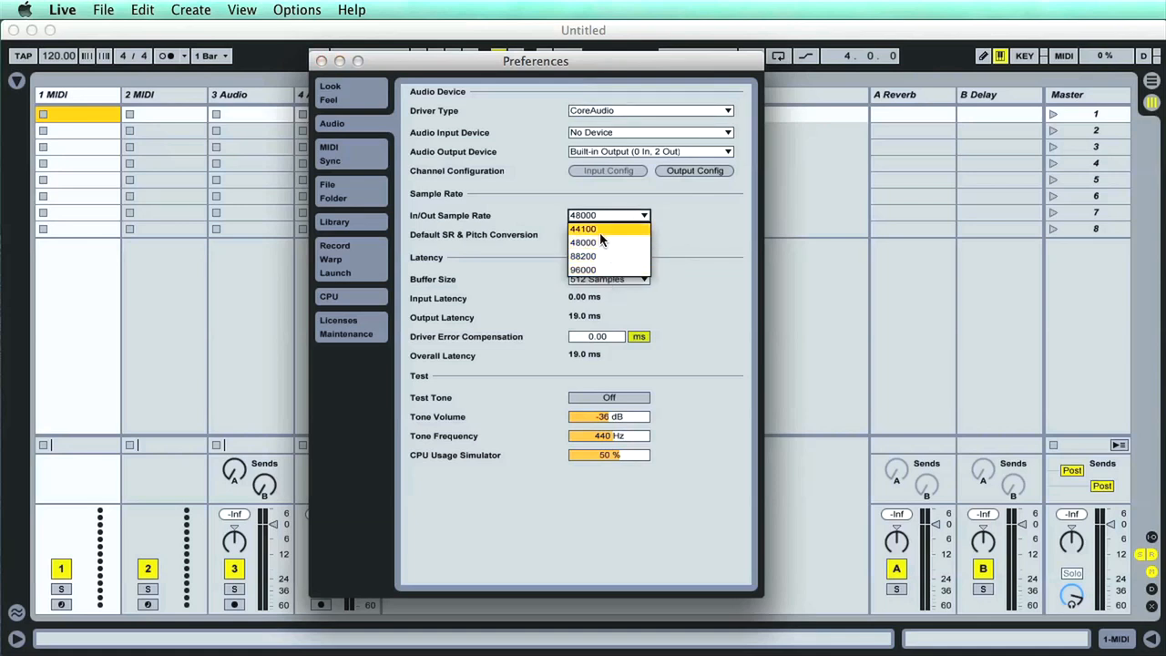
{"action": "mouse_move", "coordinate": [619, 237]}
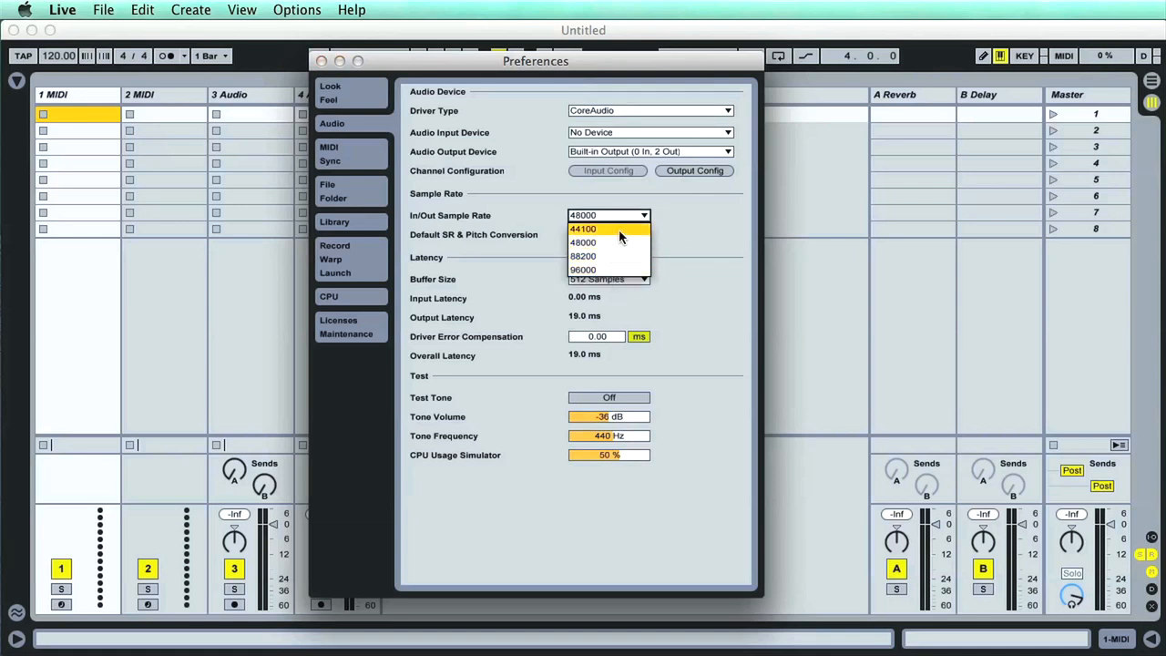
{"action": "left_click", "coordinate": [583, 242]}
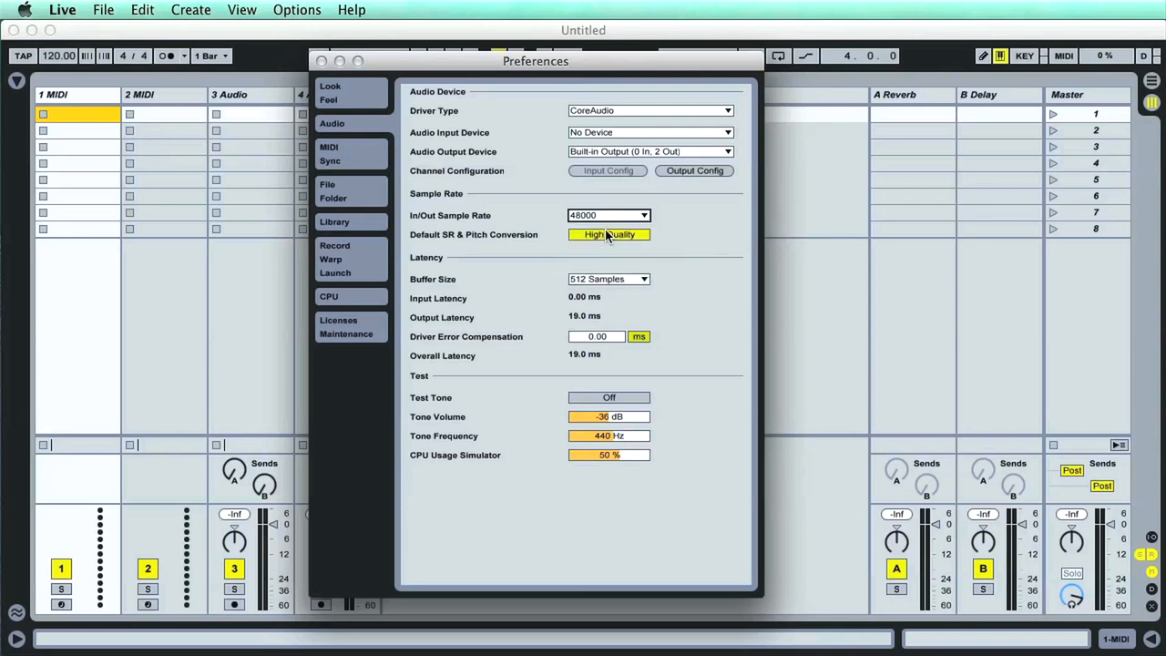
{"action": "left_click", "coordinate": [609, 215]}
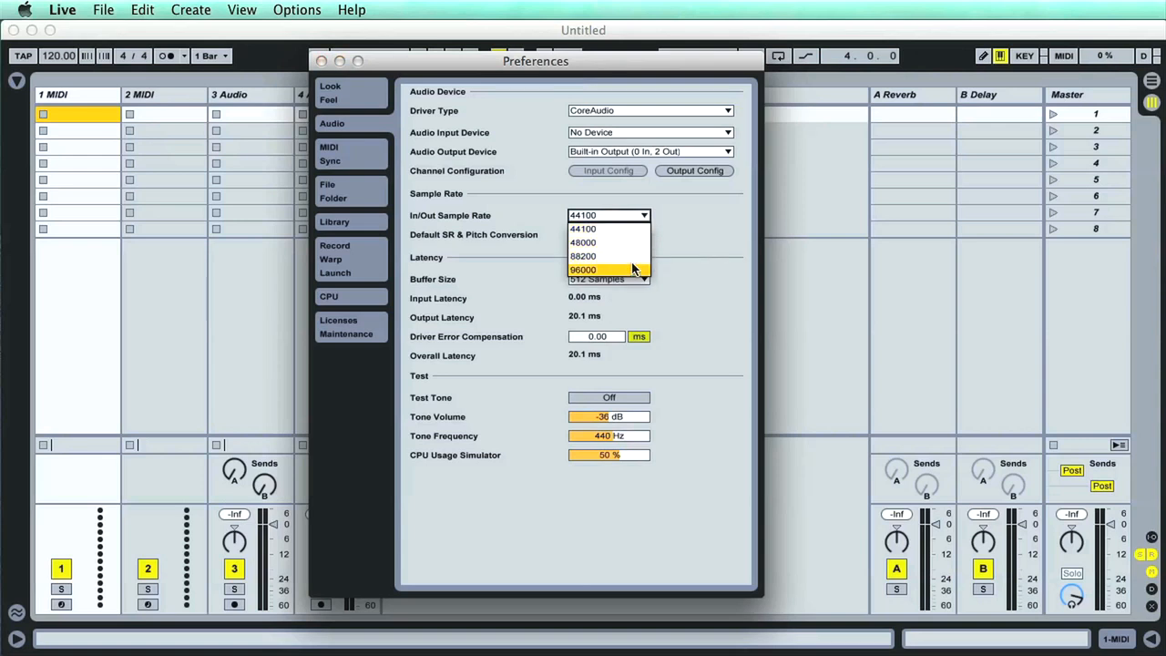
{"action": "mouse_move", "coordinate": [608, 255]}
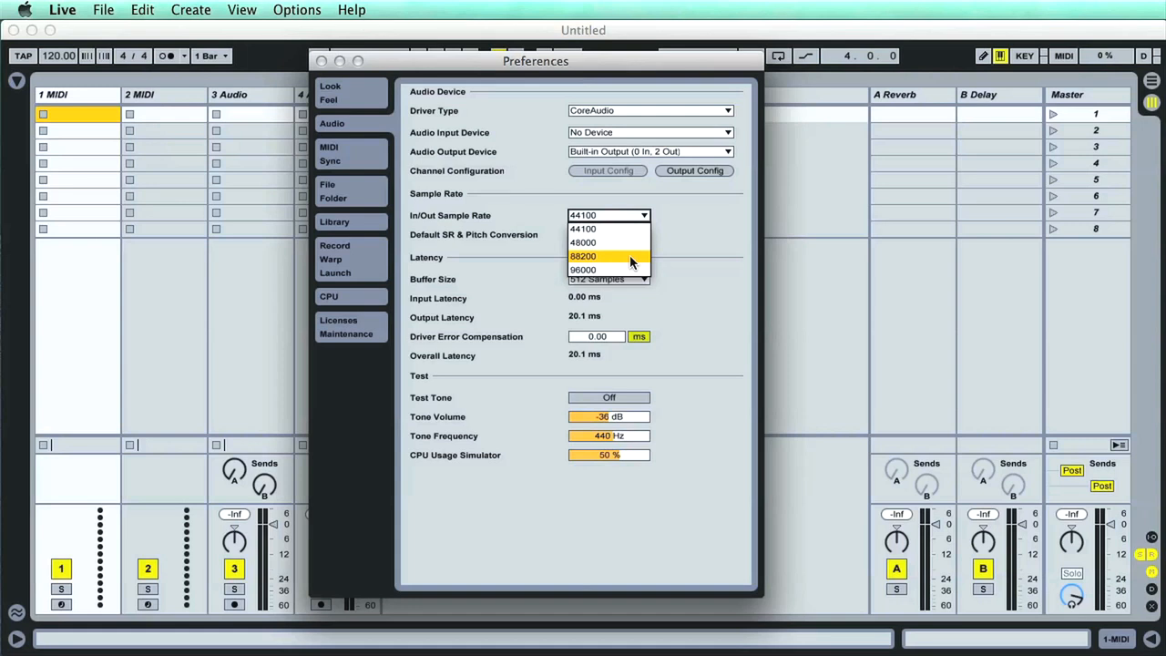
{"action": "mouse_move", "coordinate": [616, 263]}
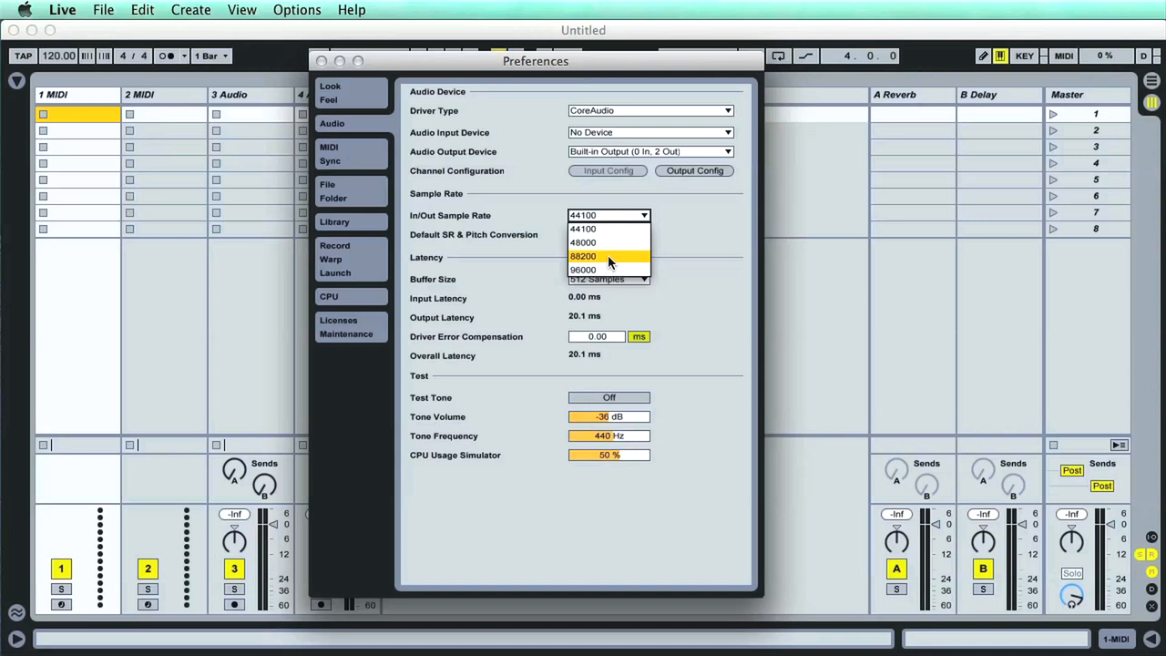
{"action": "mouse_move", "coordinate": [610, 266]}
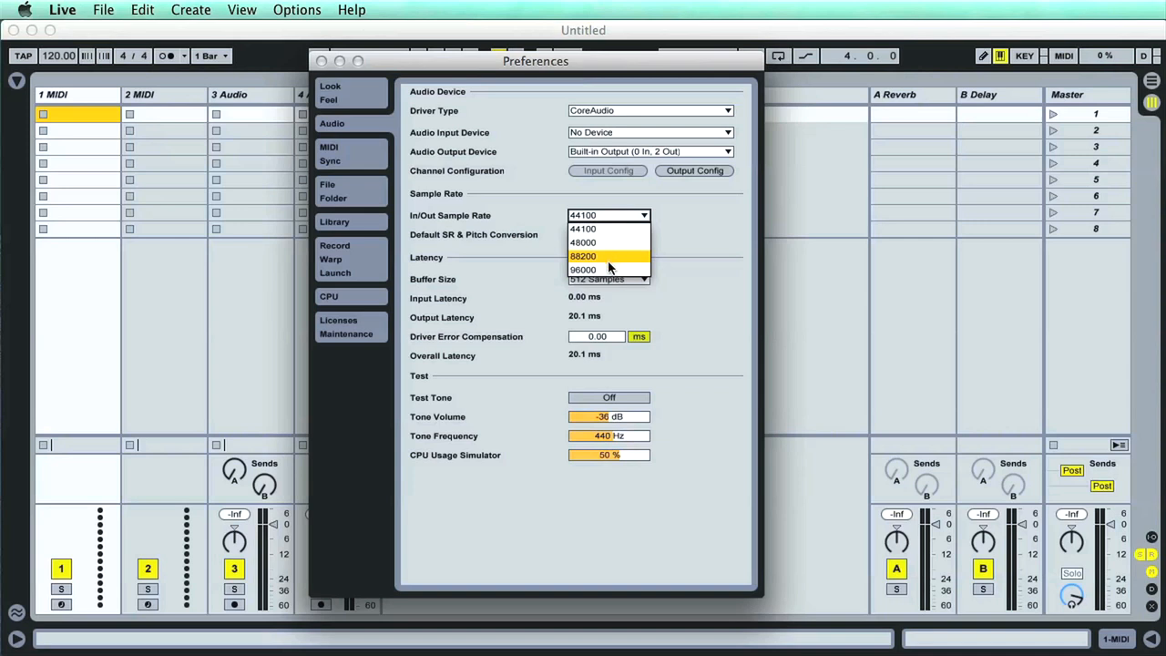
{"action": "mouse_move", "coordinate": [609, 269]}
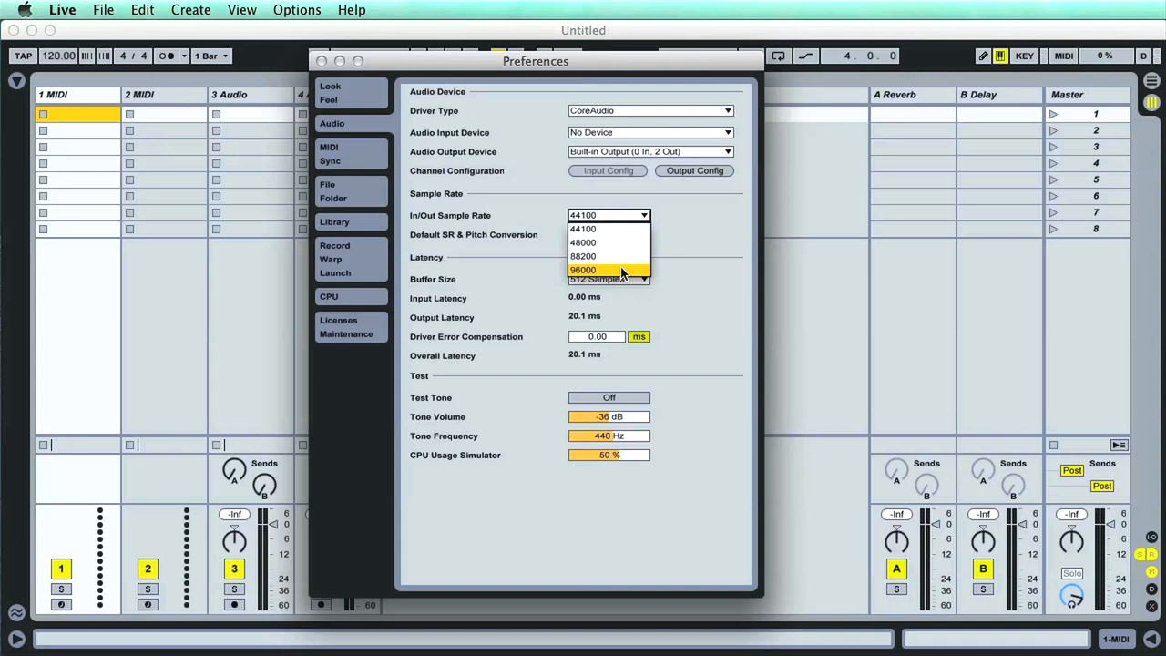
{"action": "mouse_move", "coordinate": [623, 243]}
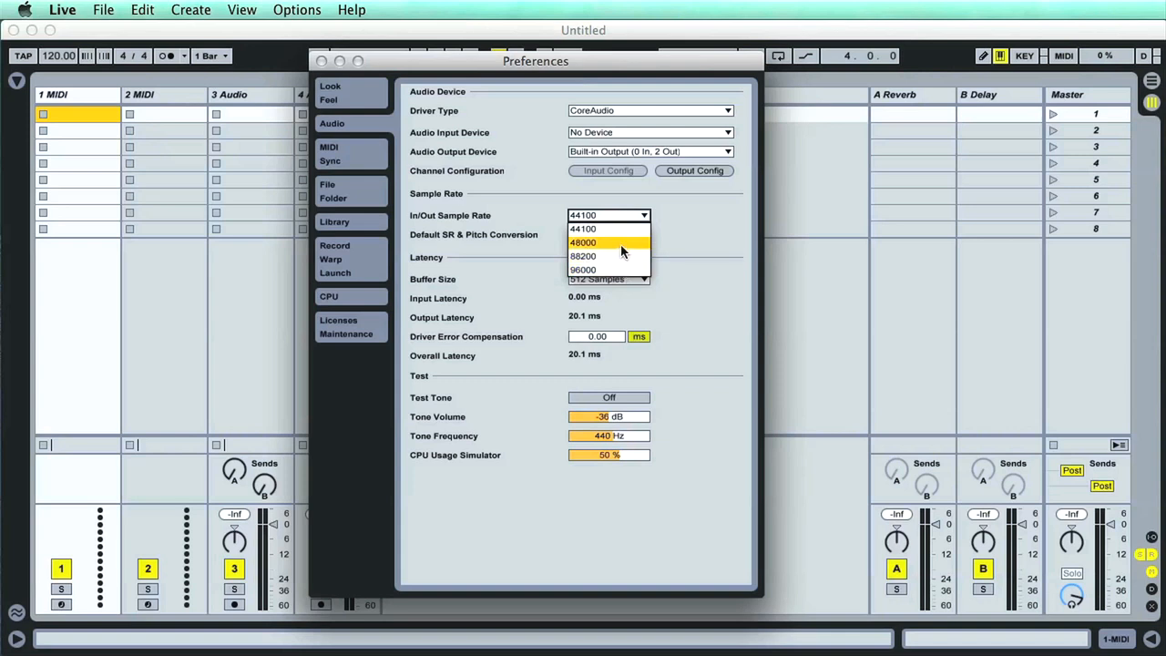
{"action": "mouse_move", "coordinate": [610, 230]}
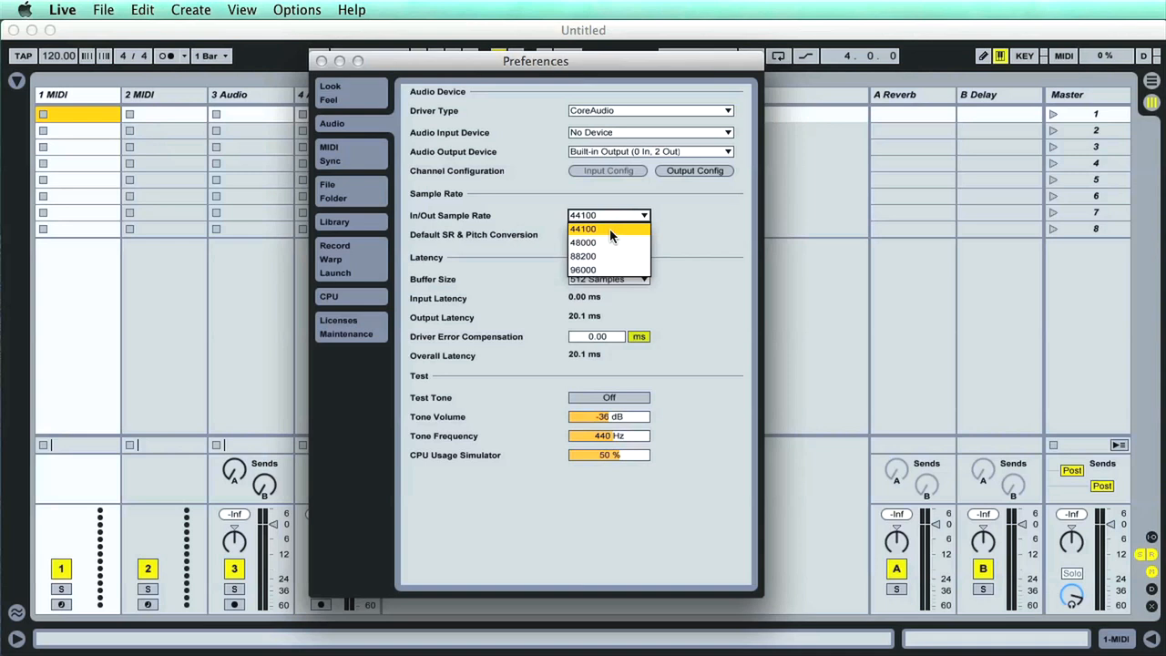
{"action": "mouse_move", "coordinate": [608, 242]}
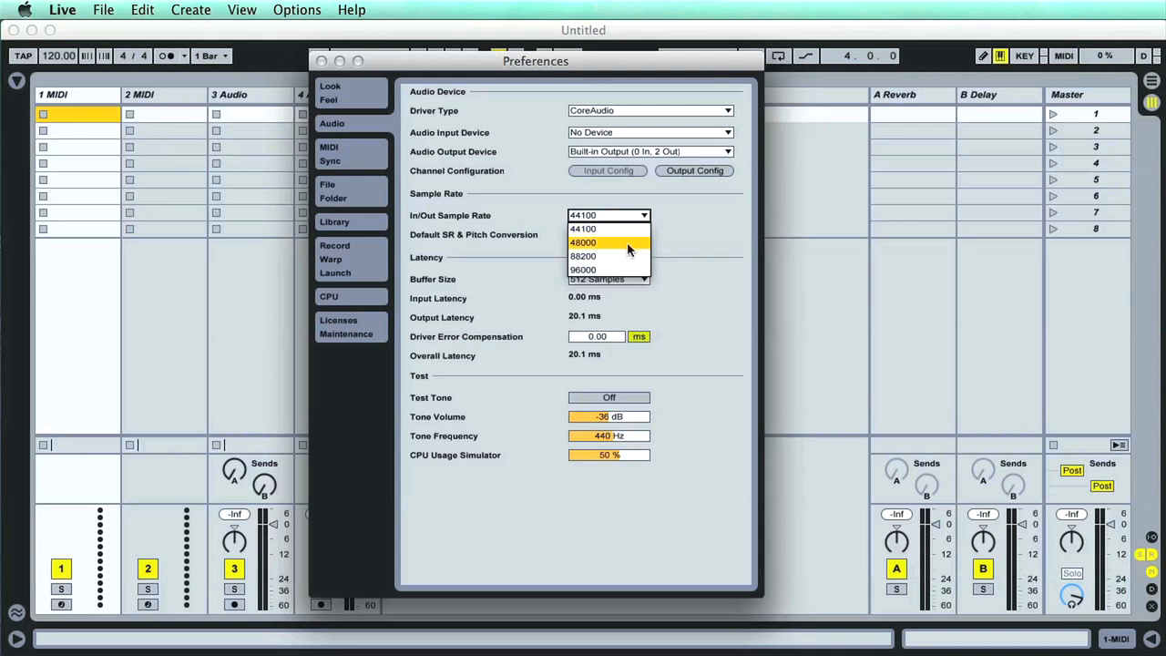
{"action": "left_click", "coordinate": [583, 230]}
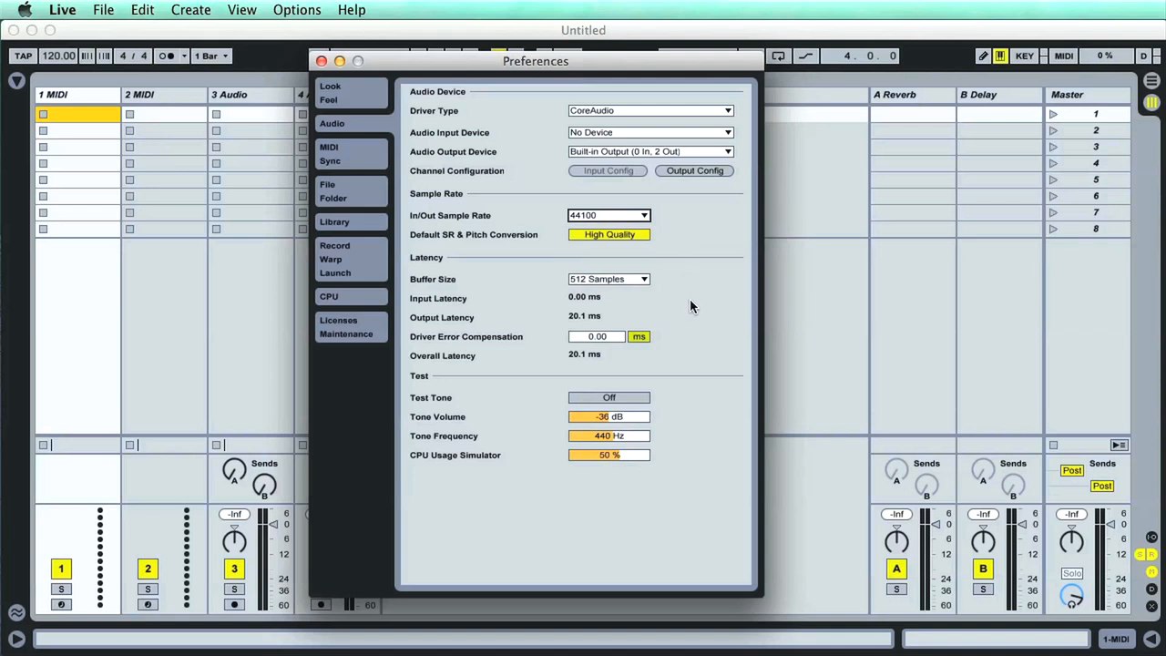
{"action": "mouse_move", "coordinate": [616, 300]}
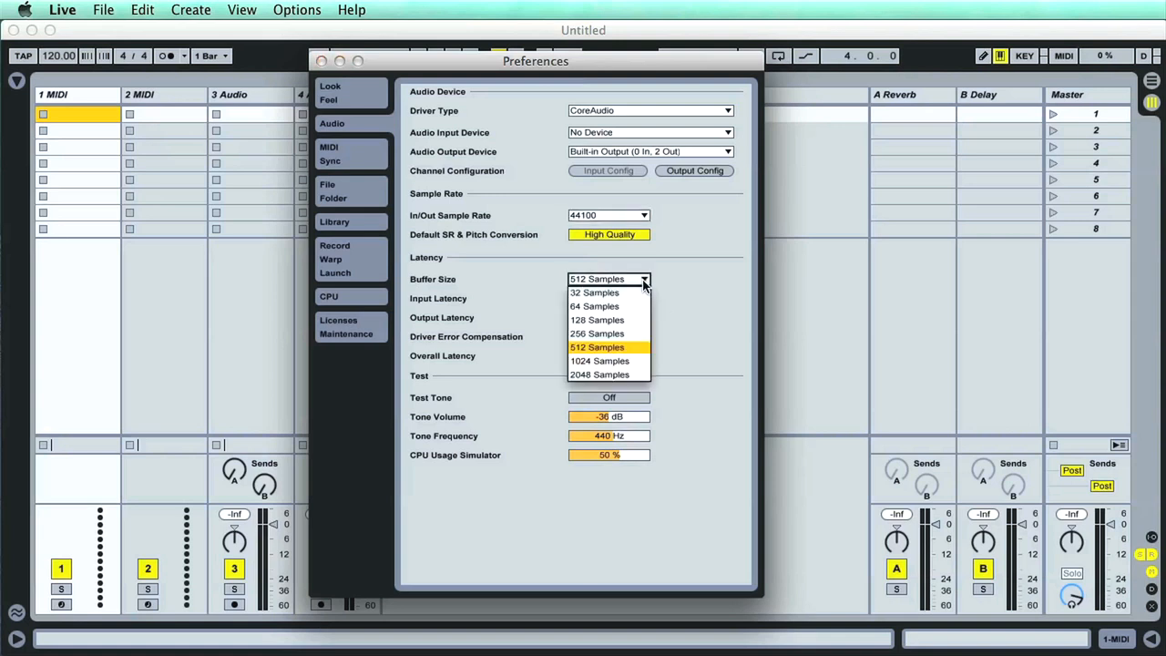
{"action": "mouse_move", "coordinate": [654, 284]}
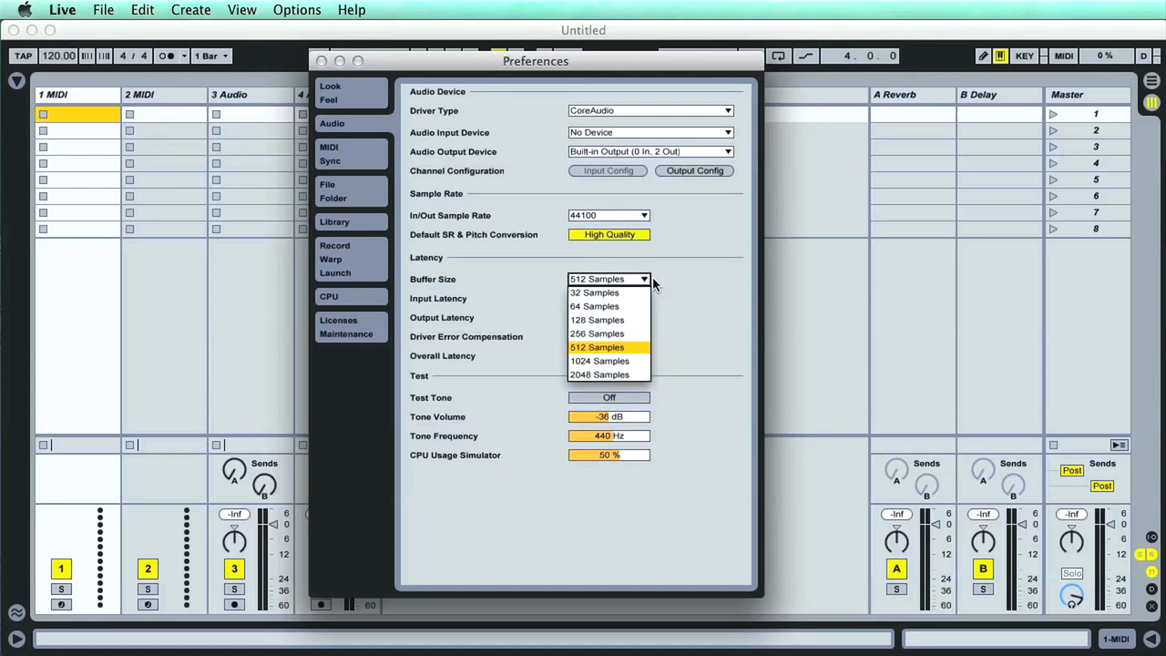
{"action": "mouse_move", "coordinate": [594, 291]}
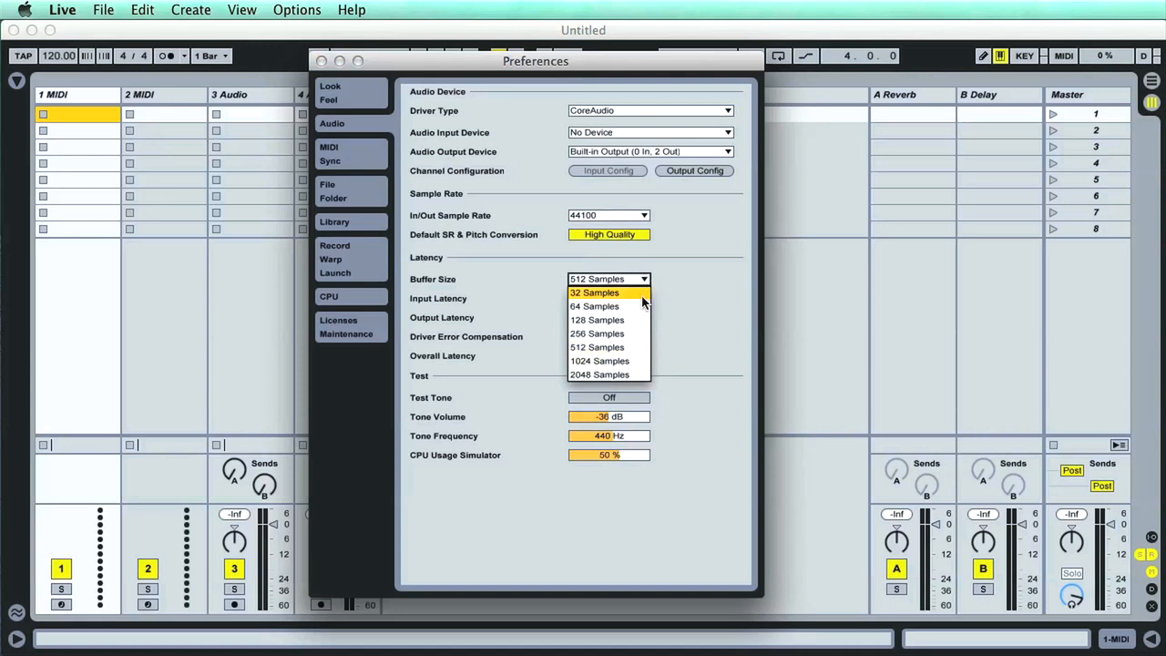
{"action": "mouse_move", "coordinate": [663, 317]}
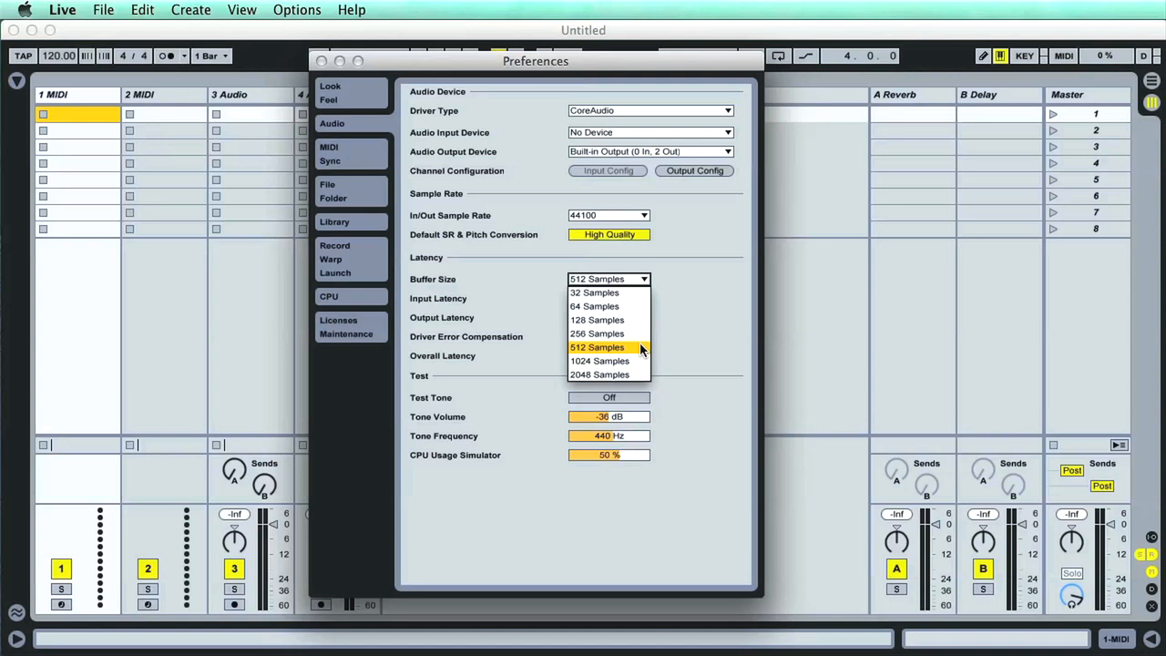
{"action": "mouse_move", "coordinate": [605, 360]}
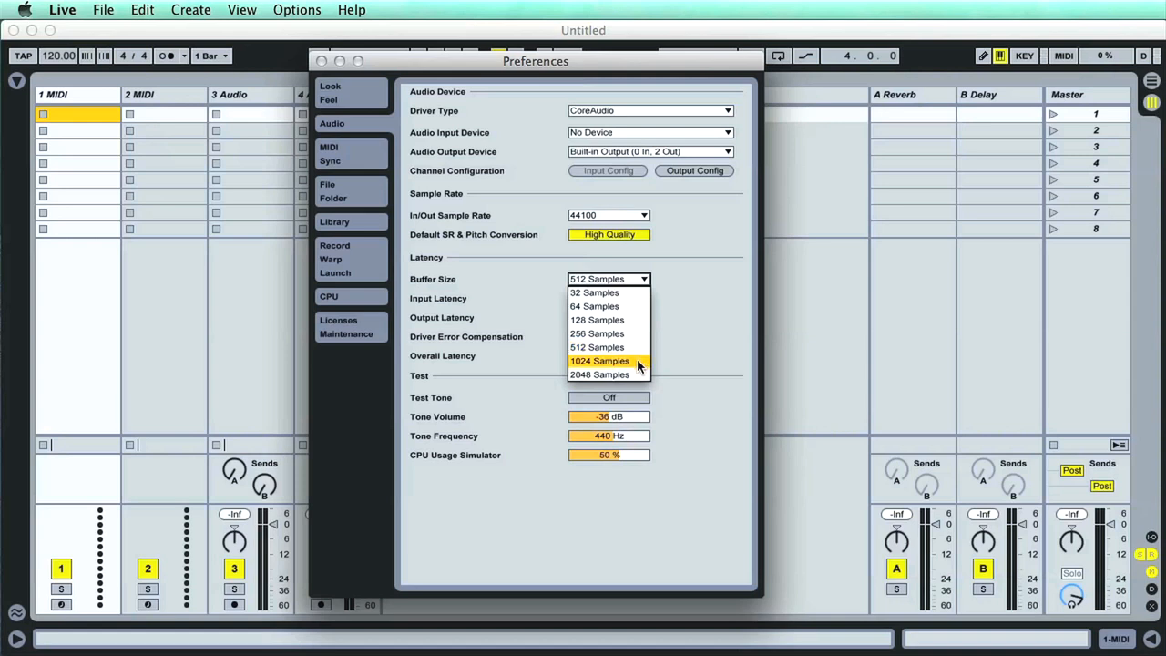
{"action": "mouse_move", "coordinate": [609, 376]}
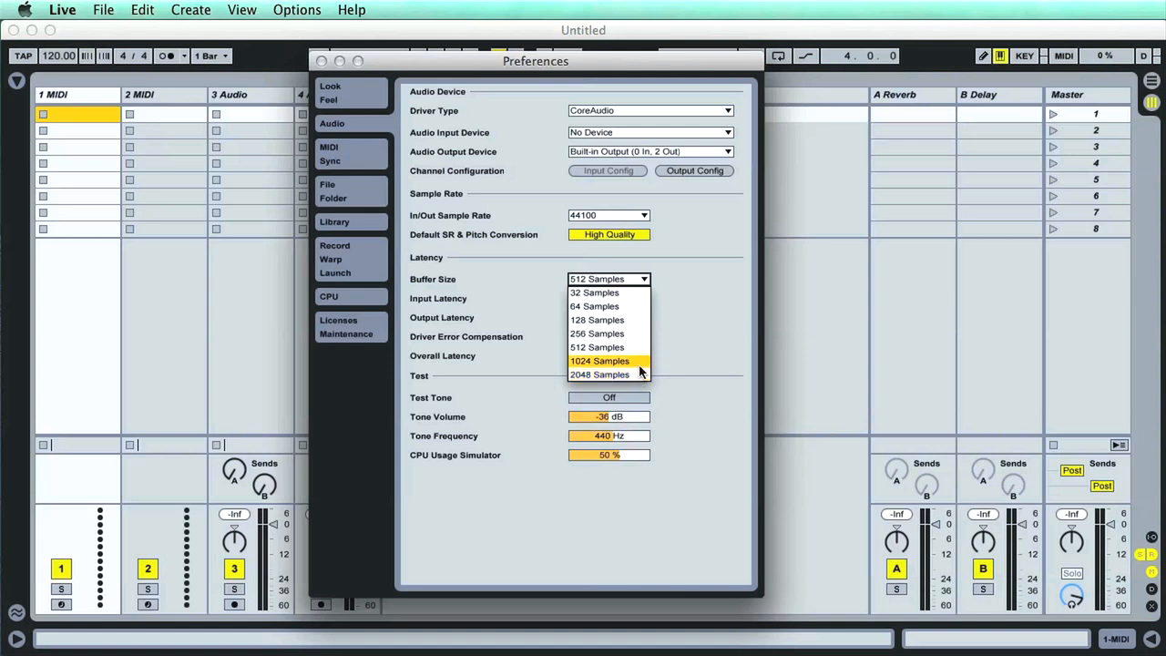
{"action": "mouse_move", "coordinate": [671, 368]}
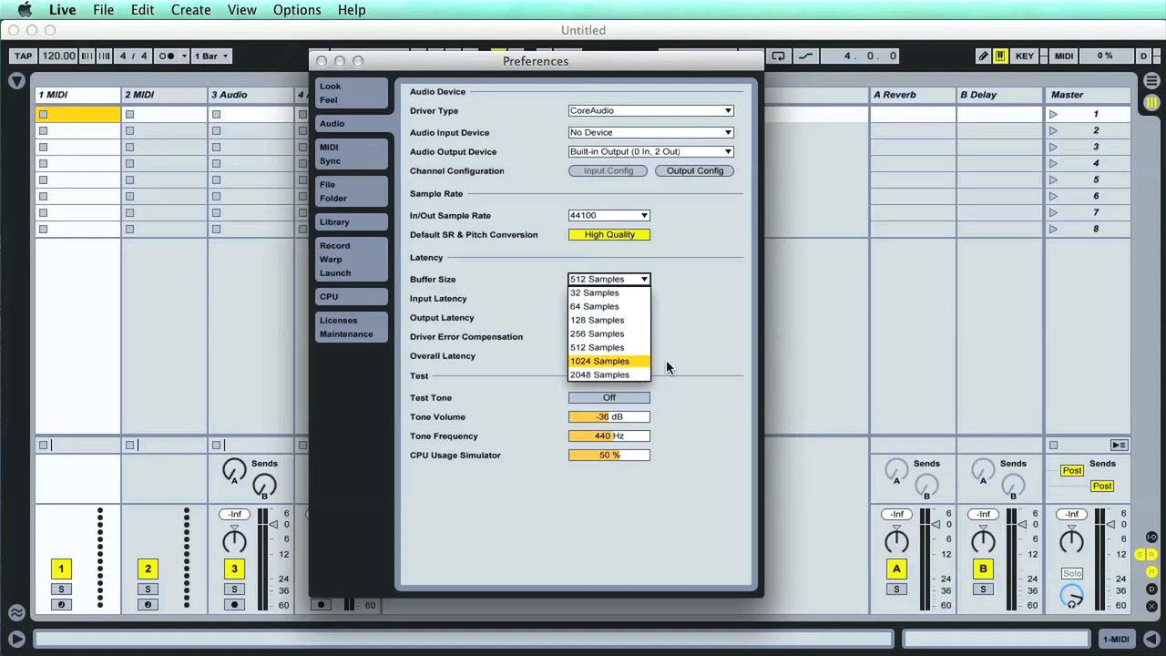
{"action": "left_click", "coordinate": [598, 346]}
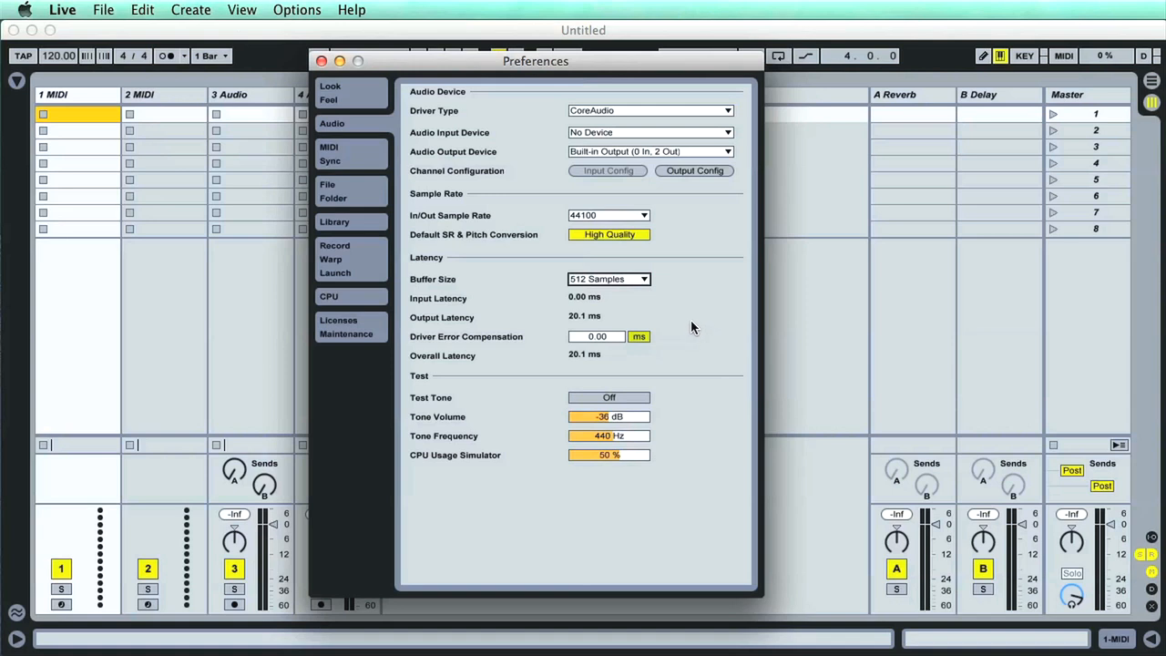
{"action": "mouse_move", "coordinate": [699, 353]}
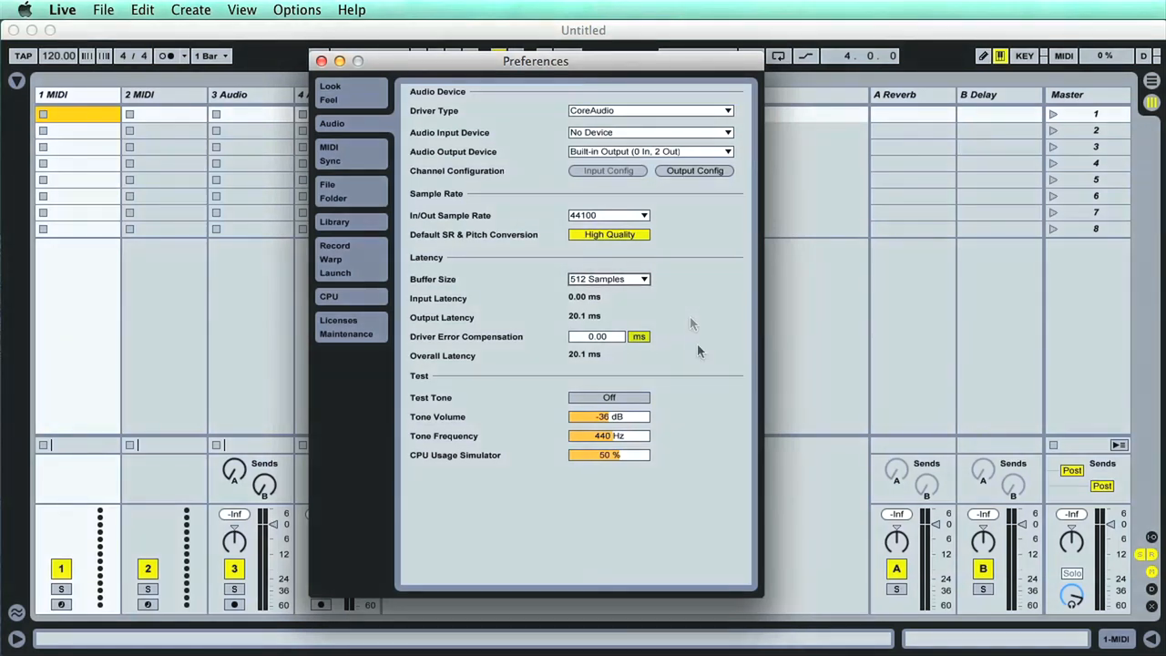
{"action": "mouse_move", "coordinate": [350, 160]}
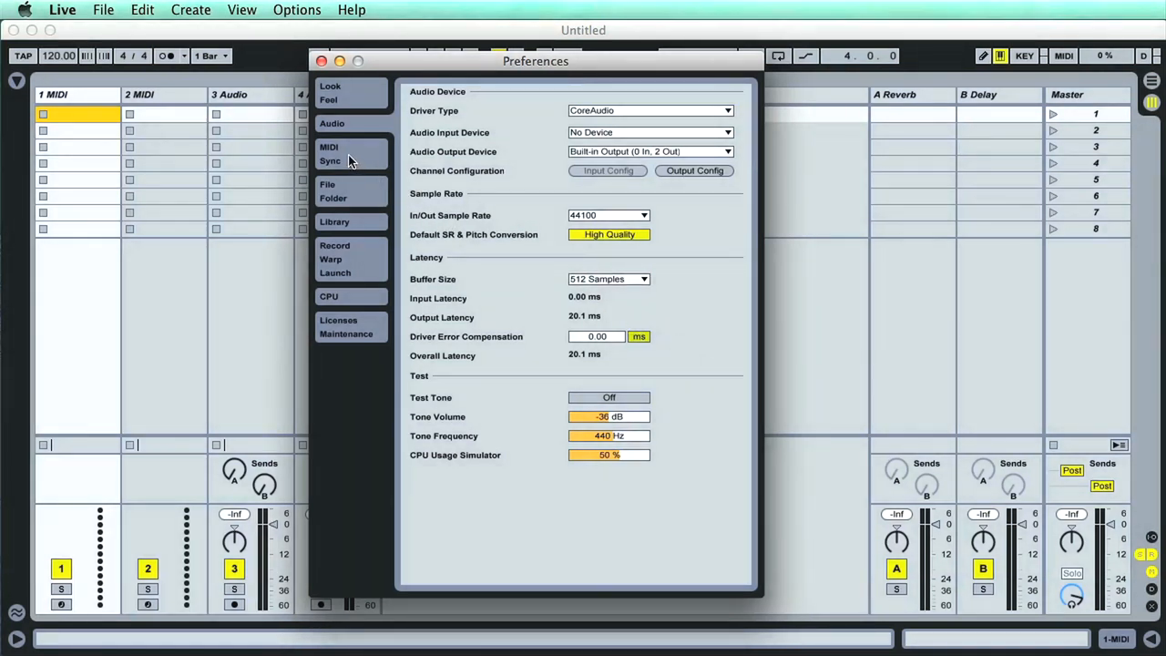
- Show the MIDI Sync preferences and toggle UltraNova input Remote on, then back off
{"action": "left_click", "coordinate": [328, 145]}
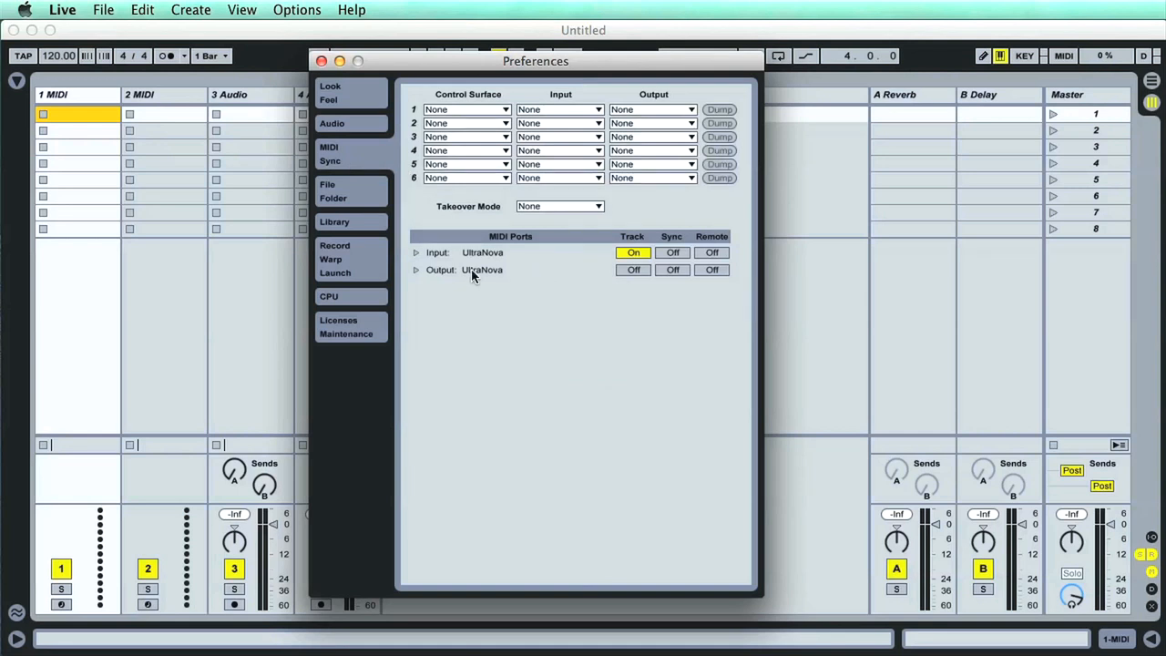
{"action": "mouse_move", "coordinate": [488, 280]}
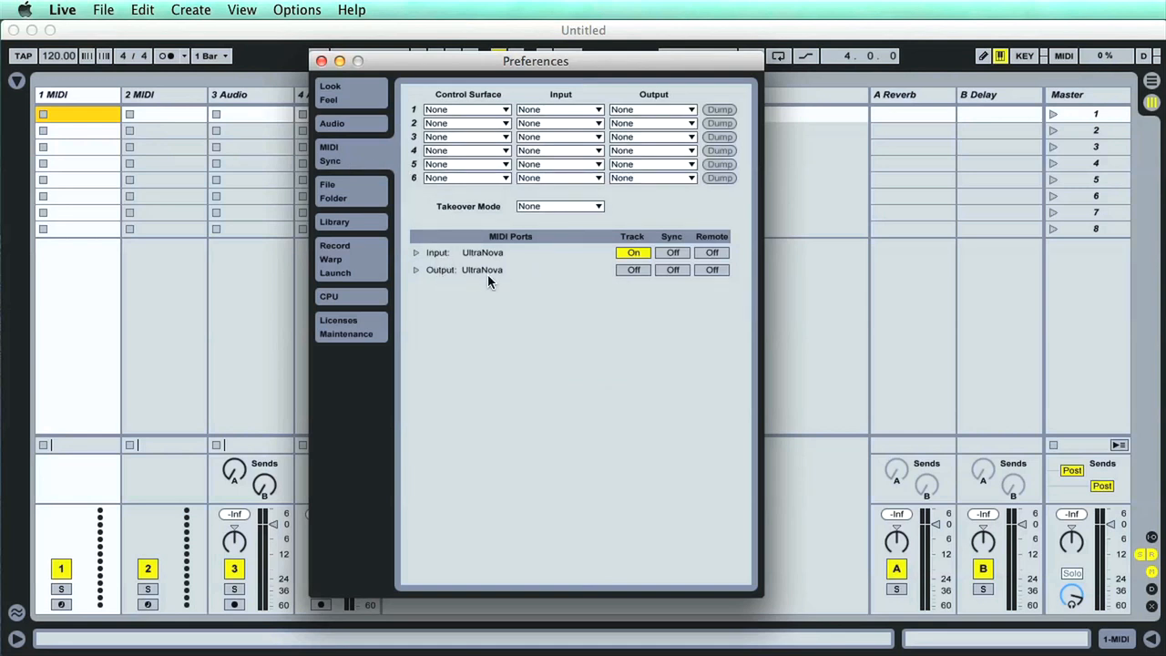
{"action": "mouse_move", "coordinate": [594, 312]}
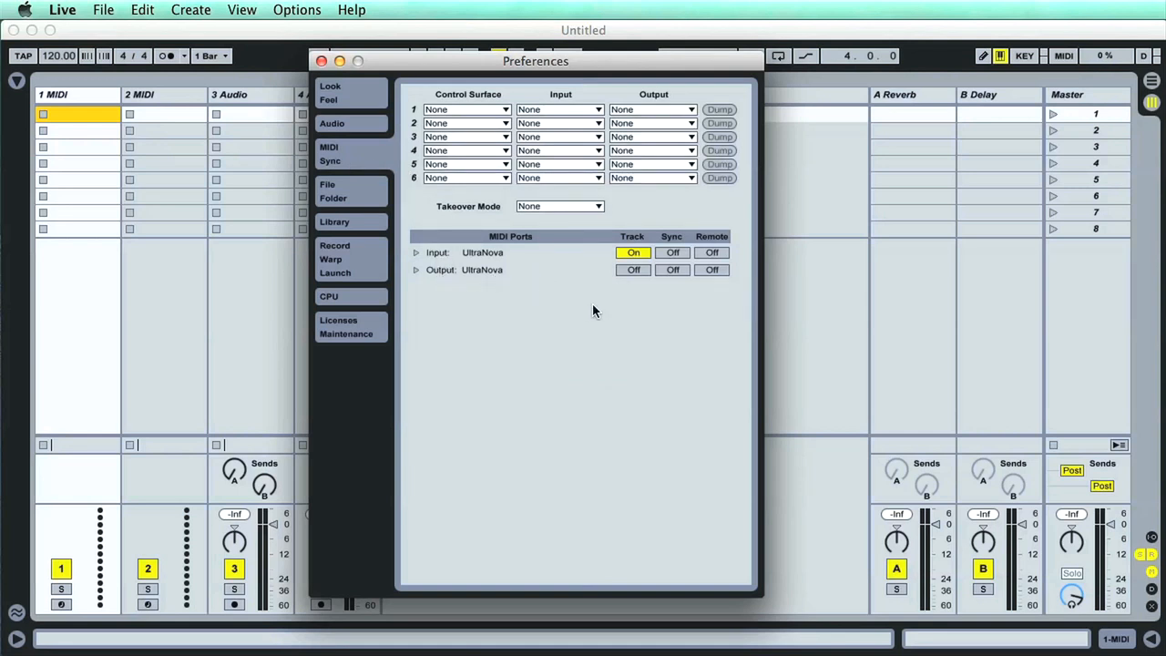
{"action": "mouse_move", "coordinate": [652, 323]}
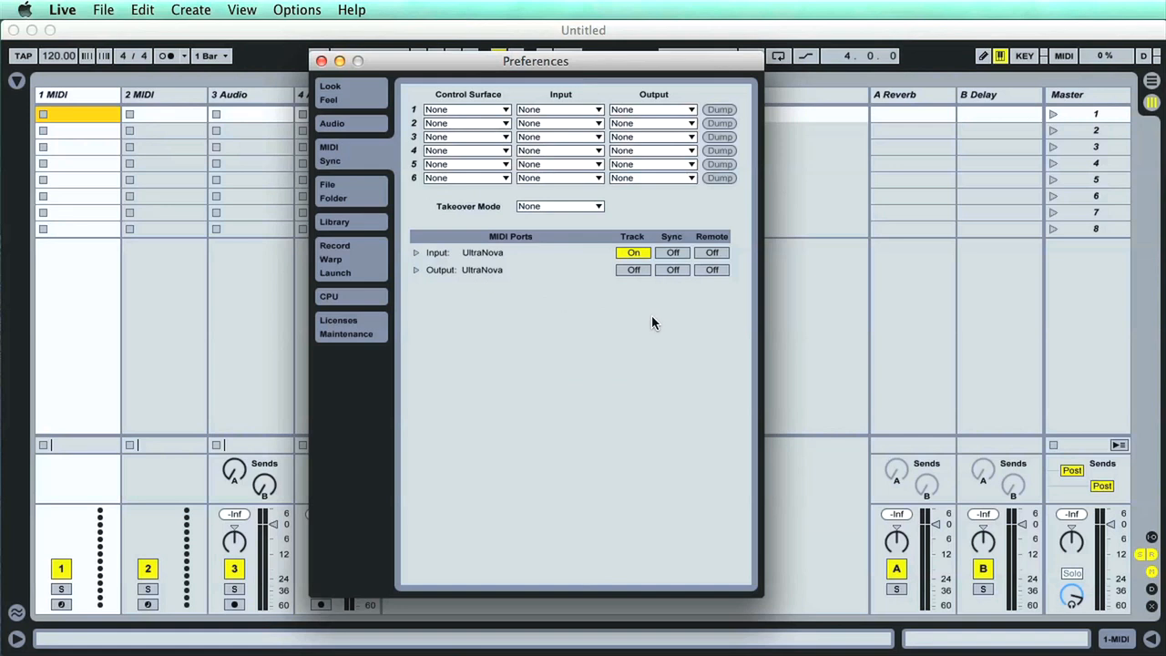
{"action": "mouse_move", "coordinate": [659, 321]}
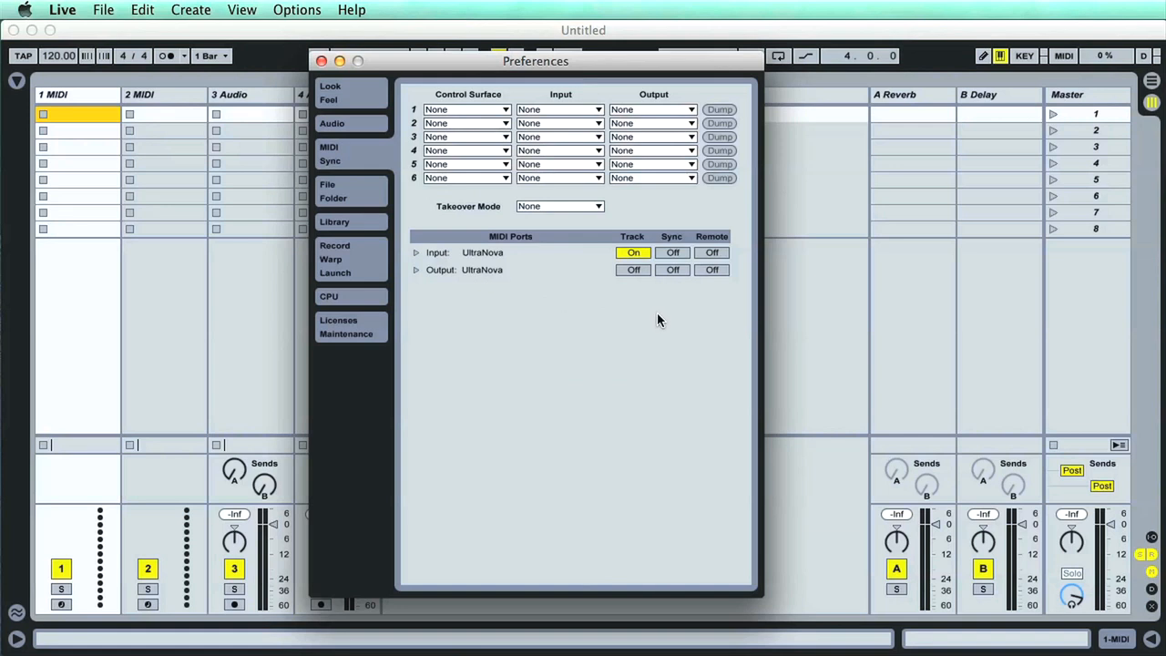
{"action": "mouse_move", "coordinate": [638, 321]}
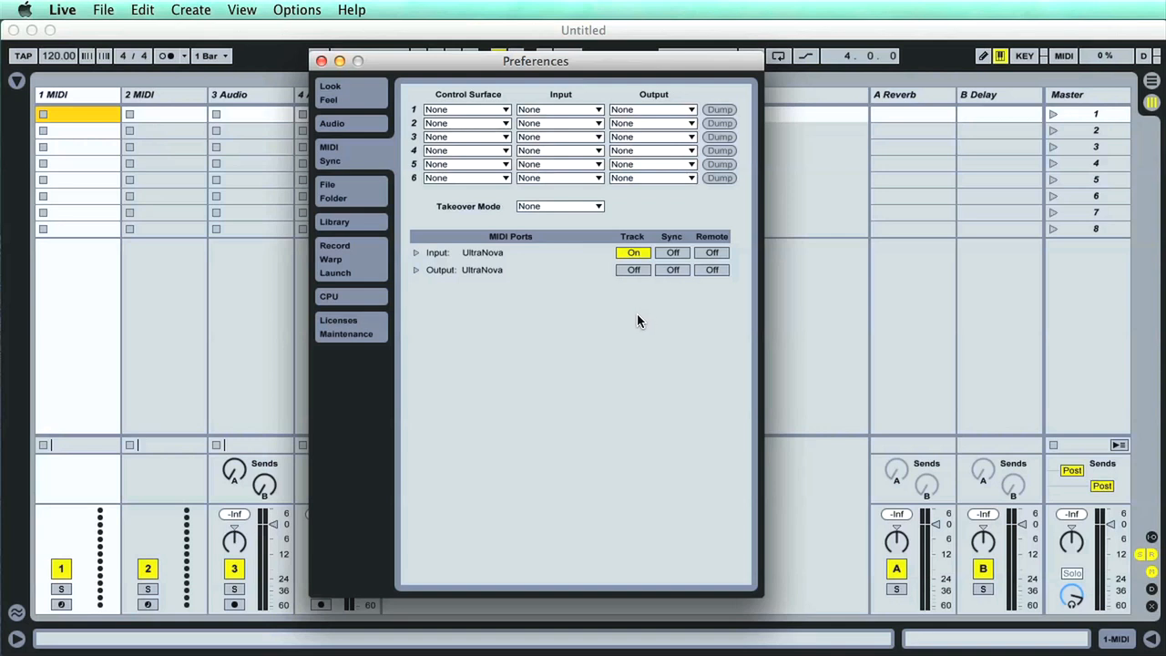
{"action": "mouse_move", "coordinate": [687, 304]}
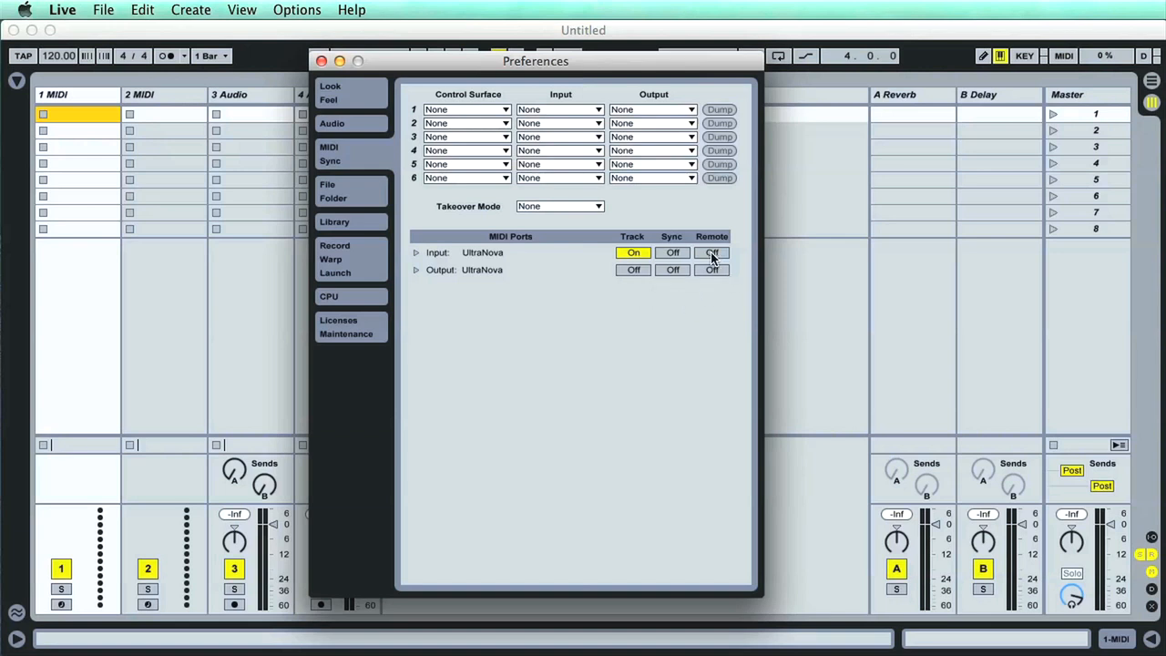
{"action": "left_click", "coordinate": [710, 251]}
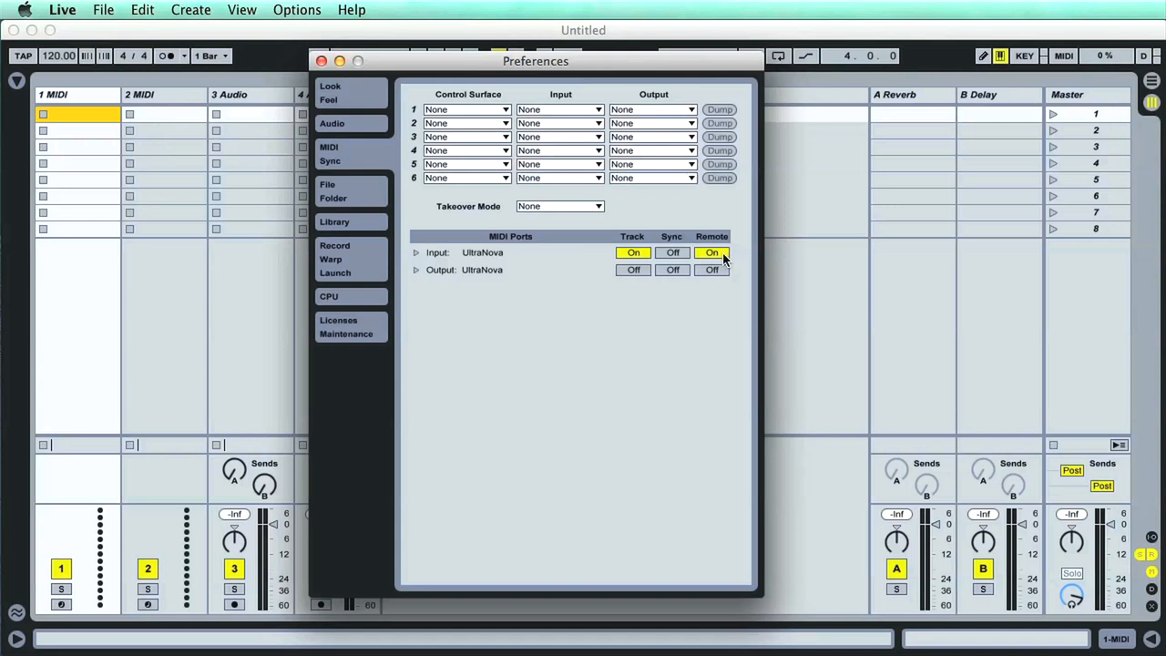
{"action": "left_click", "coordinate": [711, 251]}
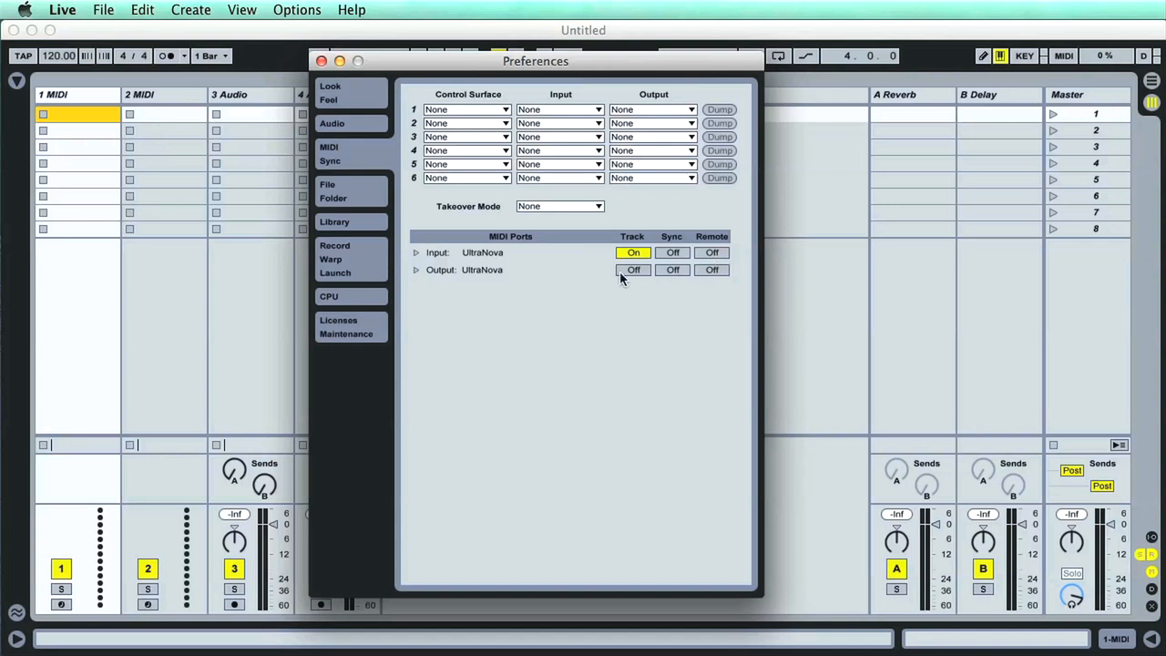
- Set control surface slot 1 to Launchpad
{"action": "left_click", "coordinate": [467, 109]}
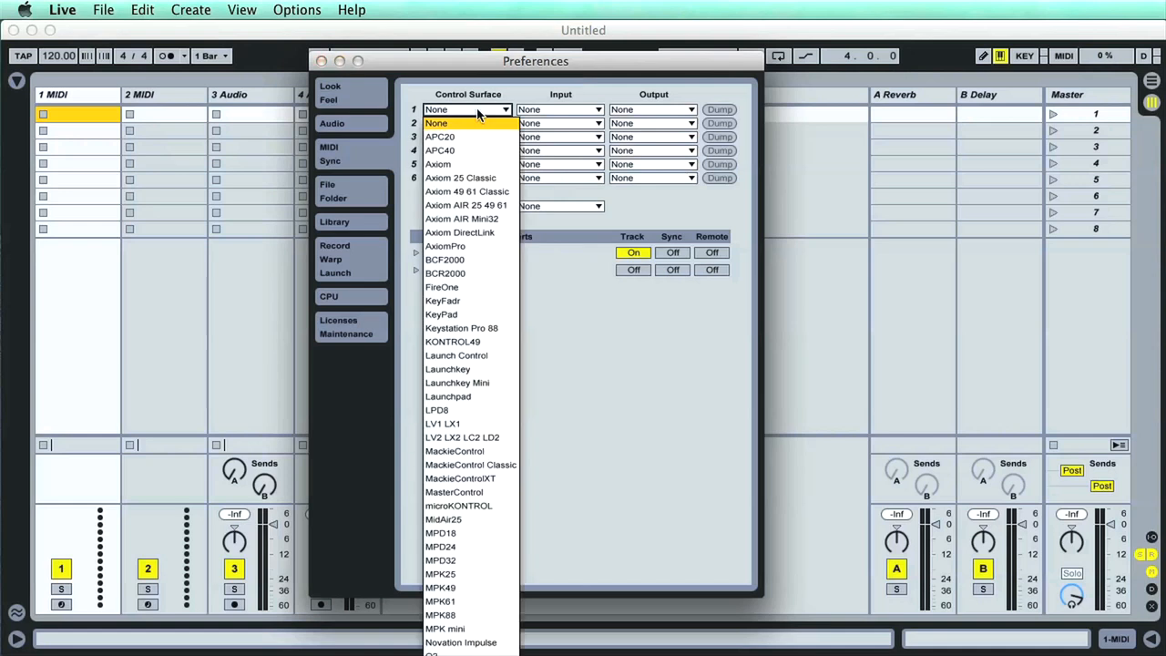
{"action": "mouse_move", "coordinate": [473, 313]}
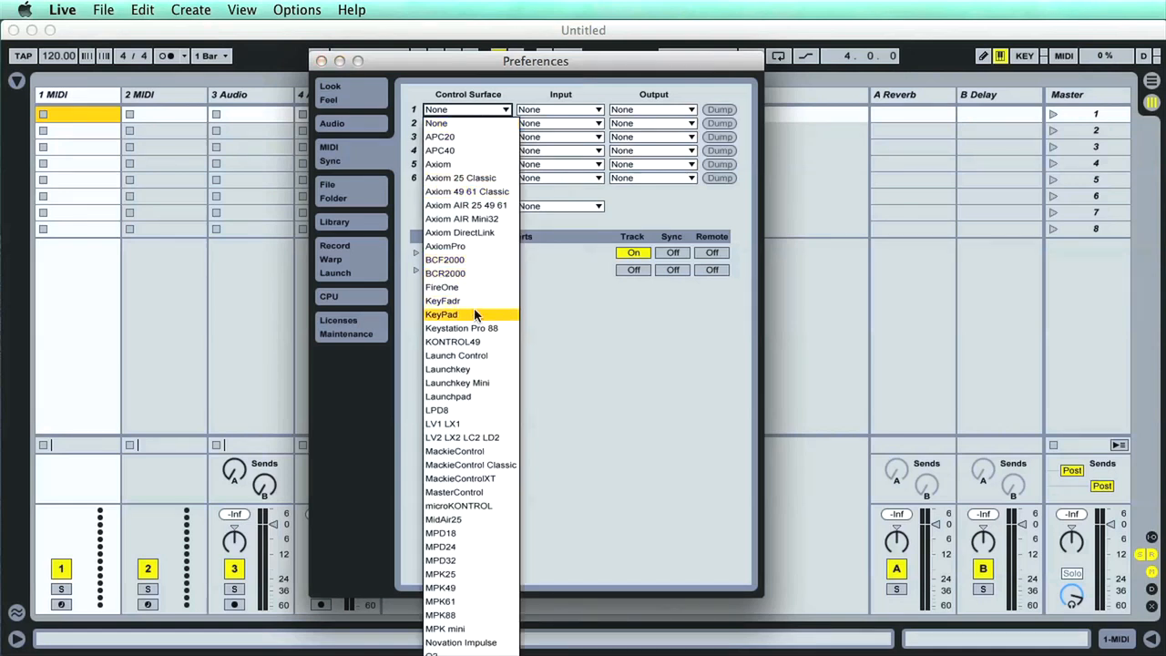
{"action": "left_click", "coordinate": [448, 397]}
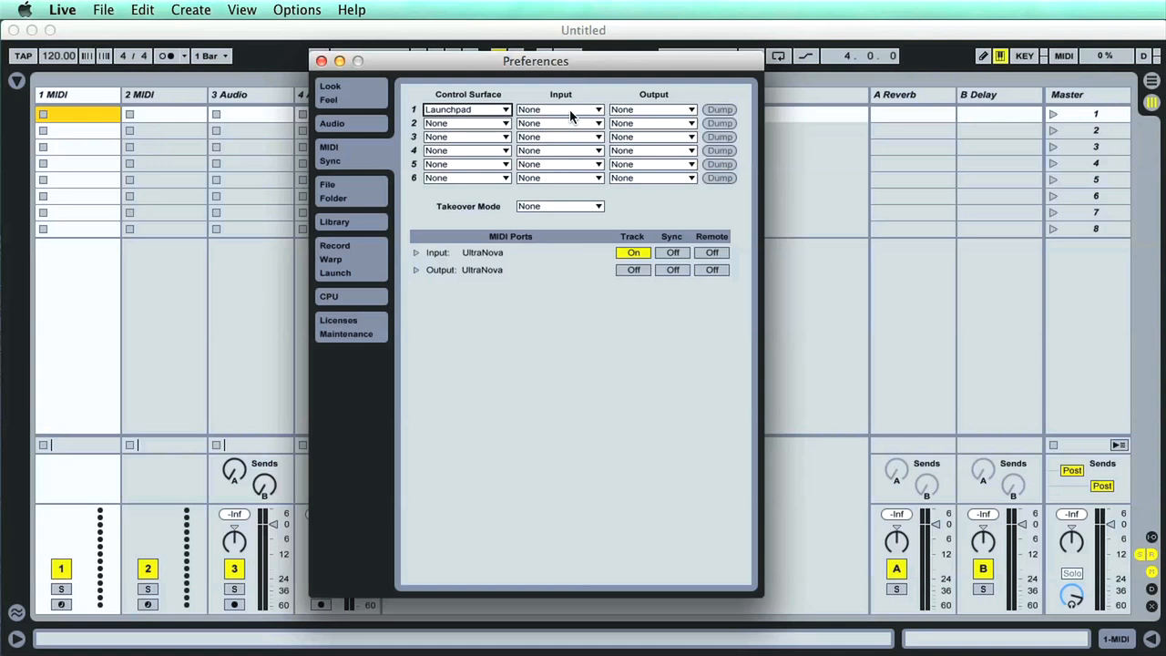
{"action": "mouse_move", "coordinate": [411, 218]}
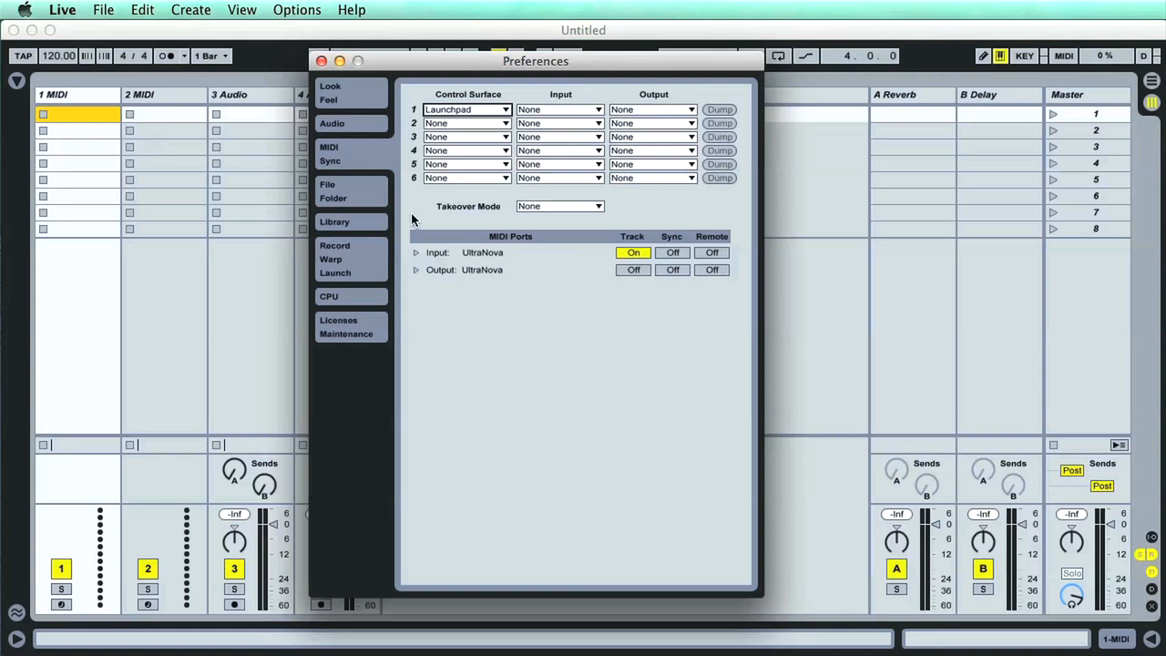
{"action": "left_click", "coordinate": [331, 192]}
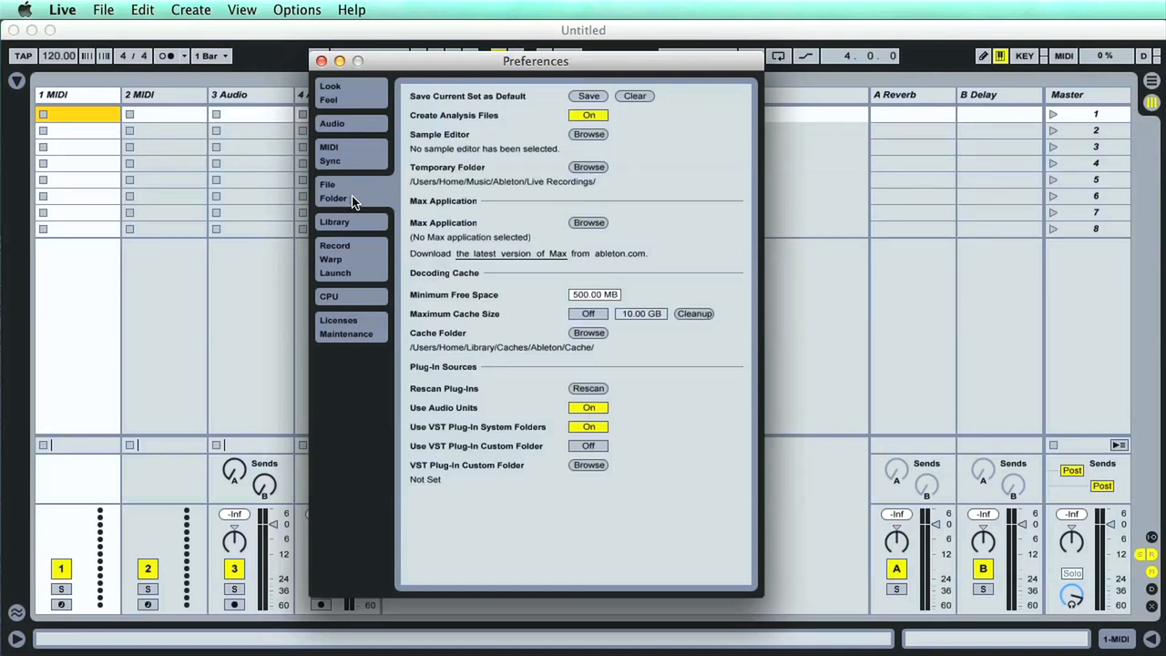
{"action": "mouse_move", "coordinate": [363, 199]}
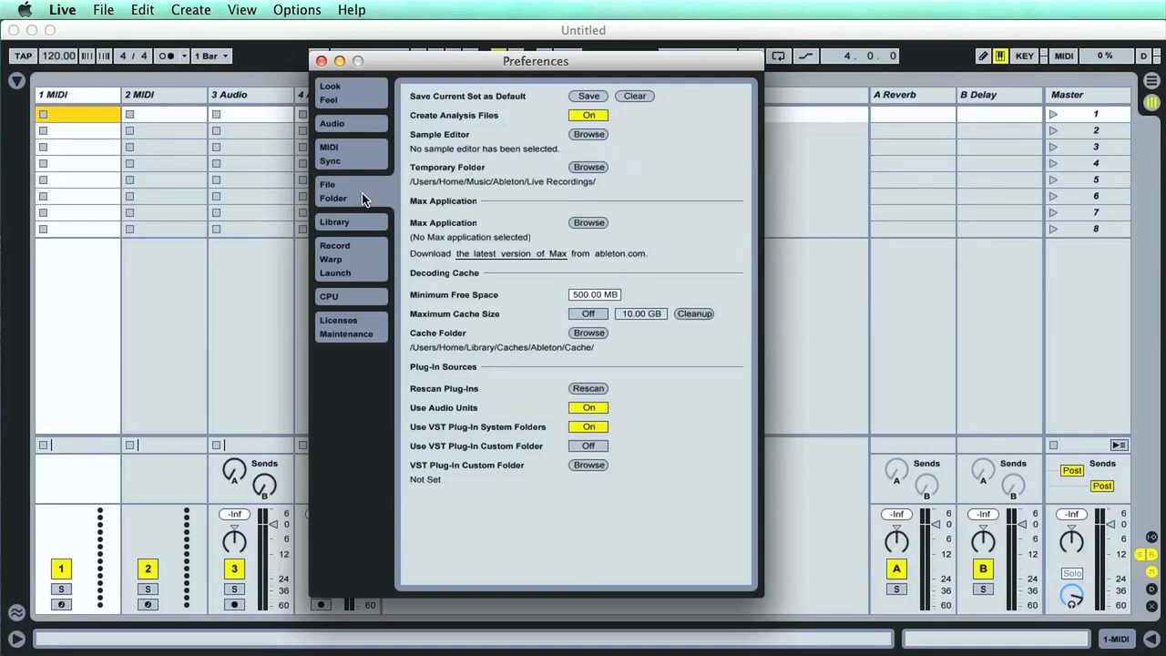
{"action": "mouse_move", "coordinate": [453, 251]}
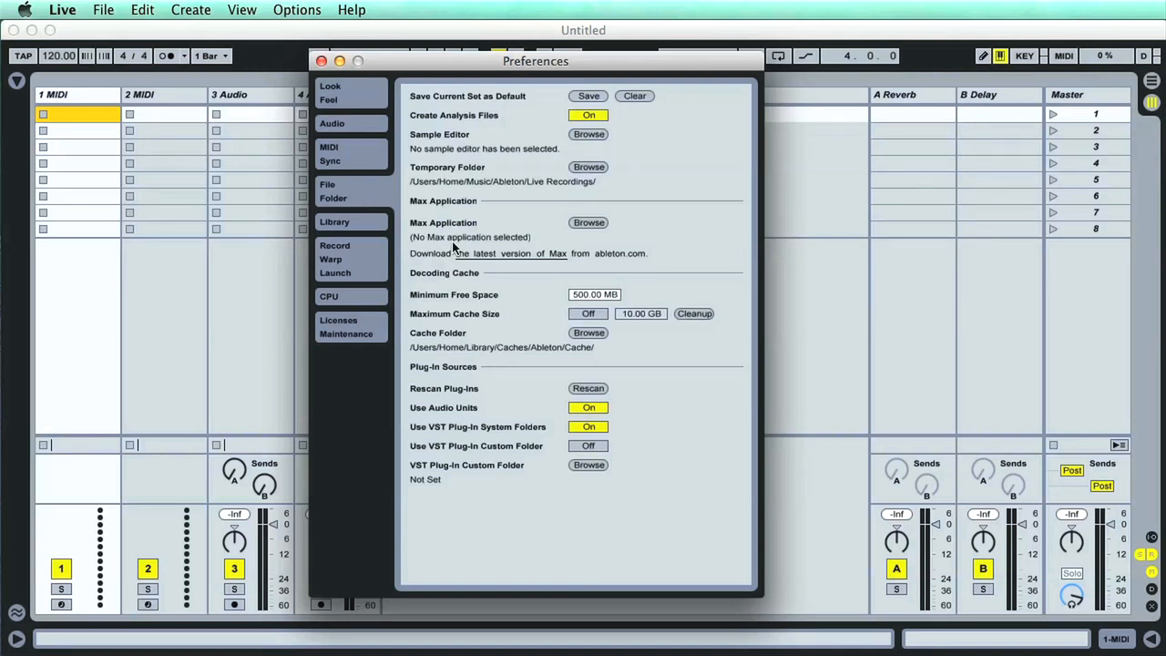
{"action": "mouse_move", "coordinate": [473, 375]}
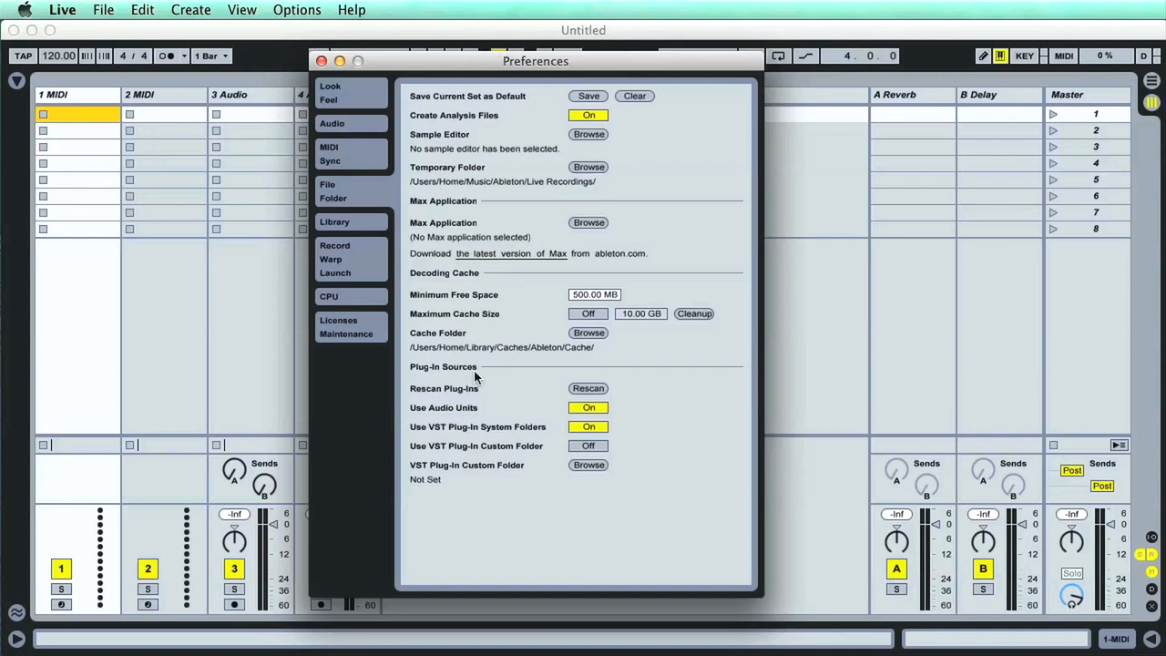
{"action": "mouse_move", "coordinate": [532, 401]}
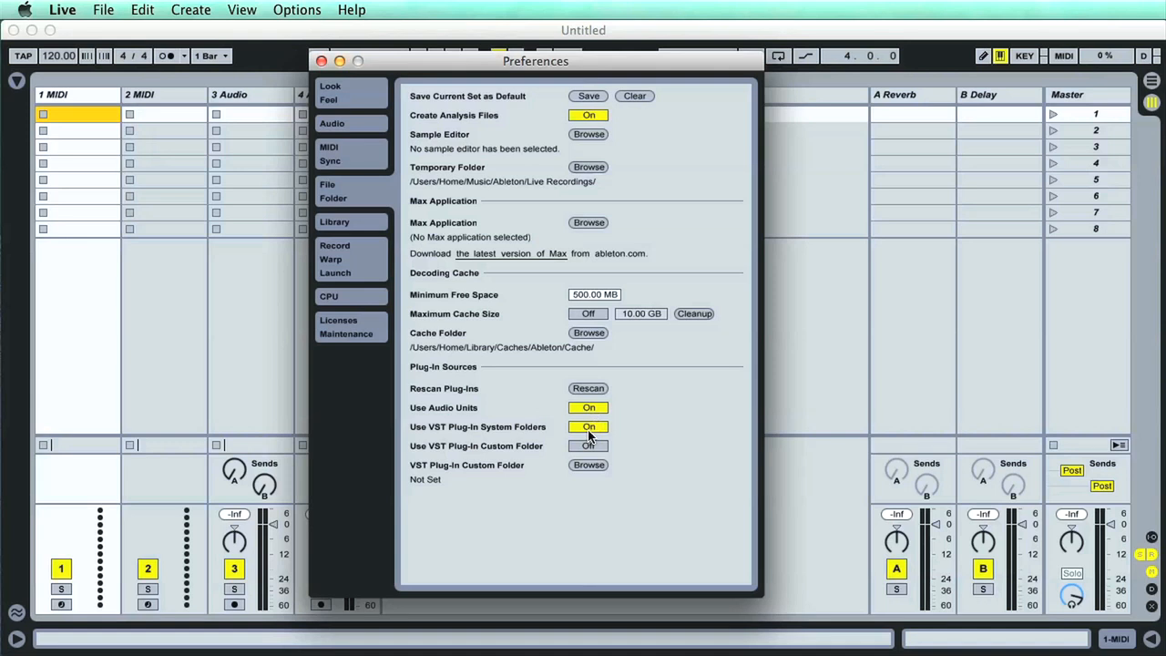
{"action": "left_click", "coordinate": [588, 426]}
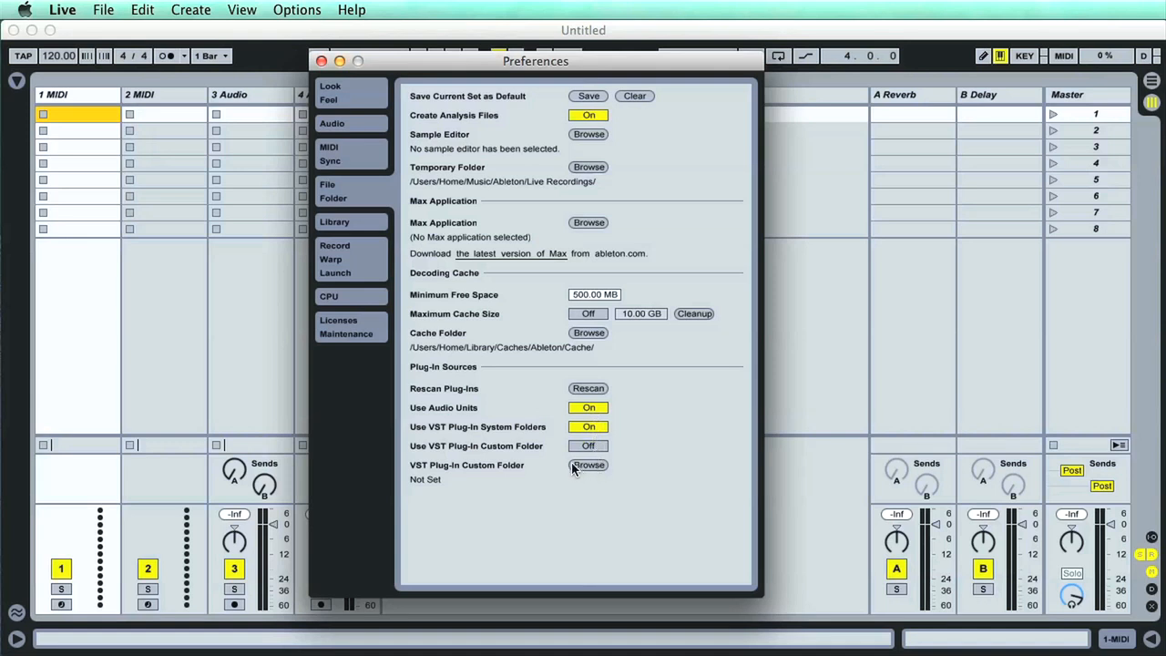
{"action": "mouse_move", "coordinate": [513, 459]}
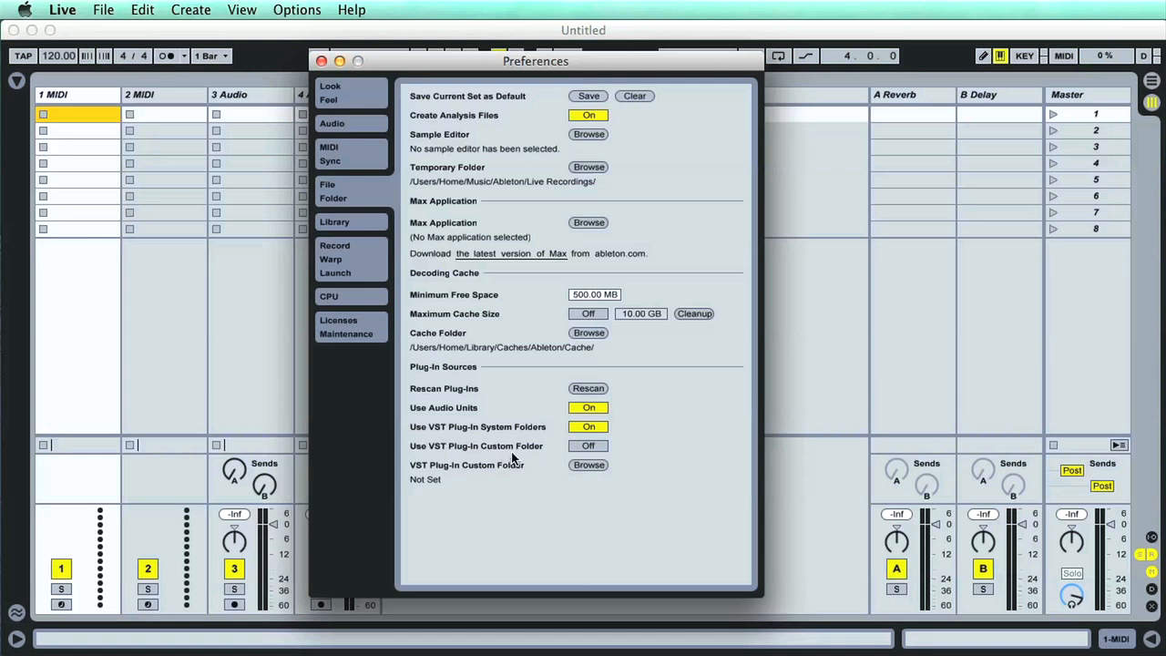
{"action": "mouse_move", "coordinate": [608, 496]}
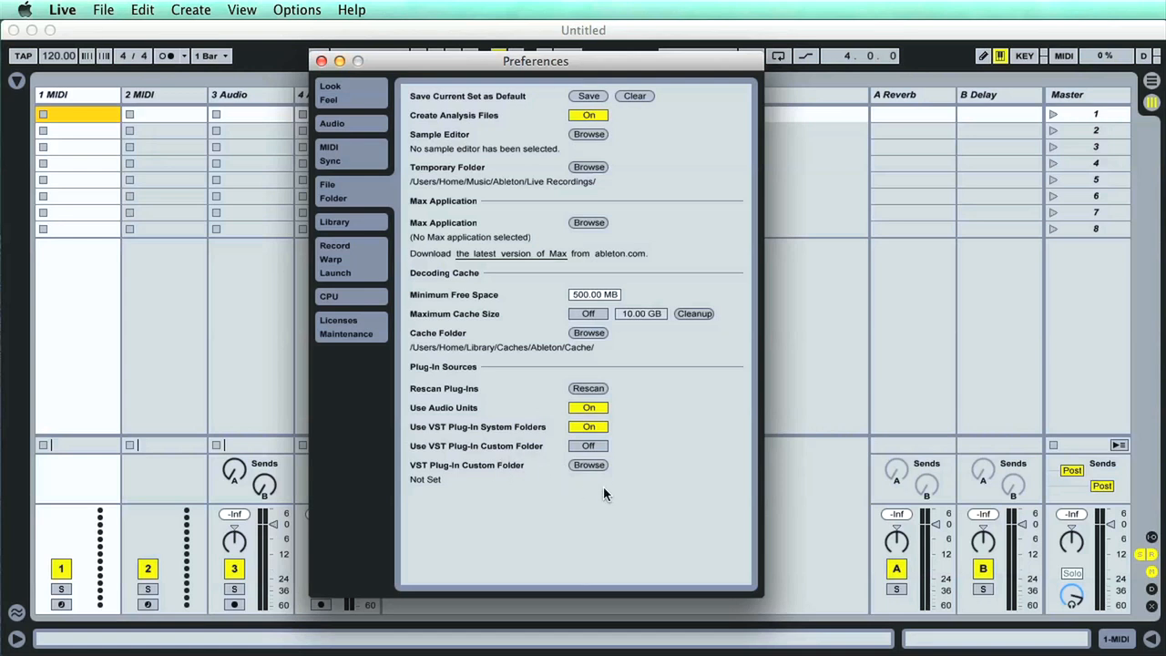
{"action": "mouse_move", "coordinate": [650, 496]}
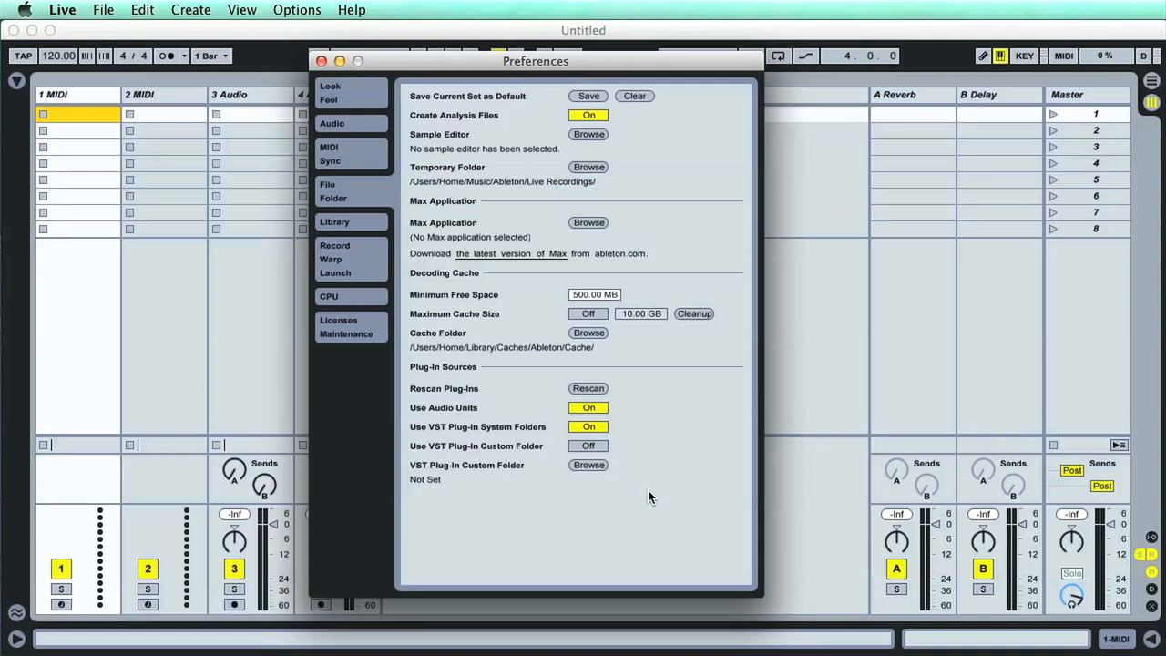
{"action": "mouse_move", "coordinate": [357, 100]}
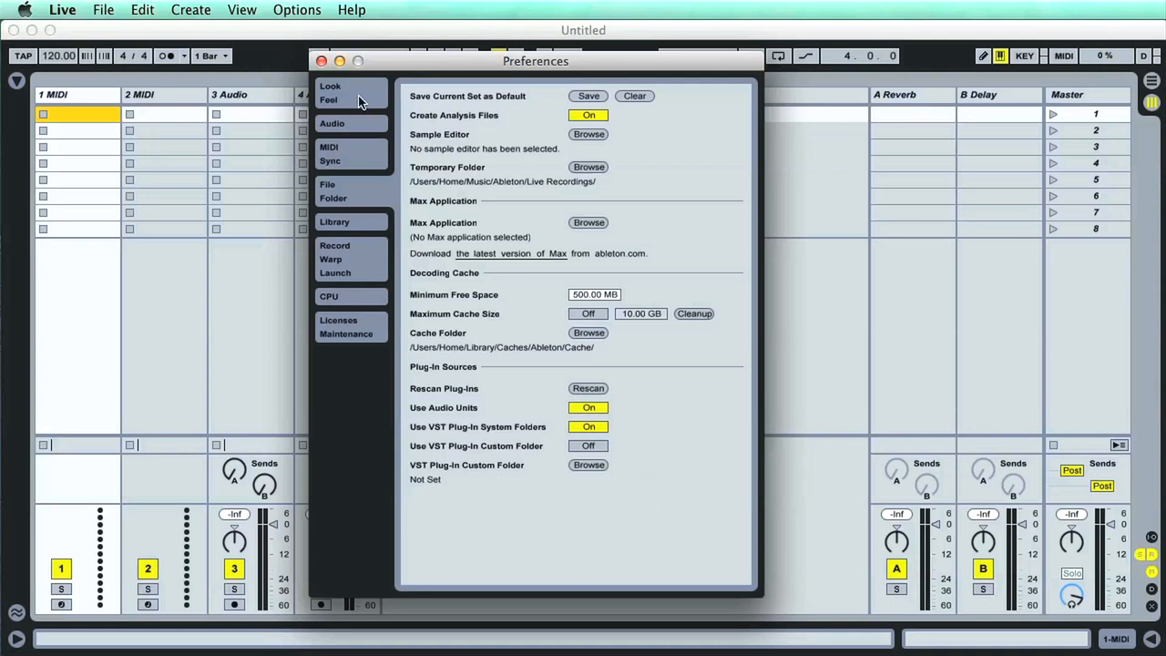
- In Look/Feel try the Calcium, Clouds and Disco skins
{"action": "left_click", "coordinate": [329, 91]}
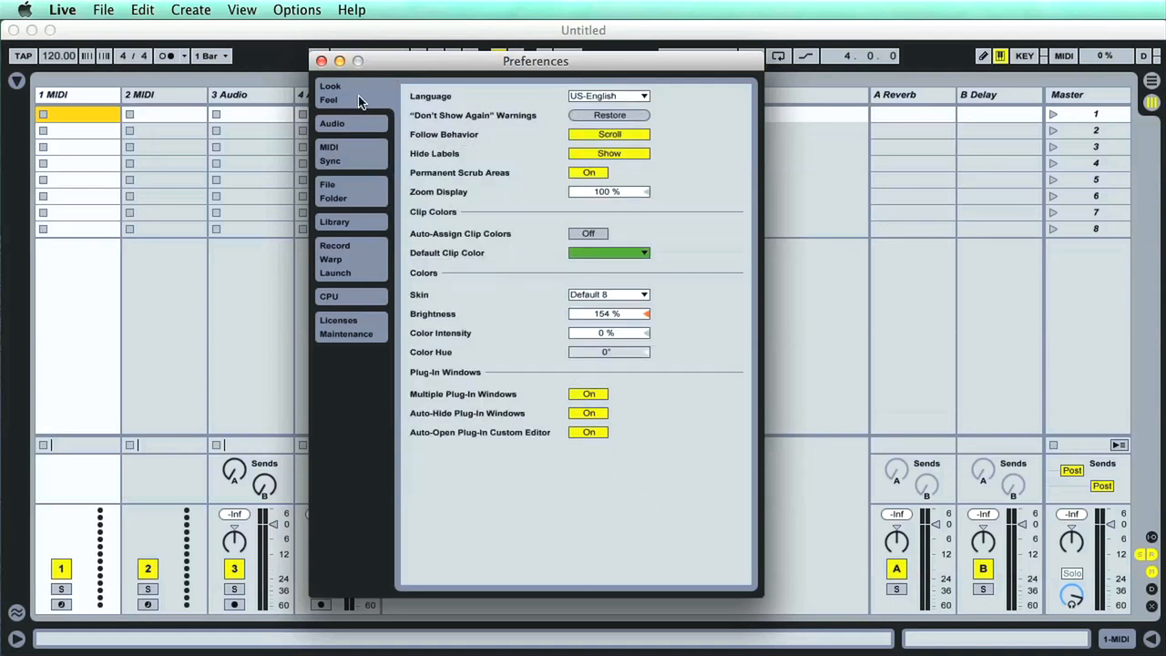
{"action": "left_click", "coordinate": [608, 295]}
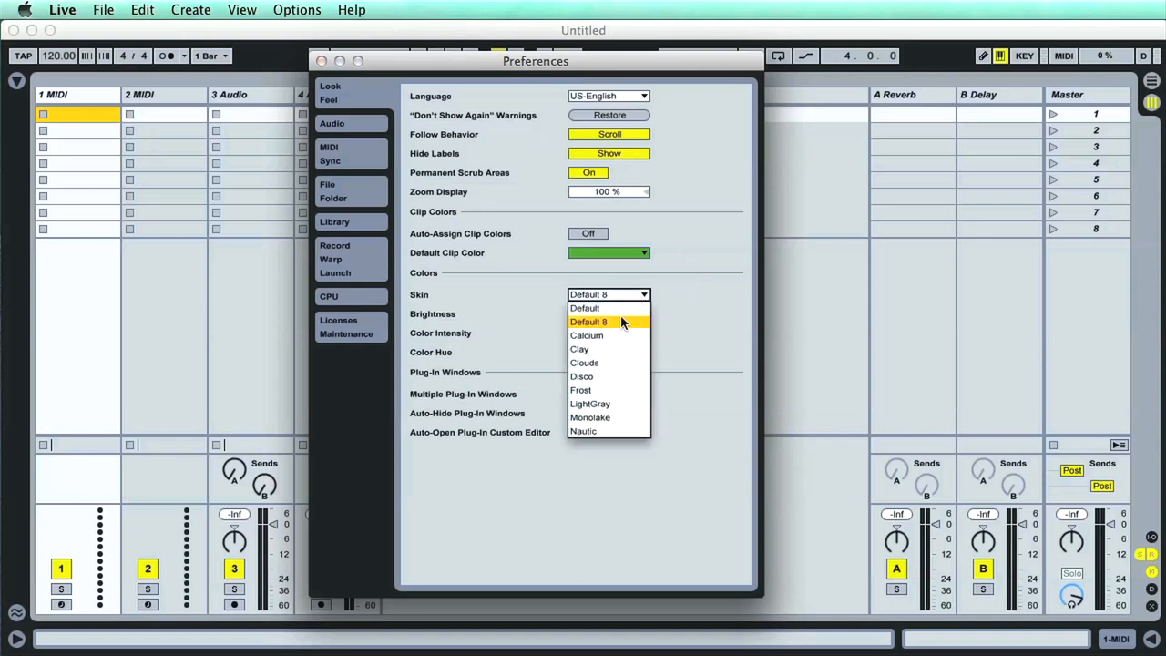
{"action": "left_click", "coordinate": [587, 335]}
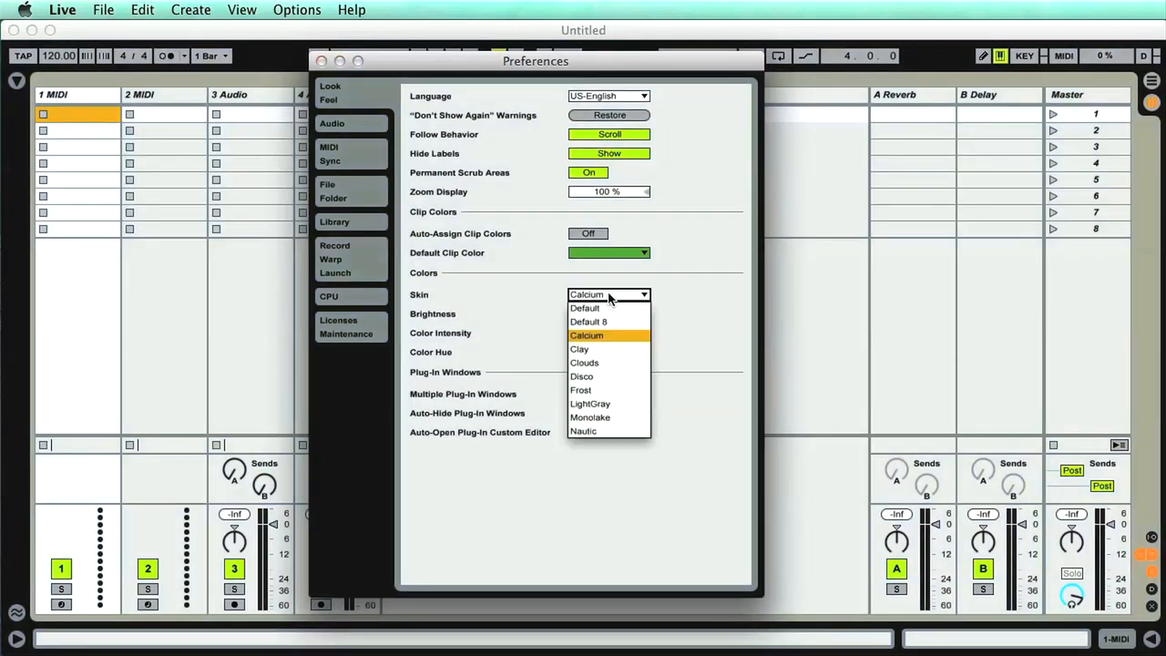
{"action": "left_click", "coordinate": [583, 362]}
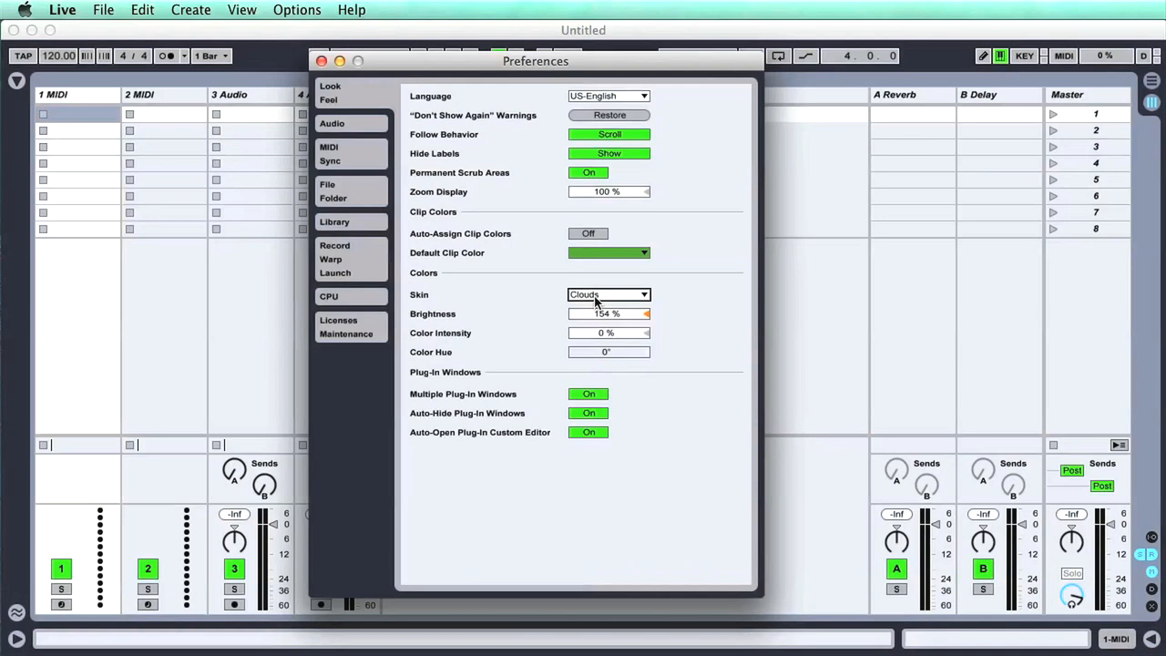
{"action": "left_click", "coordinate": [608, 294]}
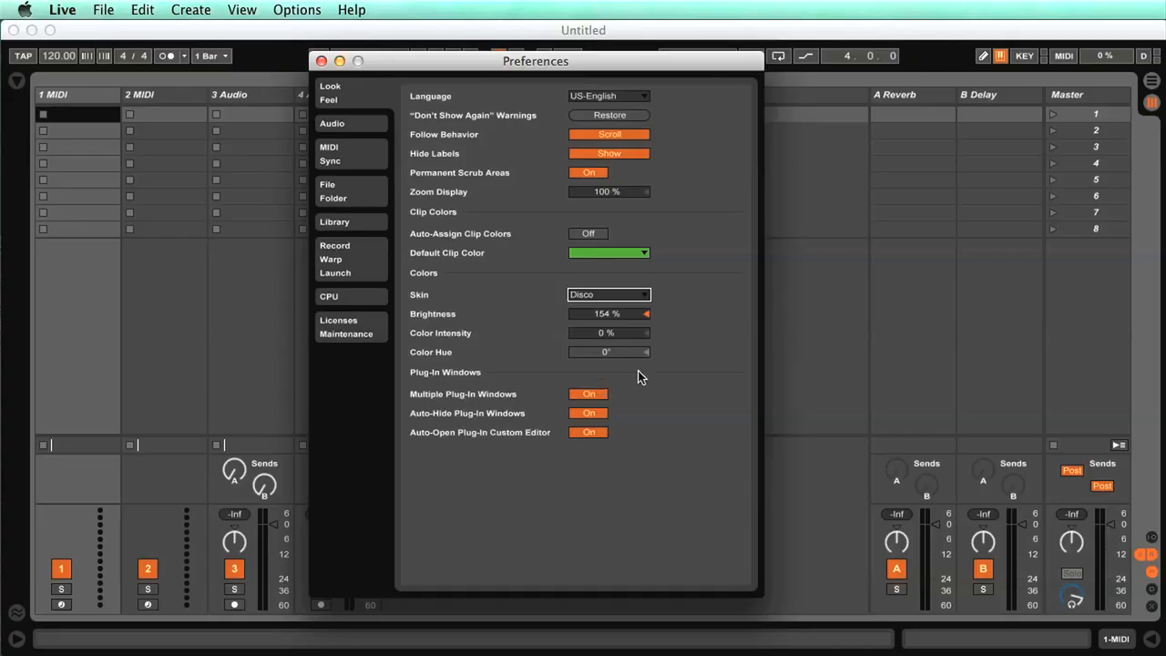
- Push brightness to 200 %, raise colour intensity and hue, then close Preferences
{"action": "left_click_drag", "start_coordinate": [629, 314], "coordinate": [597, 314]}
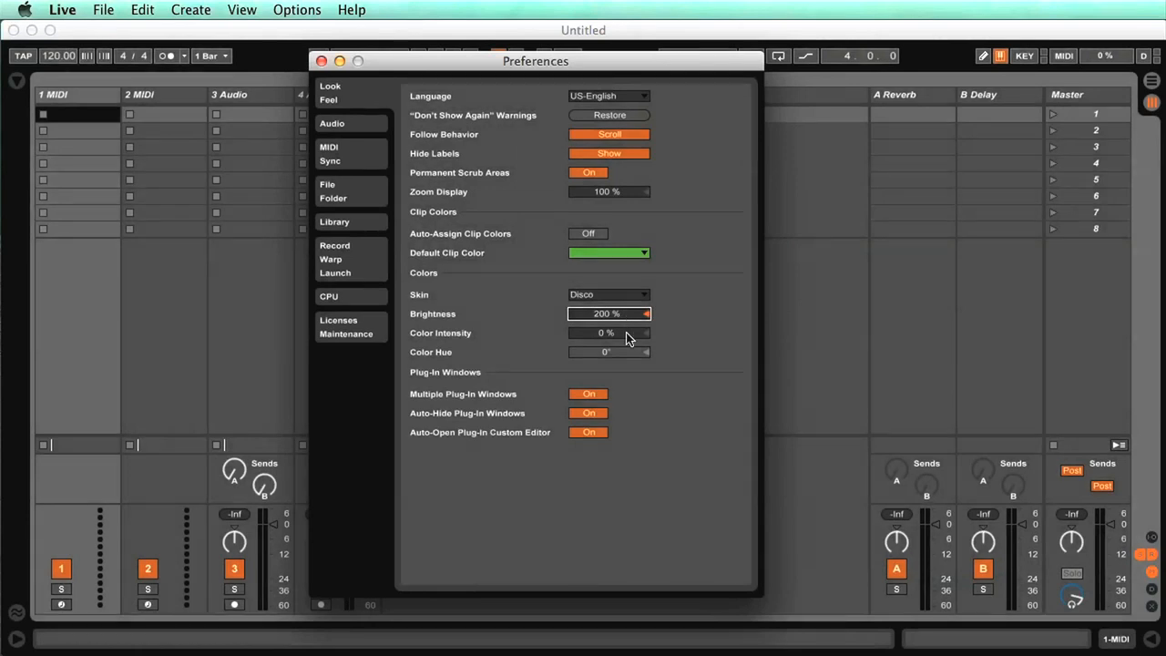
{"action": "left_click_drag", "start_coordinate": [608, 332], "coordinate": [609, 326]}
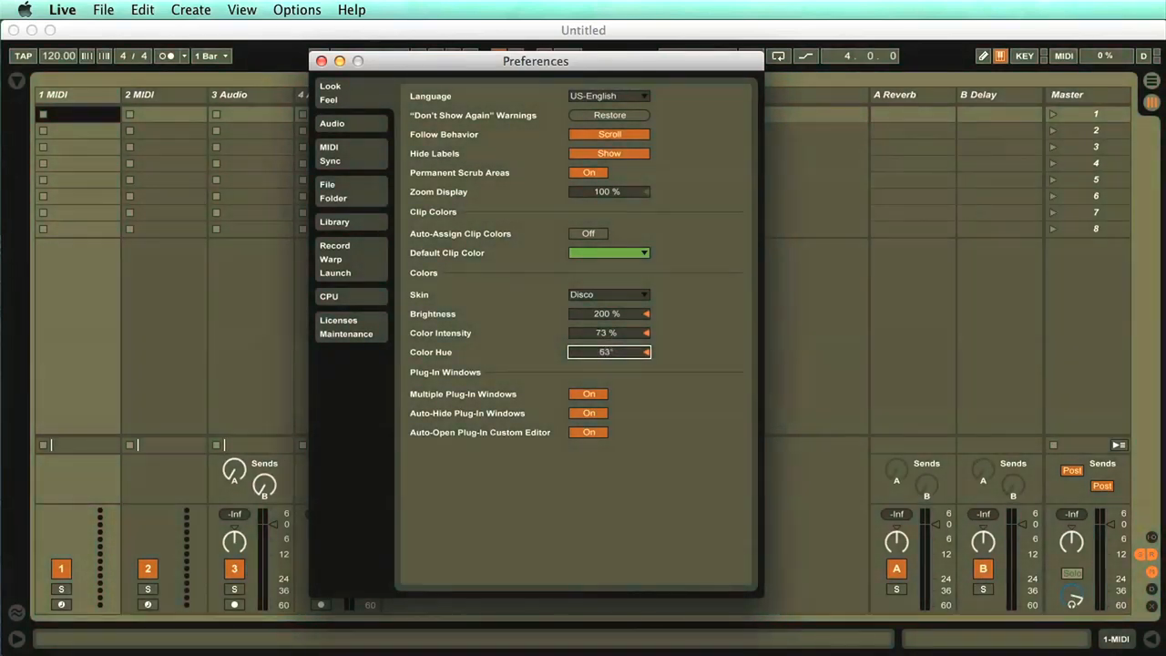
{"action": "left_click", "coordinate": [241, 11]}
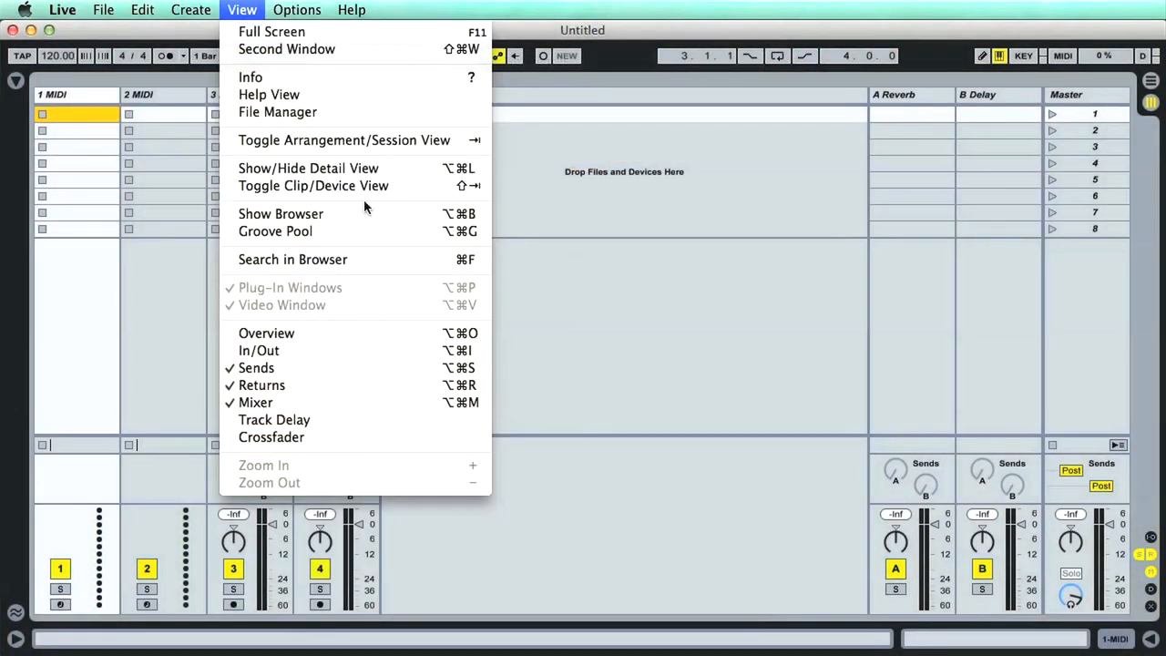
- Show the browser via View, toggle it off and on, and drag it wider so full names show
{"action": "left_click", "coordinate": [281, 213]}
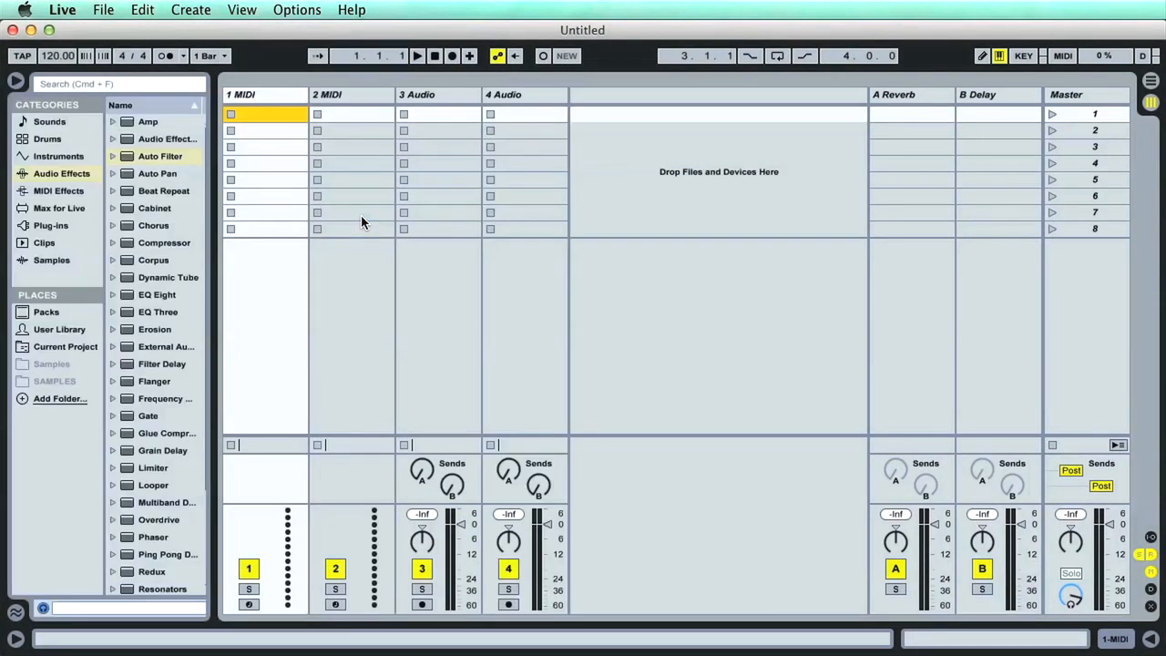
{"action": "left_click", "coordinate": [15, 82]}
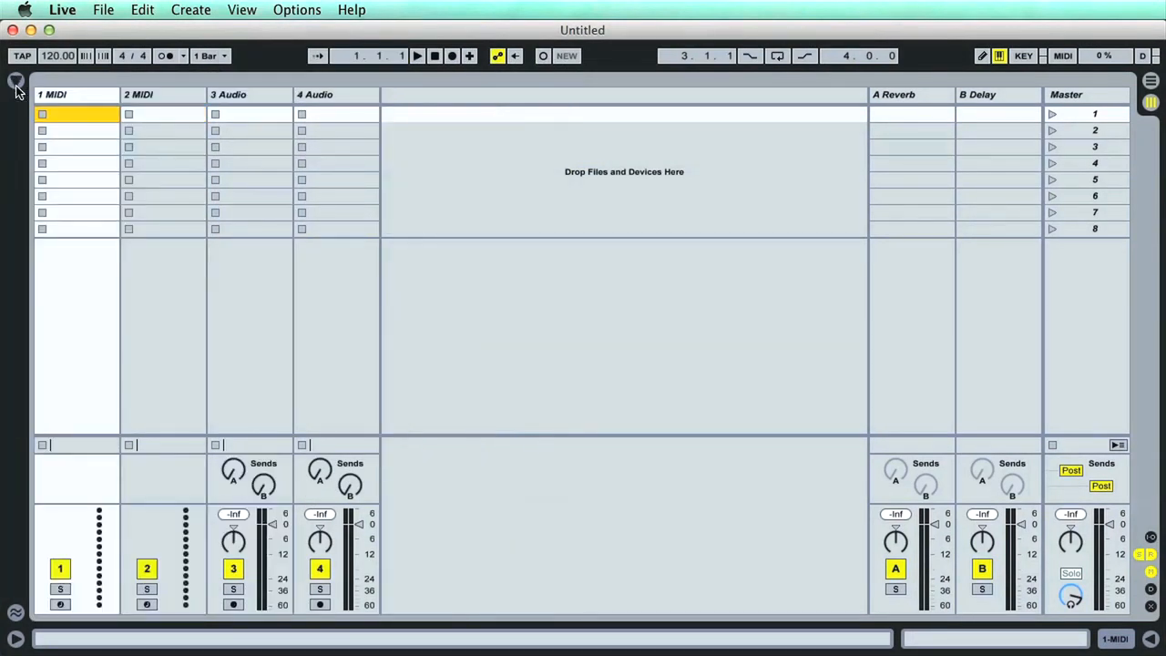
{"action": "left_click", "coordinate": [15, 82]}
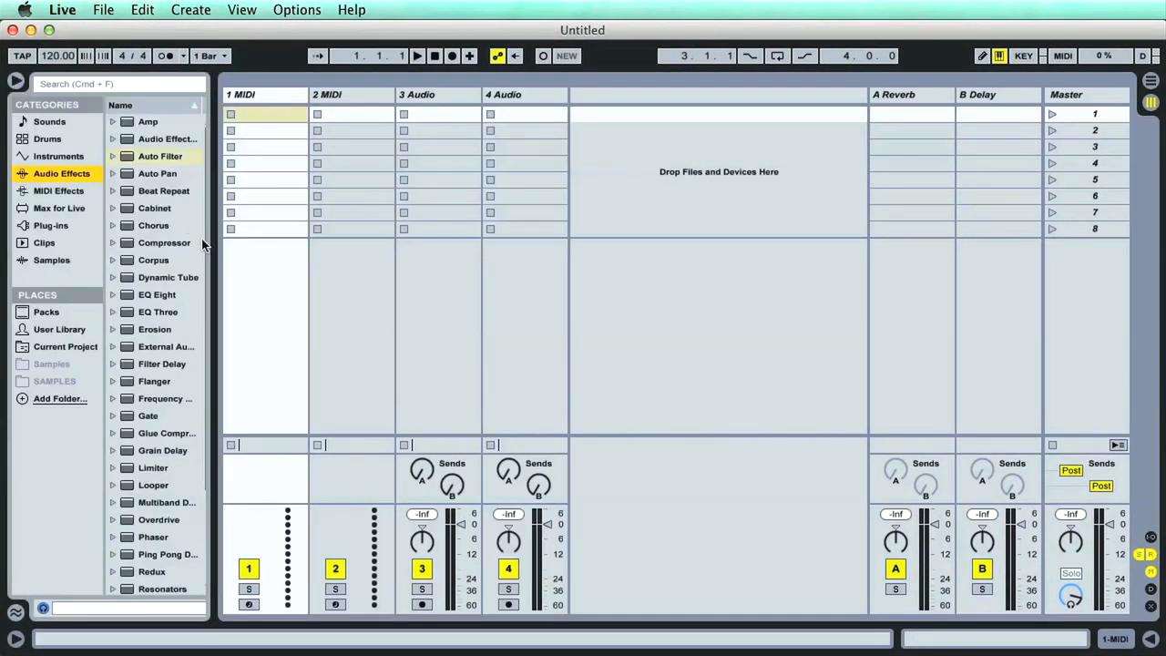
{"action": "left_click_drag", "start_coordinate": [215, 255], "coordinate": [332, 255]}
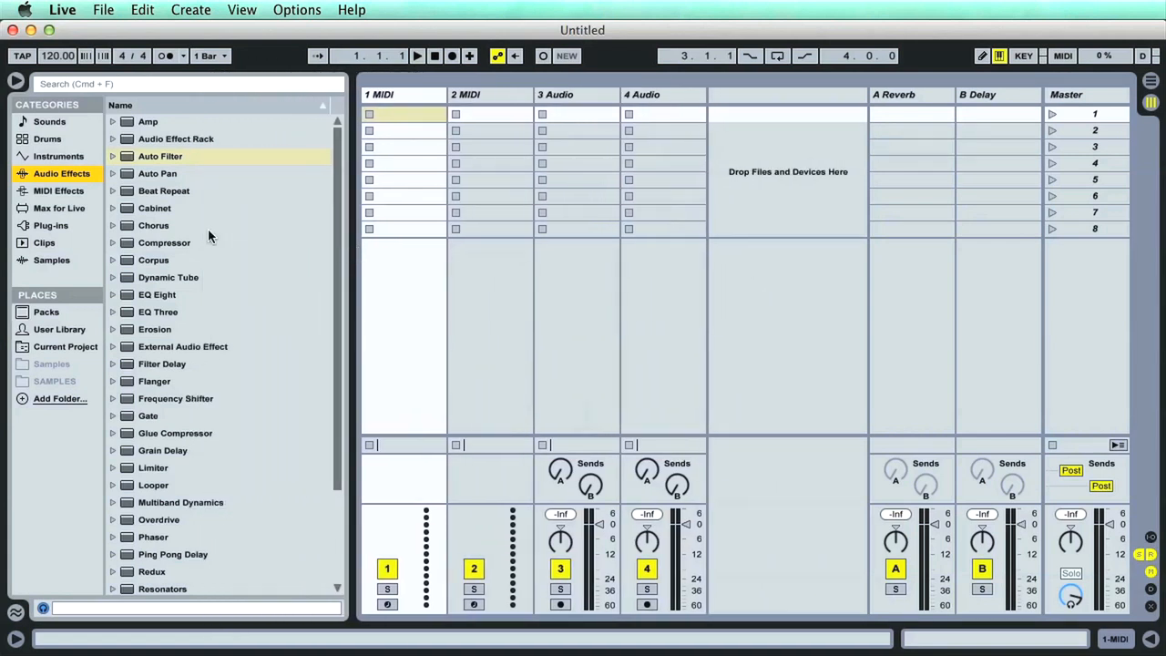
- Browse the Instruments, Drums and Sounds categories in turn
{"action": "left_click", "coordinate": [58, 157]}
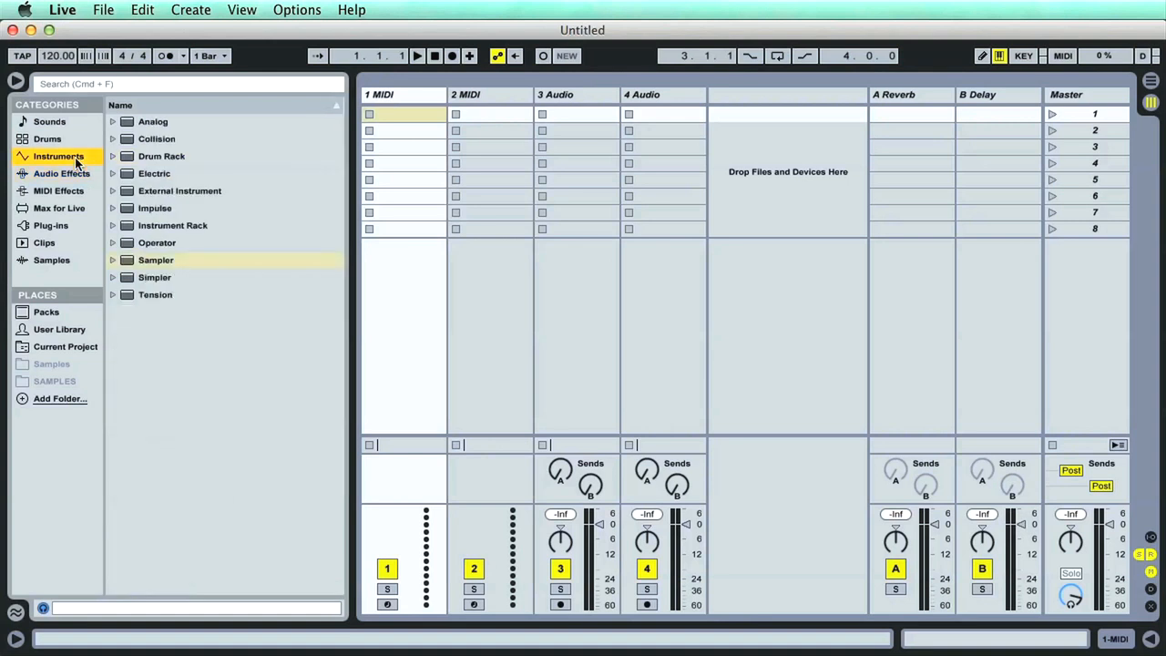
{"action": "left_click", "coordinate": [48, 138]}
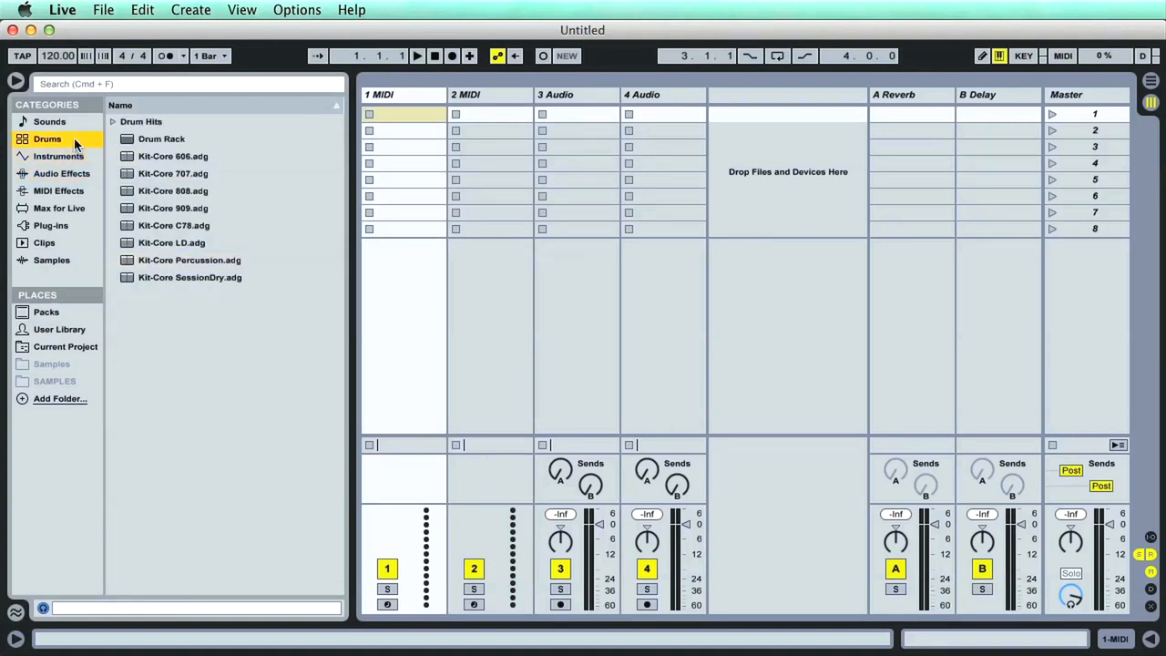
{"action": "left_click", "coordinate": [49, 121]}
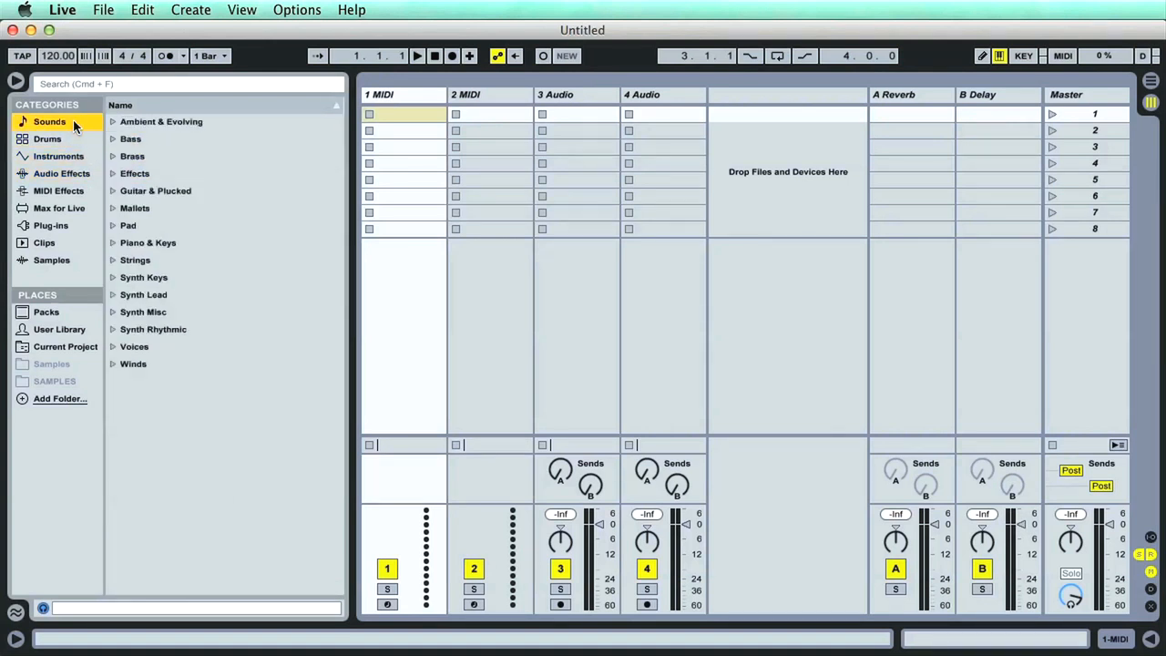
{"action": "mouse_move", "coordinate": [244, 272]}
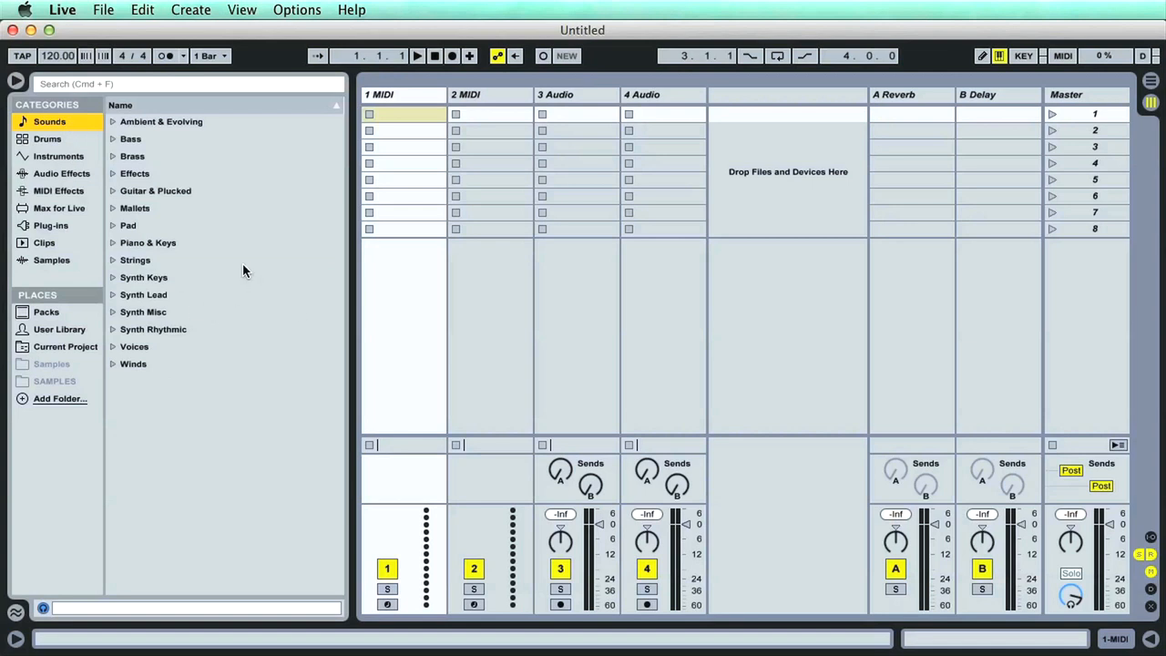
{"action": "mouse_move", "coordinate": [259, 254]}
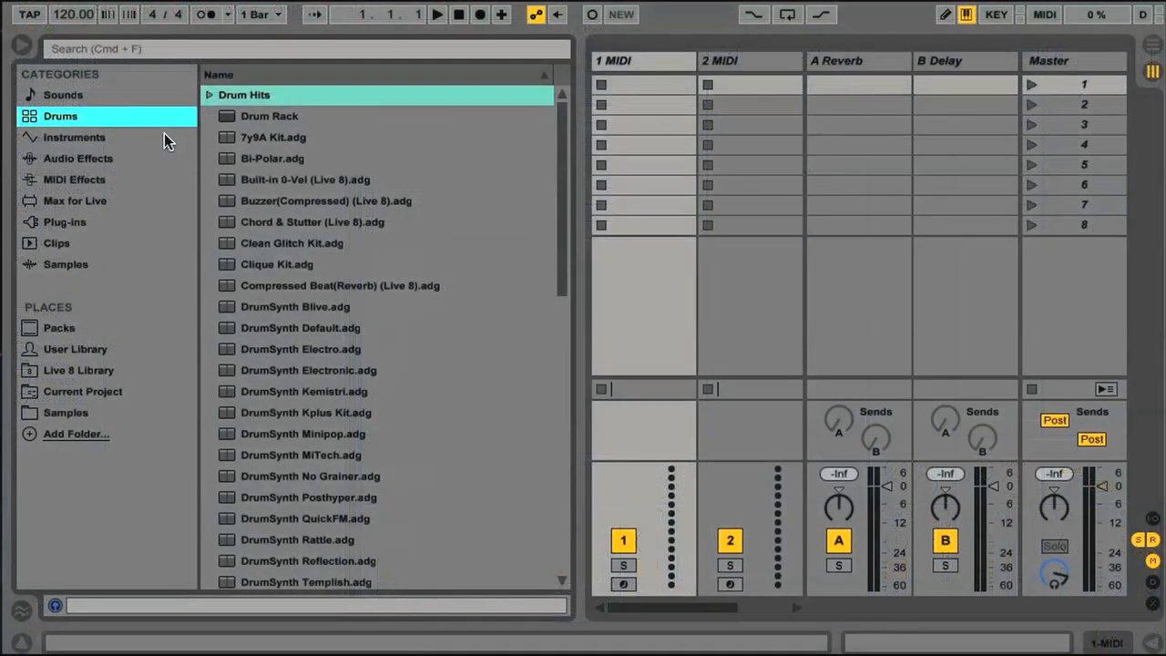
- Step through Instruments, Audio Effects, the Packs place and the Drums category
{"action": "left_click", "coordinate": [72, 137]}
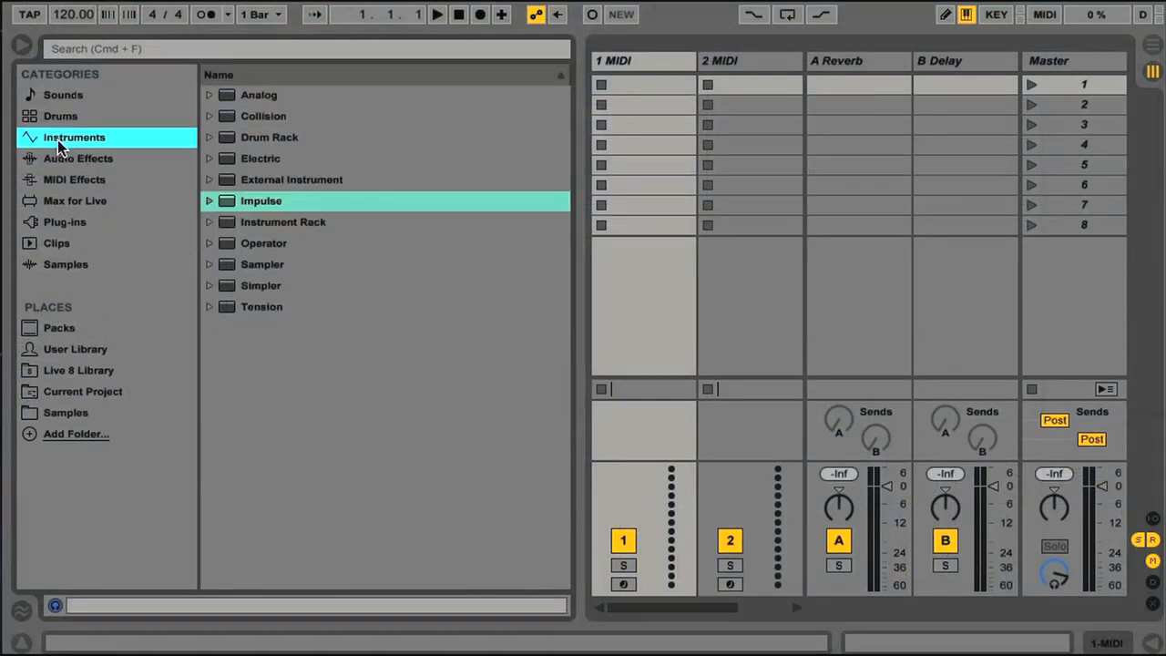
{"action": "left_click", "coordinate": [76, 157]}
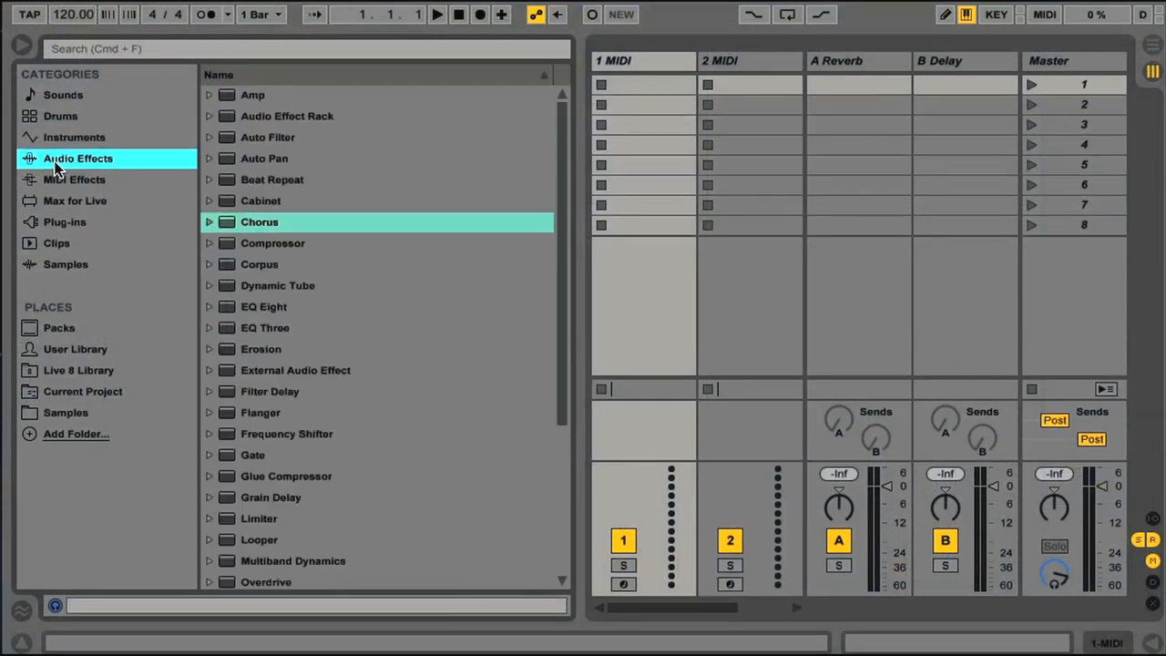
{"action": "mouse_move", "coordinate": [98, 412]}
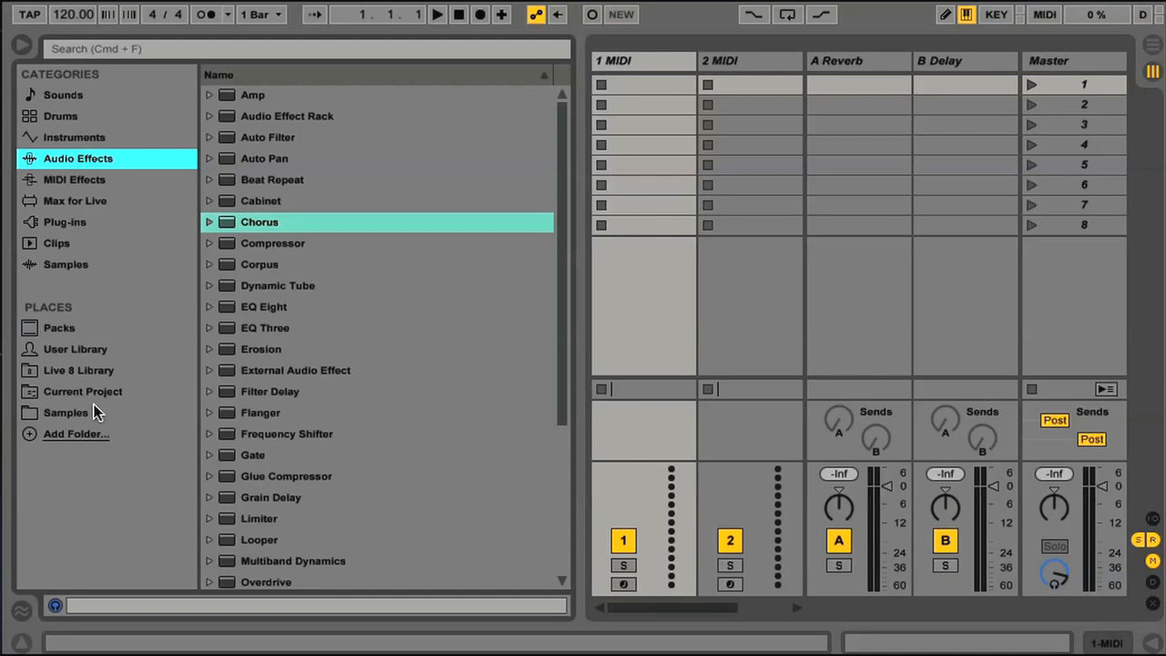
{"action": "left_click", "coordinate": [59, 328]}
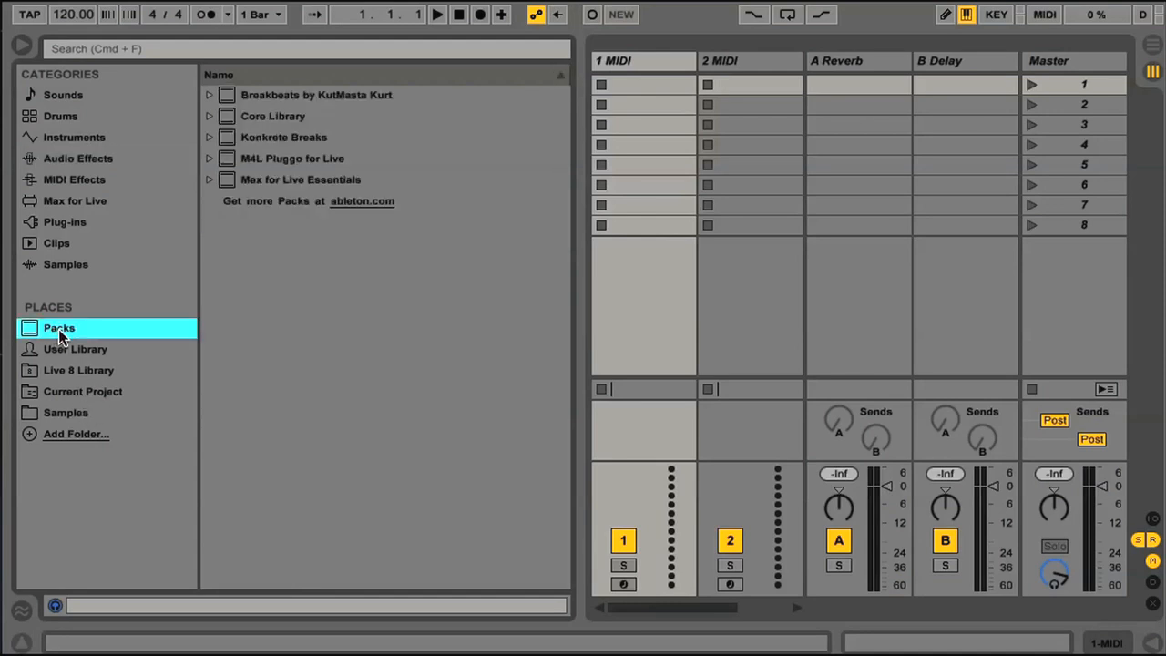
{"action": "left_click", "coordinate": [62, 117]}
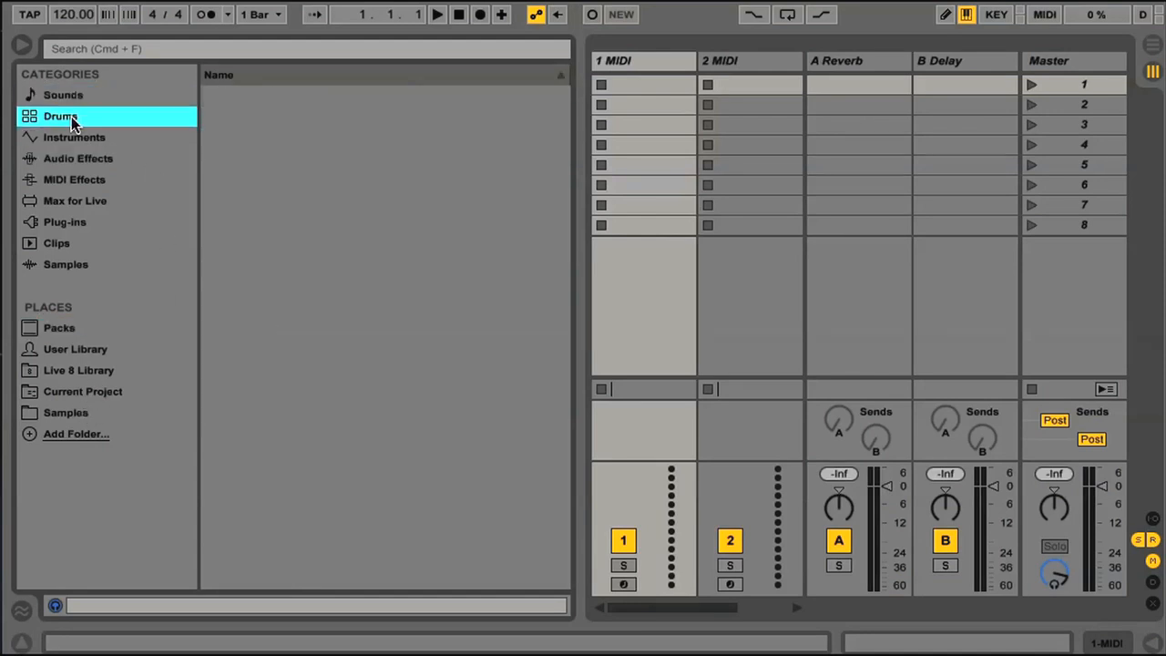
- Browse Instruments, Audio Effects and the added Samples folder, ending on Sounds
{"action": "left_click", "coordinate": [73, 137]}
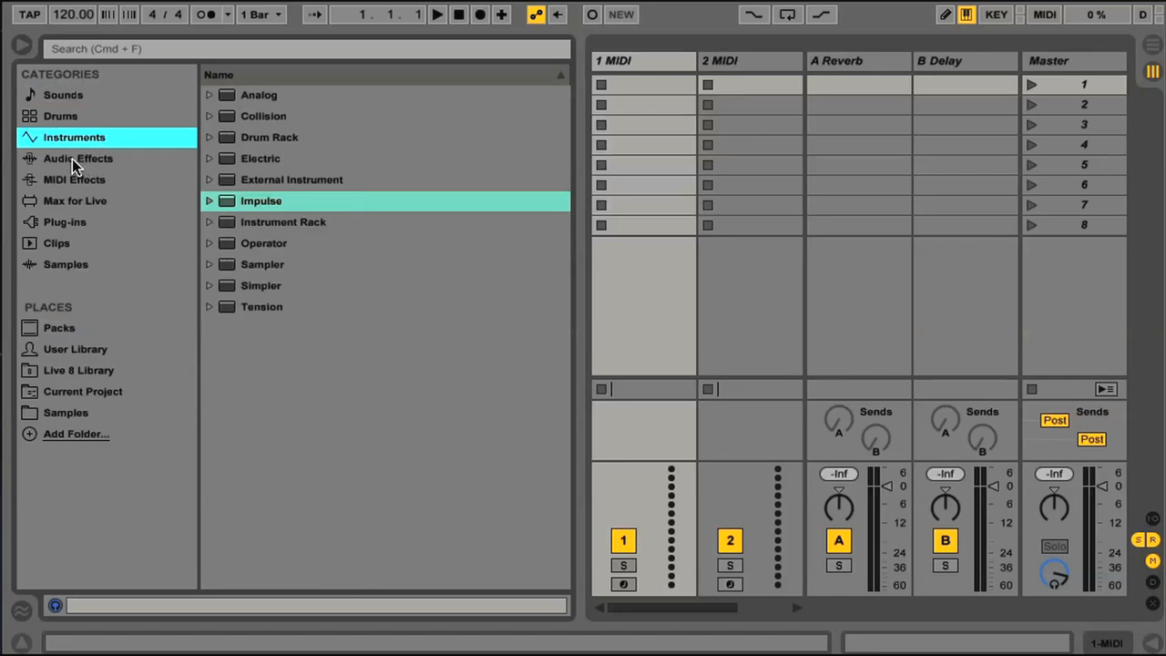
{"action": "left_click", "coordinate": [76, 157]}
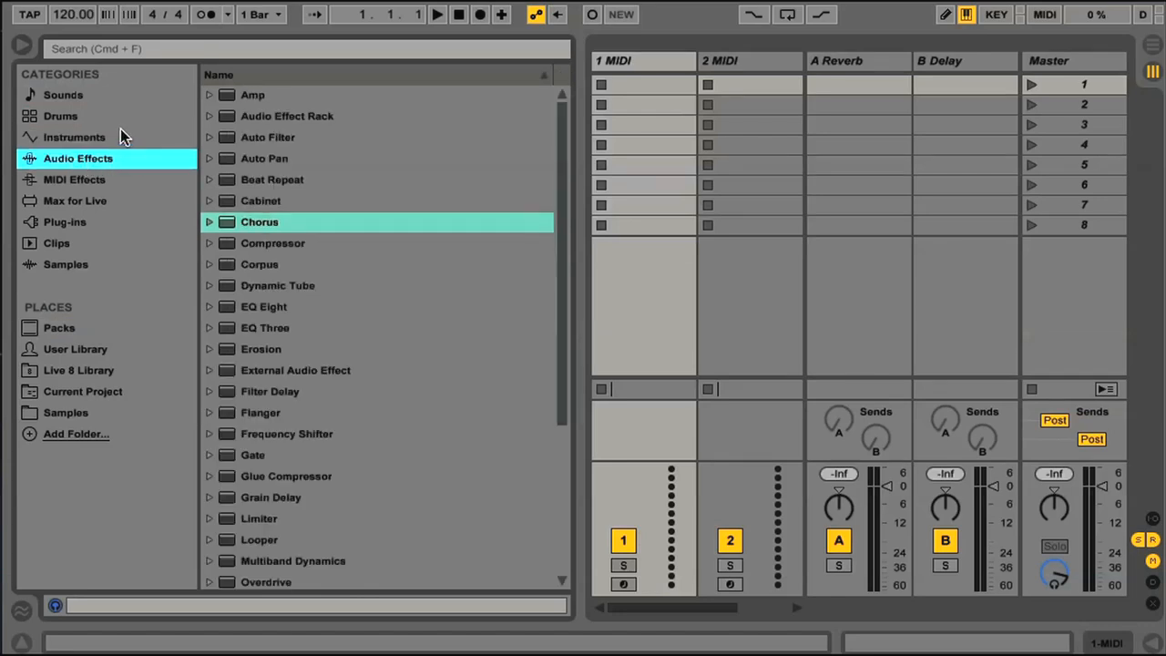
{"action": "left_click", "coordinate": [65, 411]}
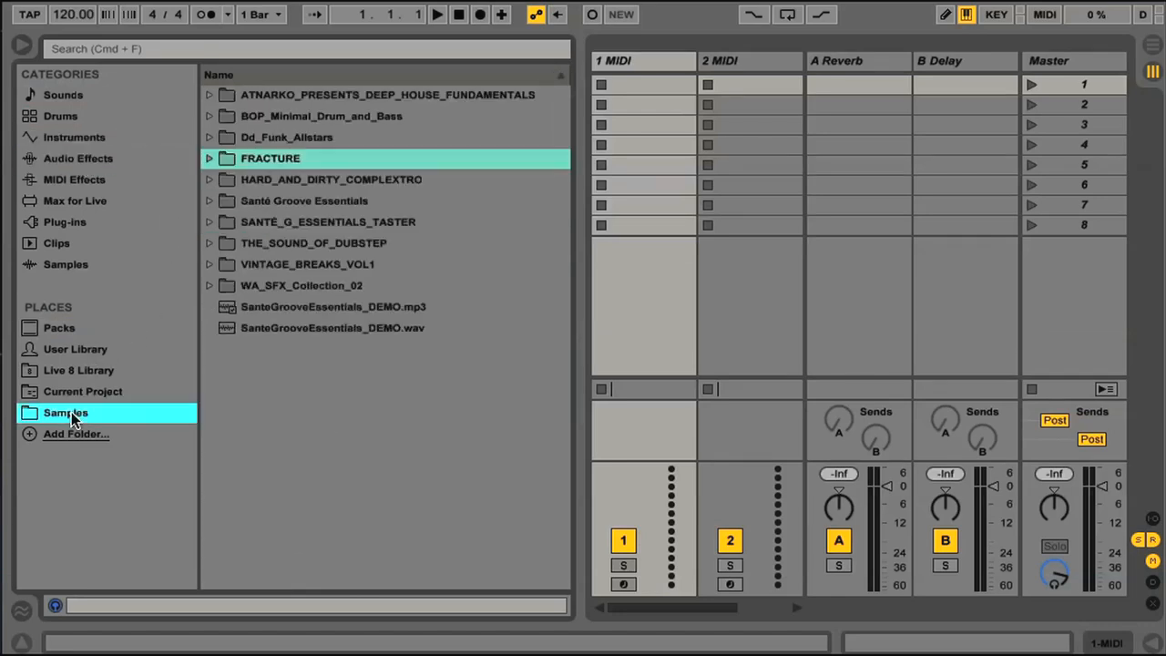
{"action": "mouse_move", "coordinate": [134, 368]}
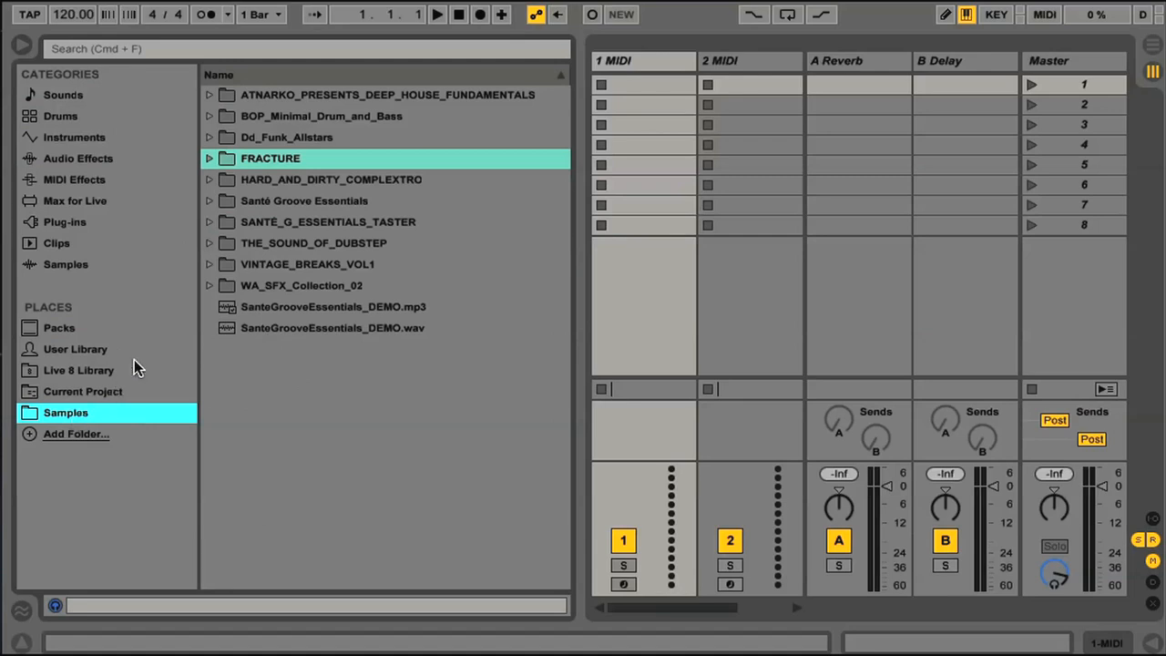
{"action": "left_click", "coordinate": [62, 95]}
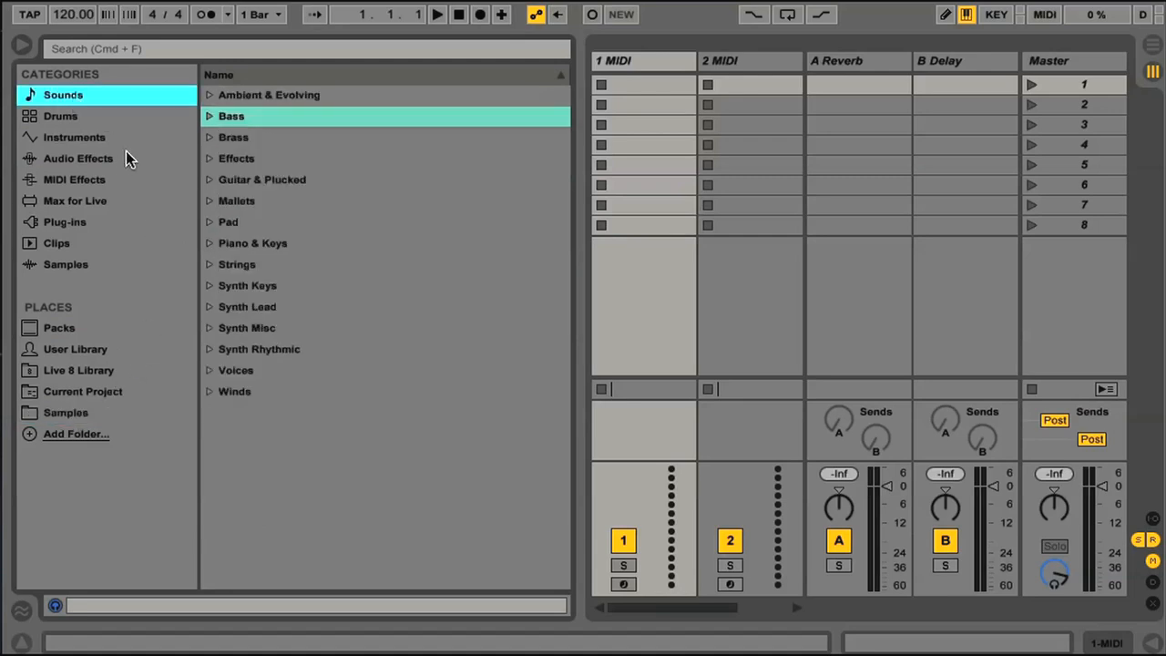
- In Instruments, expand Operator to its Bass presets, peek into Electric, and select Instrument Rack
{"action": "left_click", "coordinate": [73, 136]}
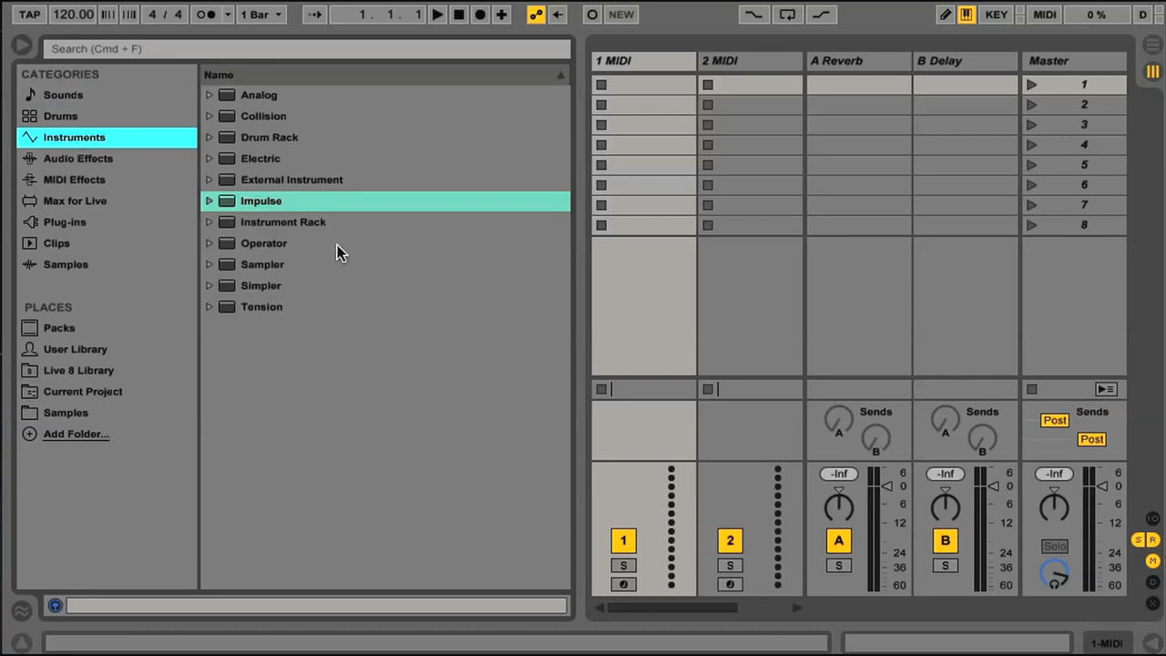
{"action": "left_click", "coordinate": [210, 245]}
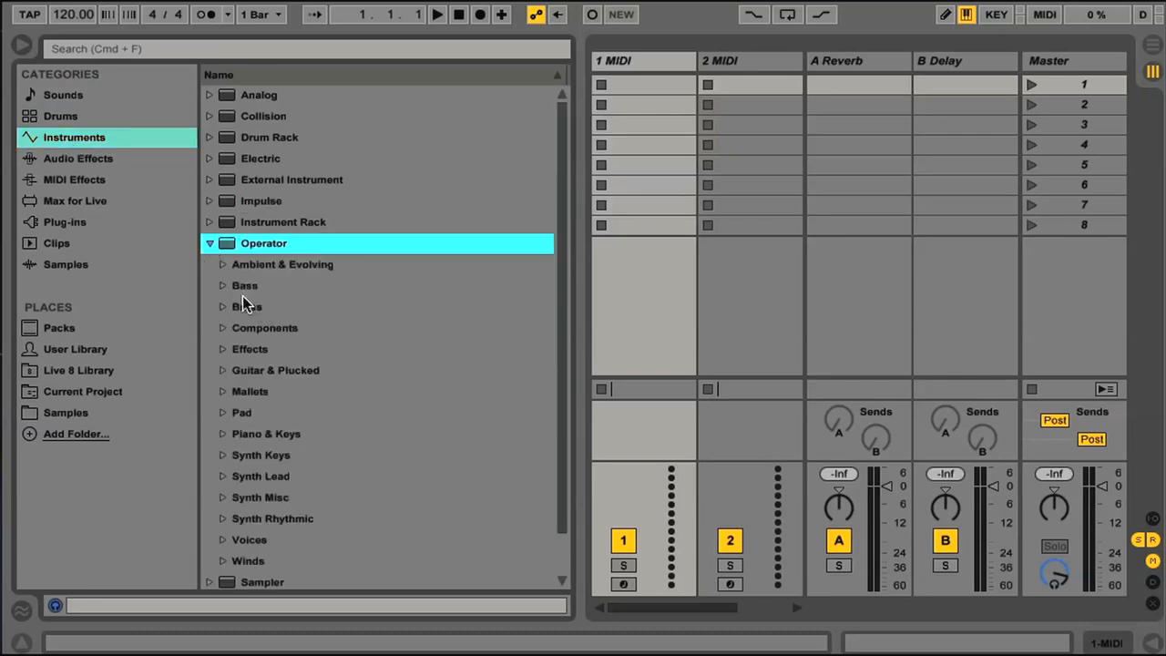
{"action": "left_click", "coordinate": [244, 284]}
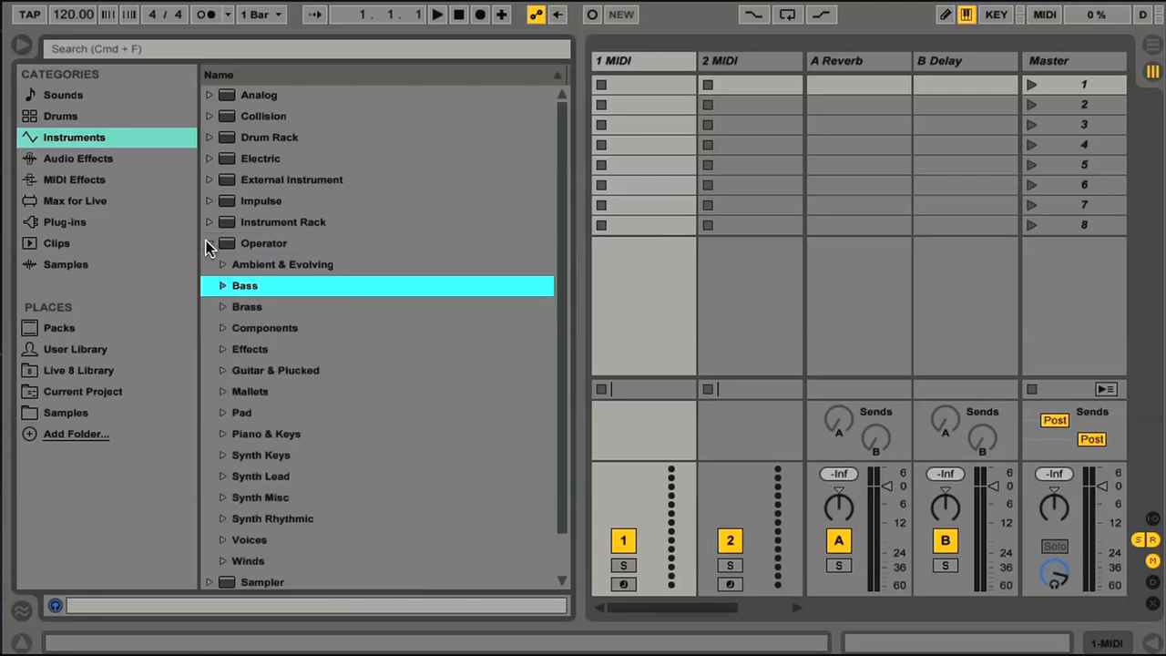
{"action": "left_click", "coordinate": [259, 157]}
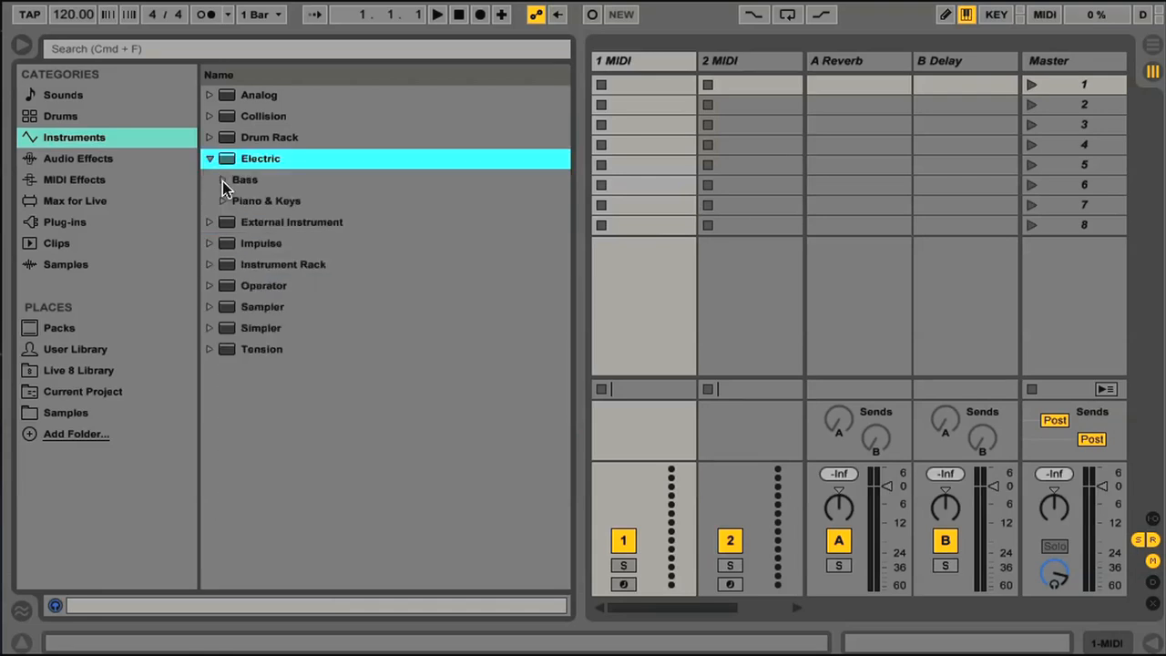
{"action": "left_click", "coordinate": [209, 157]}
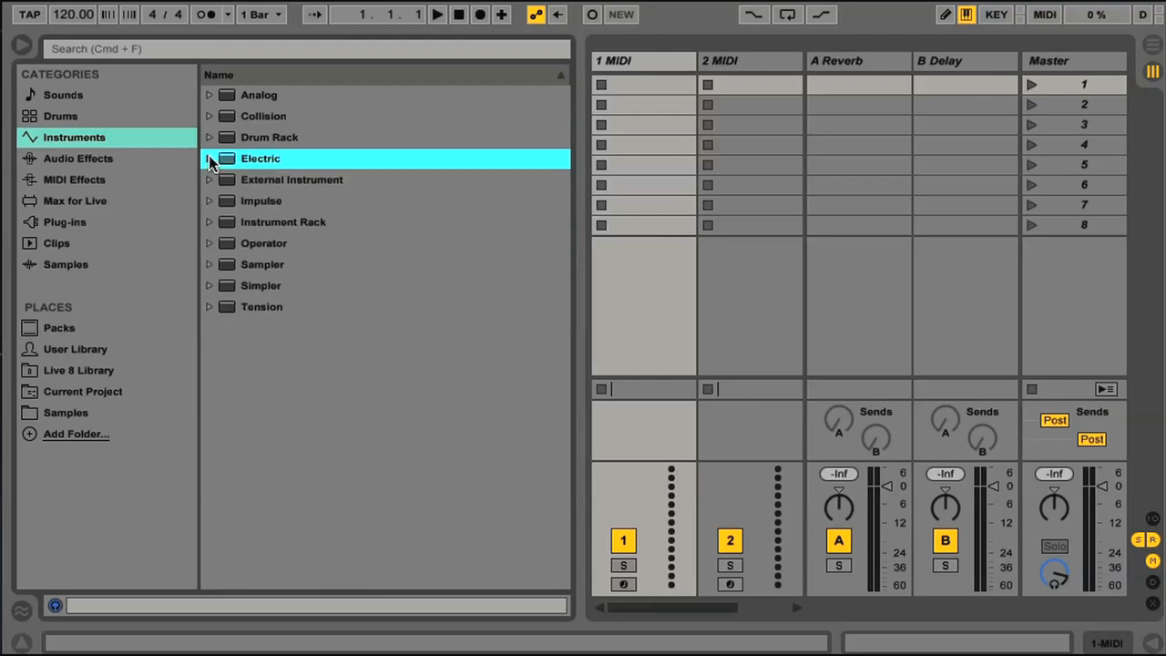
{"action": "left_click", "coordinate": [282, 222]}
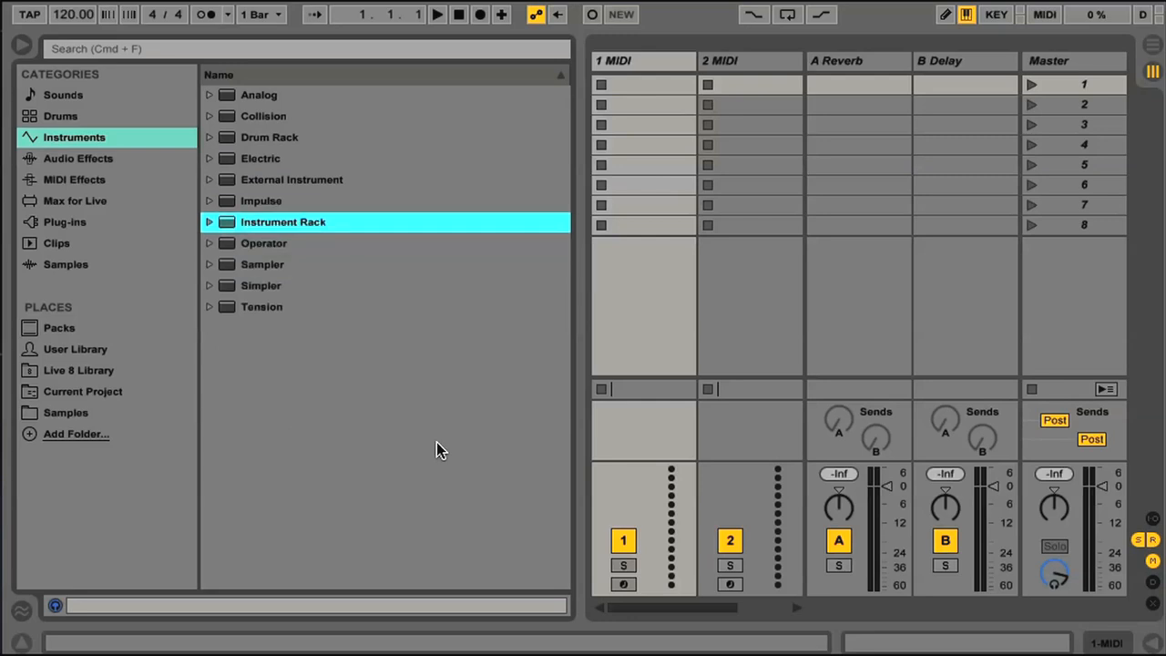
- Expand Impulse and audition the Blue Thunder, Brainfreeze, Dub Delay and Soft Saturated kits
{"action": "left_click", "coordinate": [263, 200]}
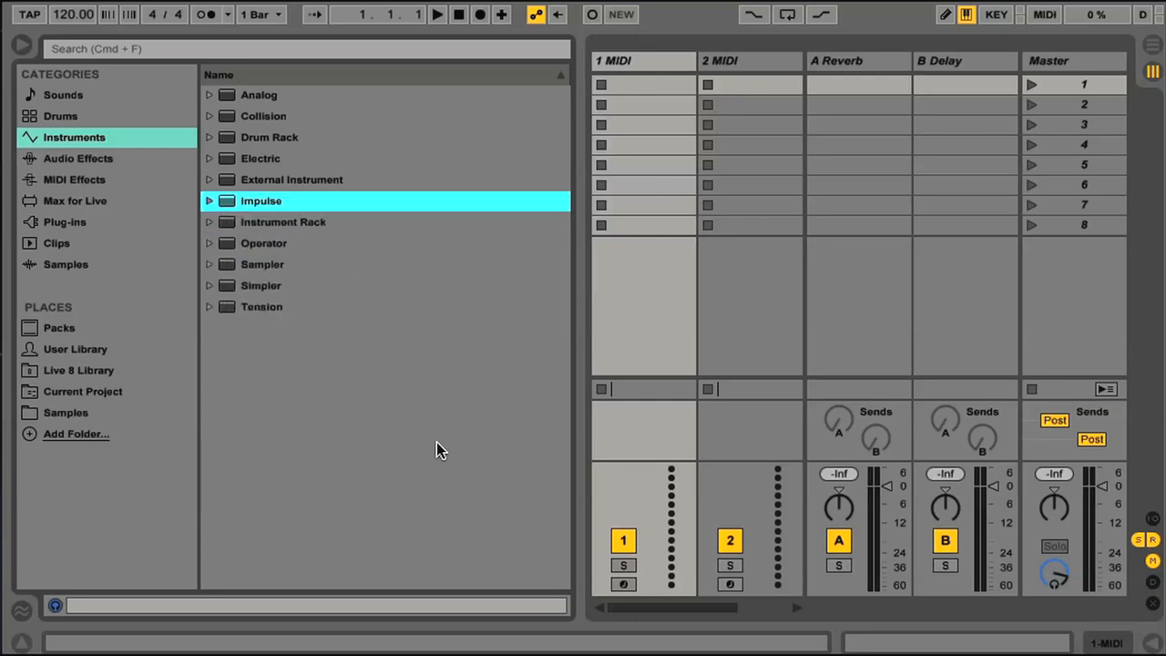
{"action": "left_click", "coordinate": [207, 201]}
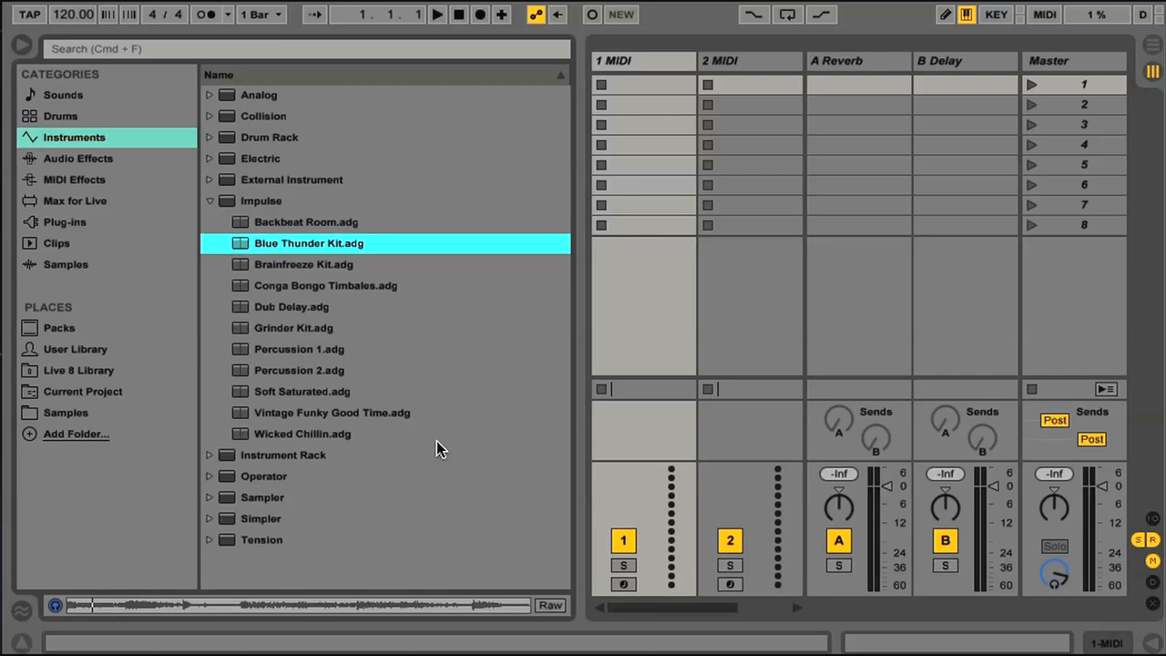
{"action": "left_click", "coordinate": [302, 264]}
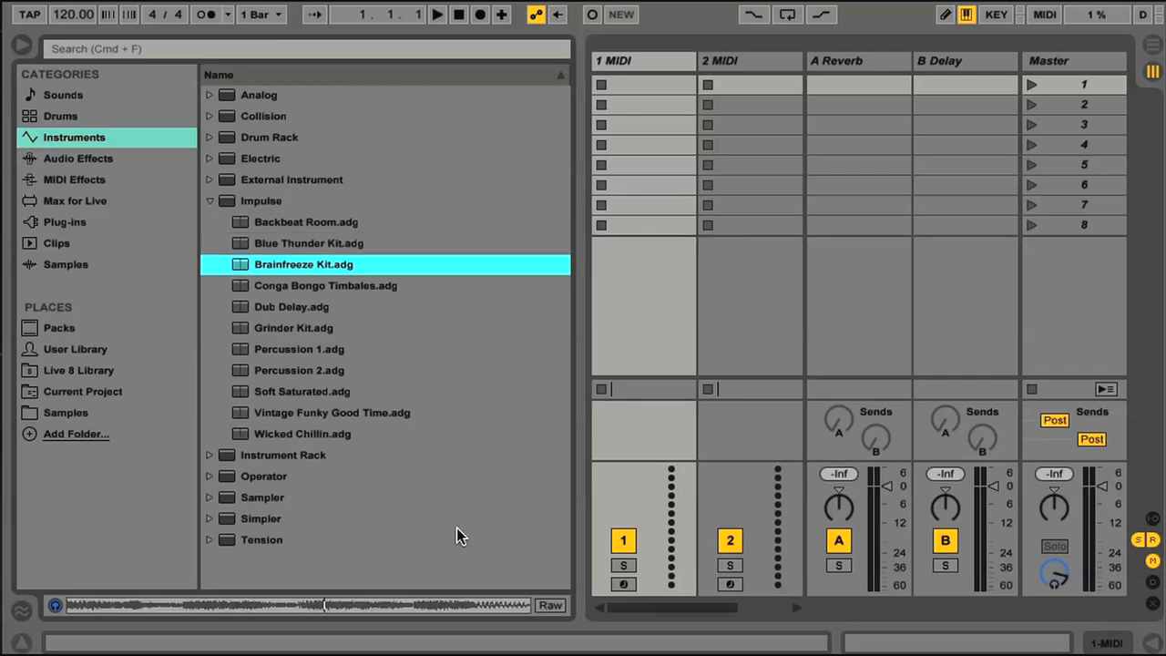
{"action": "left_click", "coordinate": [292, 306]}
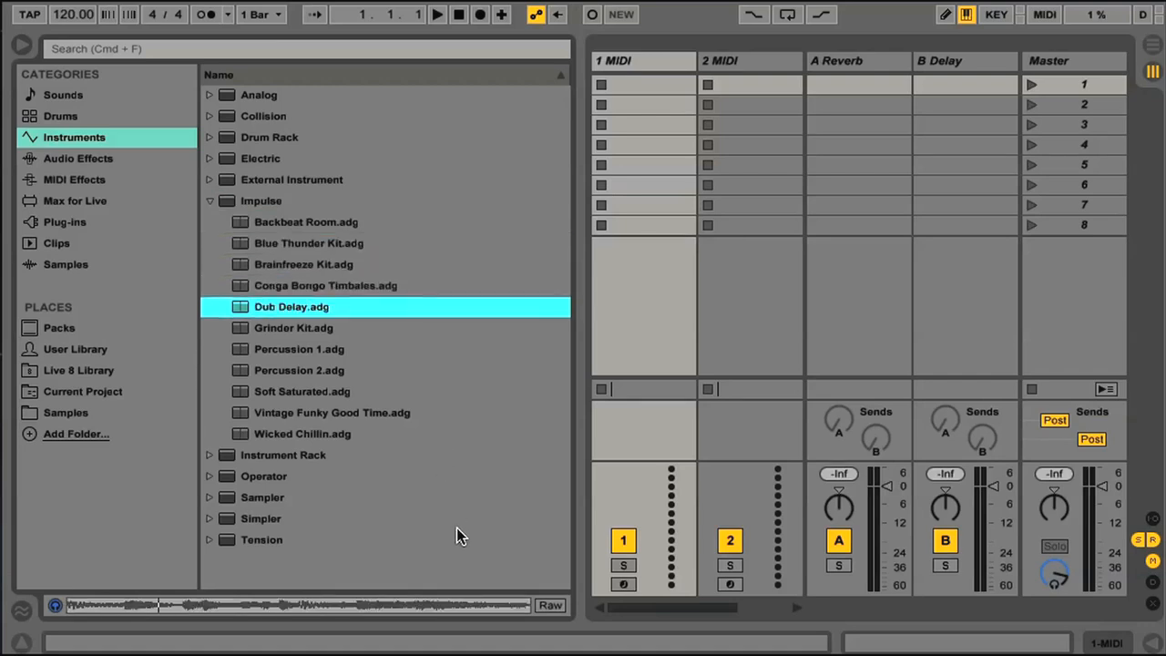
{"action": "left_click", "coordinate": [299, 350]}
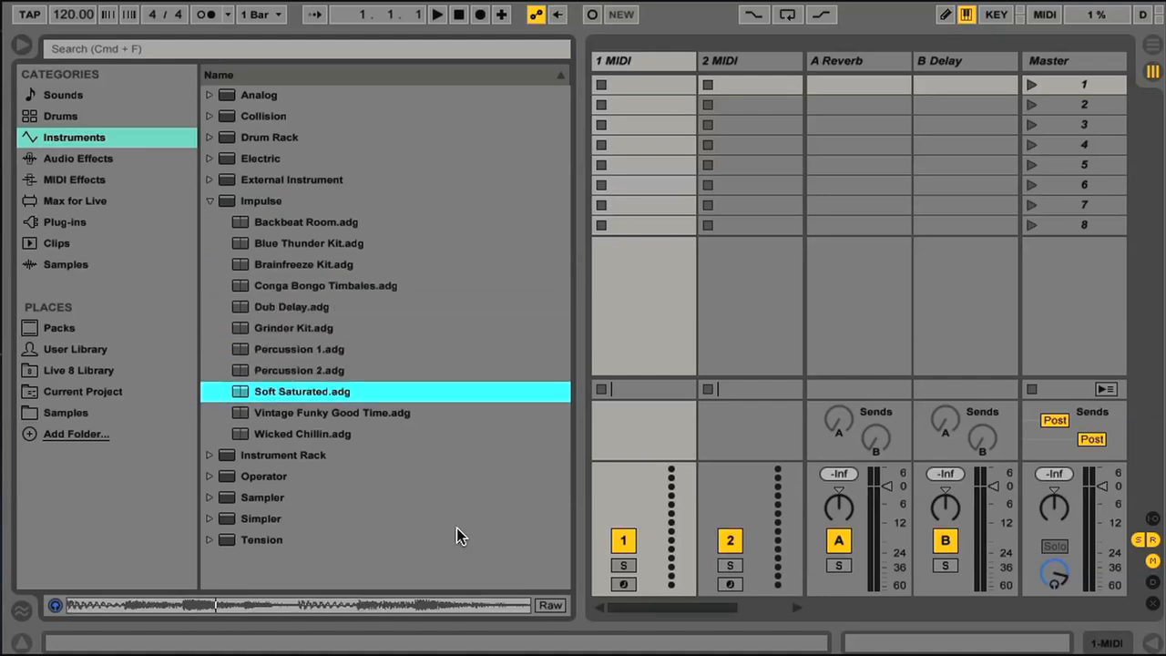
{"action": "left_click", "coordinate": [331, 412]}
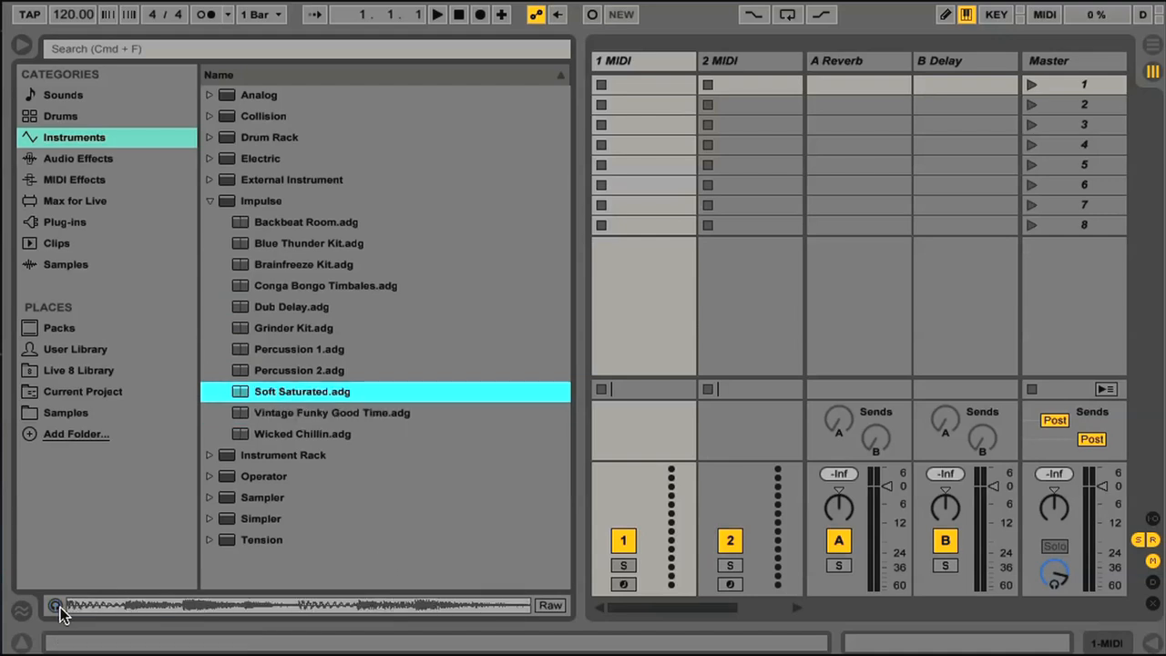
- Audition Grinder Kit, Vintage Funky Good Time and Soft Saturated again, ending on Audio Effects
{"action": "left_click", "coordinate": [293, 327]}
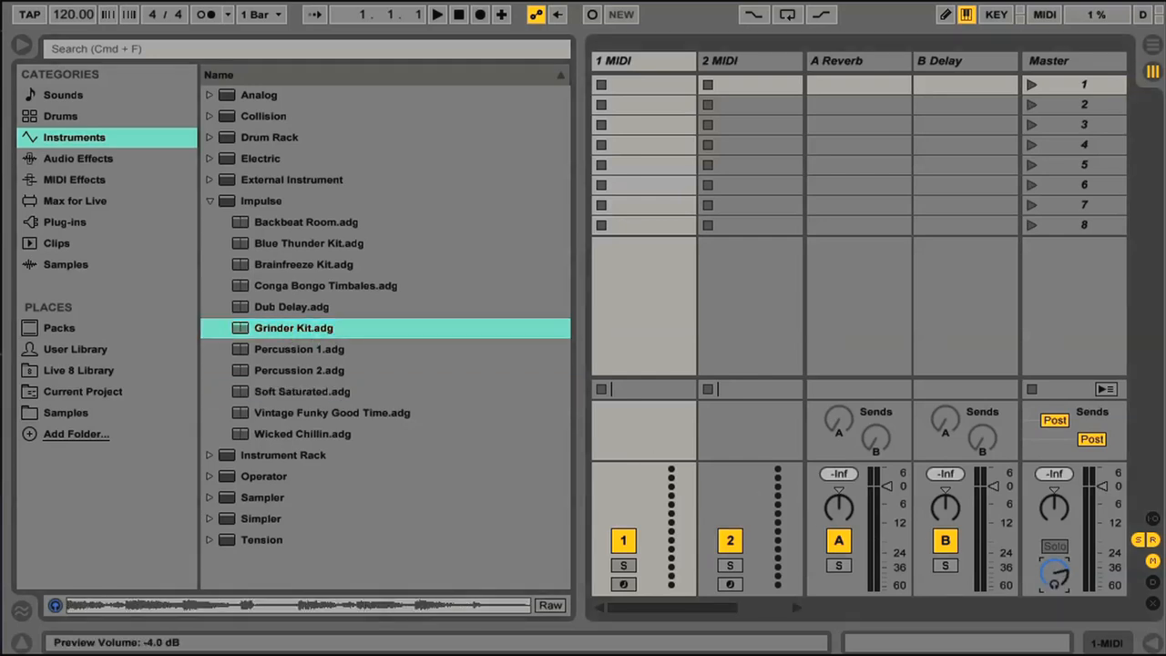
{"action": "left_click", "coordinate": [291, 306]}
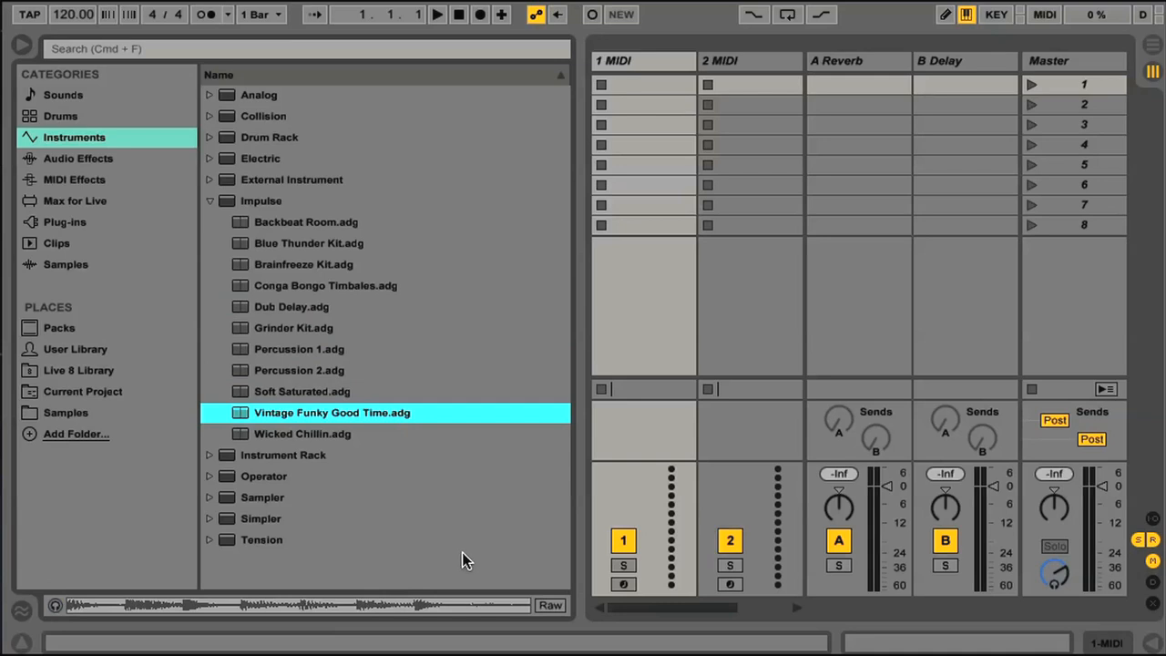
{"action": "left_click", "coordinate": [291, 306]}
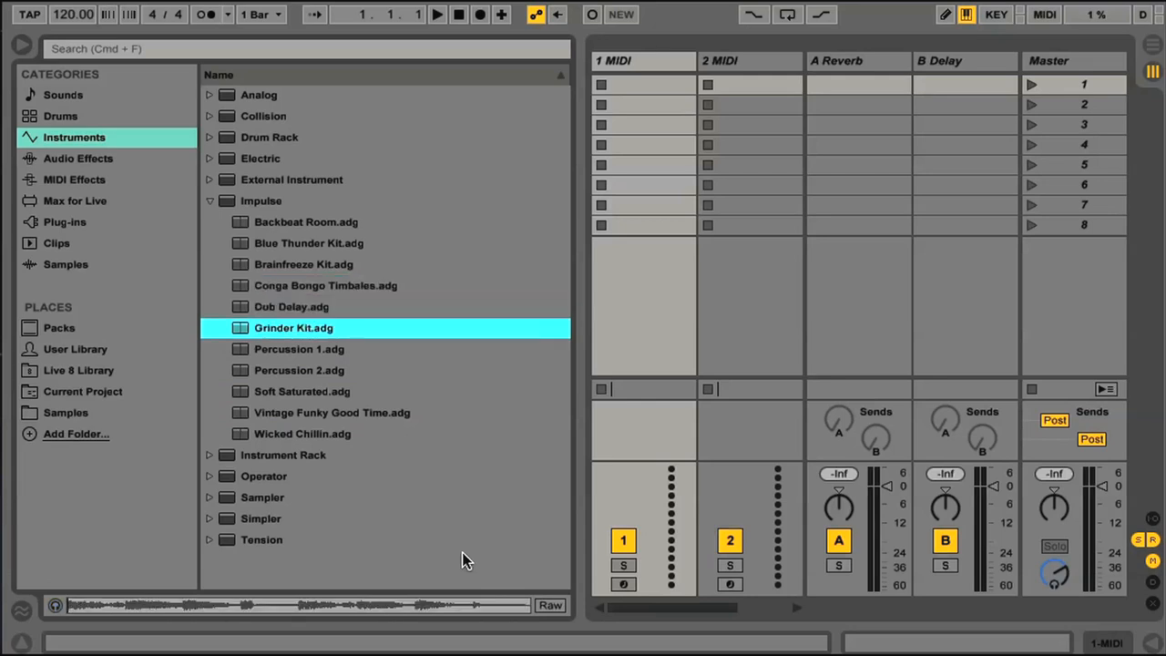
{"action": "left_click", "coordinate": [302, 390]}
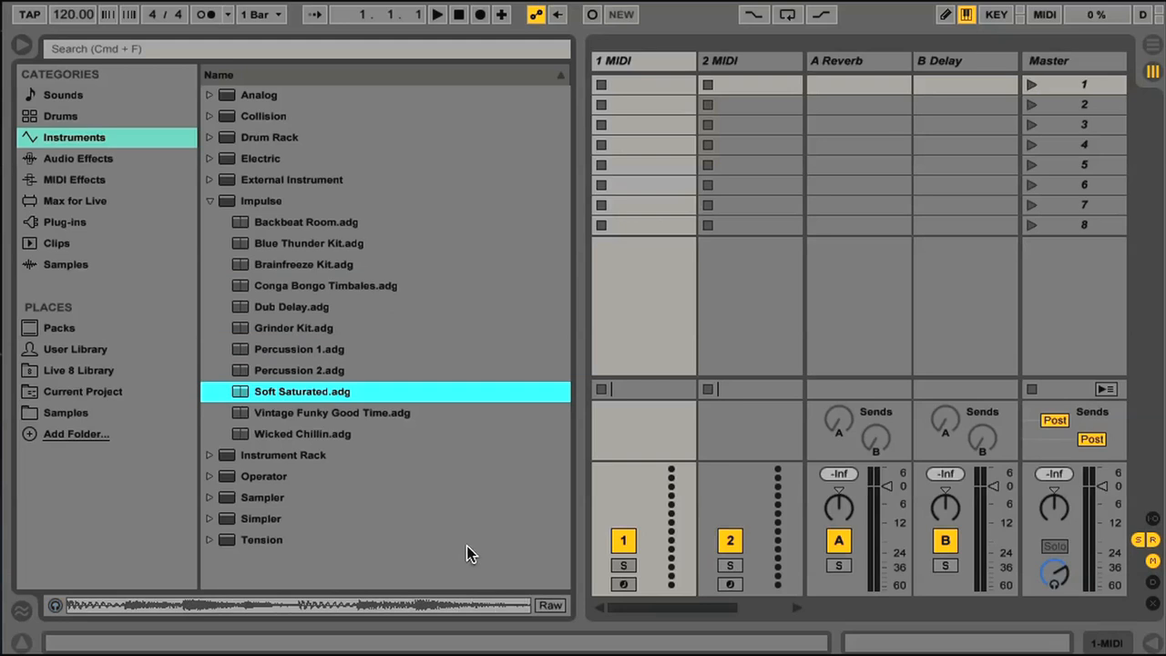
{"action": "mouse_move", "coordinate": [276, 399]}
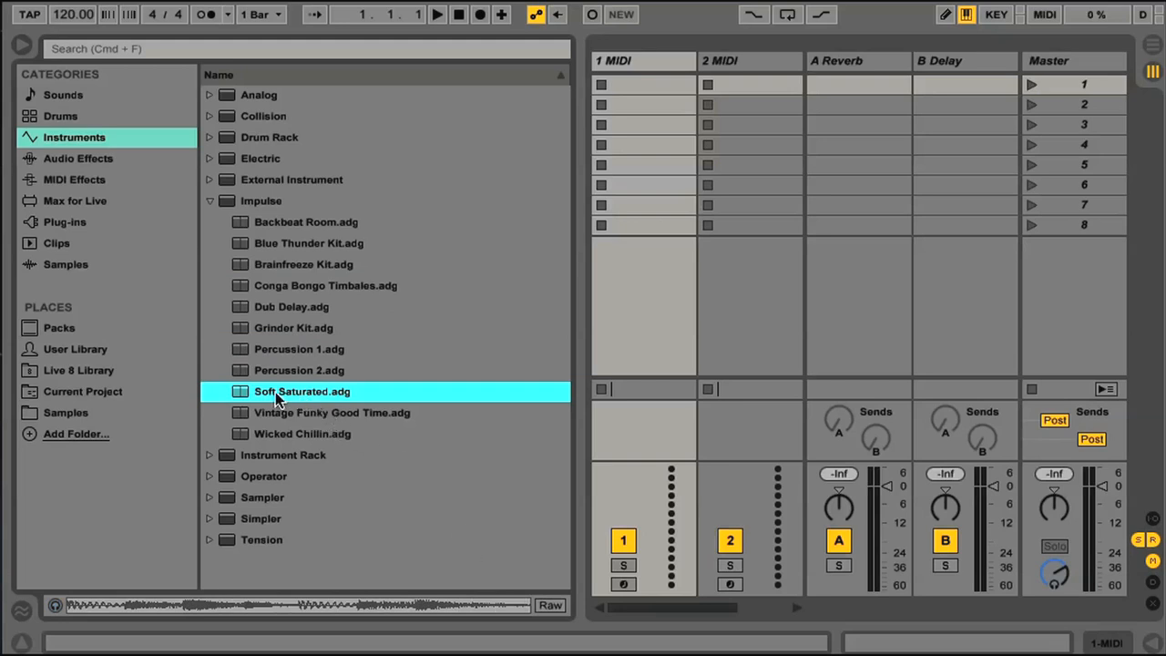
{"action": "mouse_move", "coordinate": [634, 182]}
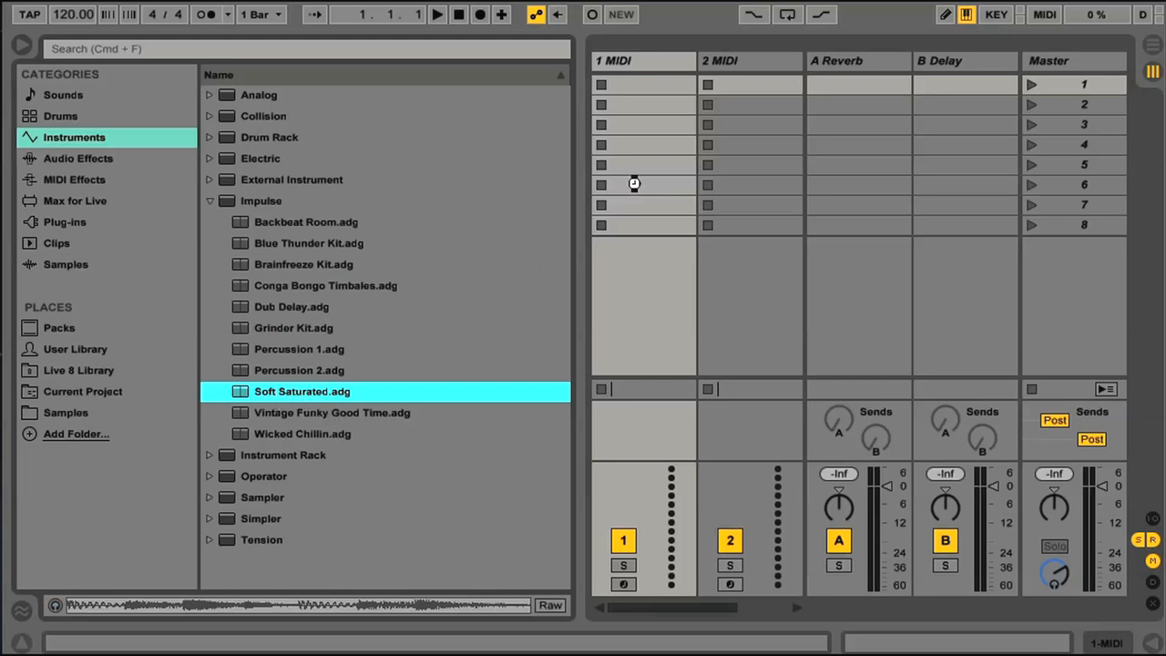
{"action": "left_click", "coordinate": [76, 157]}
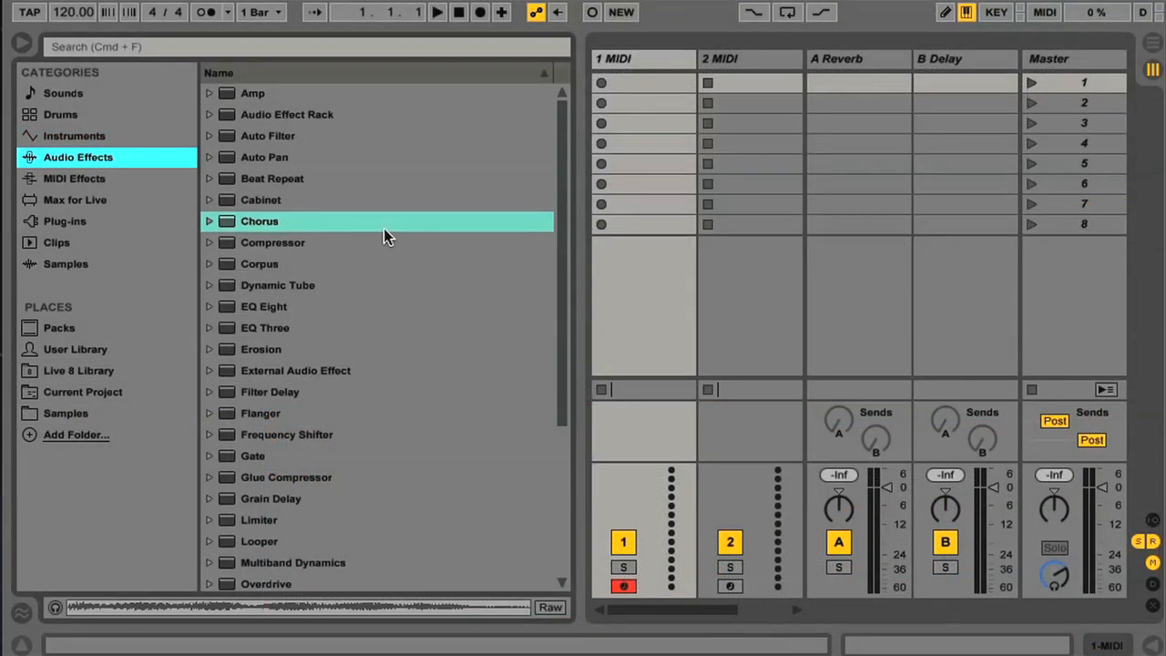
{"action": "mouse_move", "coordinate": [46, 127]}
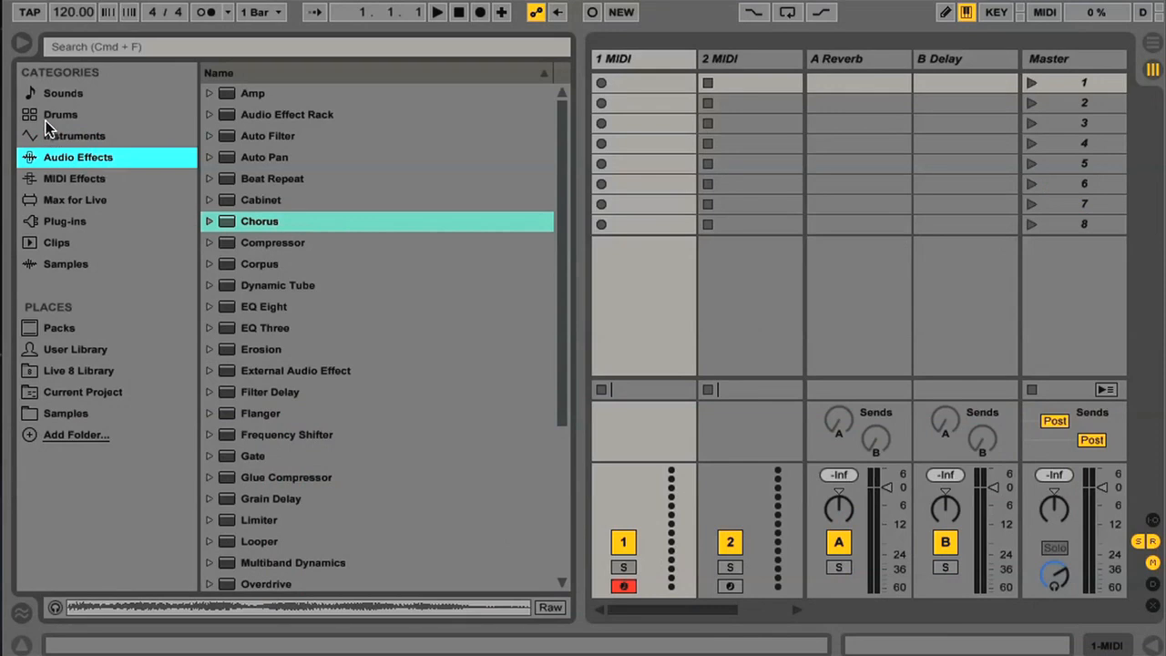
- In Sounds, look at the Pad and Strings groups, then expand the Bass group's presets
{"action": "left_click", "coordinate": [62, 93]}
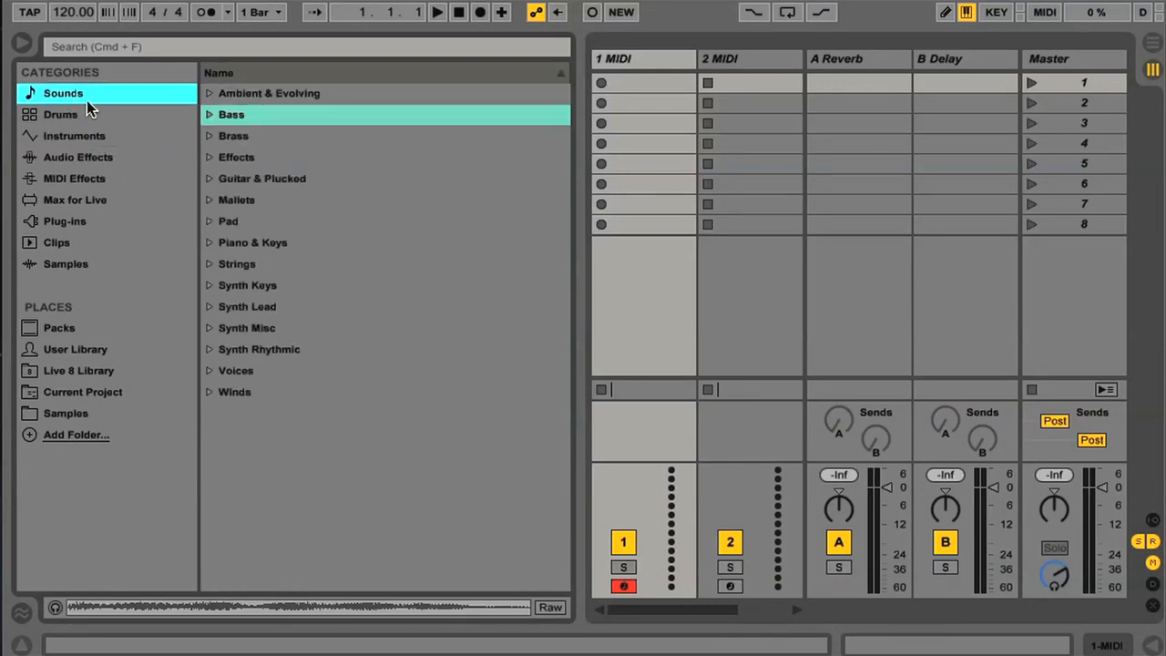
{"action": "mouse_move", "coordinate": [294, 98]}
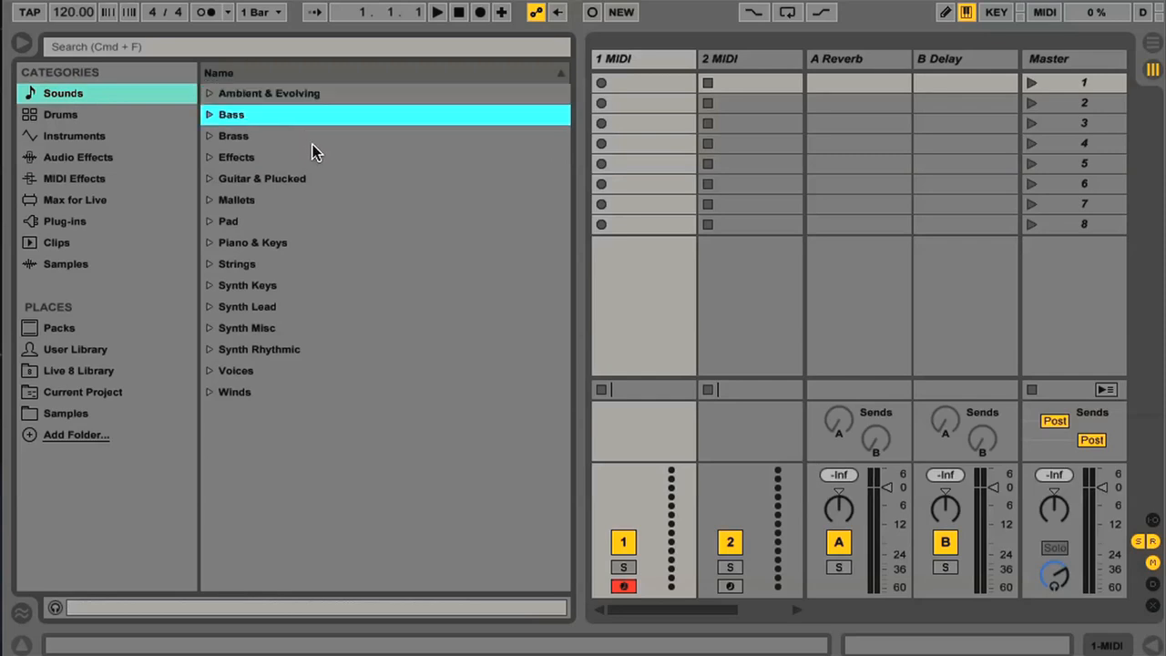
{"action": "left_click", "coordinate": [228, 222]}
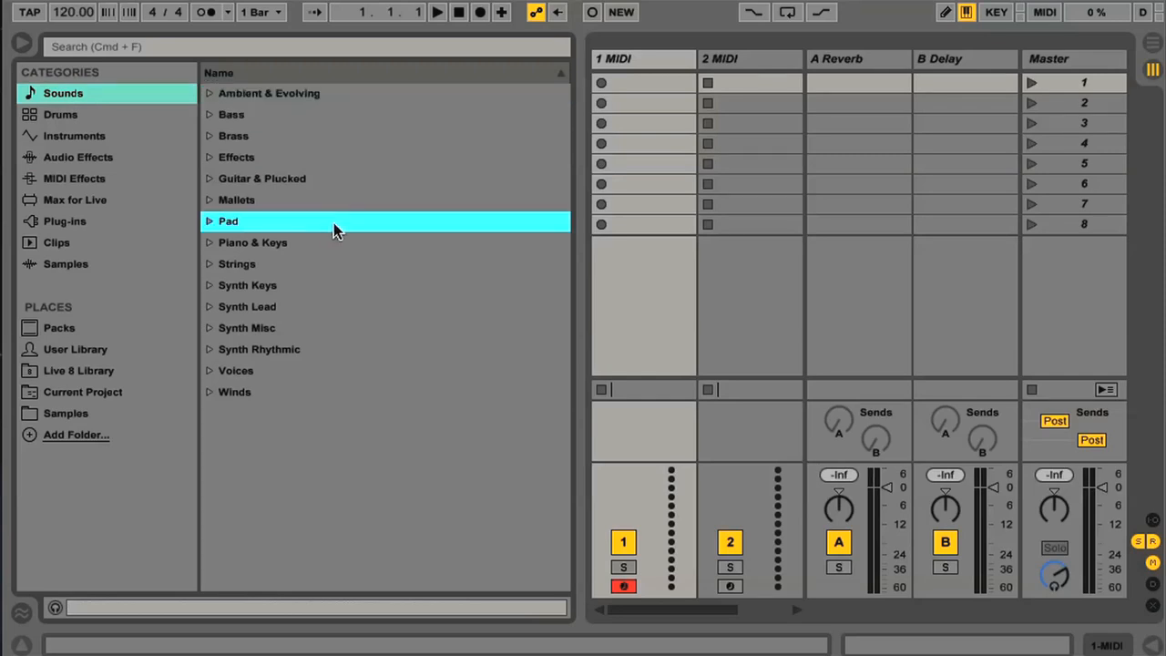
{"action": "left_click", "coordinate": [237, 262]}
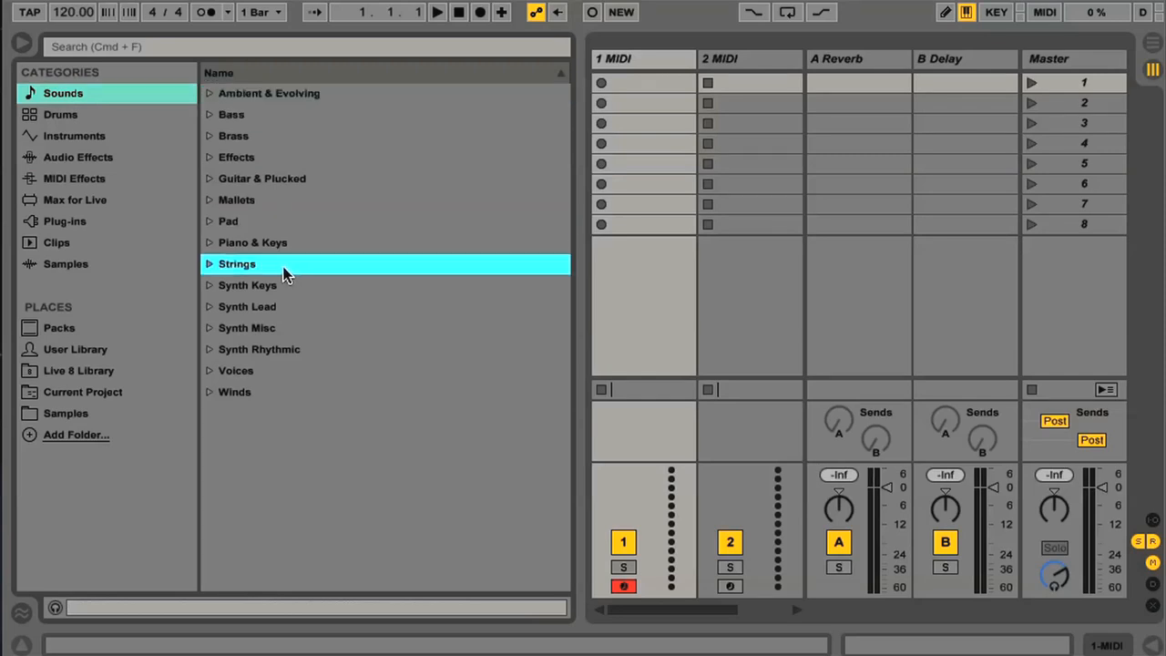
{"action": "mouse_move", "coordinate": [353, 222]}
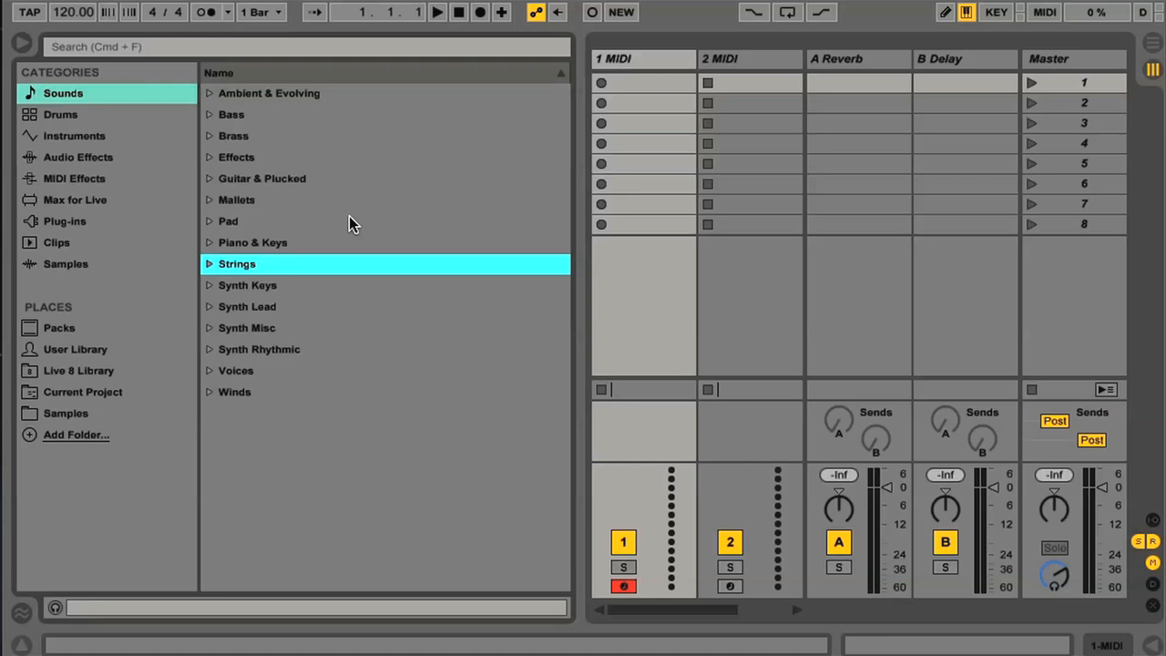
{"action": "mouse_move", "coordinate": [348, 203]}
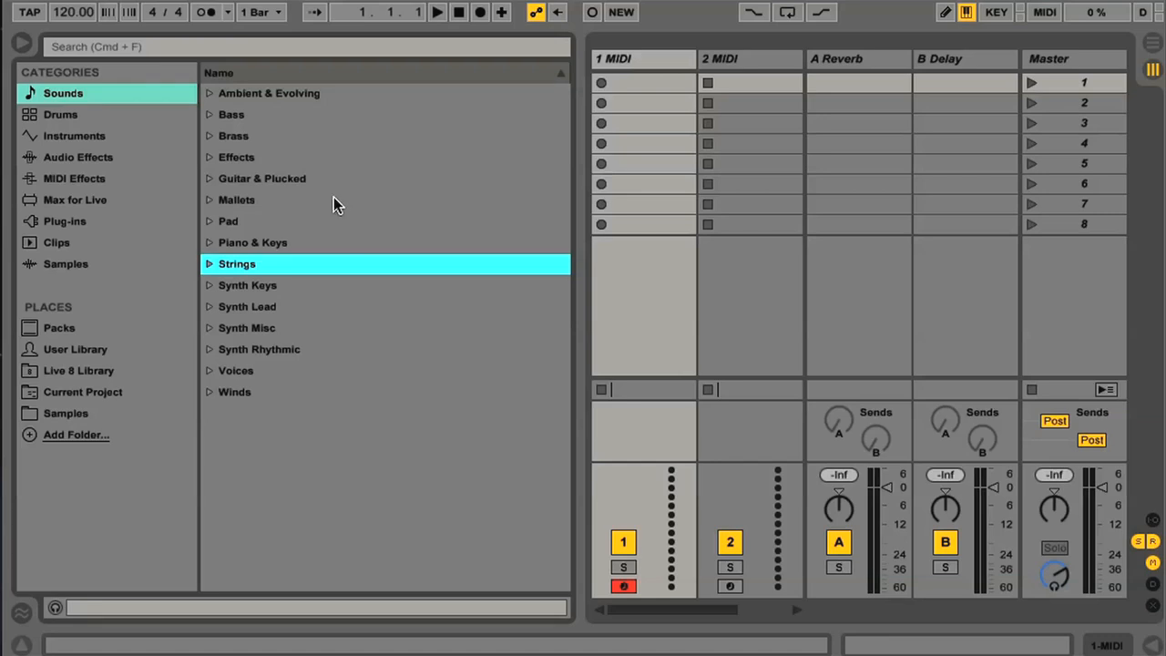
{"action": "left_click", "coordinate": [209, 113]}
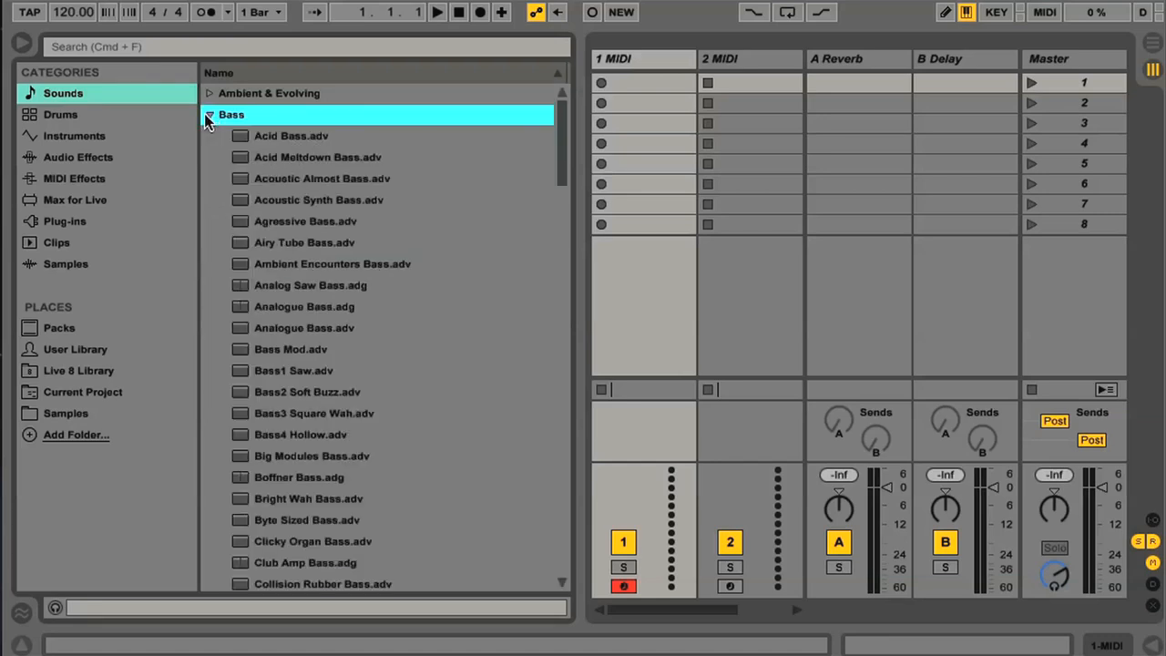
{"action": "mouse_move", "coordinate": [419, 222]}
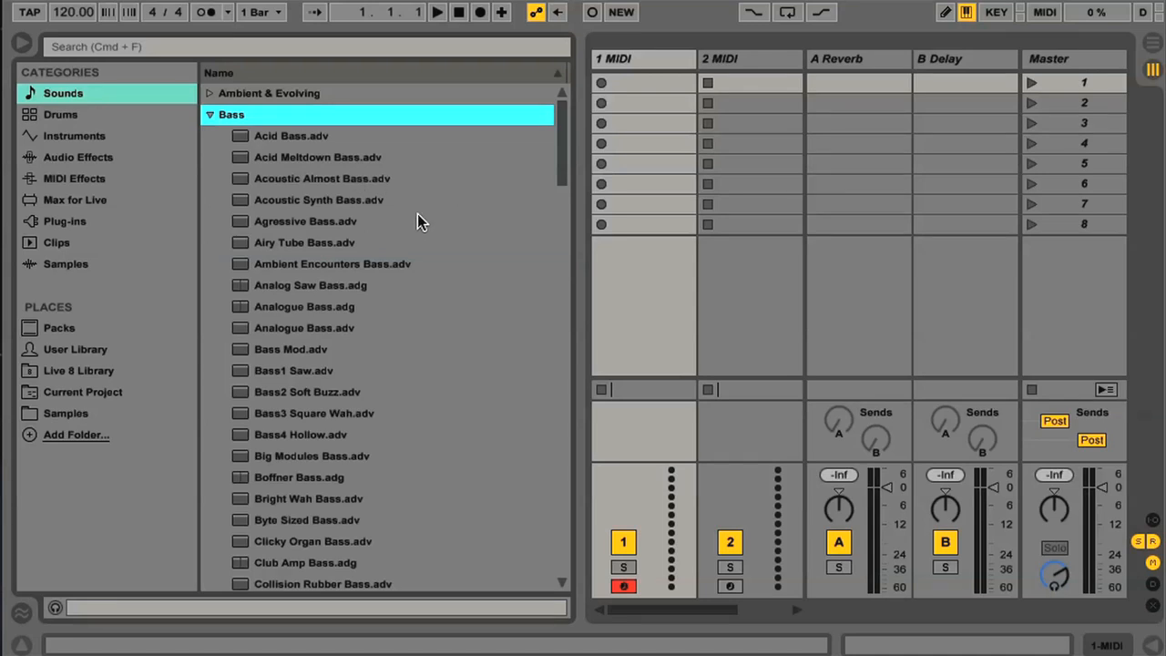
{"action": "mouse_move", "coordinate": [357, 176]}
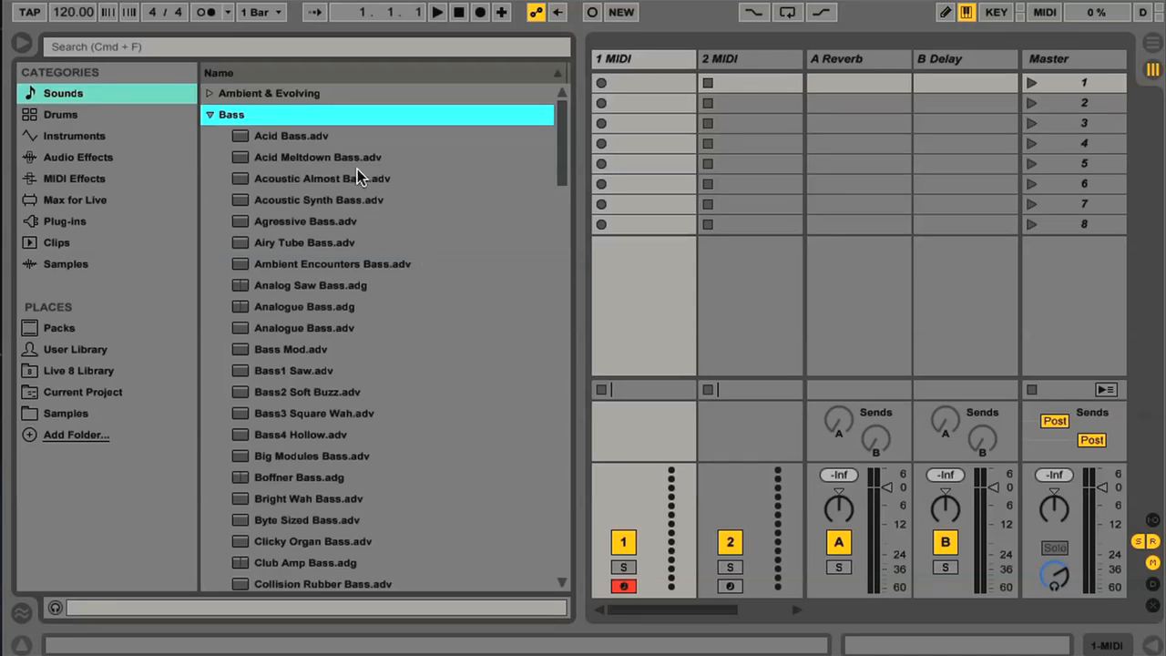
- Load Acid Meltdown Bass onto the first MIDI track, then replace it with Analog Saw Bass
{"action": "left_click", "coordinate": [317, 157]}
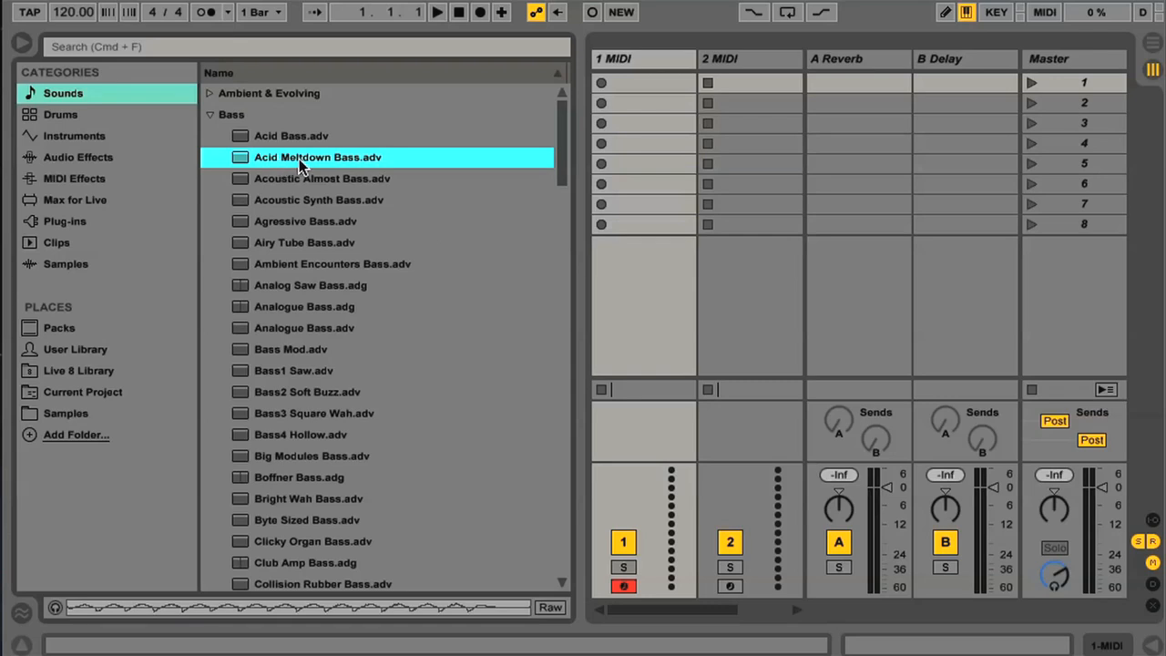
{"action": "double_click", "coordinate": [317, 157]}
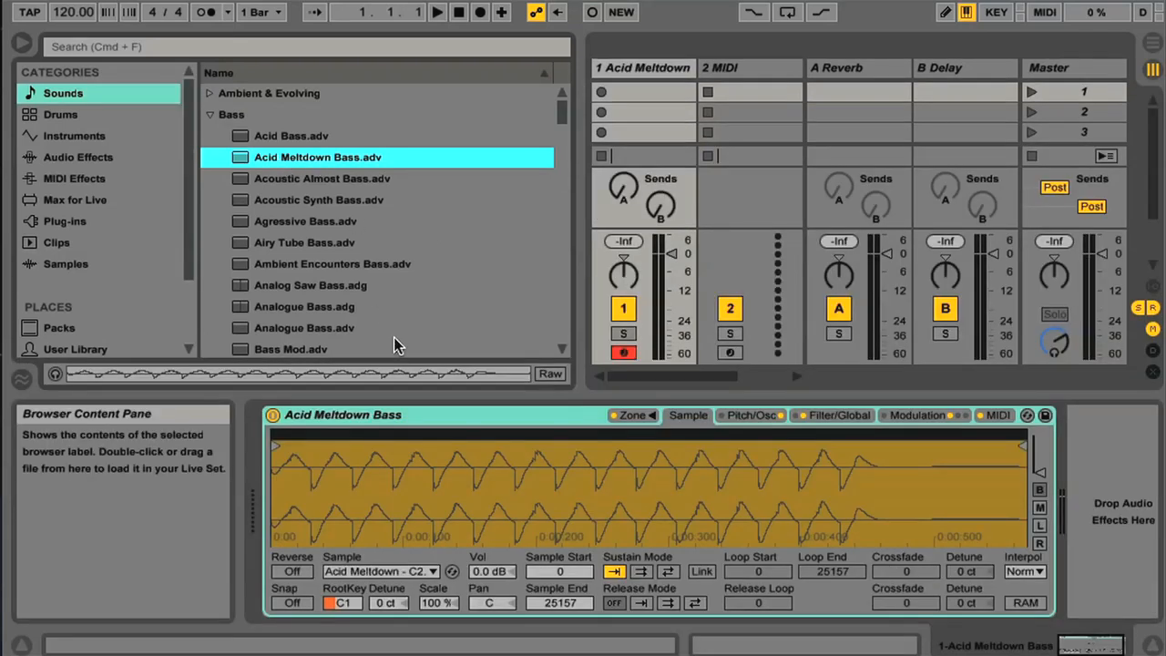
{"action": "mouse_move", "coordinate": [306, 186]}
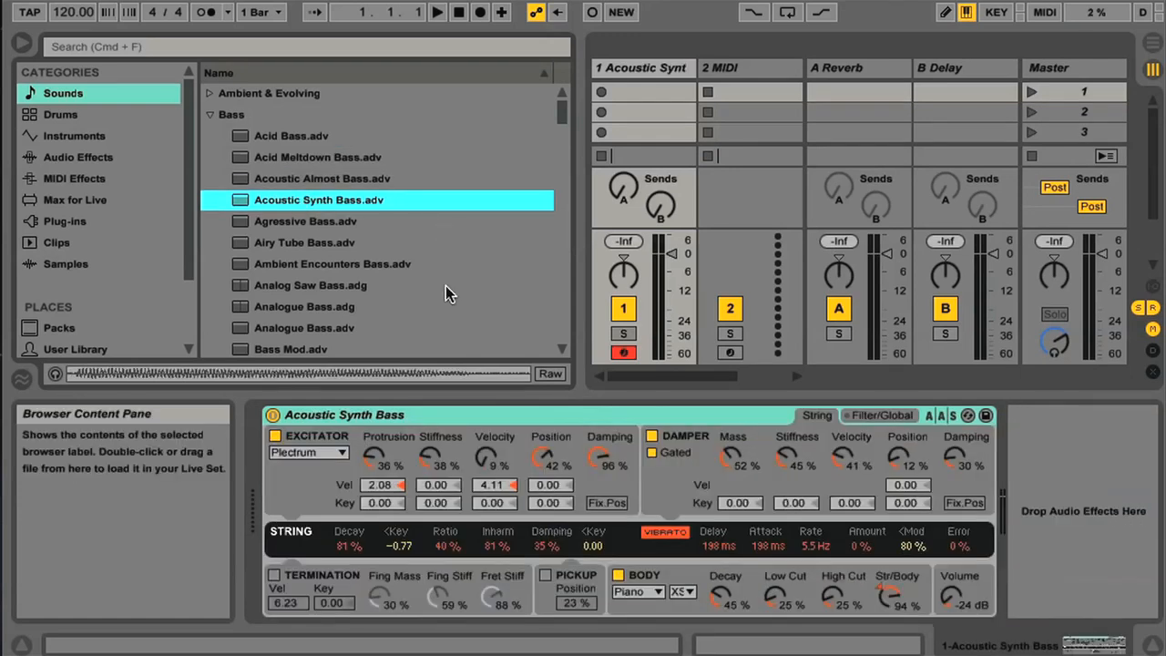
{"action": "mouse_move", "coordinate": [302, 294]}
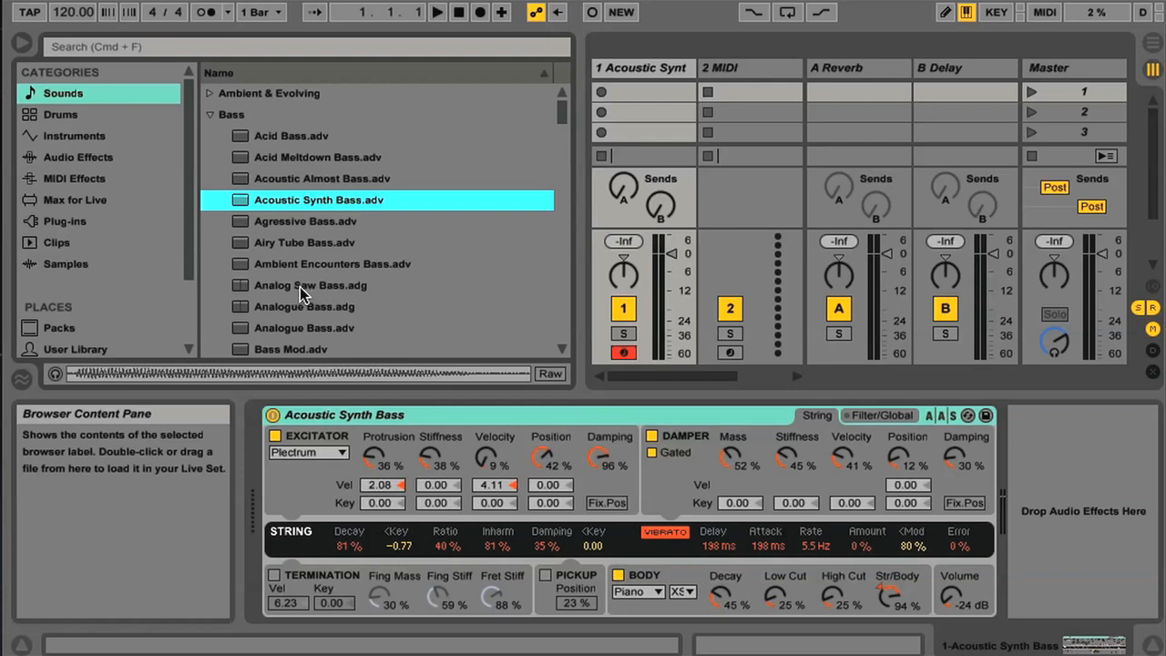
{"action": "double_click", "coordinate": [310, 284]}
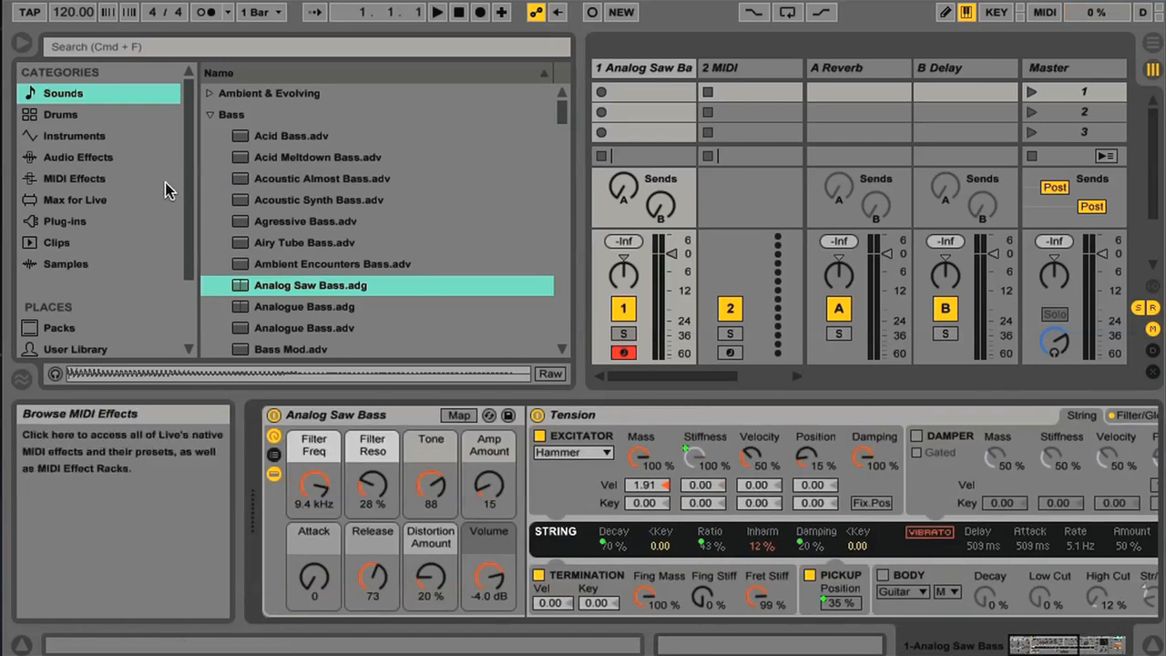
- In Instruments, expand Analog and open its Bass preset group
{"action": "left_click", "coordinate": [73, 135]}
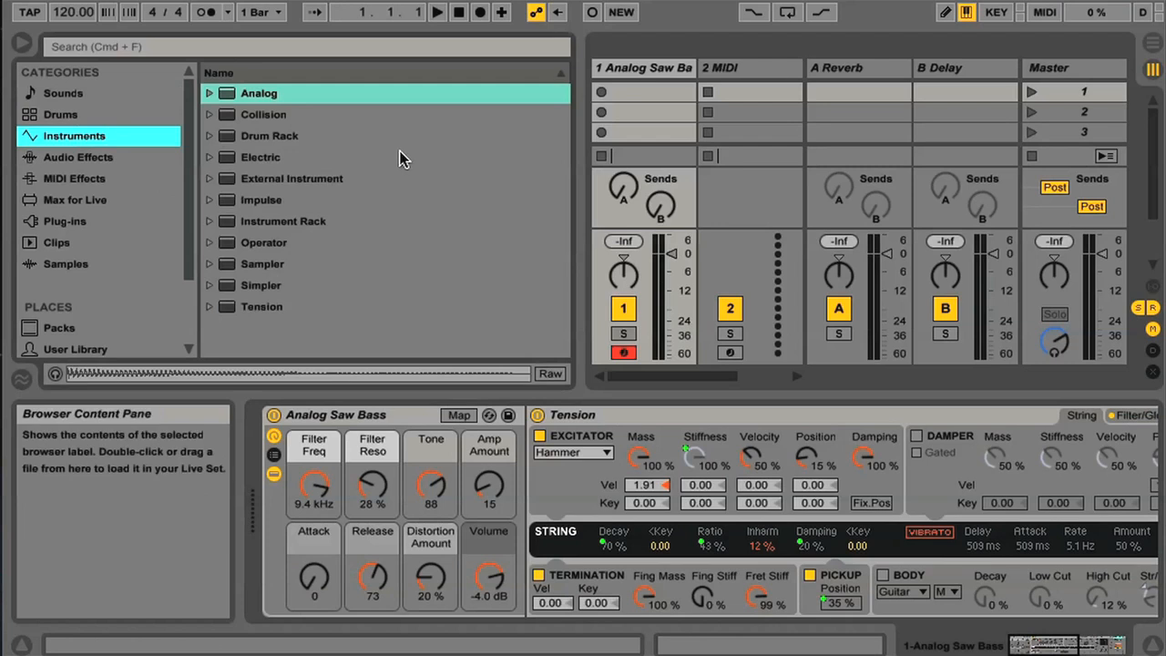
{"action": "mouse_move", "coordinate": [269, 128]}
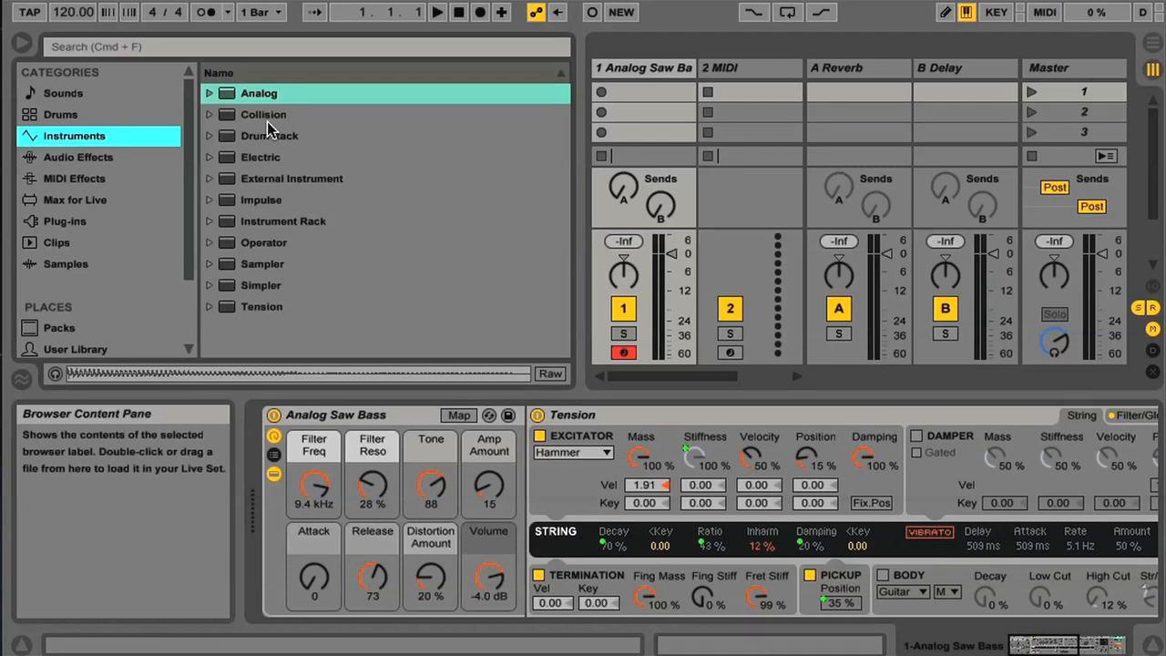
{"action": "mouse_move", "coordinate": [211, 138]}
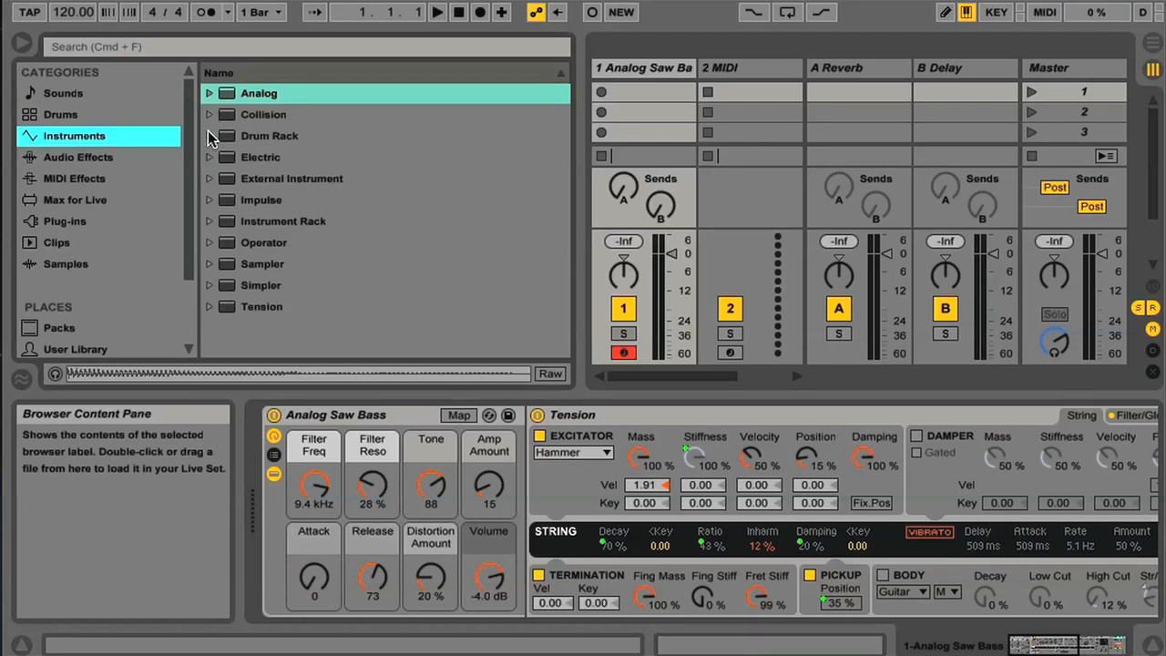
{"action": "left_click", "coordinate": [210, 113]}
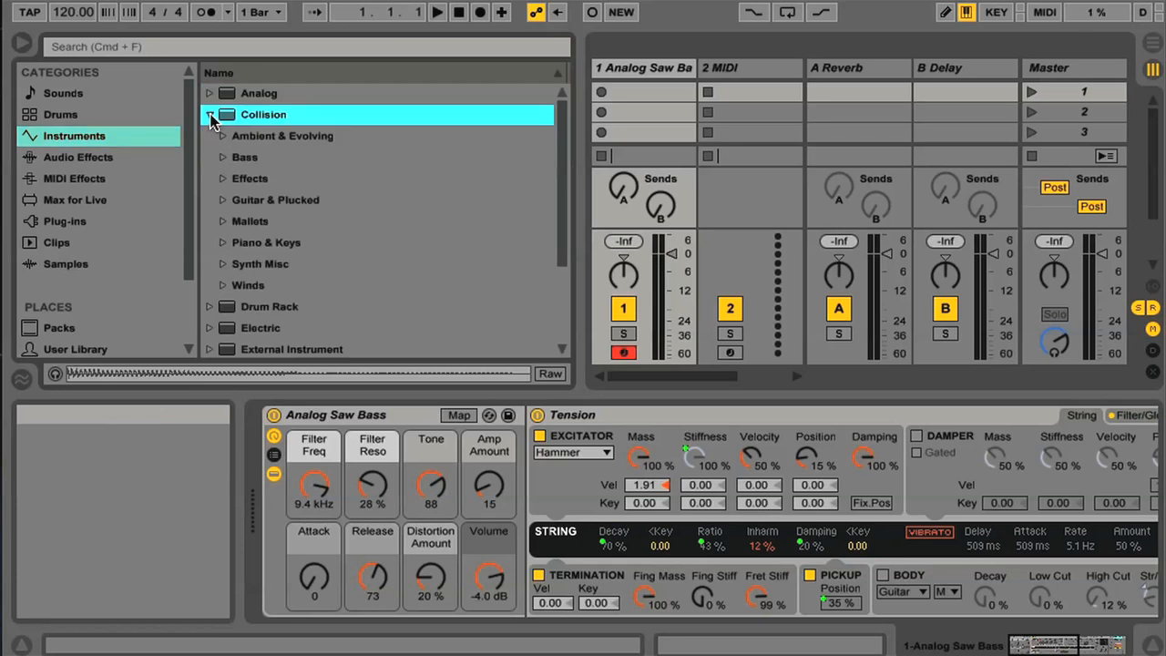
{"action": "left_click", "coordinate": [211, 113]}
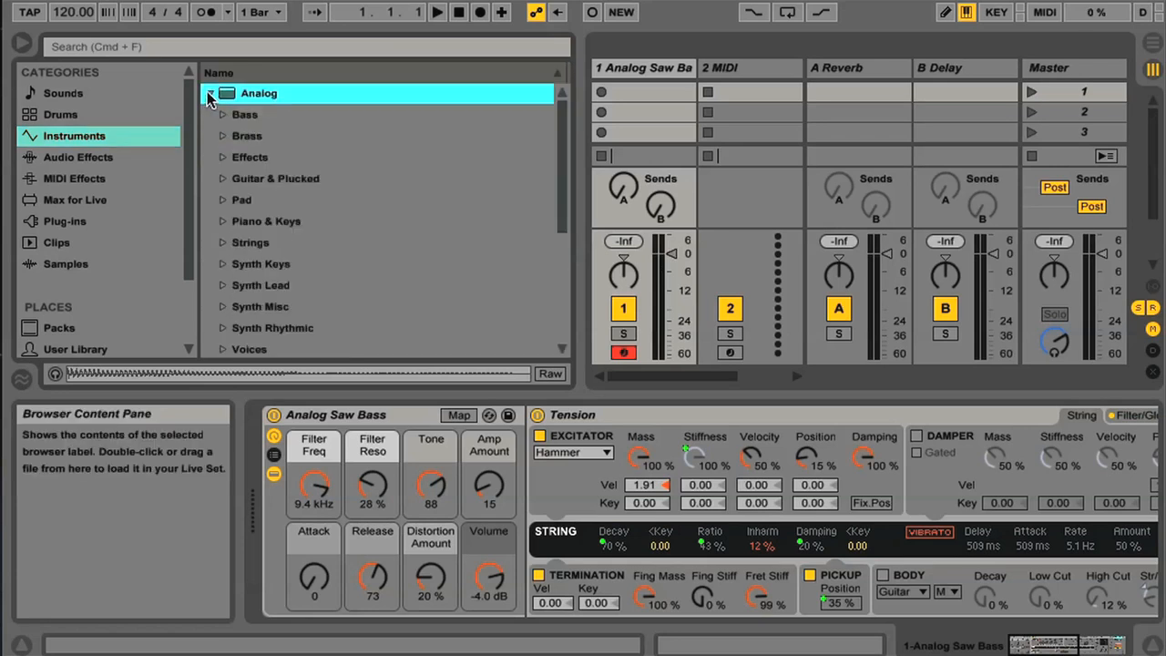
{"action": "left_click", "coordinate": [244, 113]}
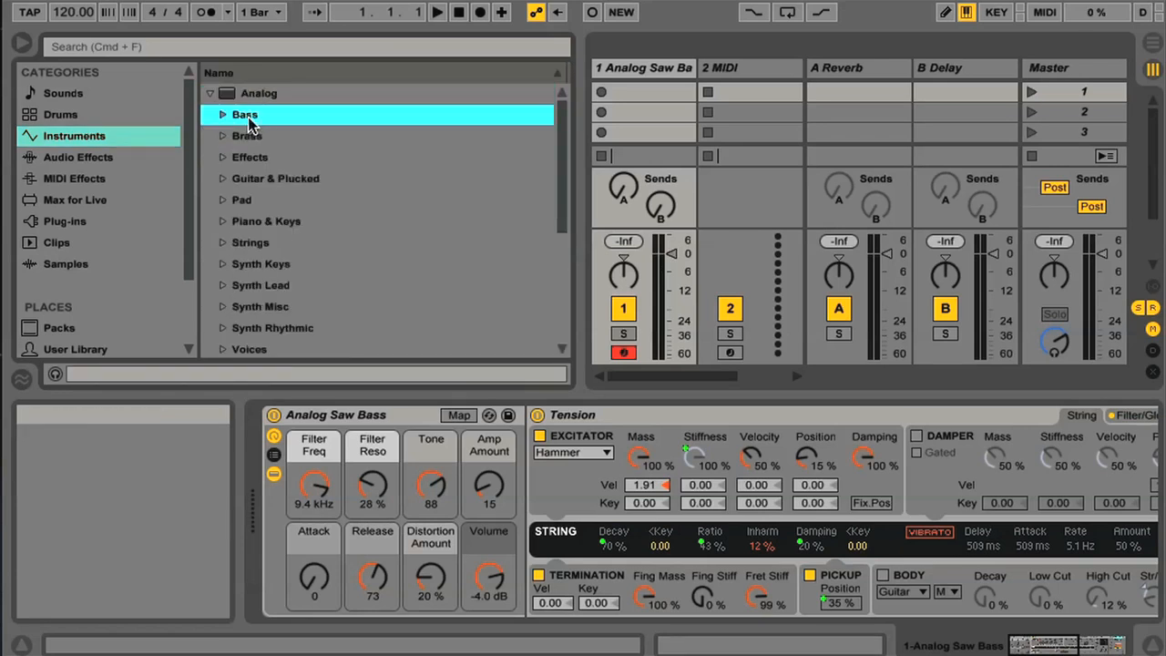
{"action": "left_click", "coordinate": [222, 113]}
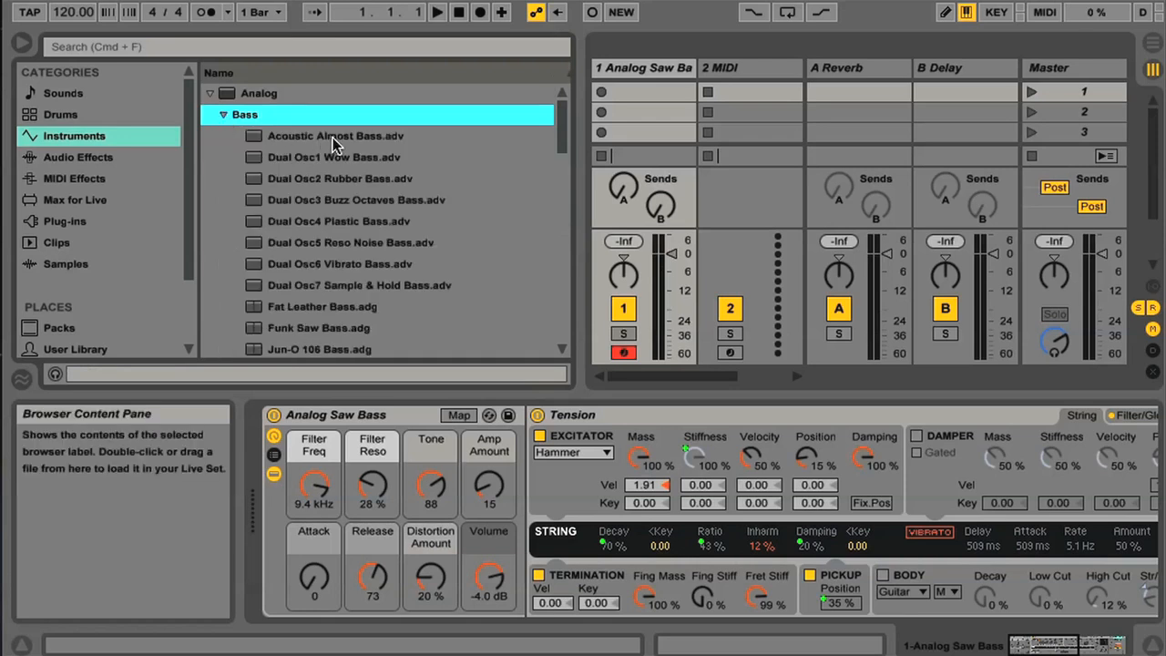
{"action": "mouse_move", "coordinate": [372, 164]}
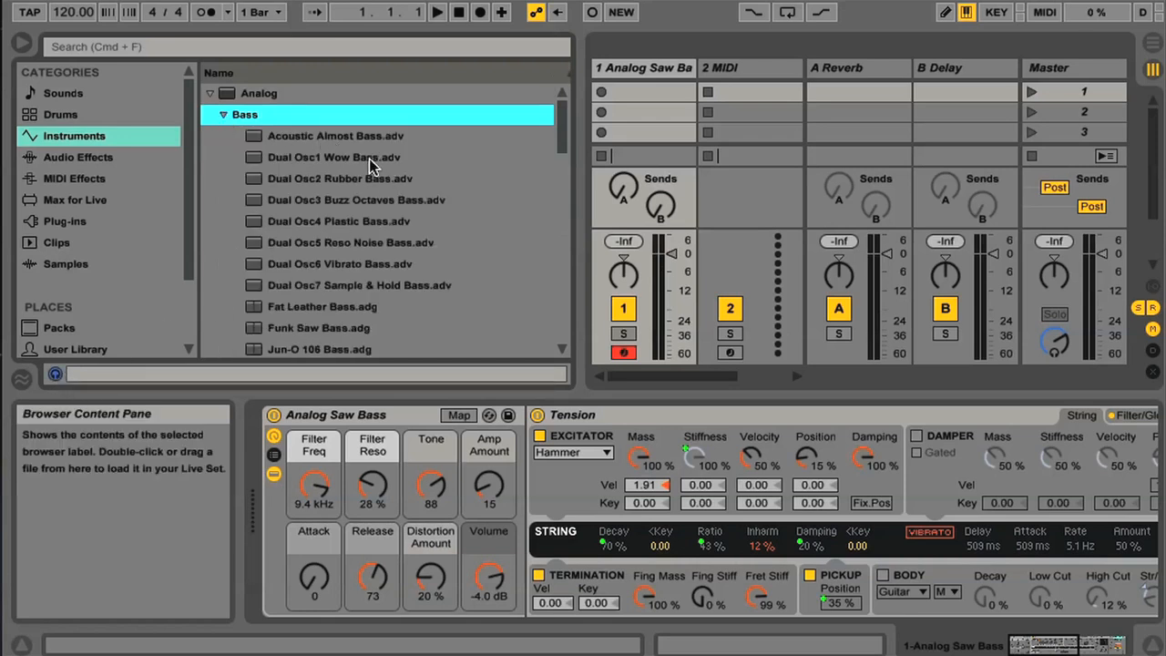
- Load Dual Osc2 Rubber Bass onto the first track, then return to Sounds
{"action": "left_click", "coordinate": [339, 178]}
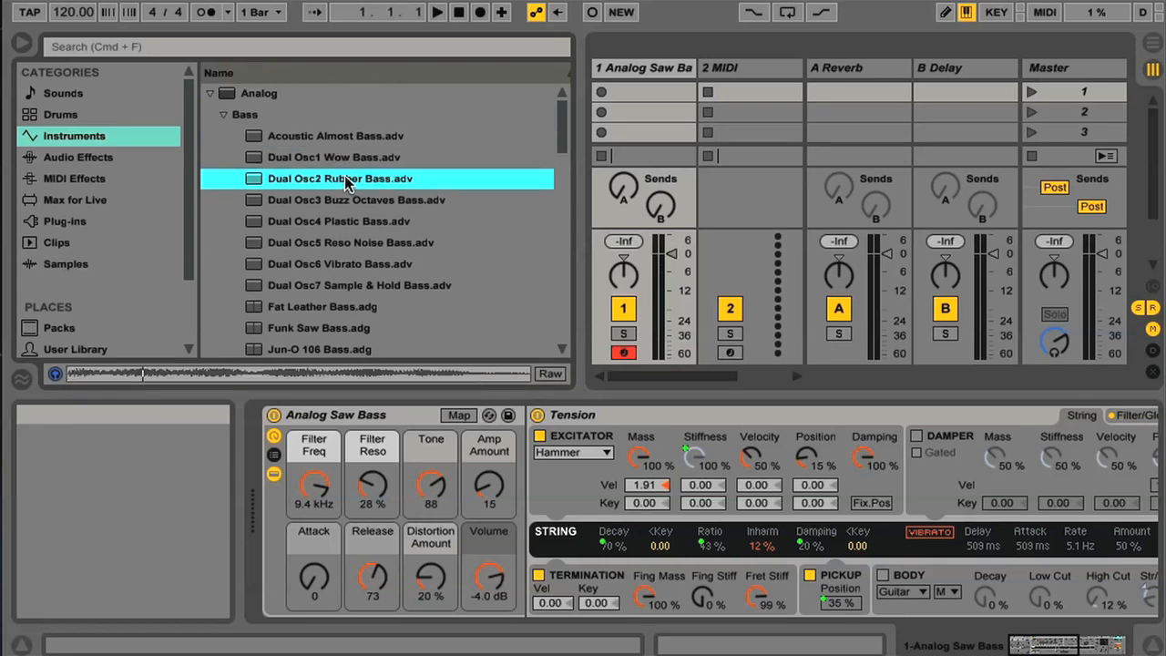
{"action": "double_click", "coordinate": [339, 179]}
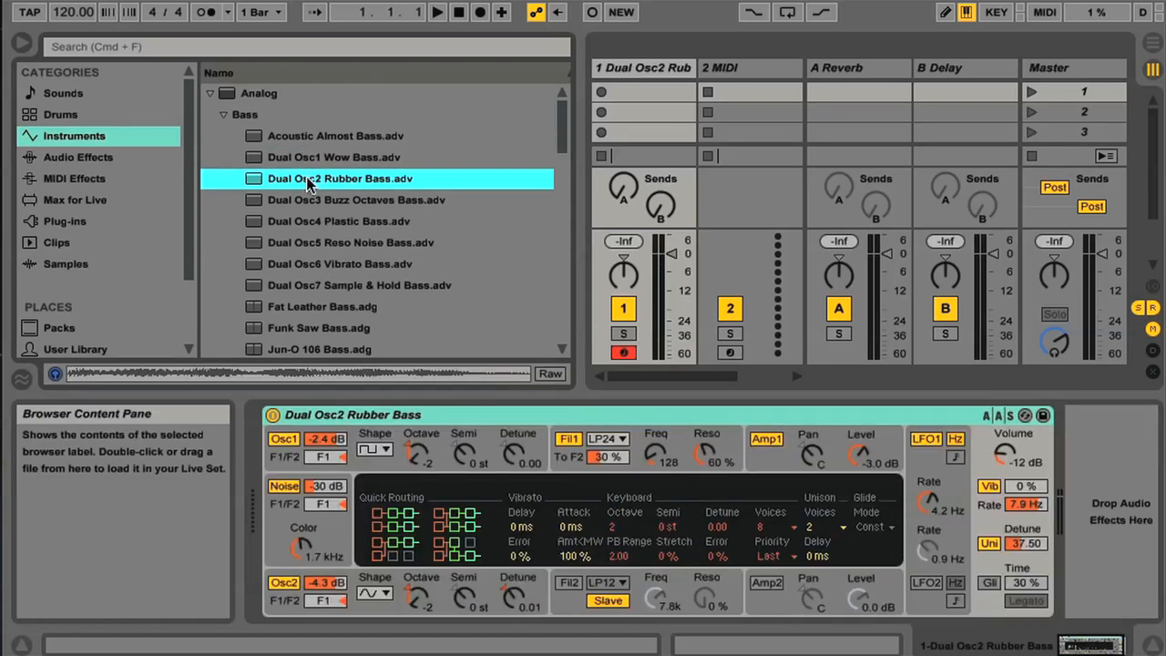
{"action": "left_click", "coordinate": [61, 91]}
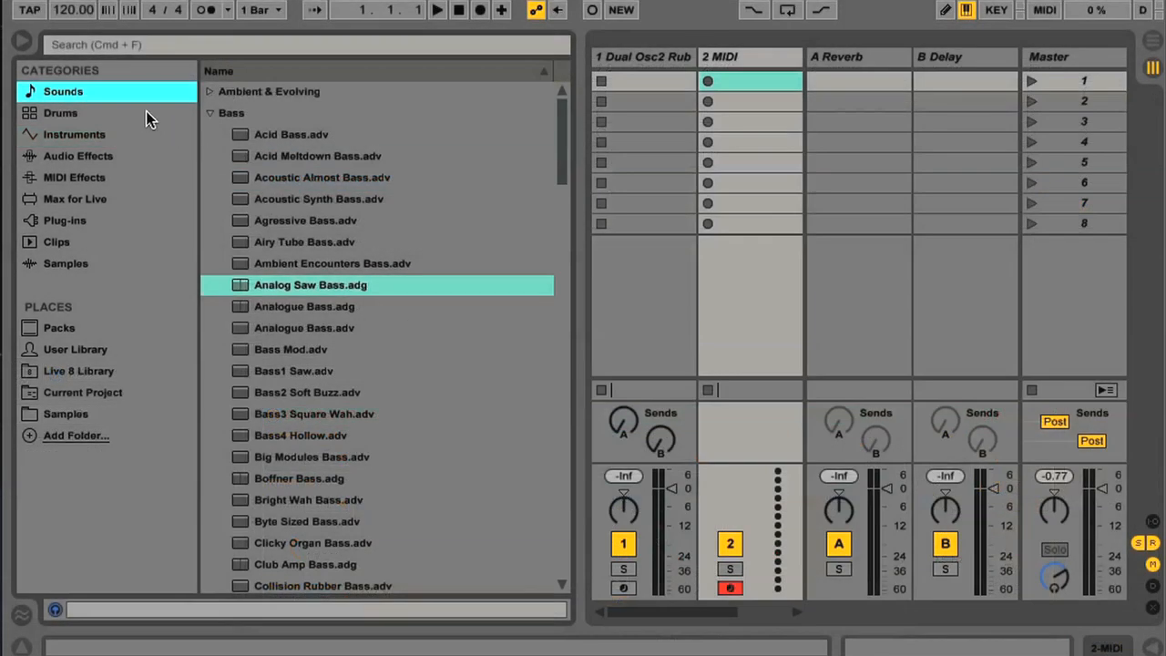
- In the Drums category, audition the Tourette Kit and Telemark Kit
{"action": "left_click", "coordinate": [60, 113]}
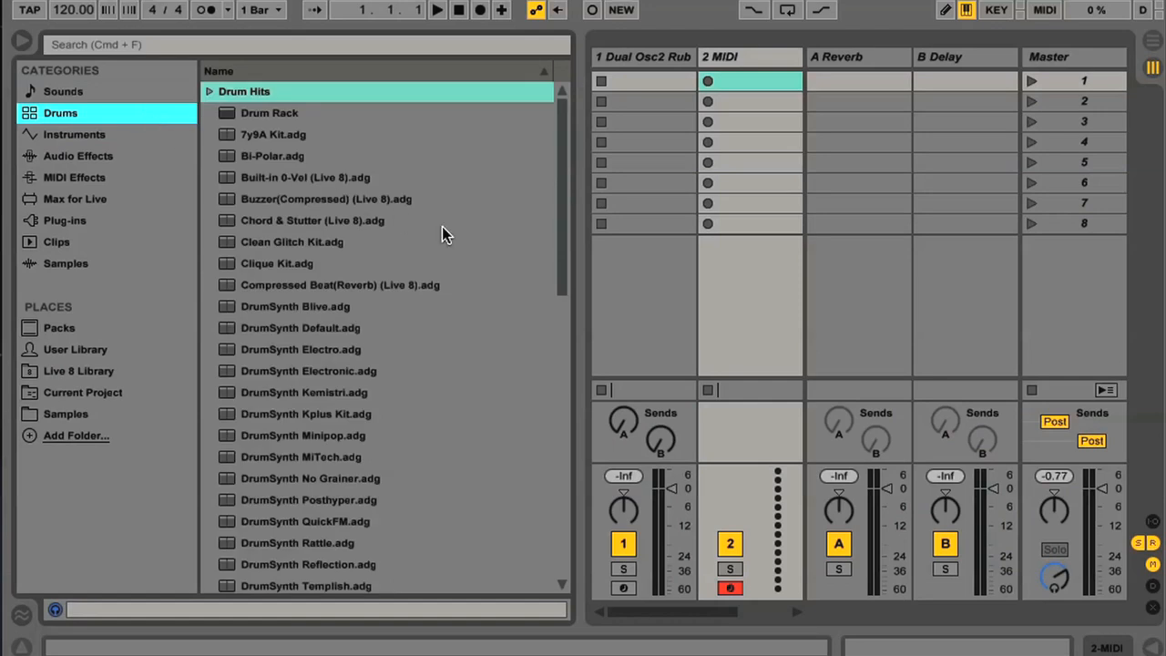
{"action": "scroll", "scroll_direction": "down", "scroll_amount": 3}
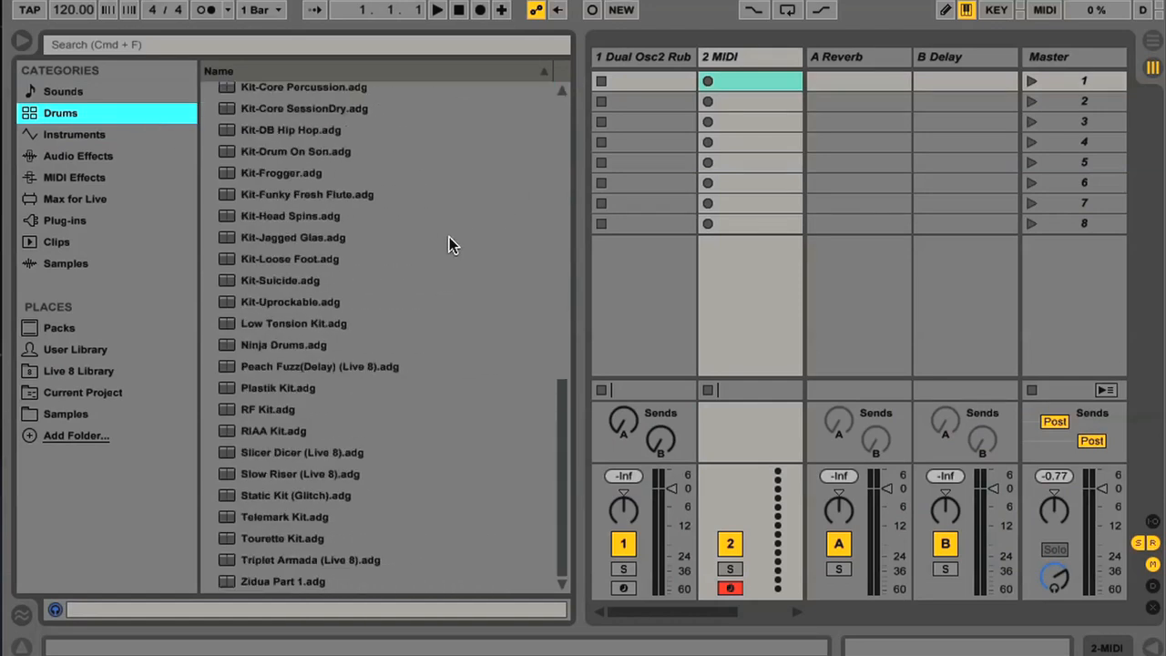
{"action": "mouse_move", "coordinate": [481, 525]}
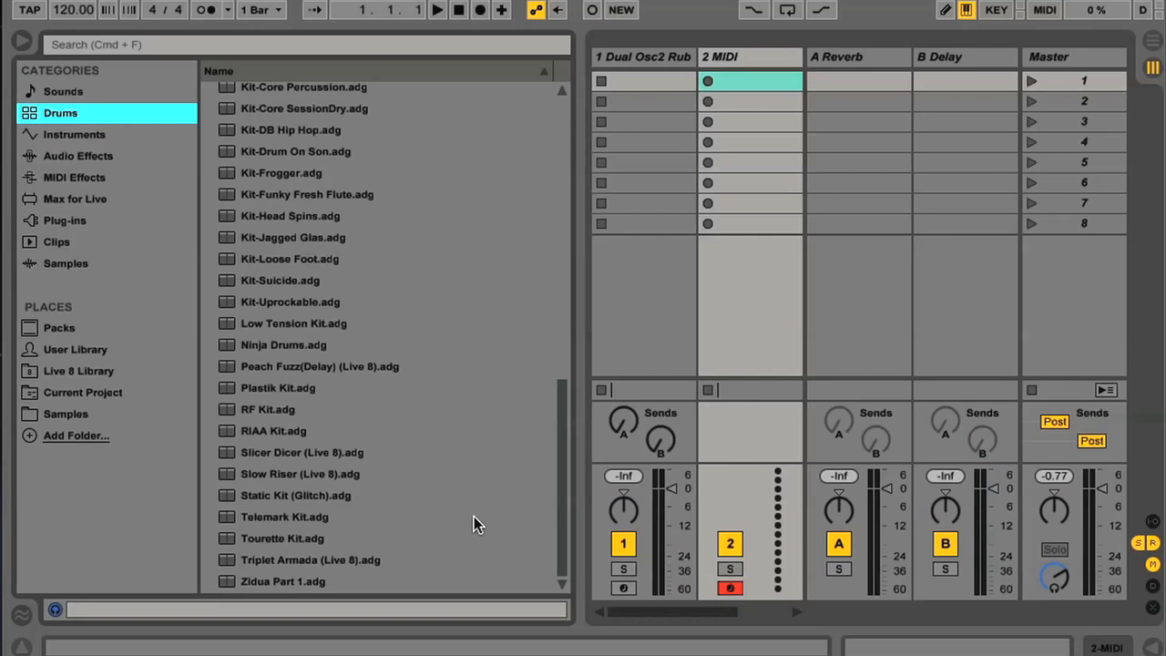
{"action": "mouse_move", "coordinate": [313, 554]}
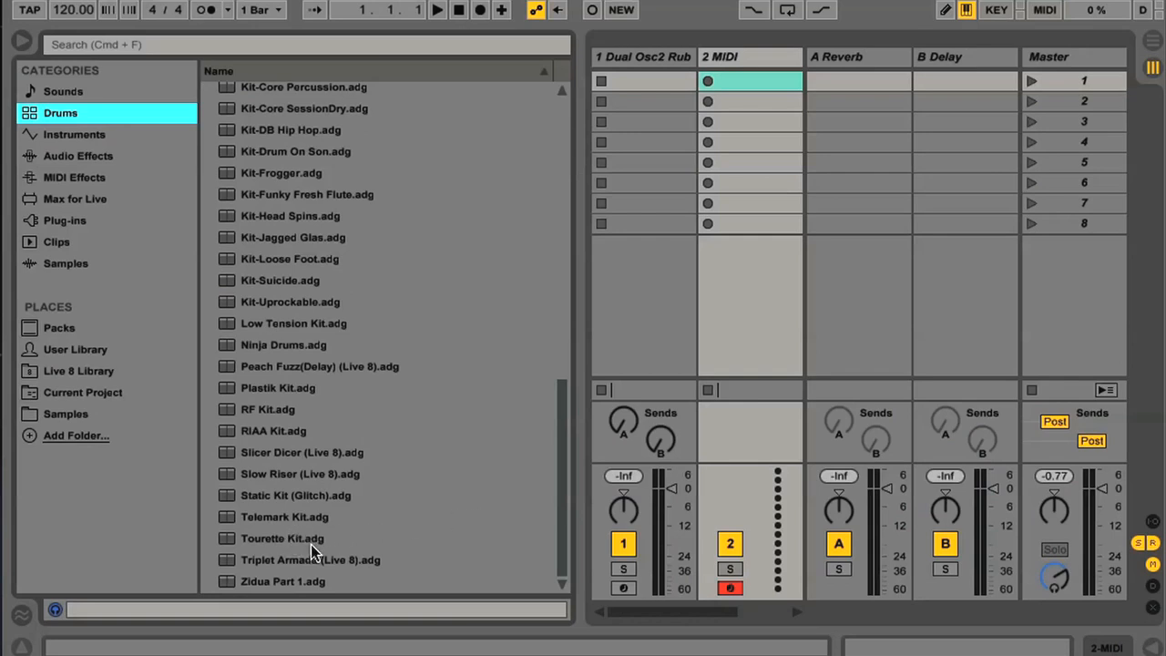
{"action": "left_click", "coordinate": [280, 539]}
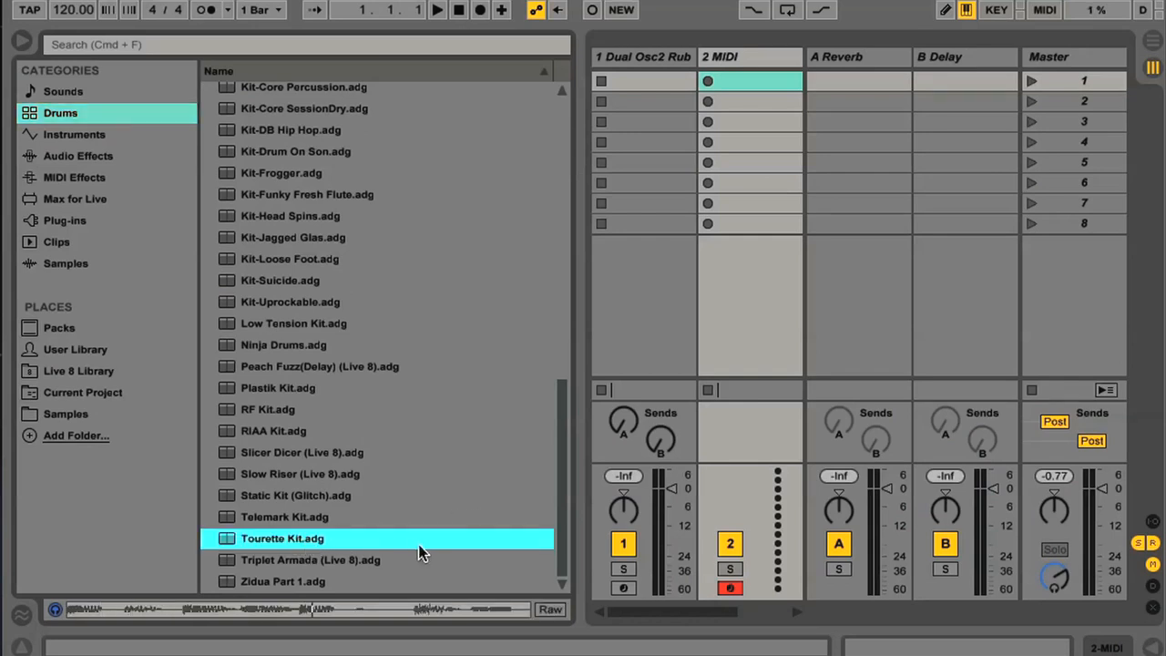
{"action": "left_click", "coordinate": [284, 517]}
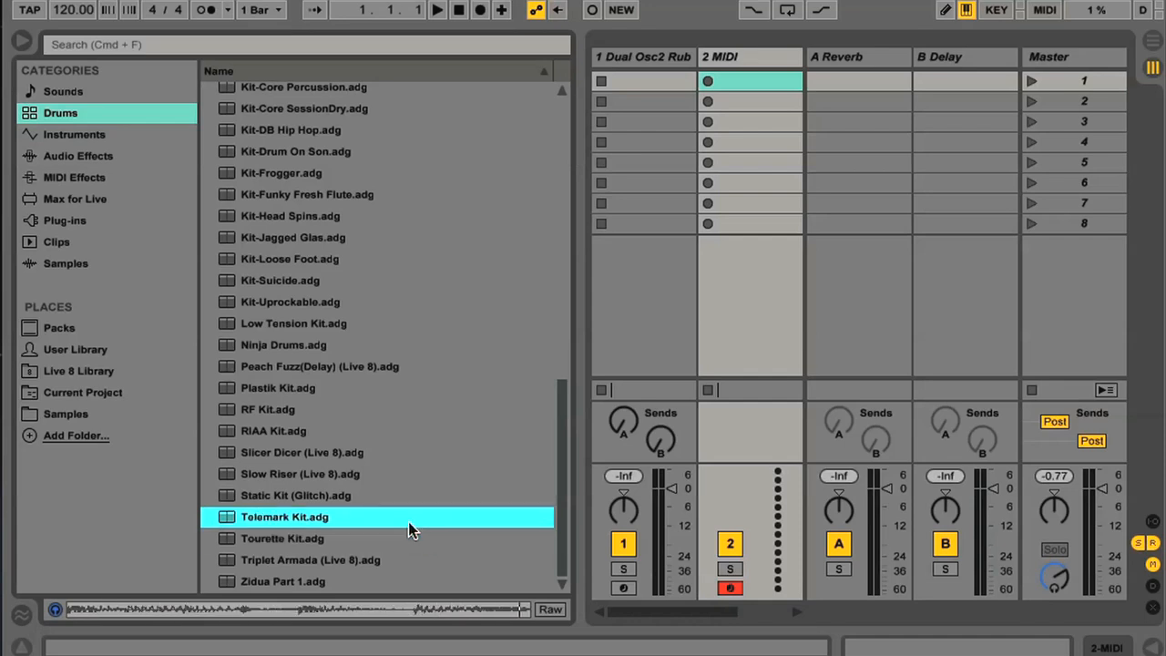
- Audition DrumSynth Electronic and load it as a Drum Rack on the second track
{"action": "scroll", "scroll_direction": "up", "scroll_amount": 3}
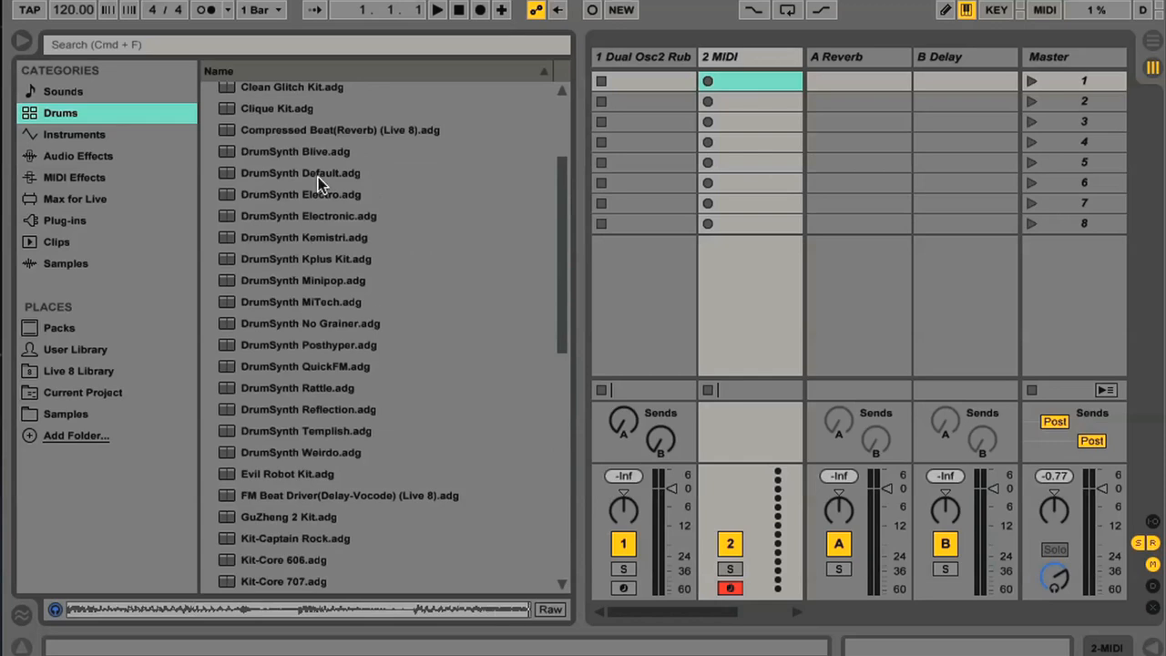
{"action": "left_click", "coordinate": [301, 193]}
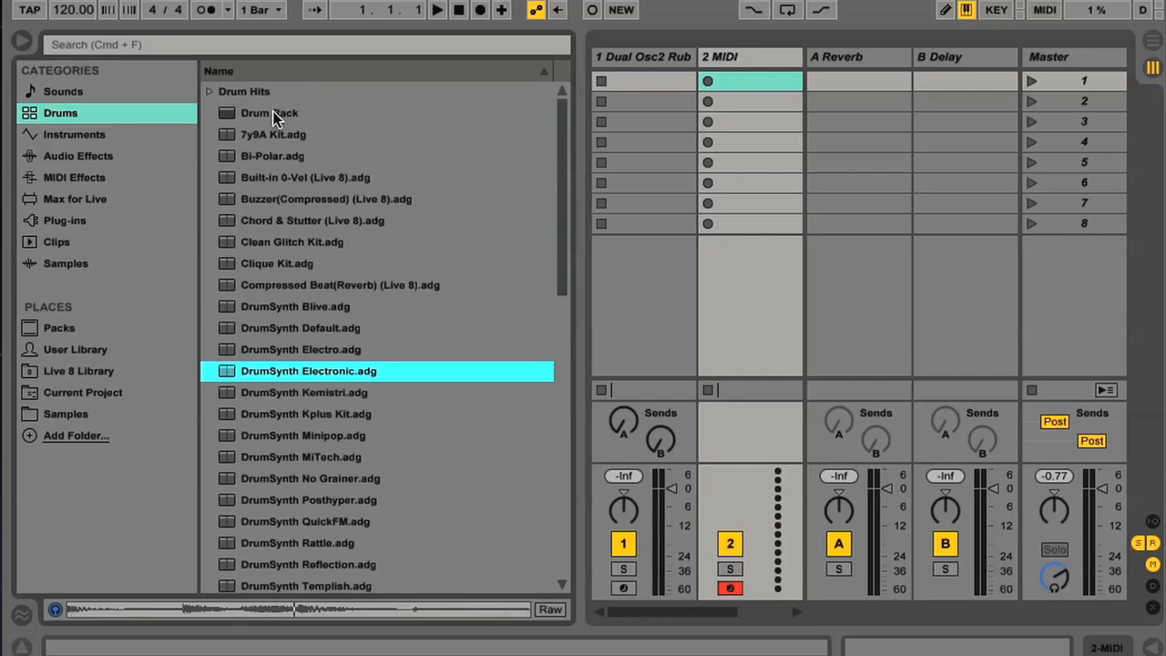
{"action": "double_click", "coordinate": [270, 113]}
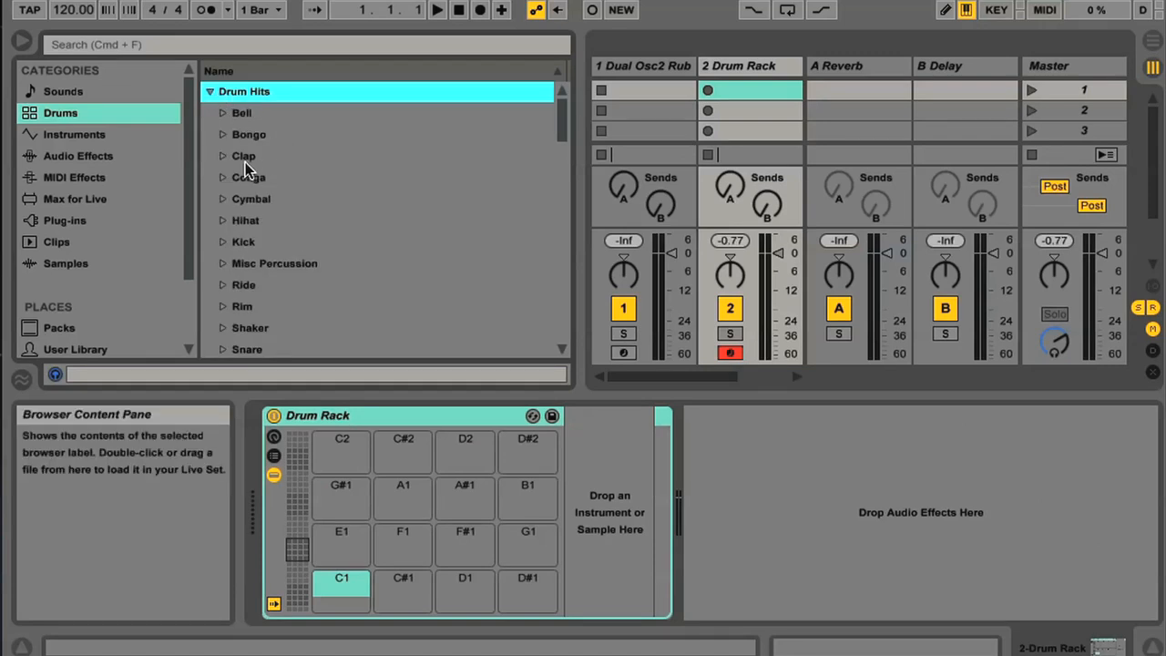
- Under Drum Hits, expand Bongo and Clap, preview Clap-808 and Clap 808, and pick Clap 707
{"action": "left_click", "coordinate": [222, 134]}
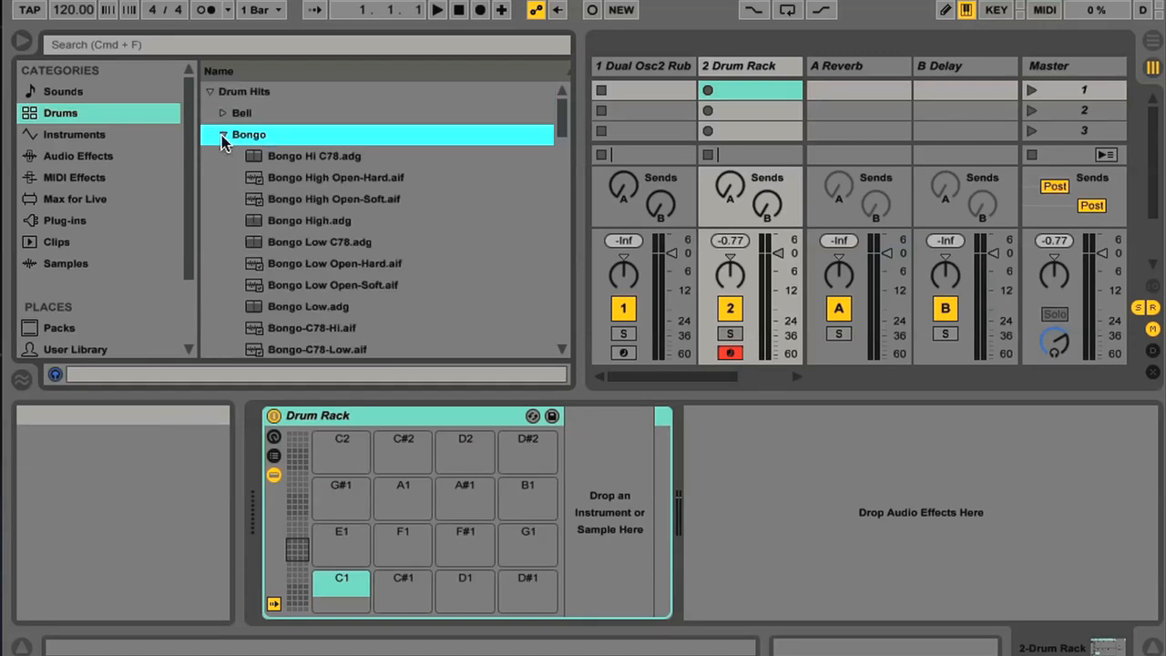
{"action": "left_click", "coordinate": [222, 134]}
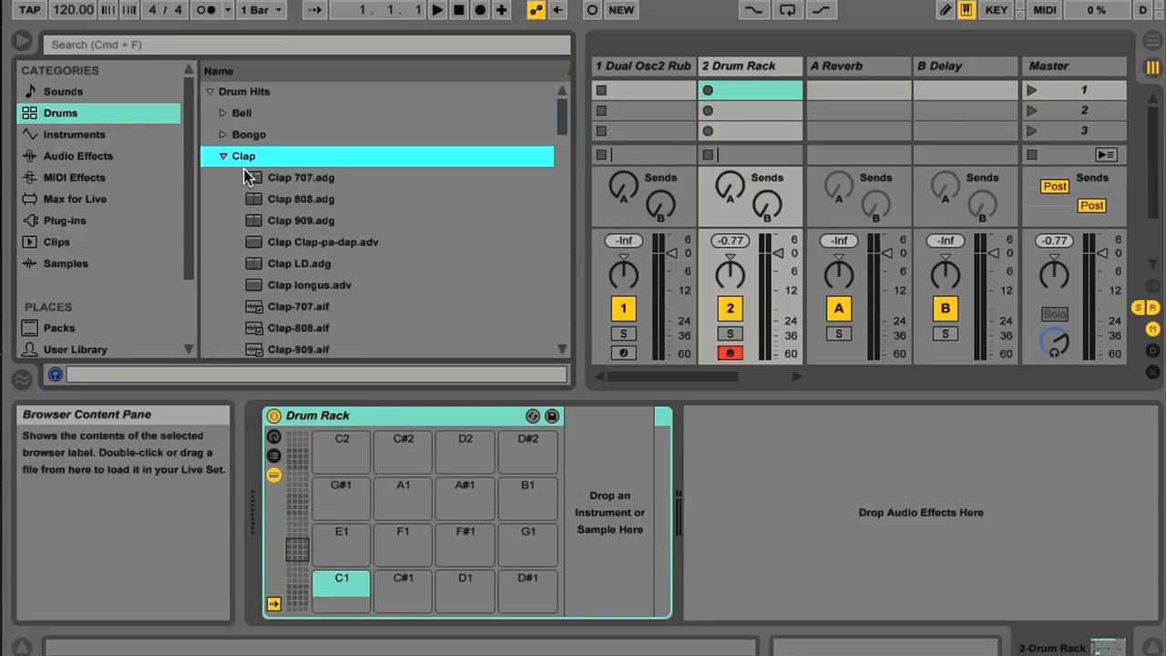
{"action": "left_click", "coordinate": [299, 306]}
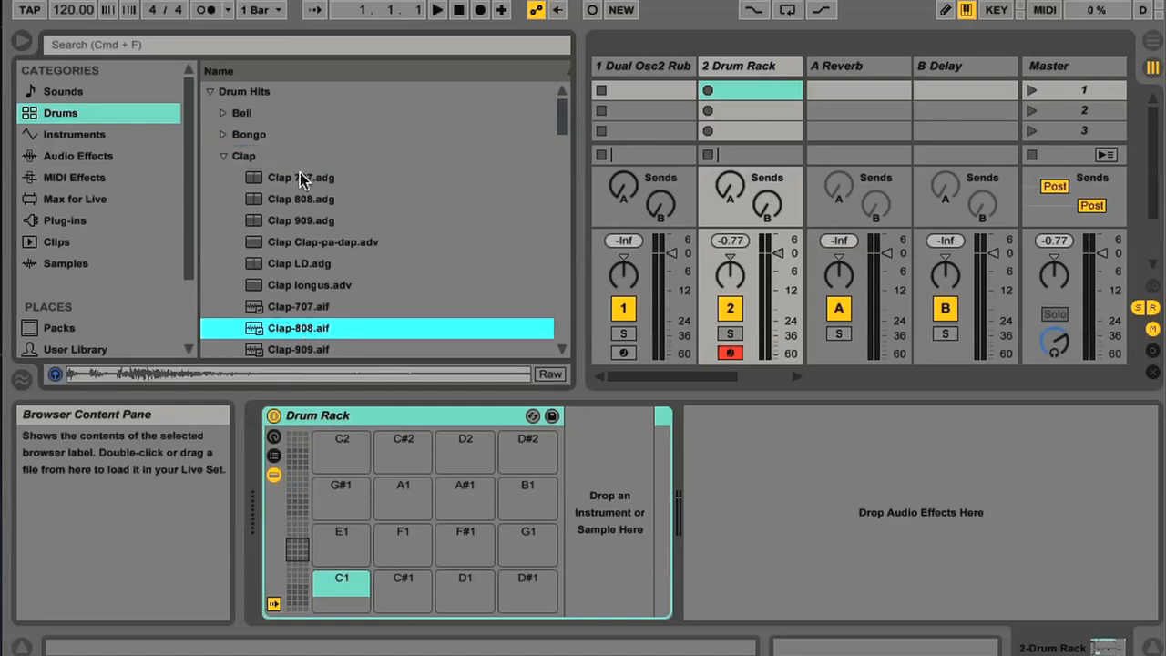
{"action": "left_click", "coordinate": [301, 199]}
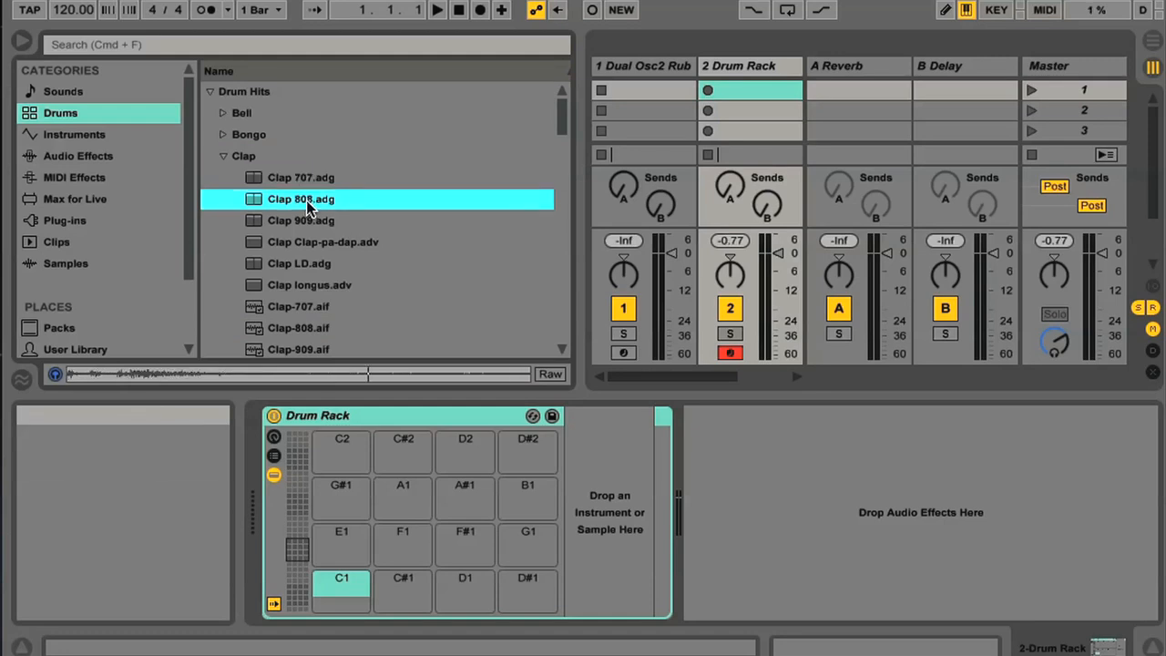
{"action": "left_click", "coordinate": [301, 176]}
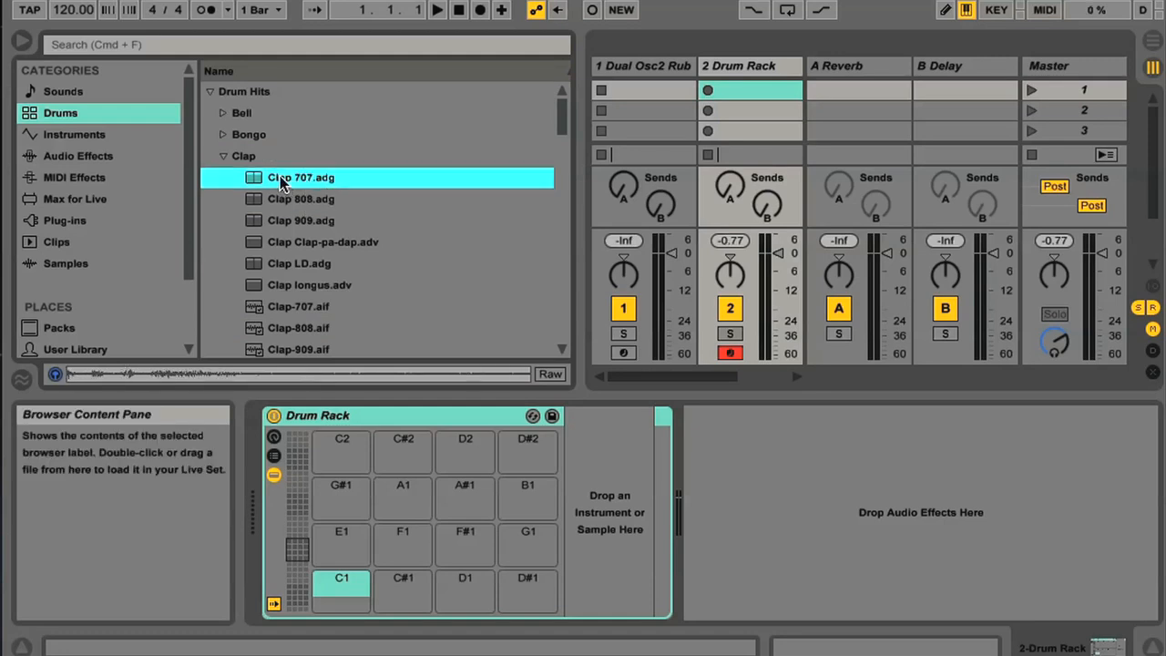
{"action": "mouse_move", "coordinate": [464, 591]}
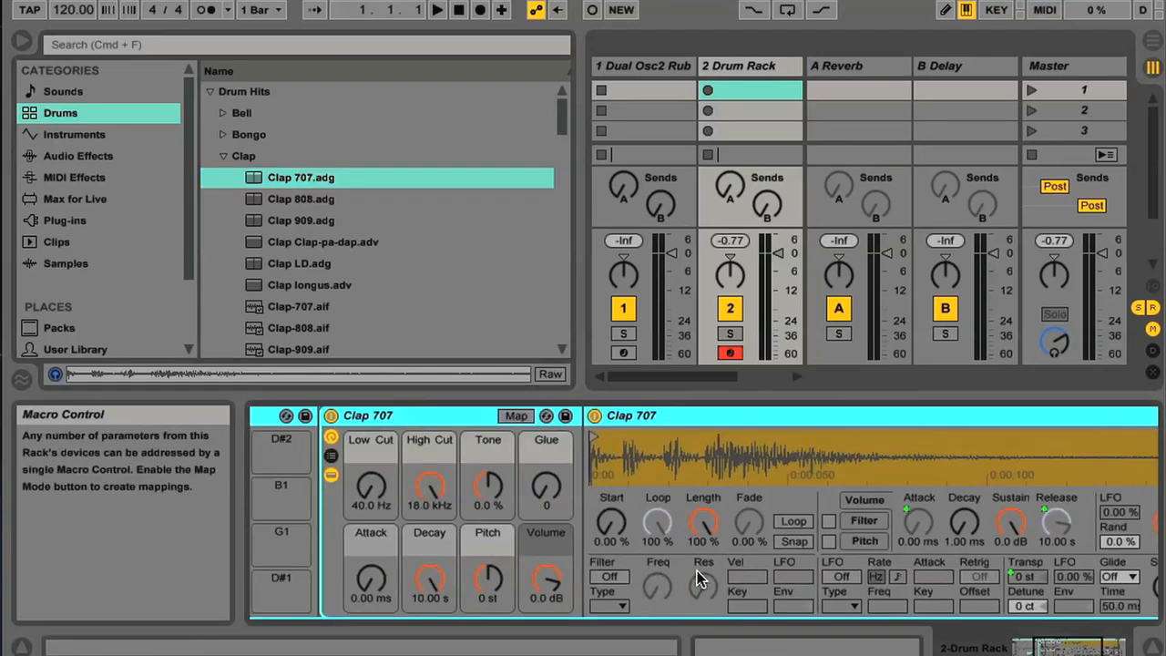
{"action": "left_click", "coordinate": [73, 135]}
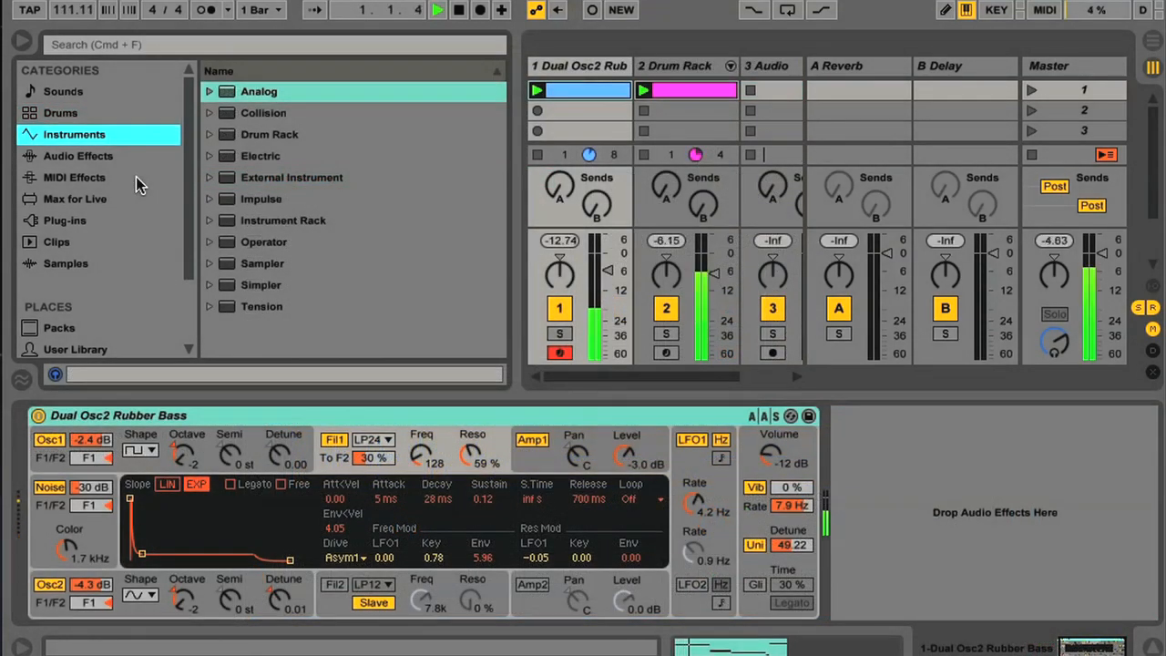
- Load Chorus onto the Rubber Bass track, open the Arpeggiator presets, then show Plug-ins
{"action": "left_click", "coordinate": [78, 157]}
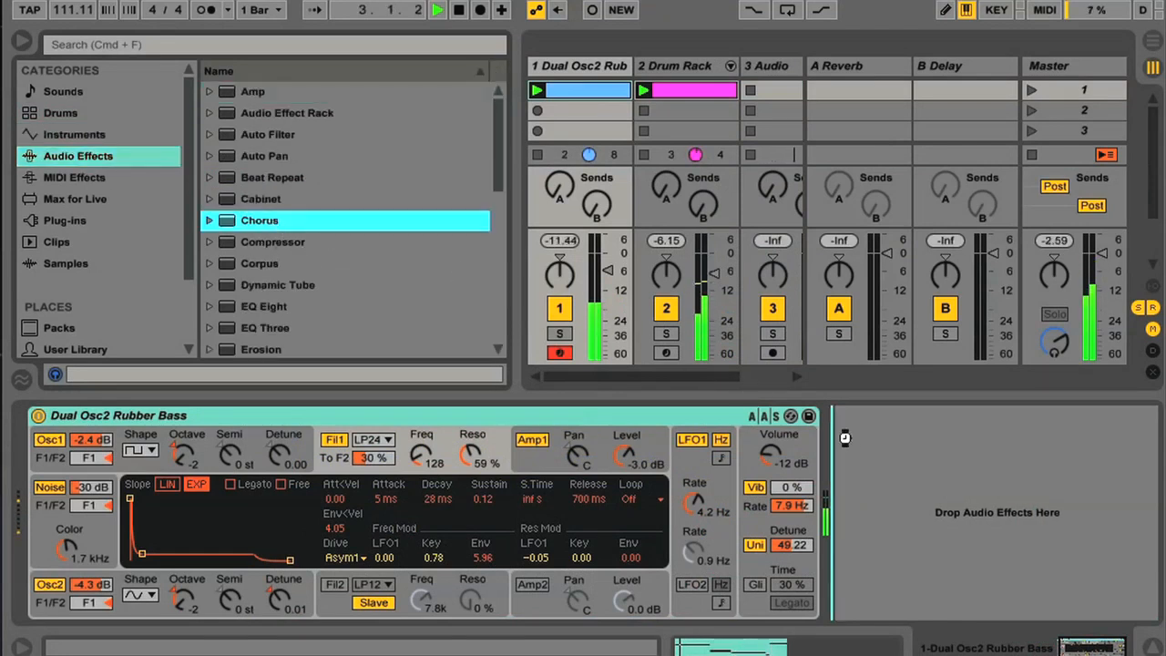
{"action": "double_click", "coordinate": [259, 219]}
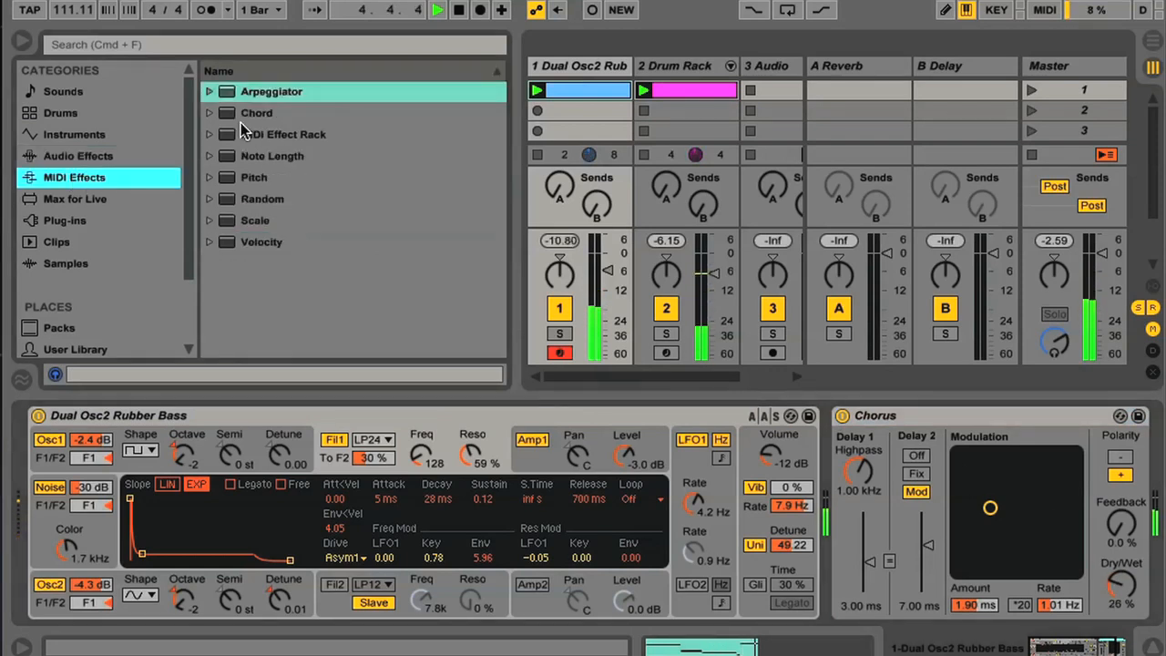
{"action": "left_click", "coordinate": [207, 91]}
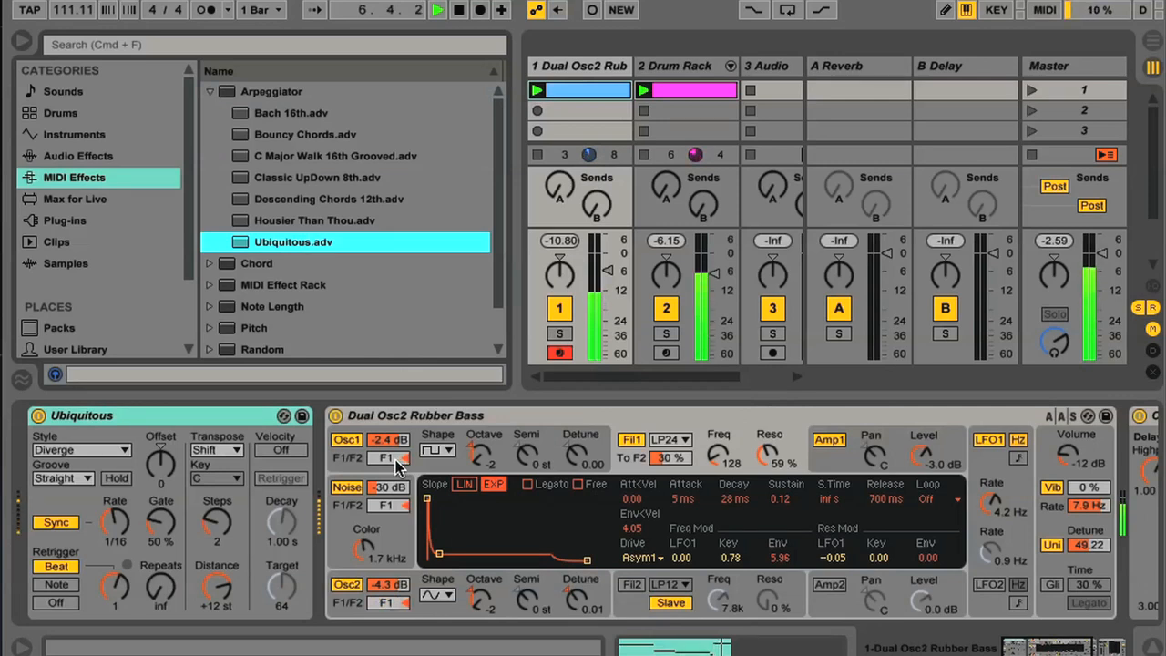
{"action": "left_click", "coordinate": [66, 220]}
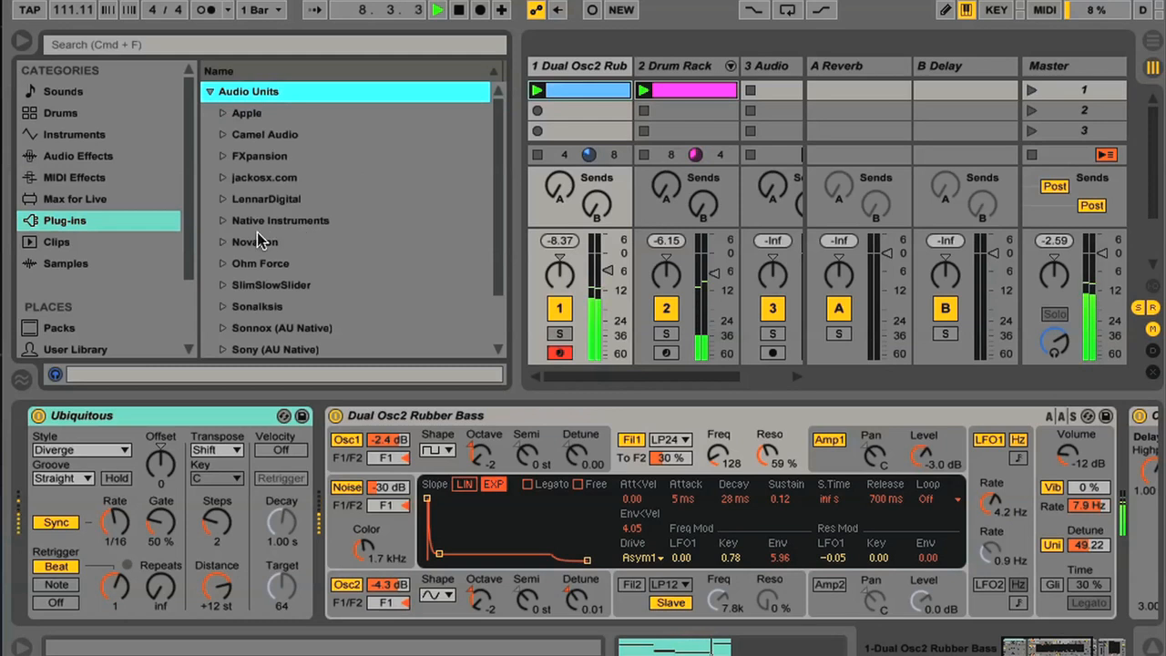
- Expand the Novation plug-ins under Audio Units, then show the Max for Live category
{"action": "left_click", "coordinate": [222, 240]}
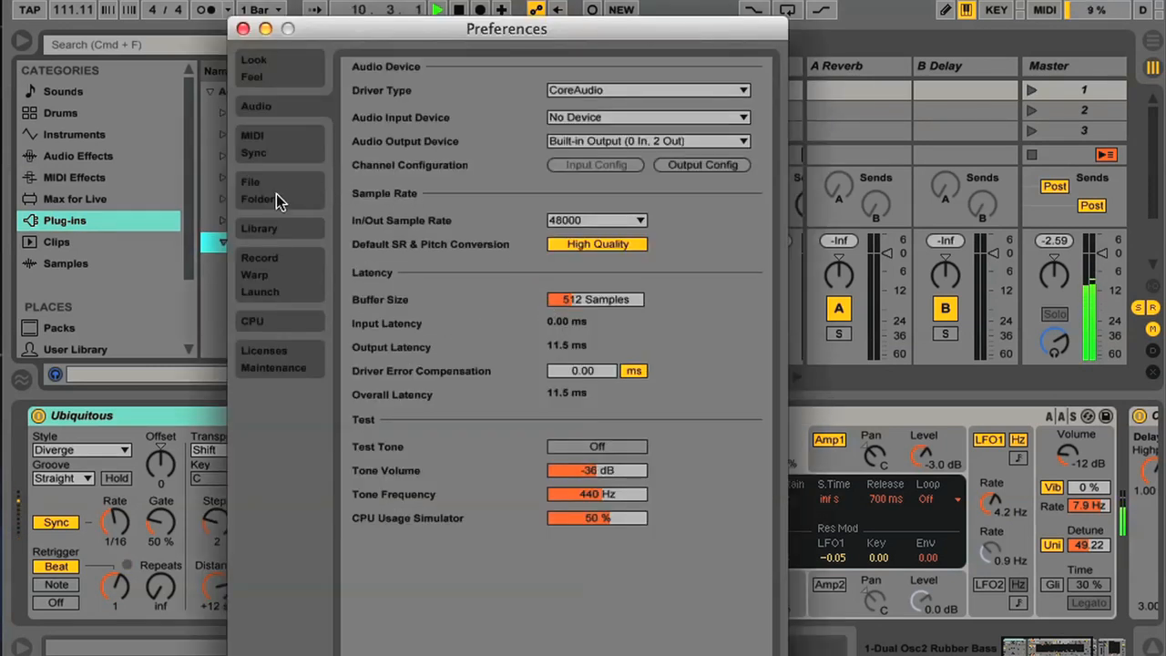
{"action": "left_click", "coordinate": [250, 182]}
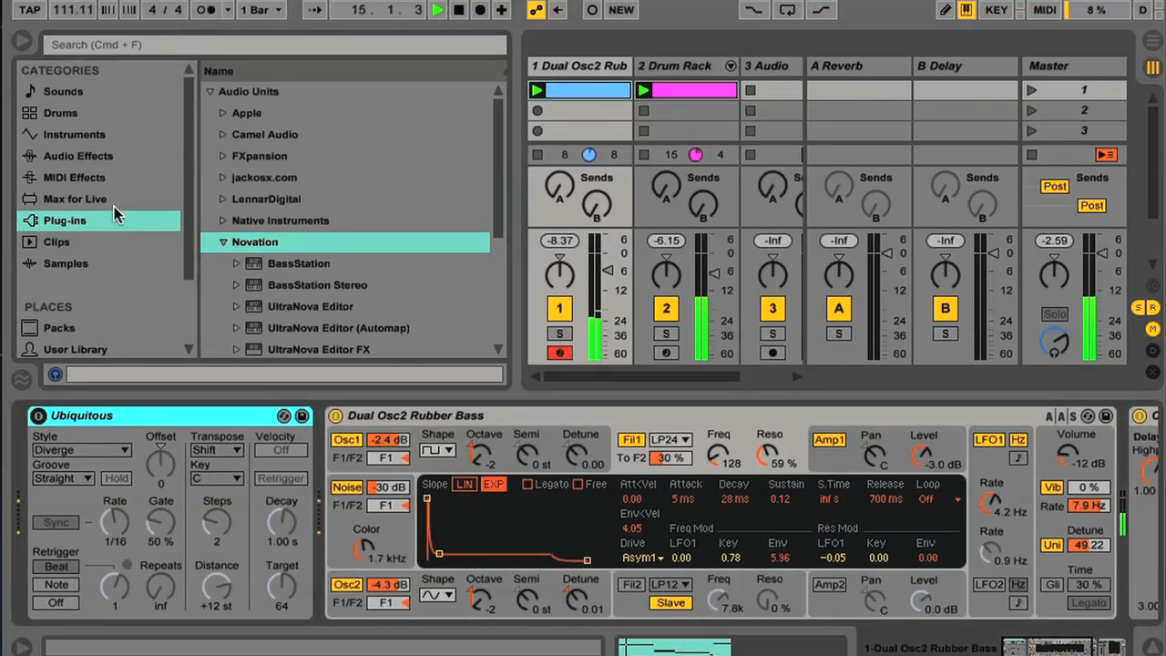
{"action": "left_click", "coordinate": [74, 199]}
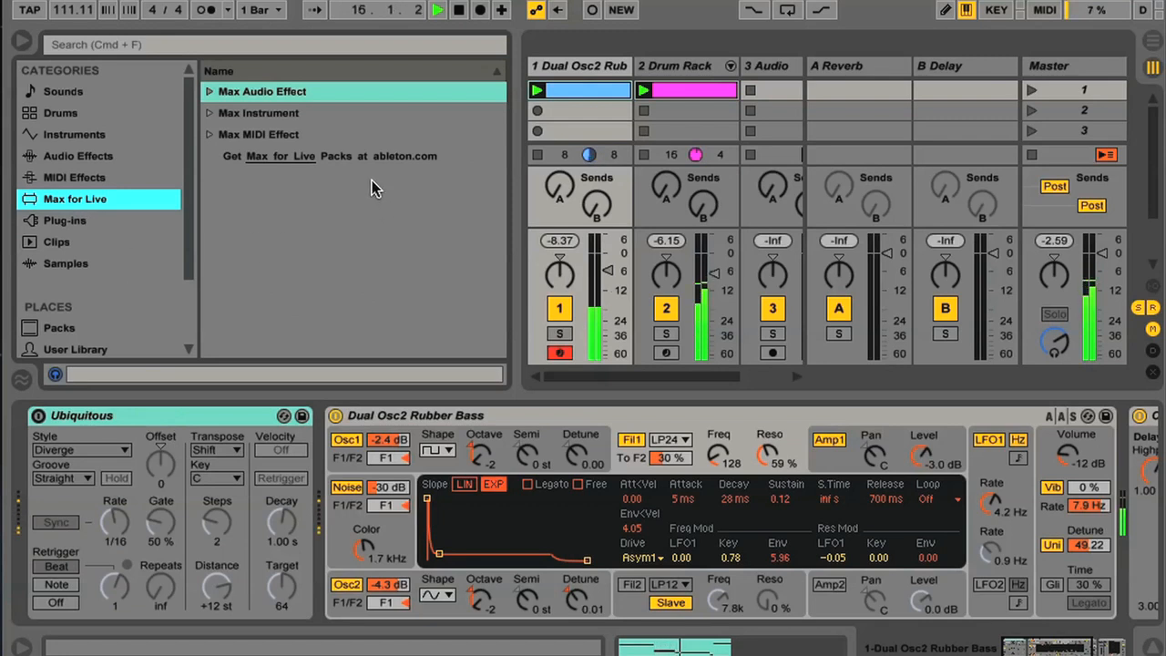
- Browse the Max for Live groups and load Waveshaper.amxd onto the Rubber Bass track
{"action": "left_click", "coordinate": [259, 113]}
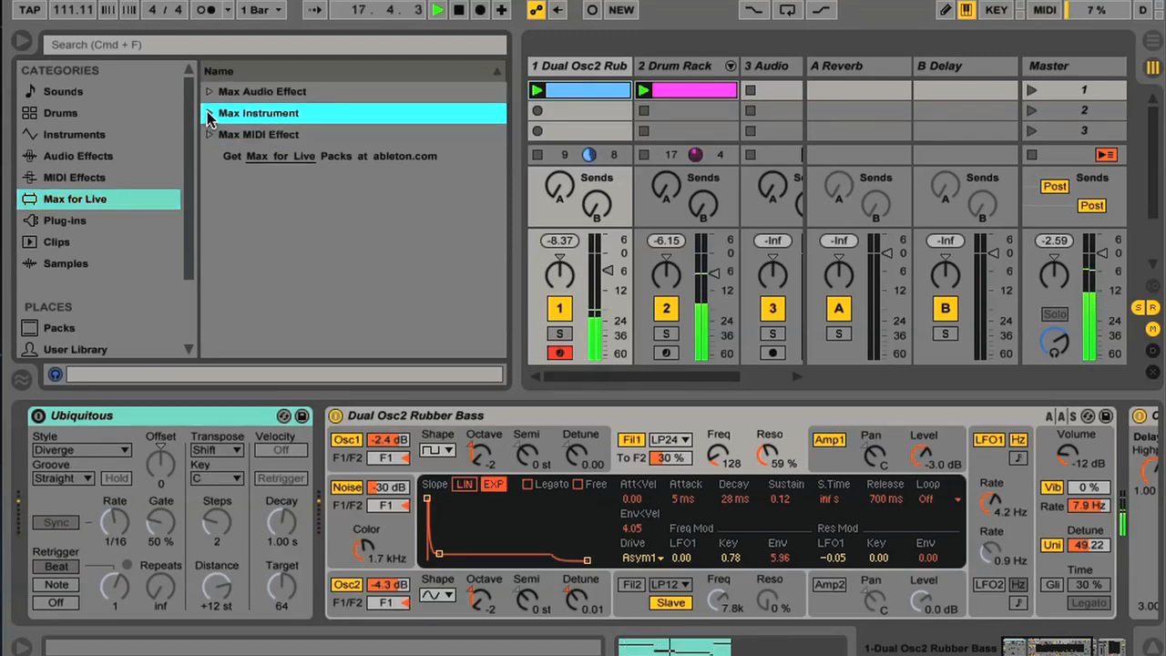
{"action": "left_click", "coordinate": [210, 113]}
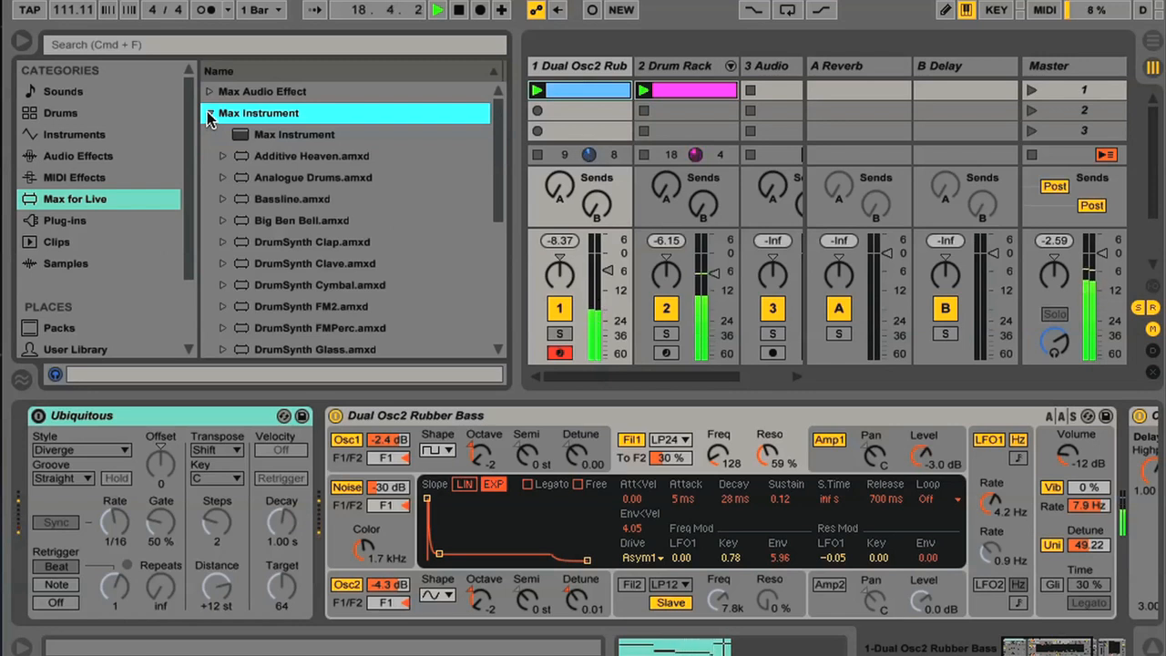
{"action": "left_click", "coordinate": [207, 113]}
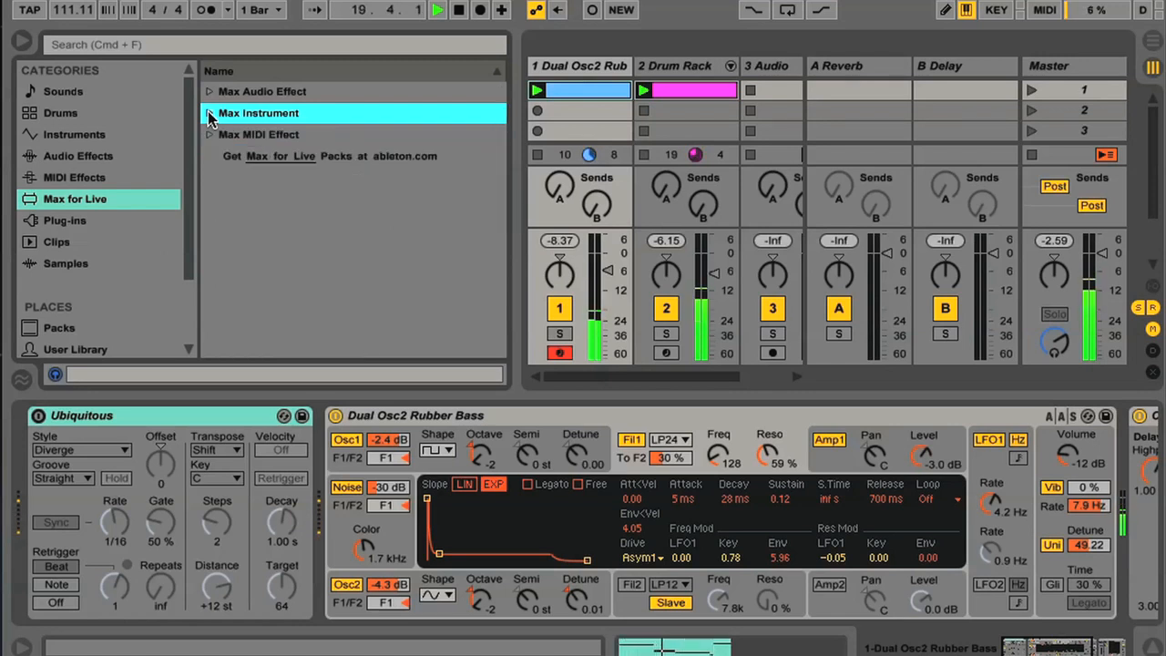
{"action": "left_click", "coordinate": [210, 91]}
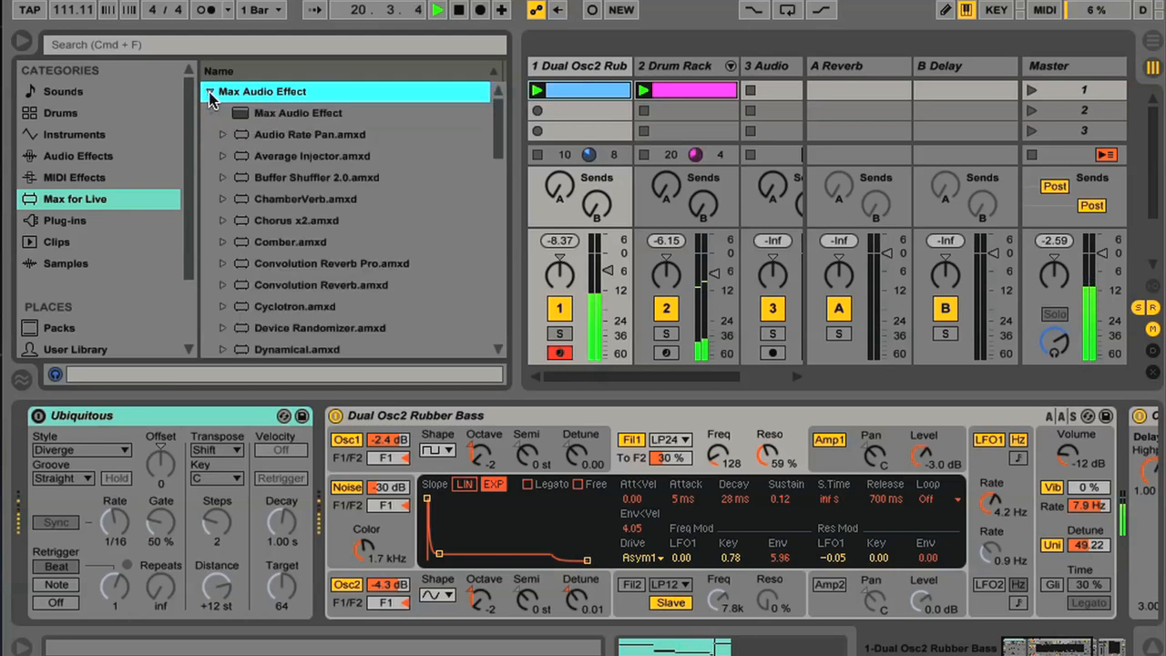
{"action": "scroll", "scroll_direction": "down", "scroll_amount": 3}
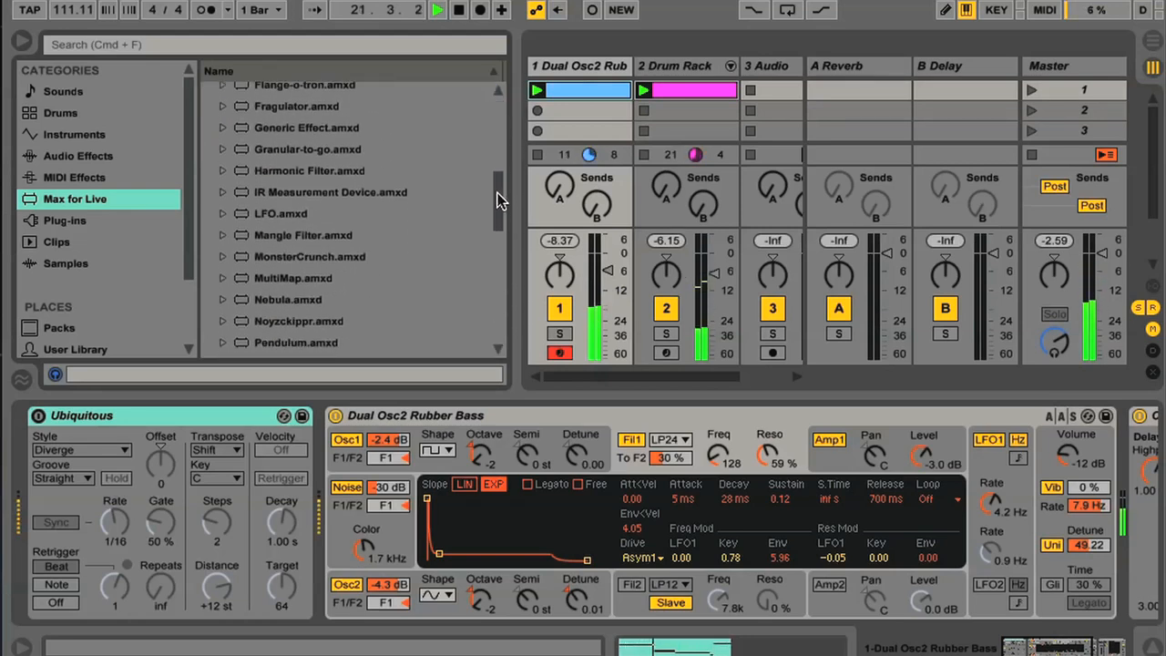
{"action": "scroll", "scroll_direction": "down", "scroll_amount": 3}
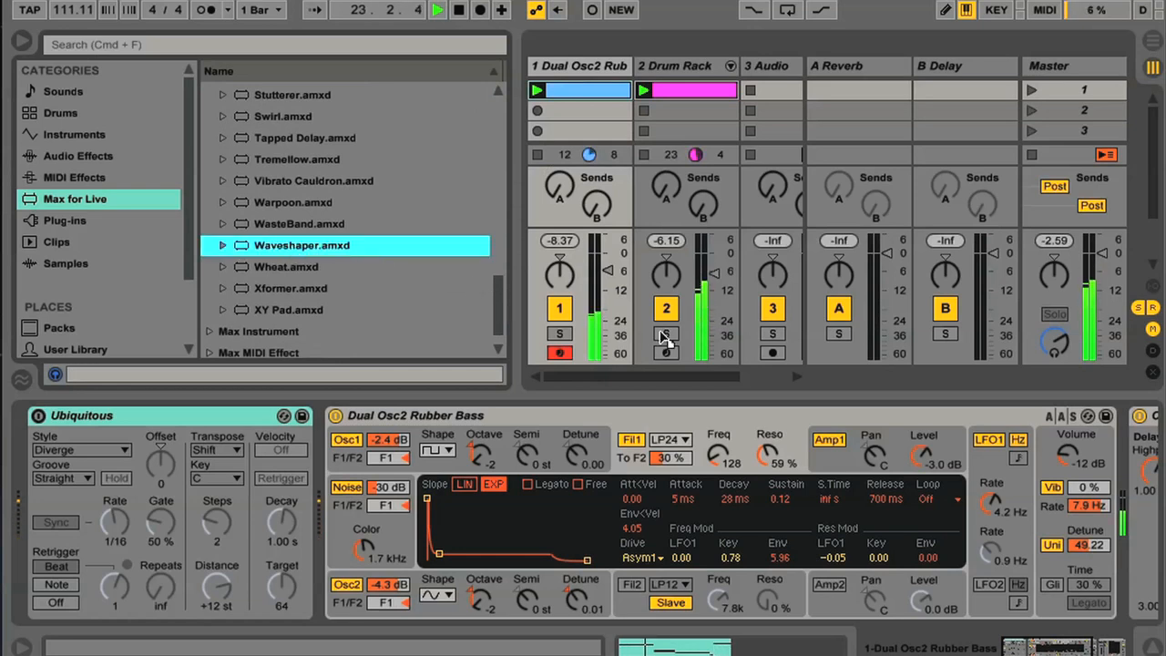
{"action": "double_click", "coordinate": [302, 244]}
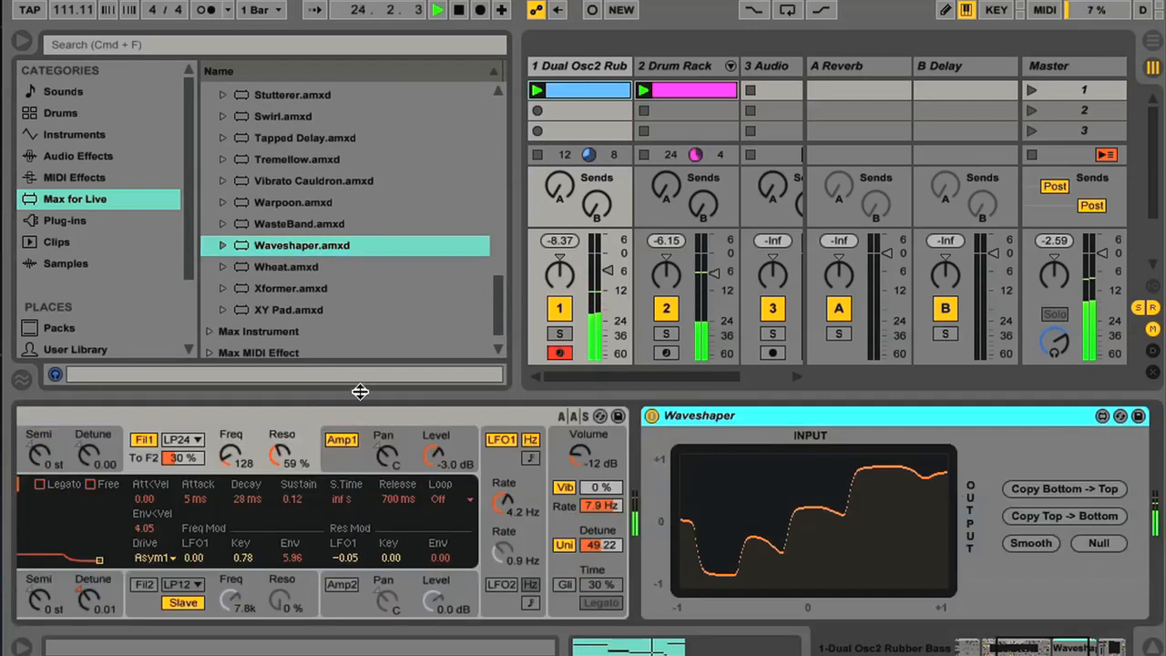
- Load a Waveshaper preset, reshape its curve, and move on to the Clips category
{"action": "left_click", "coordinate": [222, 244]}
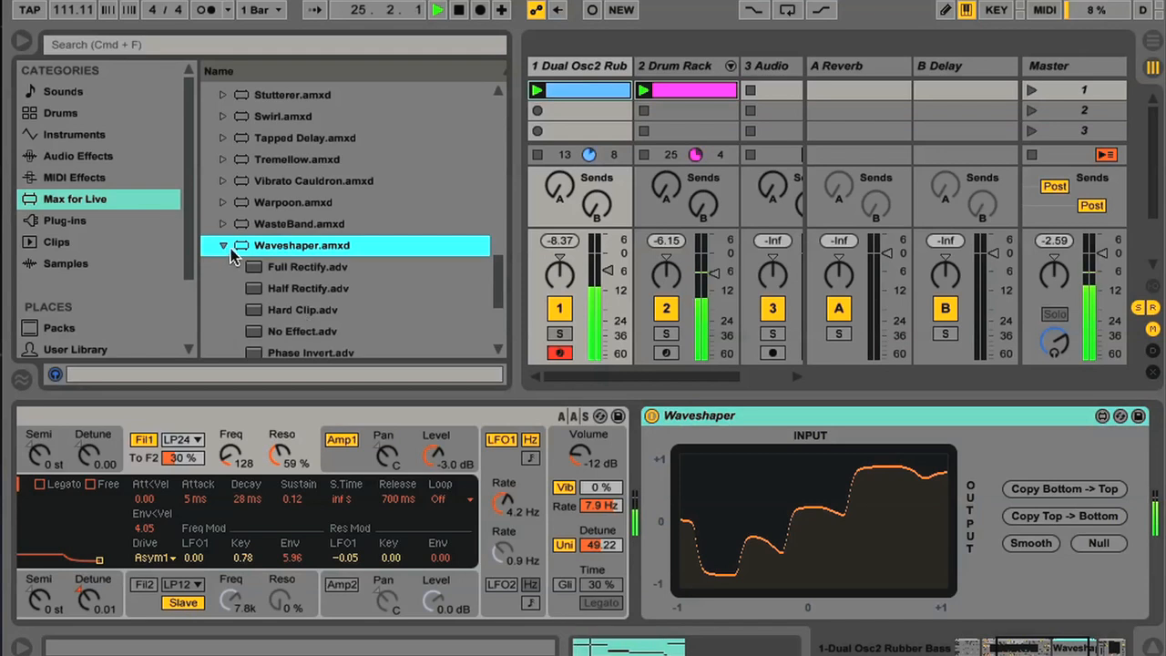
{"action": "left_click", "coordinate": [222, 244]}
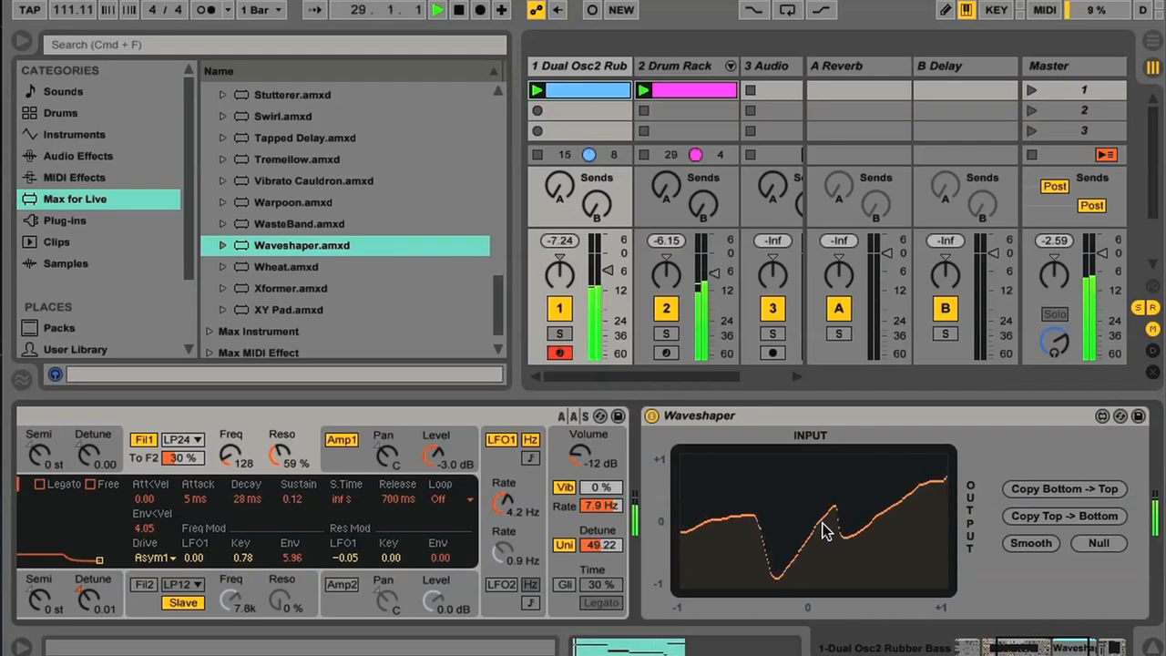
{"action": "left_click", "coordinate": [1031, 542]}
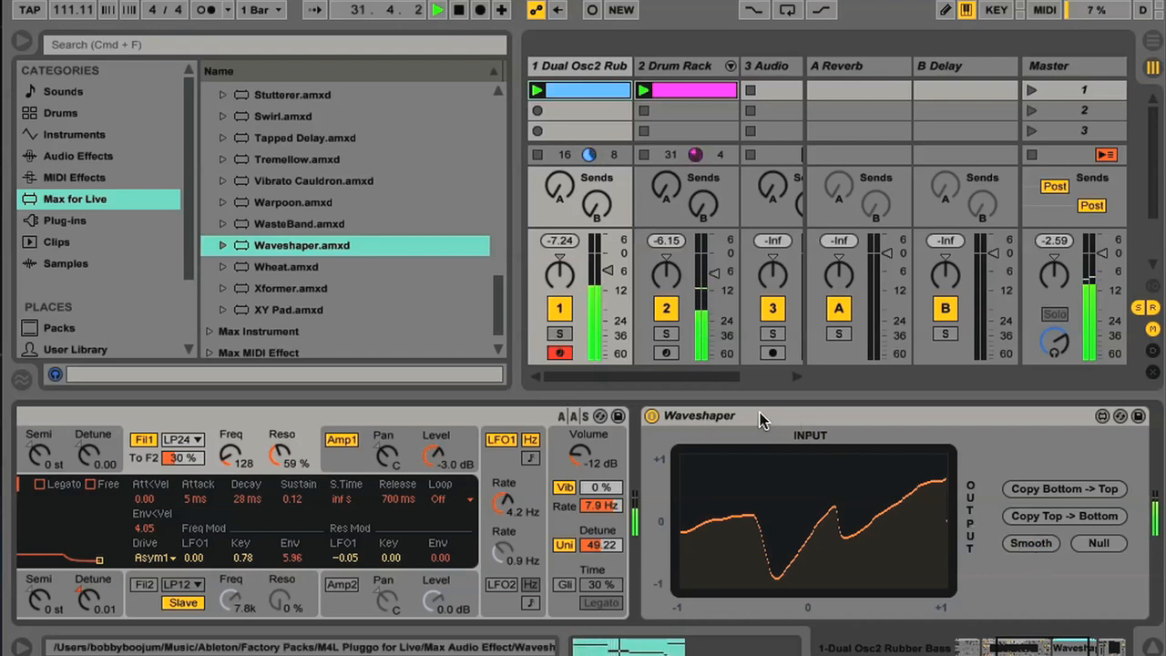
{"action": "left_click", "coordinate": [56, 241]}
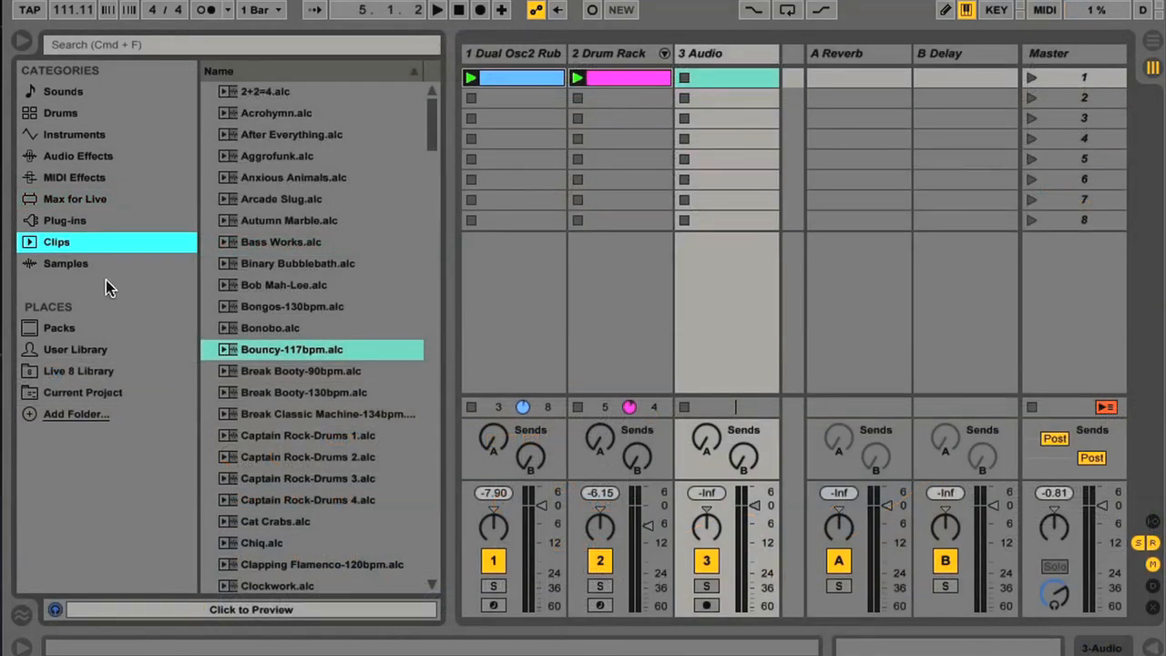
- Preview the Bonobo and Anxious Animals clips and drag Anxious Animals onto the third track
{"action": "left_click", "coordinate": [66, 263]}
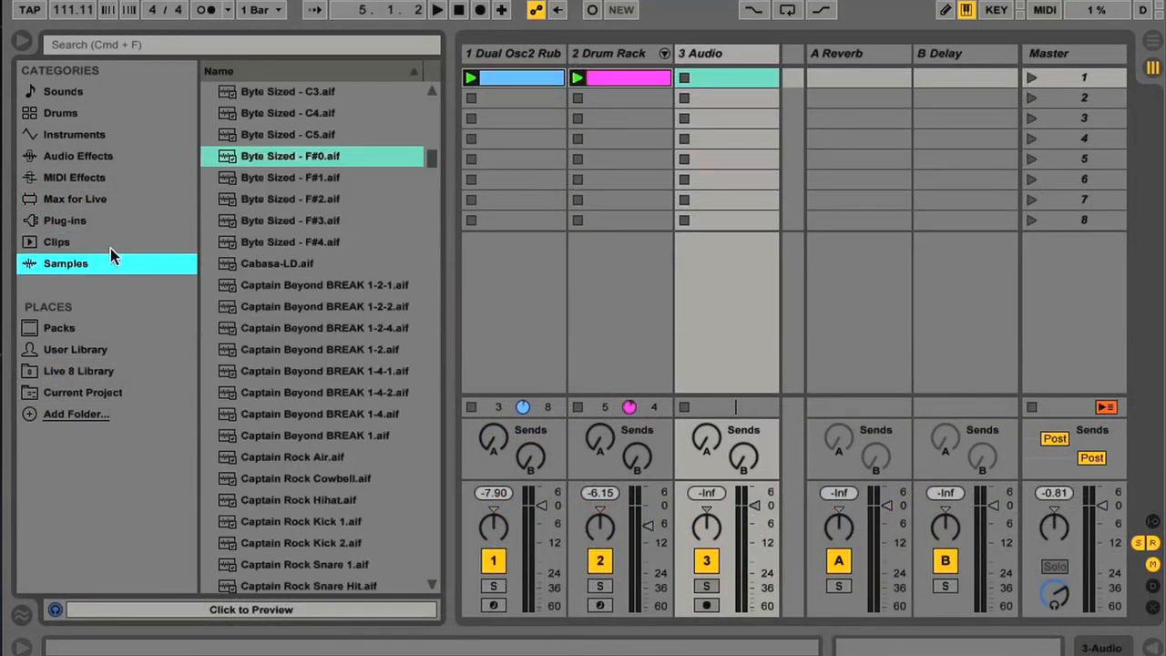
{"action": "left_click", "coordinate": [57, 240]}
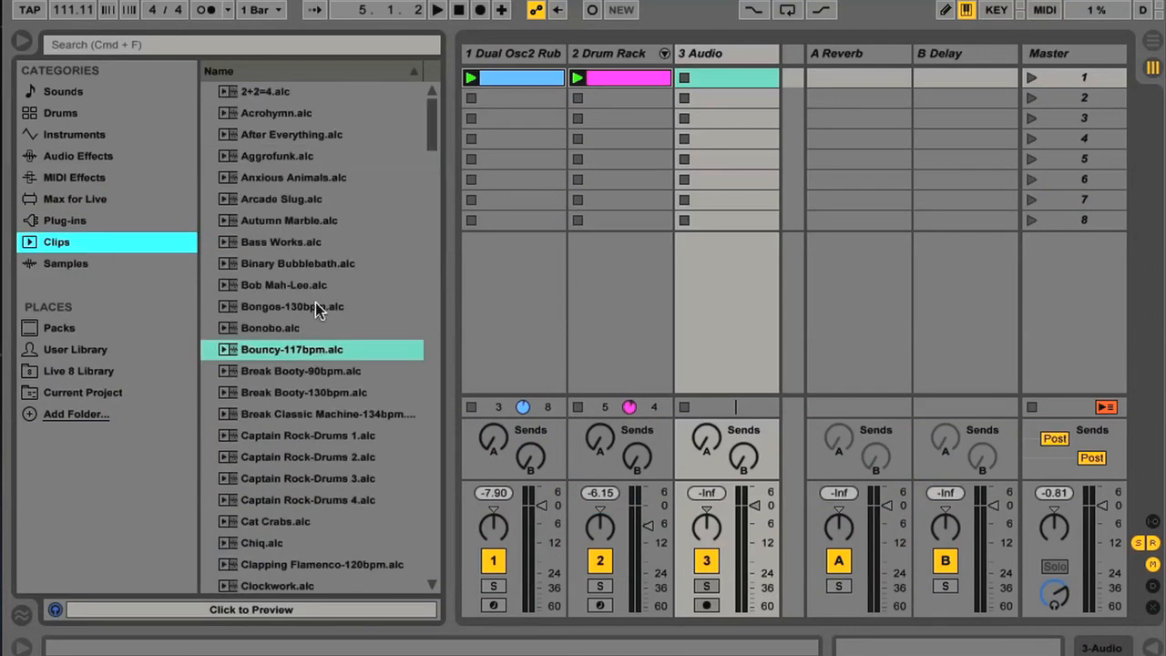
{"action": "left_click", "coordinate": [269, 328]}
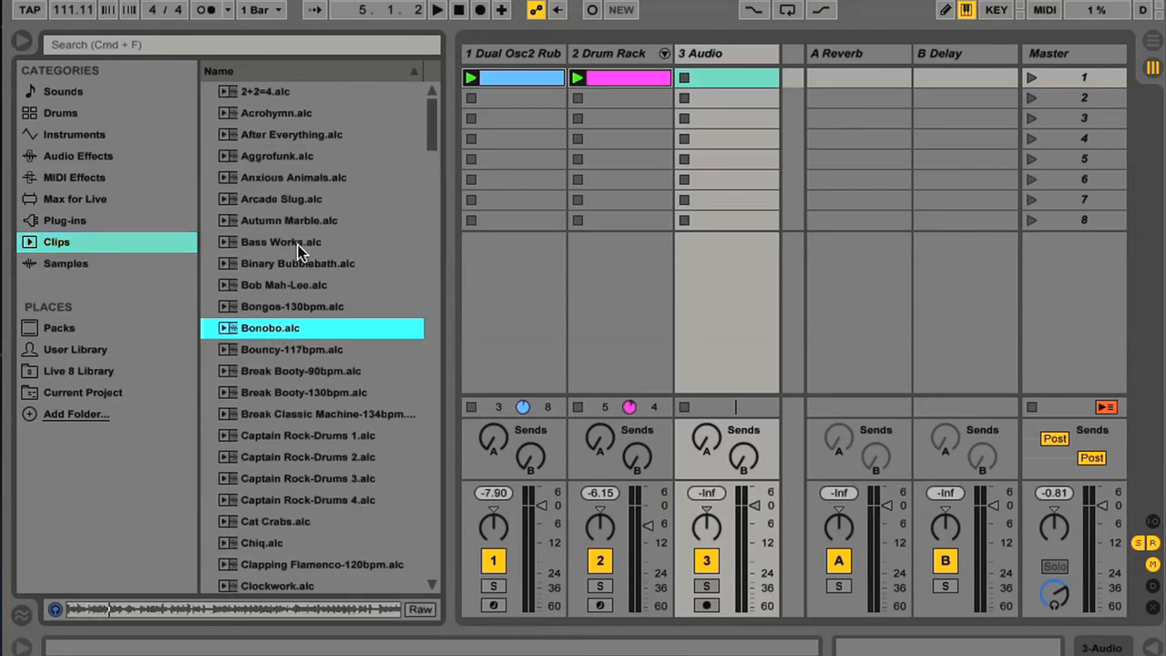
{"action": "left_click", "coordinate": [293, 177]}
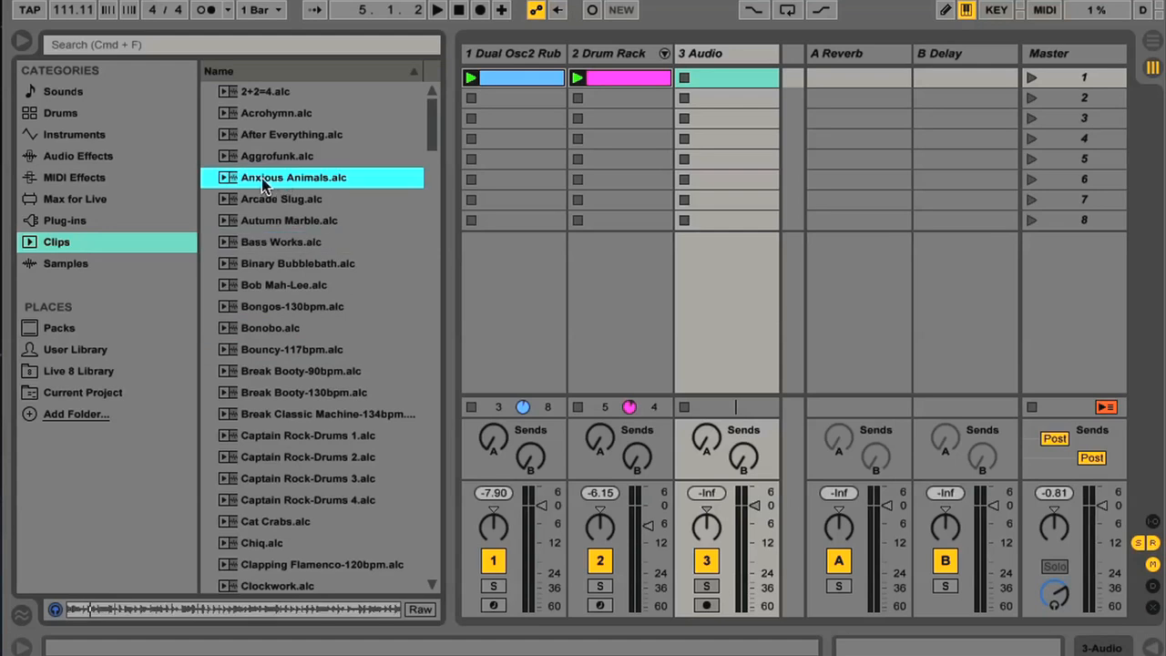
{"action": "left_click_drag", "start_coordinate": [292, 177], "coordinate": [725, 76]}
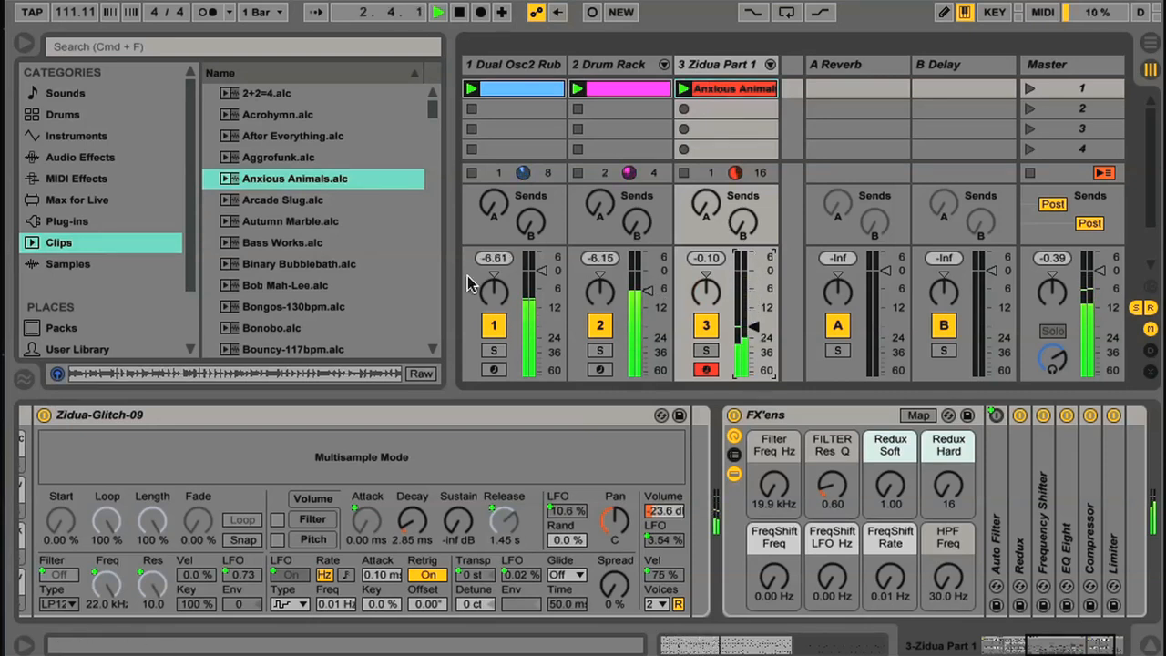
- Show the Samples category of audio files and look through the list
{"action": "left_click", "coordinate": [68, 262]}
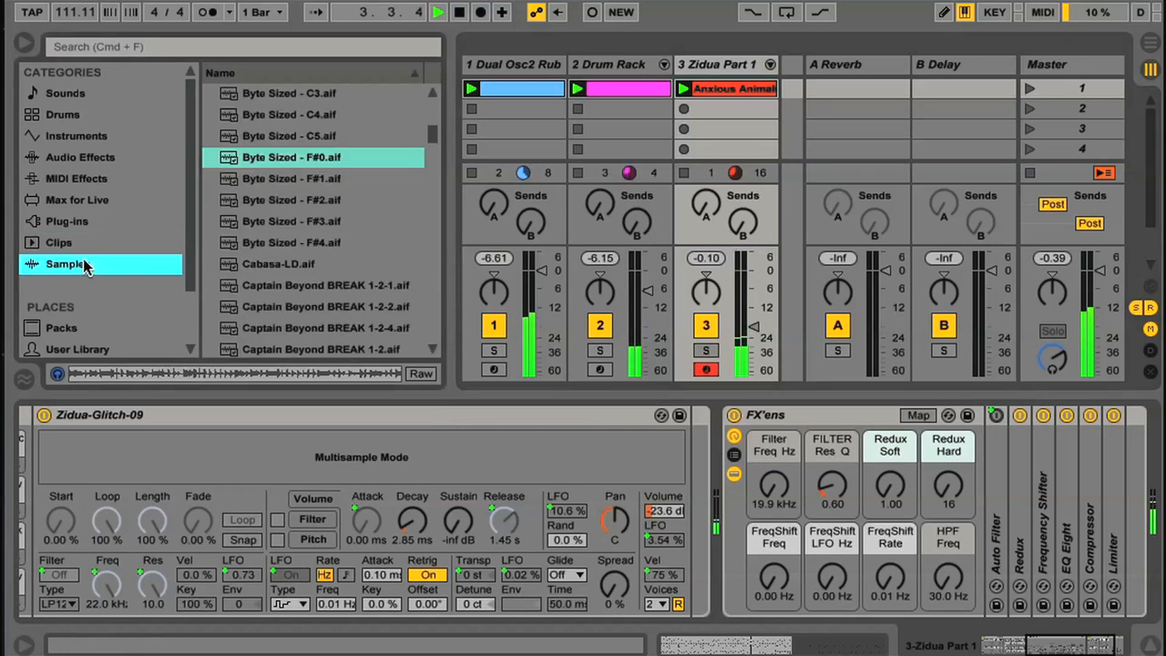
{"action": "left_click", "coordinate": [291, 178]}
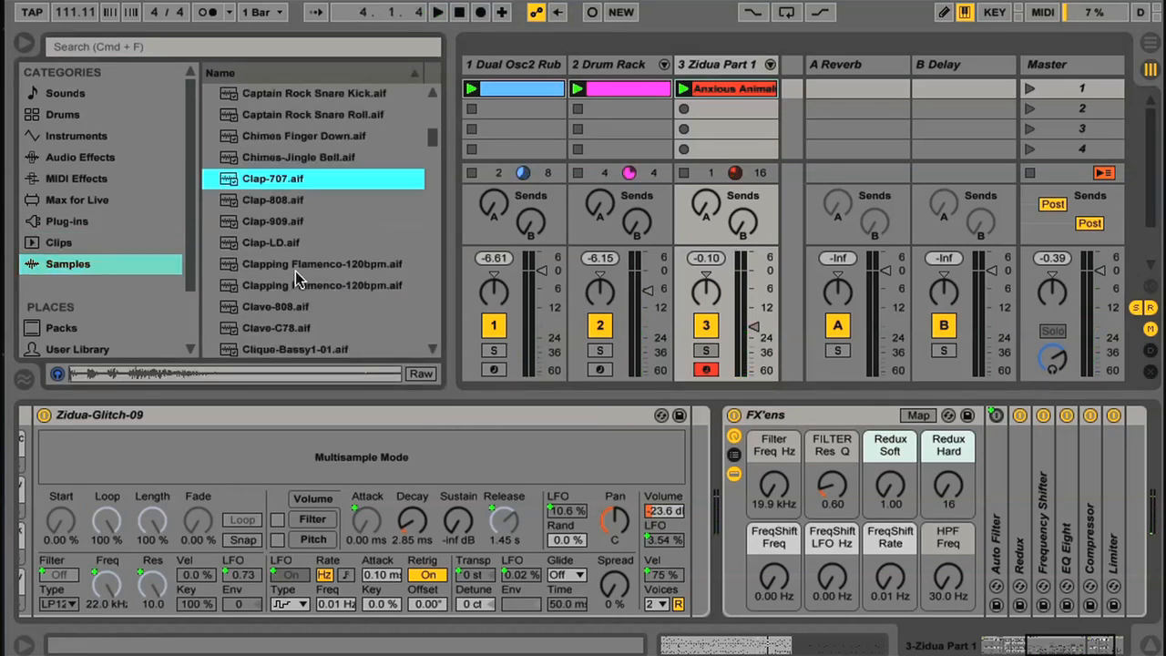
{"action": "scroll", "scroll_direction": "down", "scroll_amount": 3}
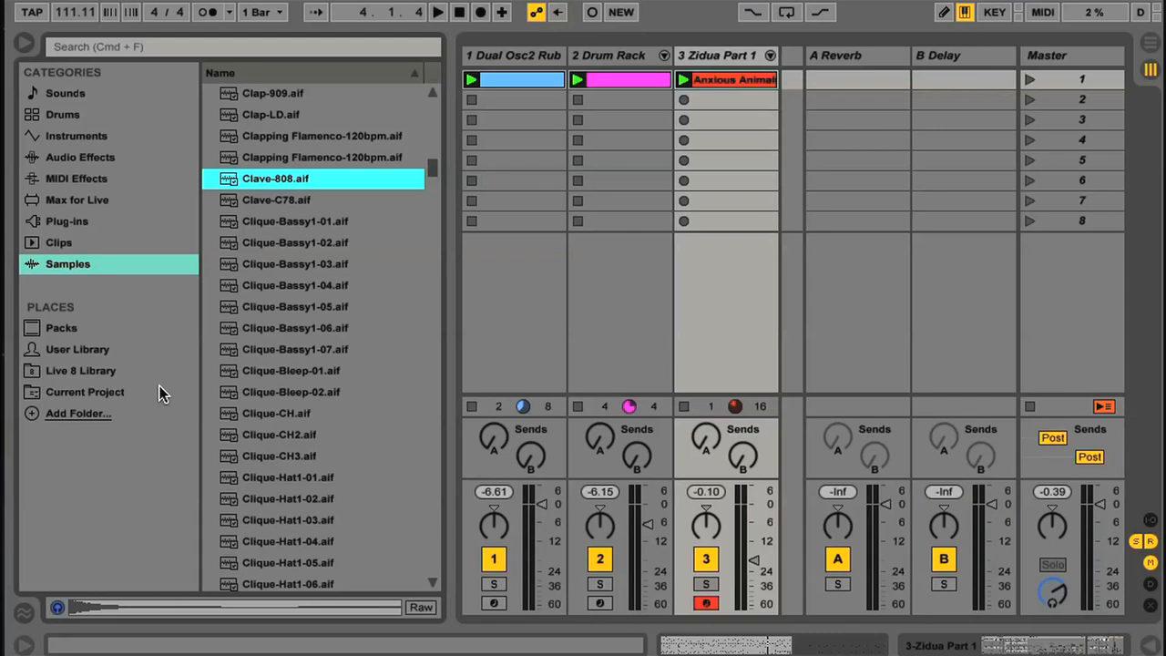
{"action": "mouse_move", "coordinate": [99, 375]}
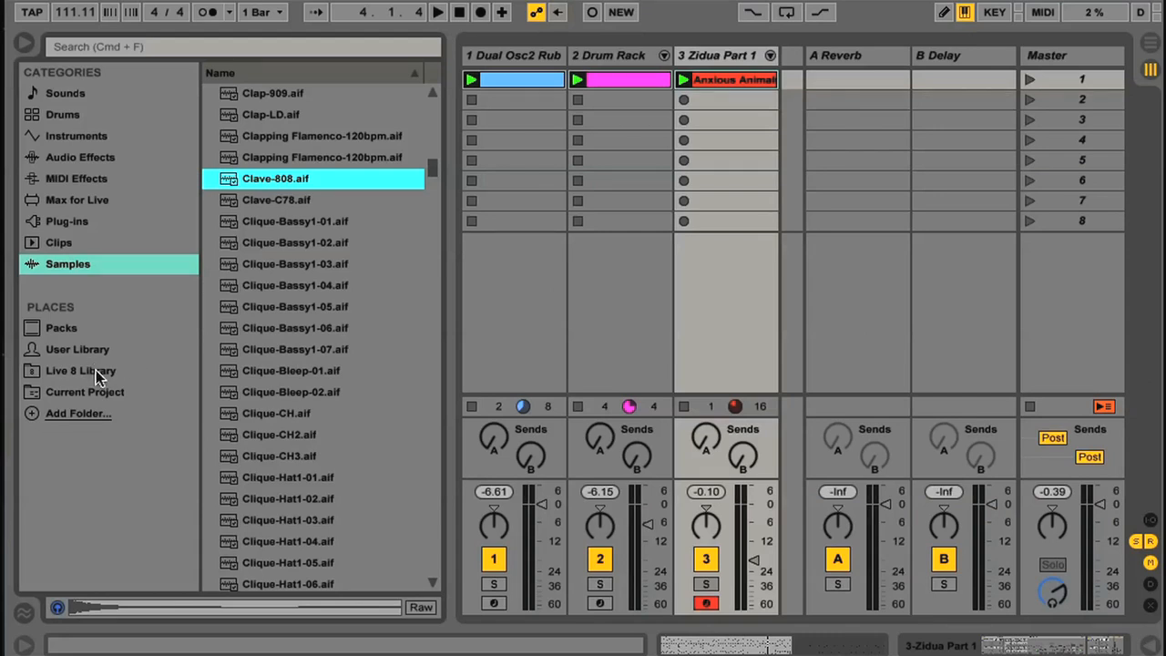
- Browse the Live 8 Library, selecting Presets and expanding then collapsing My Stuff
{"action": "left_click", "coordinate": [80, 372]}
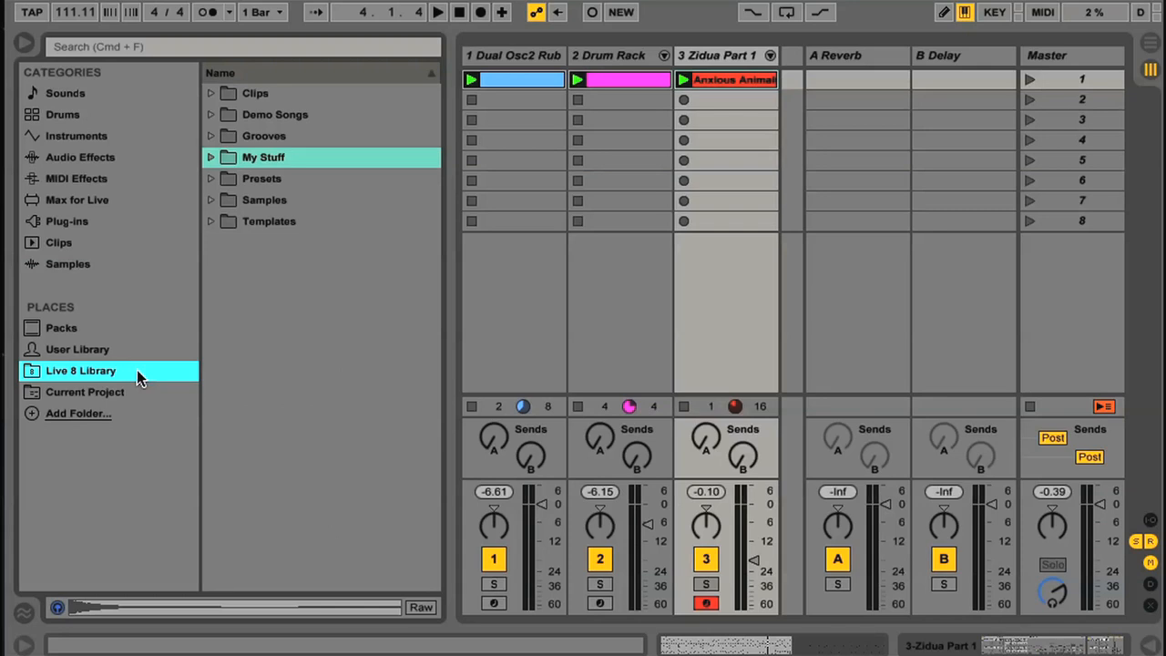
{"action": "left_click", "coordinate": [263, 178]}
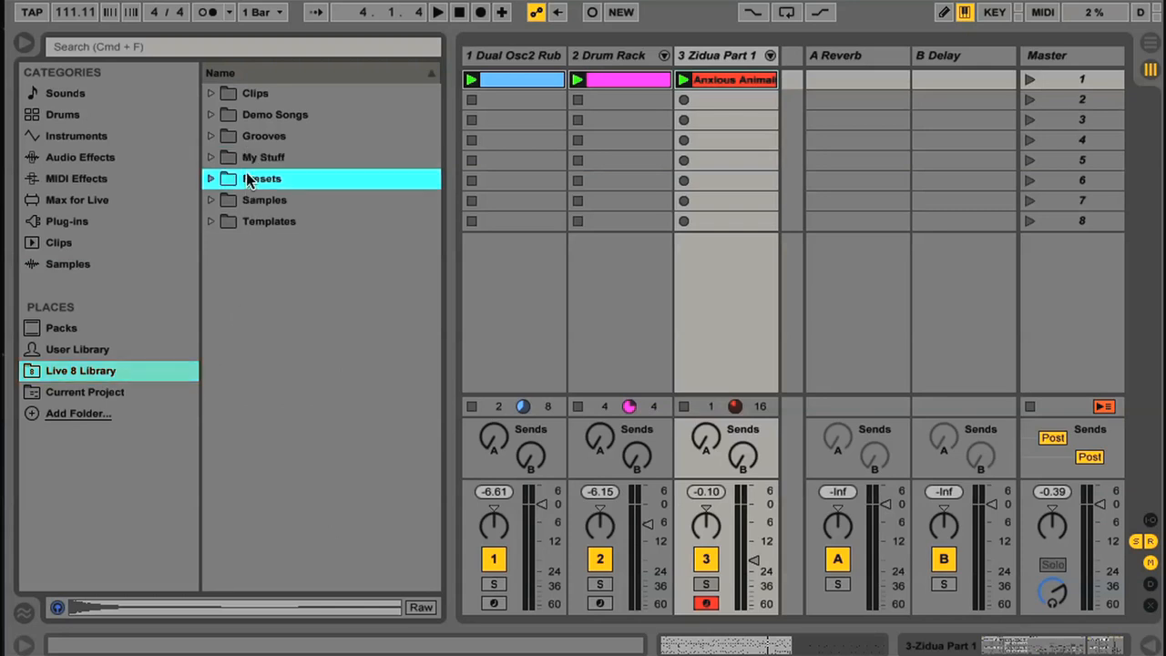
{"action": "left_click", "coordinate": [211, 156]}
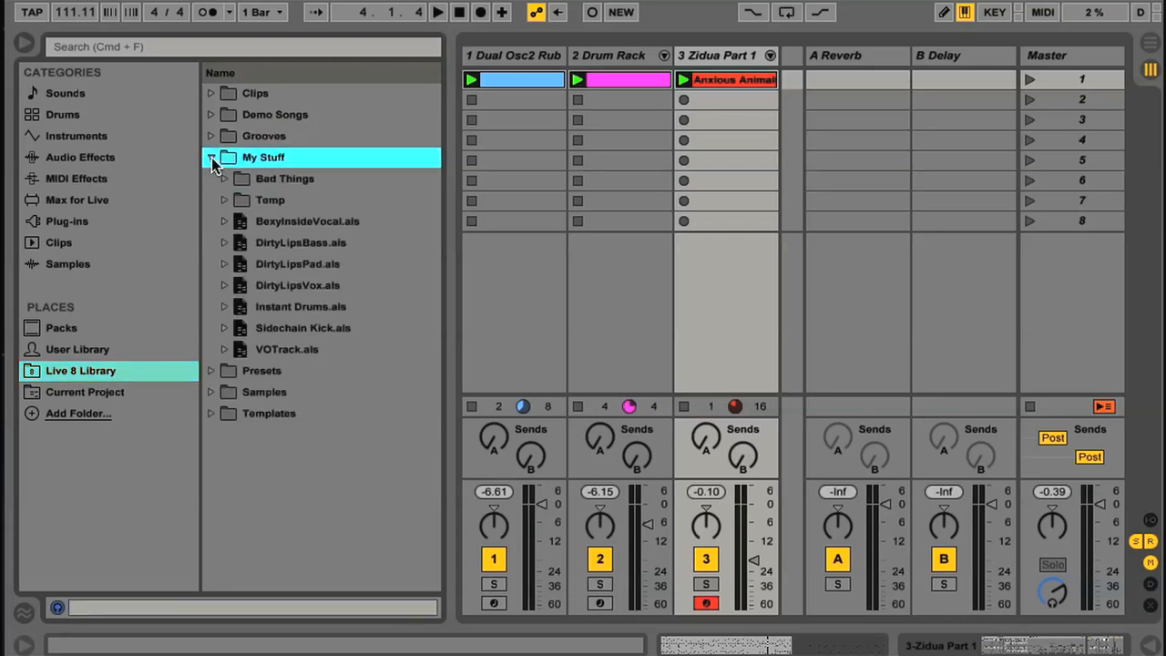
{"action": "left_click", "coordinate": [211, 157]}
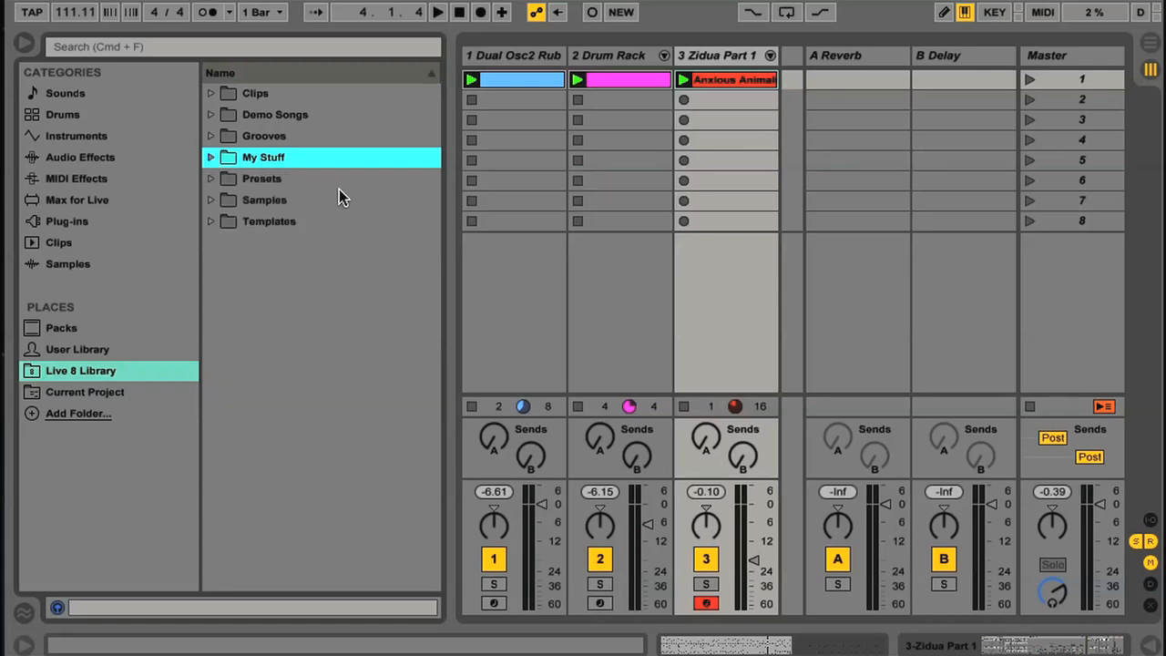
- Show the Current Project's files and expand then collapse its Samples folder
{"action": "left_click", "coordinate": [84, 391]}
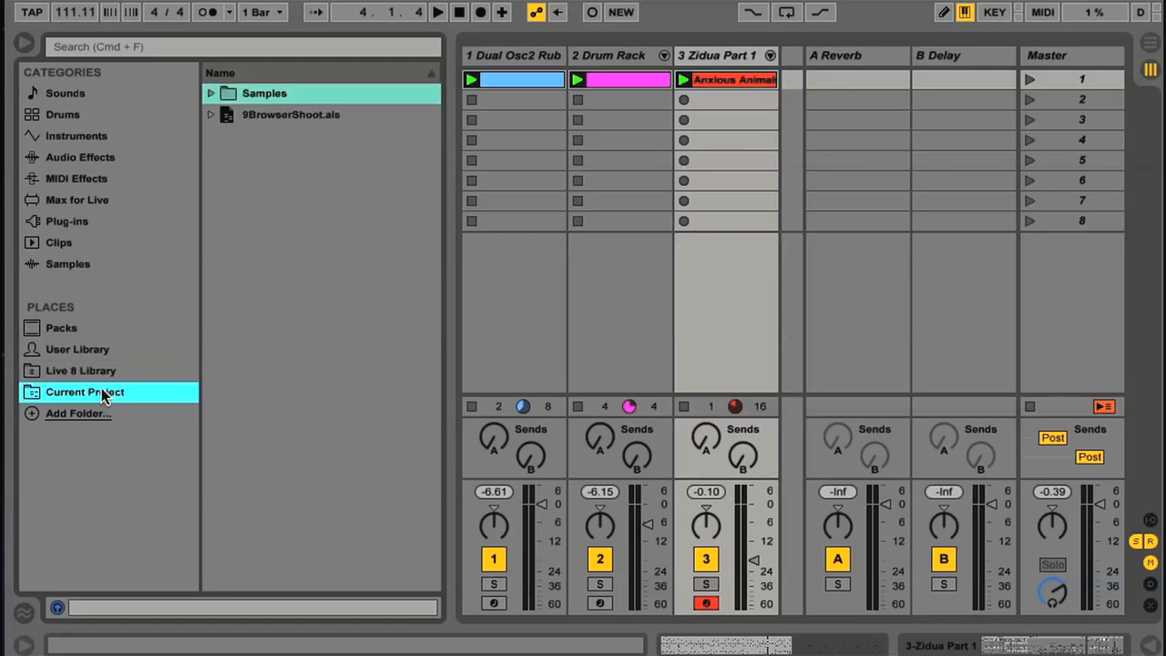
{"action": "mouse_move", "coordinate": [270, 175]}
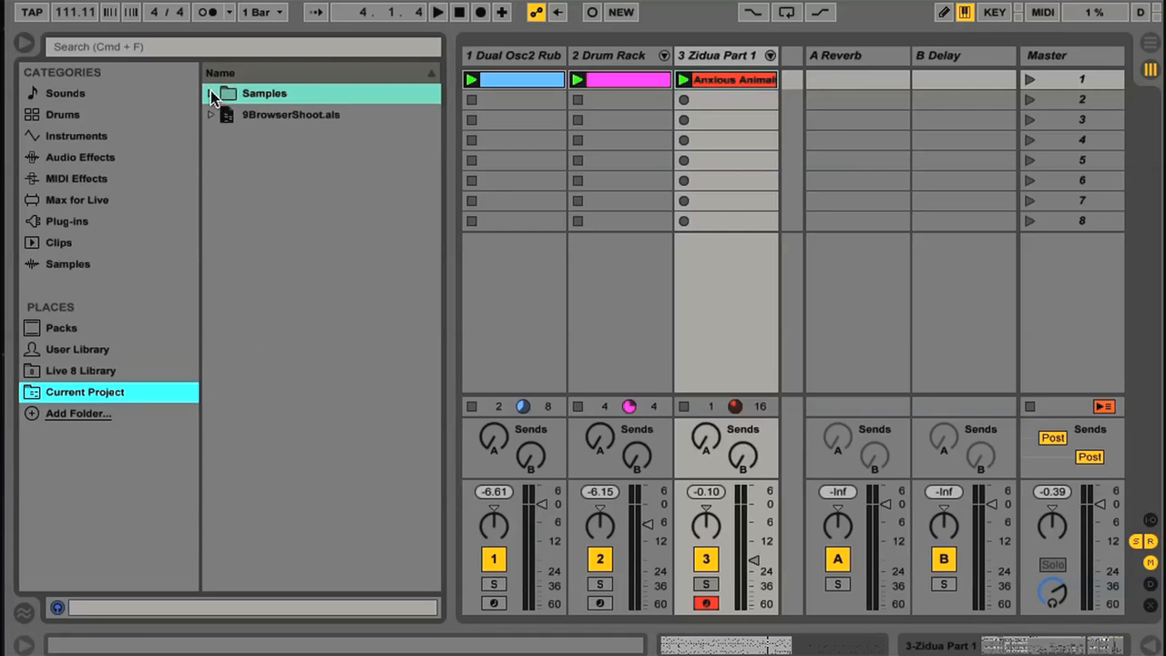
{"action": "left_click", "coordinate": [212, 93]}
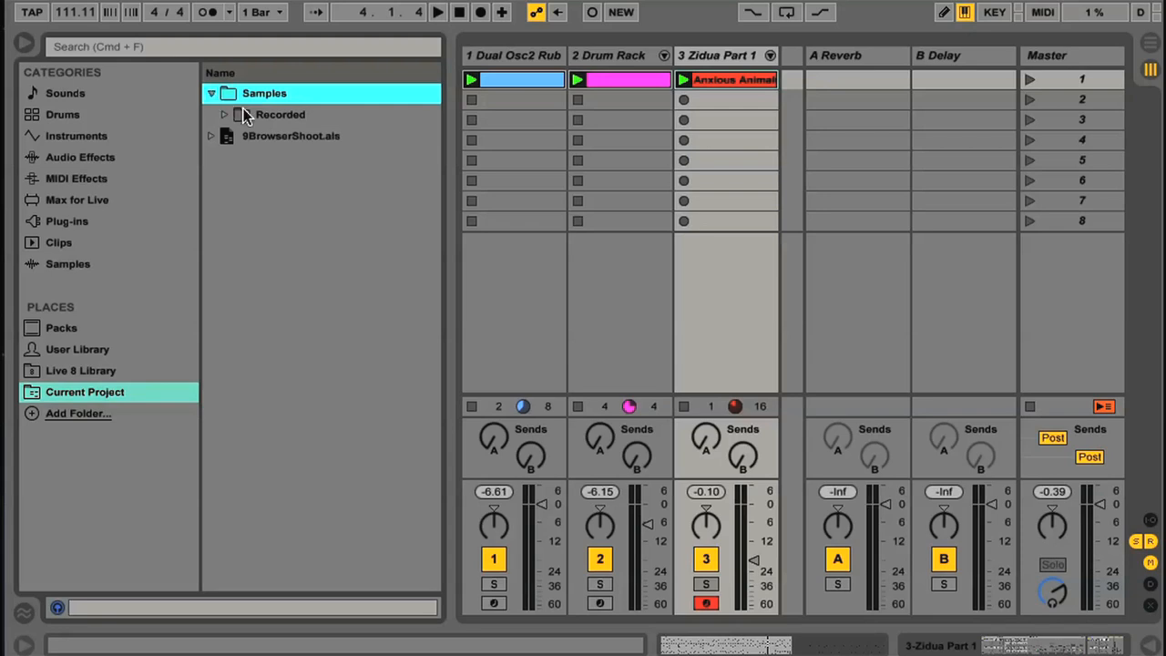
{"action": "left_click", "coordinate": [212, 93]}
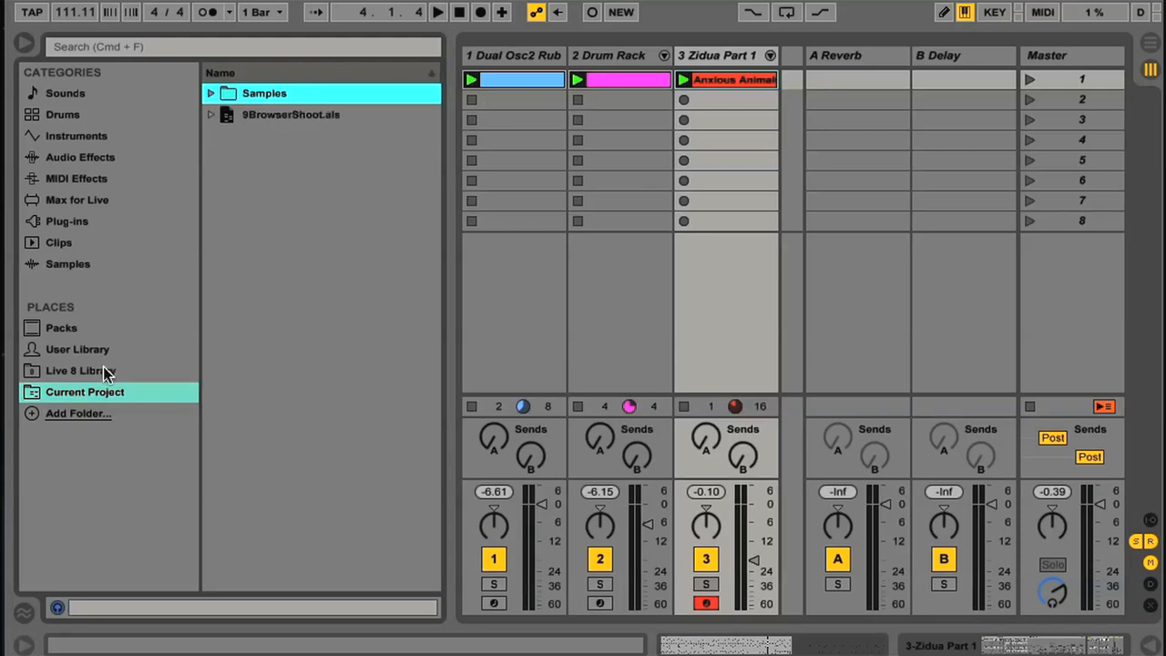
- Show the User Library and select Instant Drums, Sidechain Kick, Silent racks and the Presets folder
{"action": "left_click", "coordinate": [76, 349]}
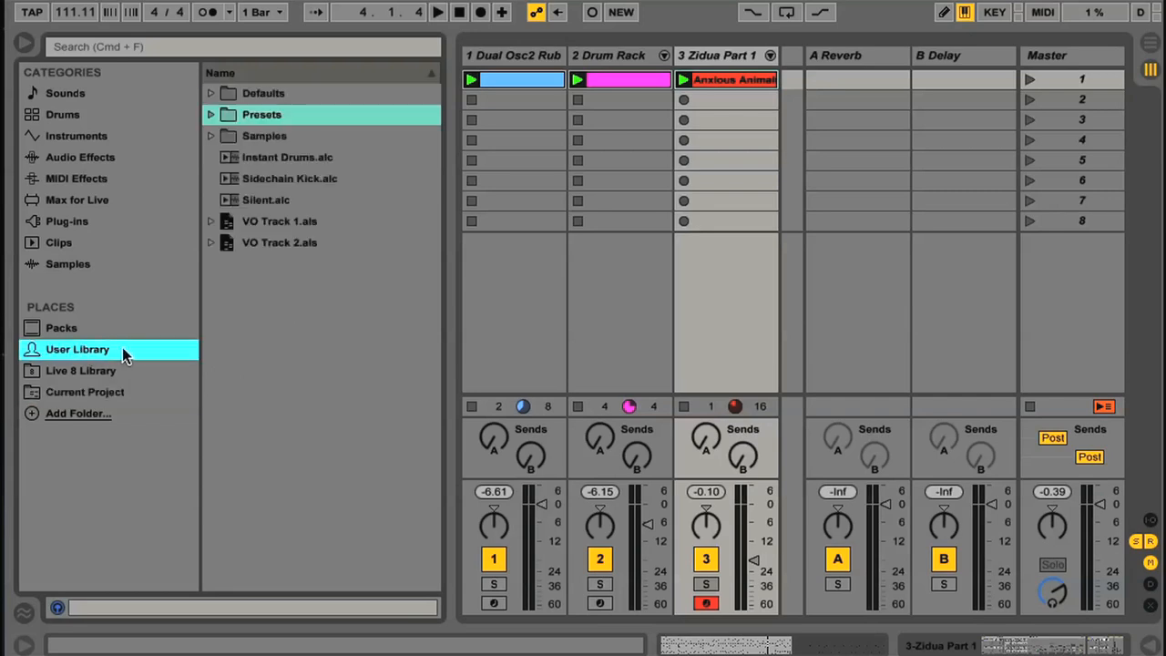
{"action": "mouse_move", "coordinate": [319, 277]}
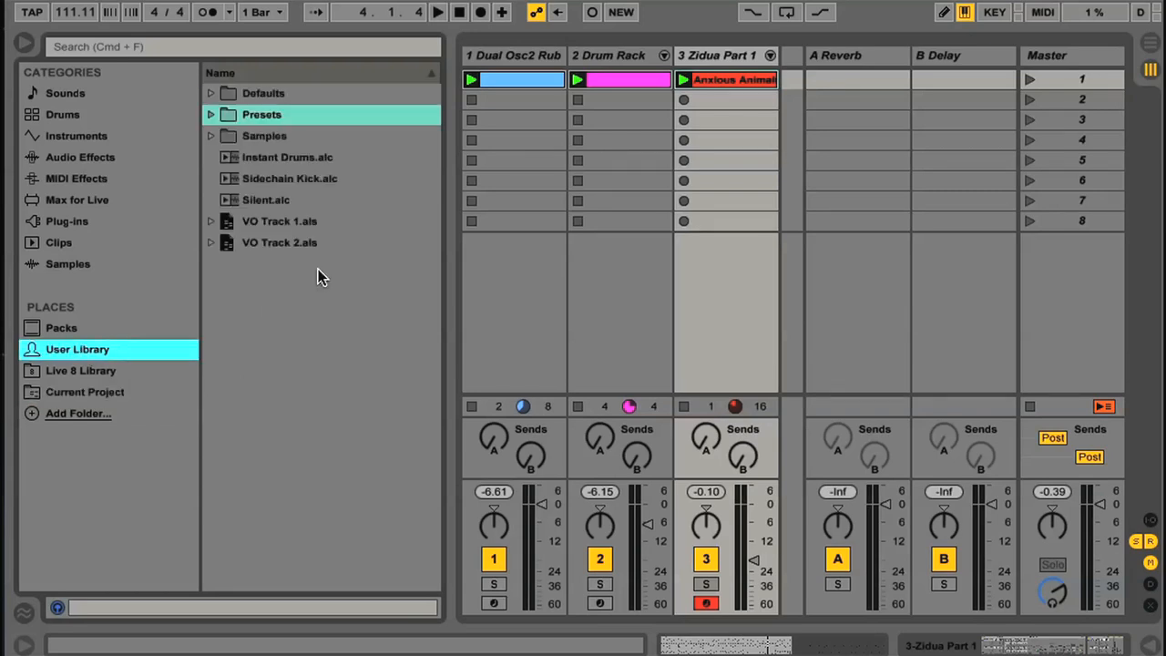
{"action": "left_click", "coordinate": [288, 156]}
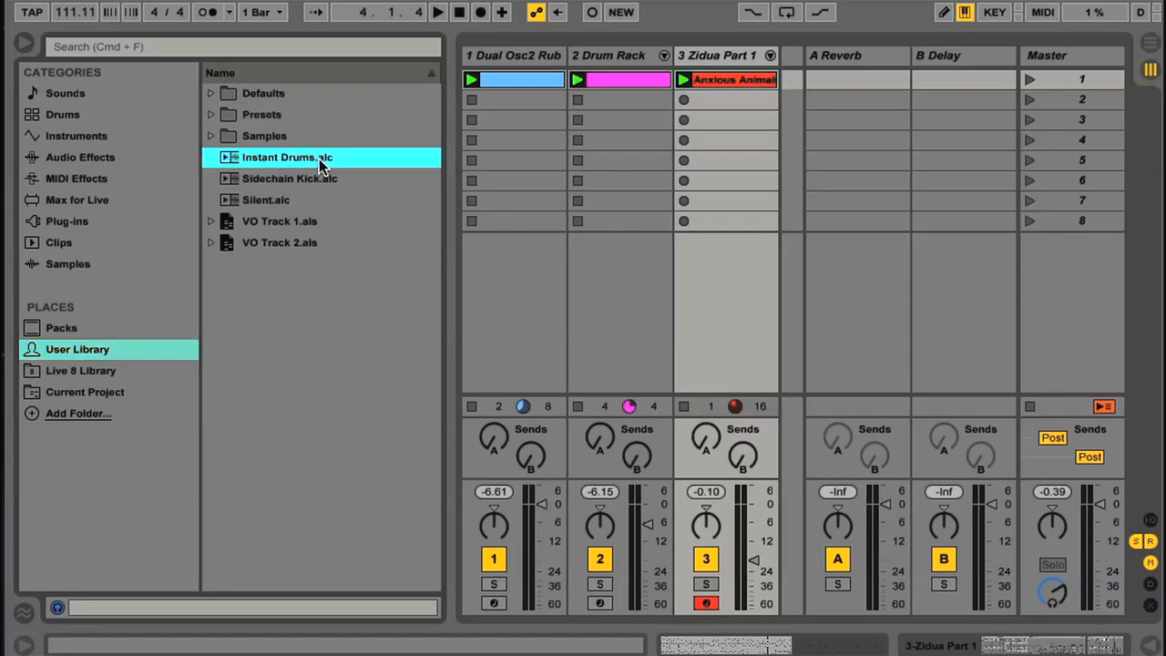
{"action": "mouse_move", "coordinate": [326, 180]}
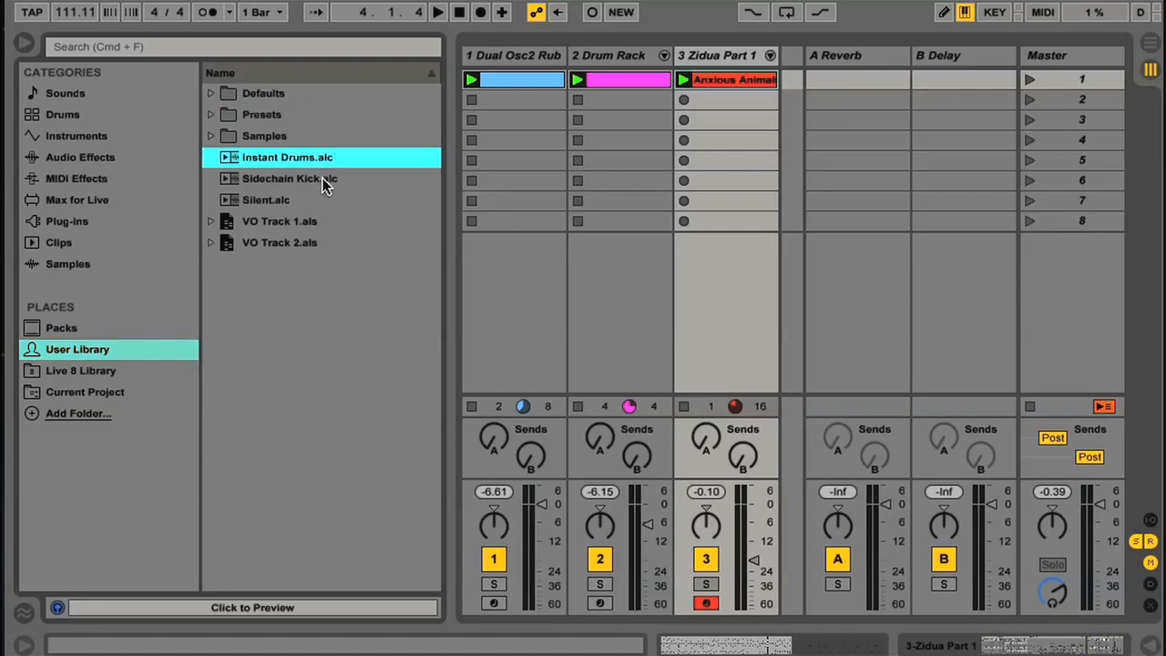
{"action": "left_click", "coordinate": [290, 178]}
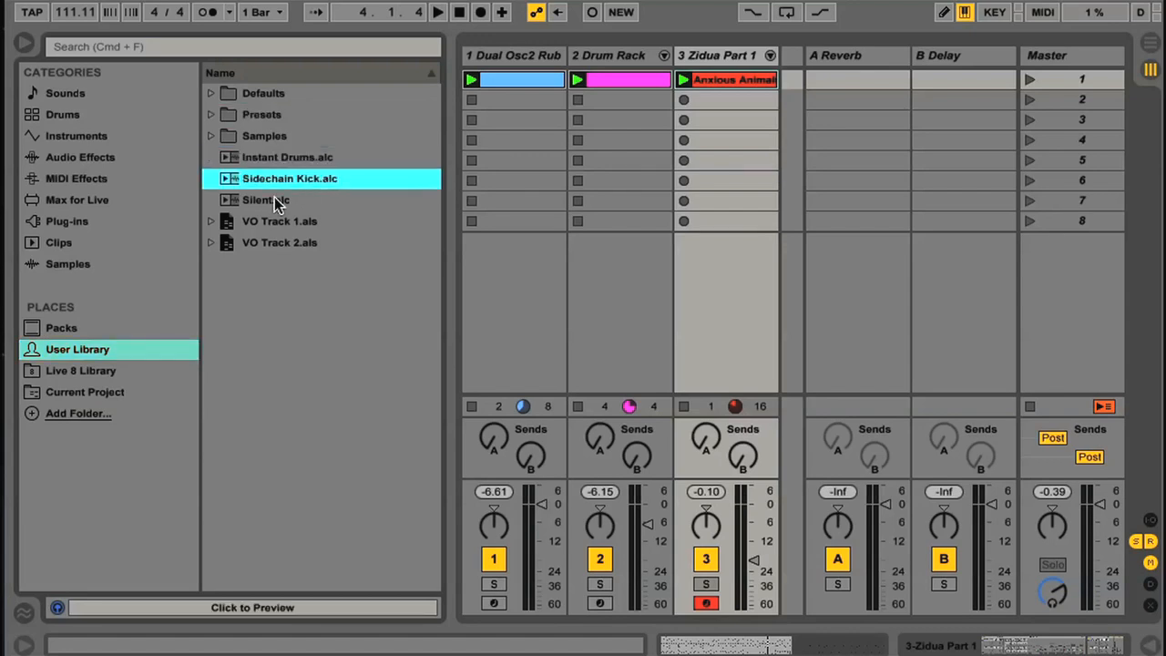
{"action": "left_click", "coordinate": [266, 199]}
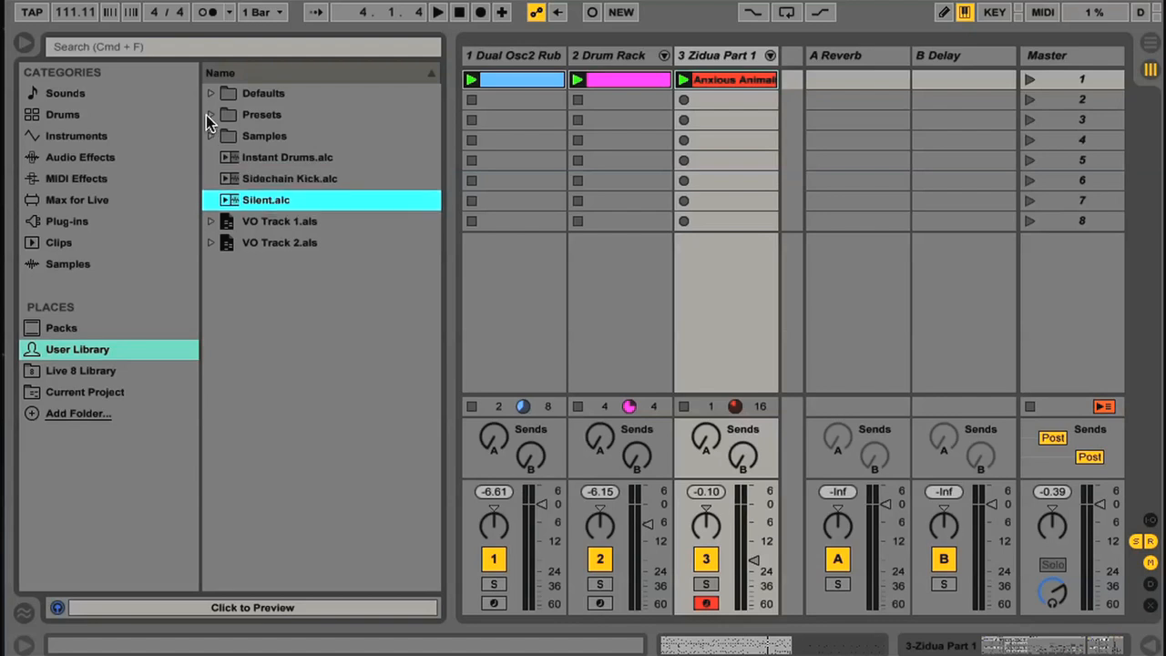
{"action": "left_click", "coordinate": [211, 113]}
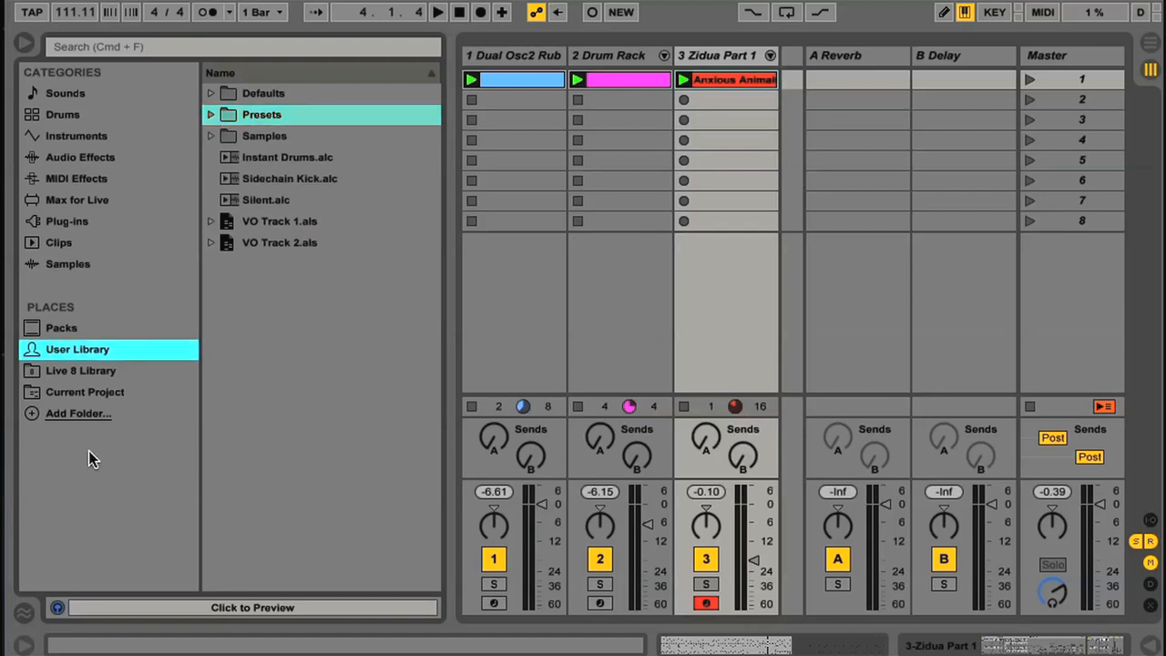
{"action": "mouse_move", "coordinate": [62, 435]}
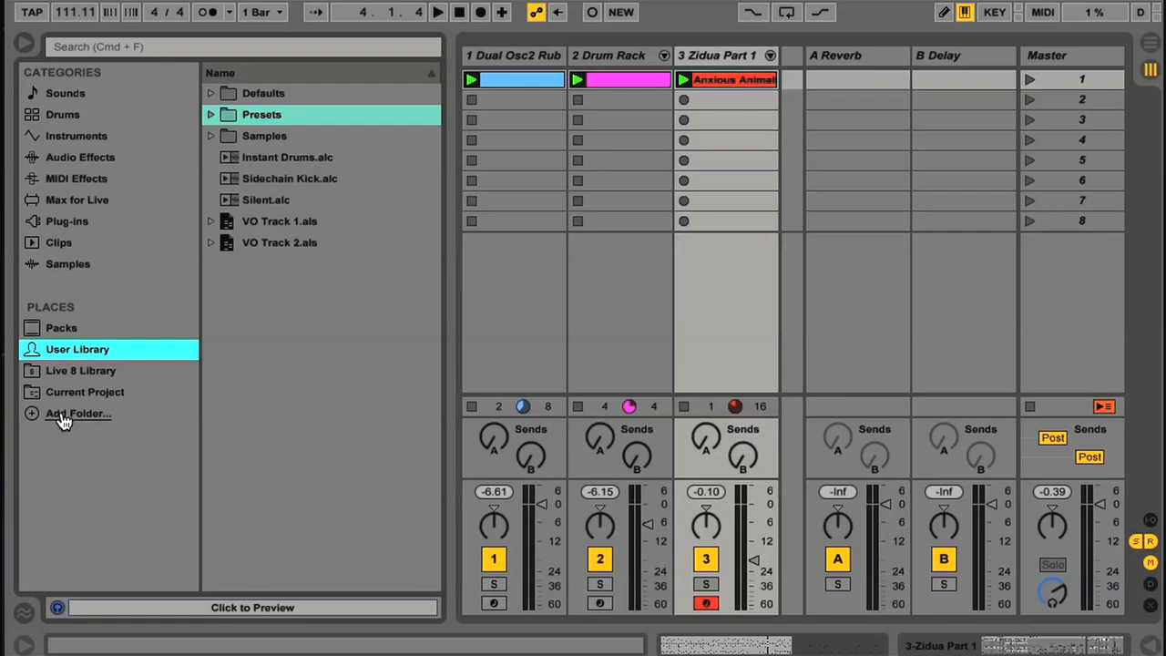
- Add the Samples folder from the PLAY location on Macintosh HD to the browser's Places
{"action": "left_click", "coordinate": [79, 411]}
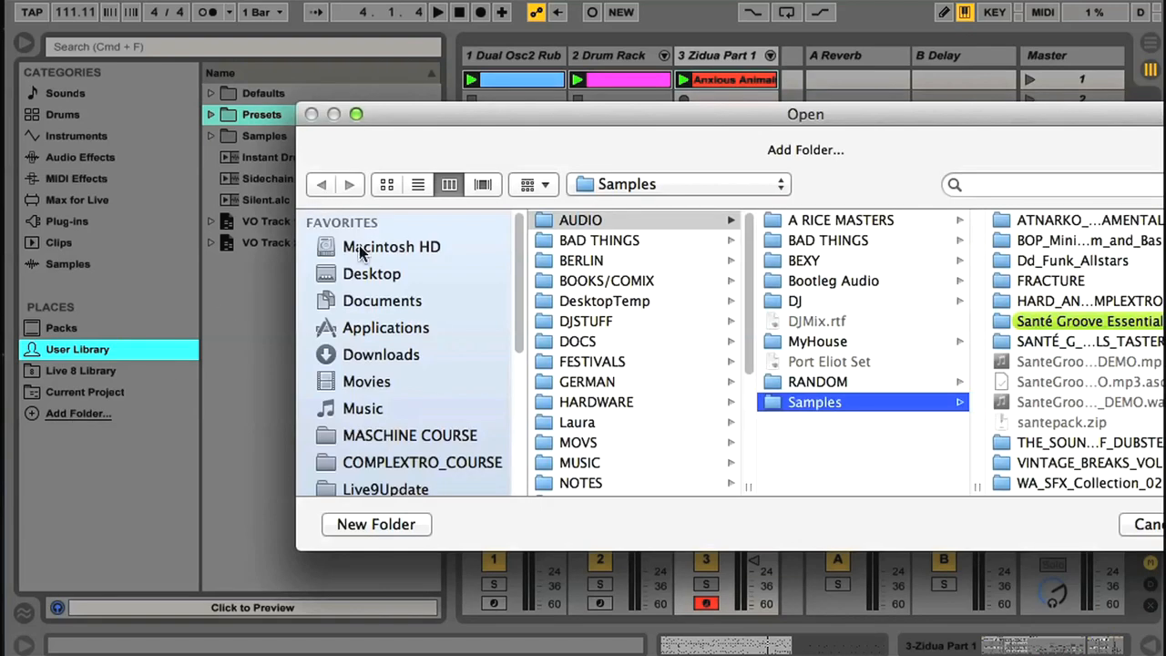
{"action": "left_click", "coordinate": [389, 246]}
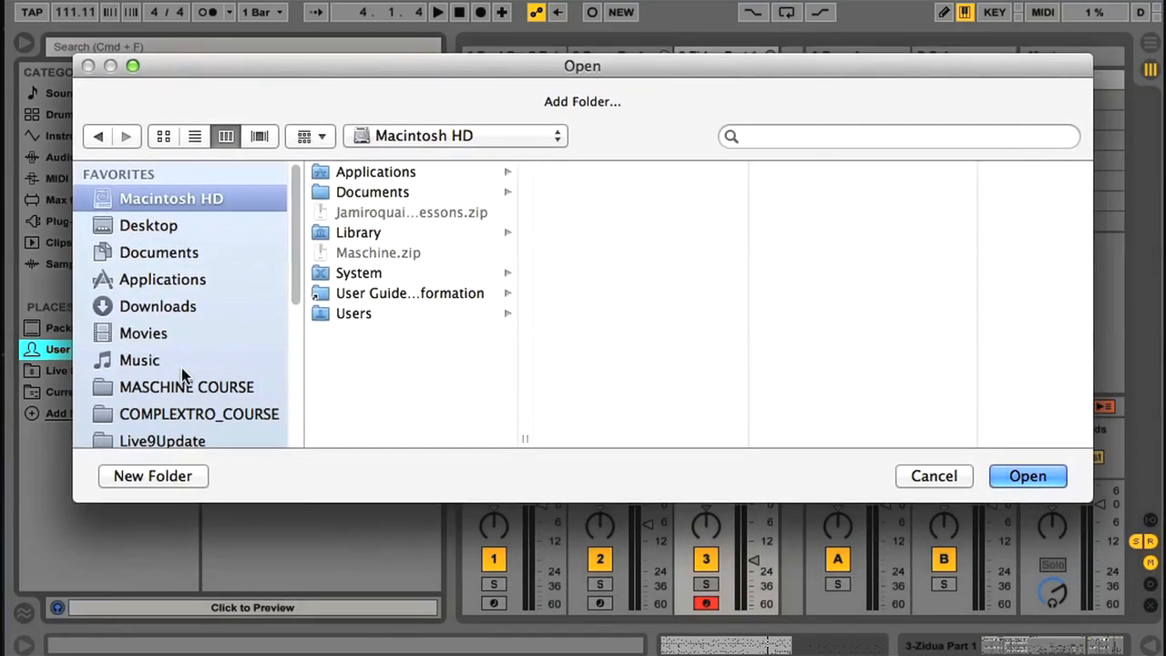
{"action": "left_click", "coordinate": [138, 399]}
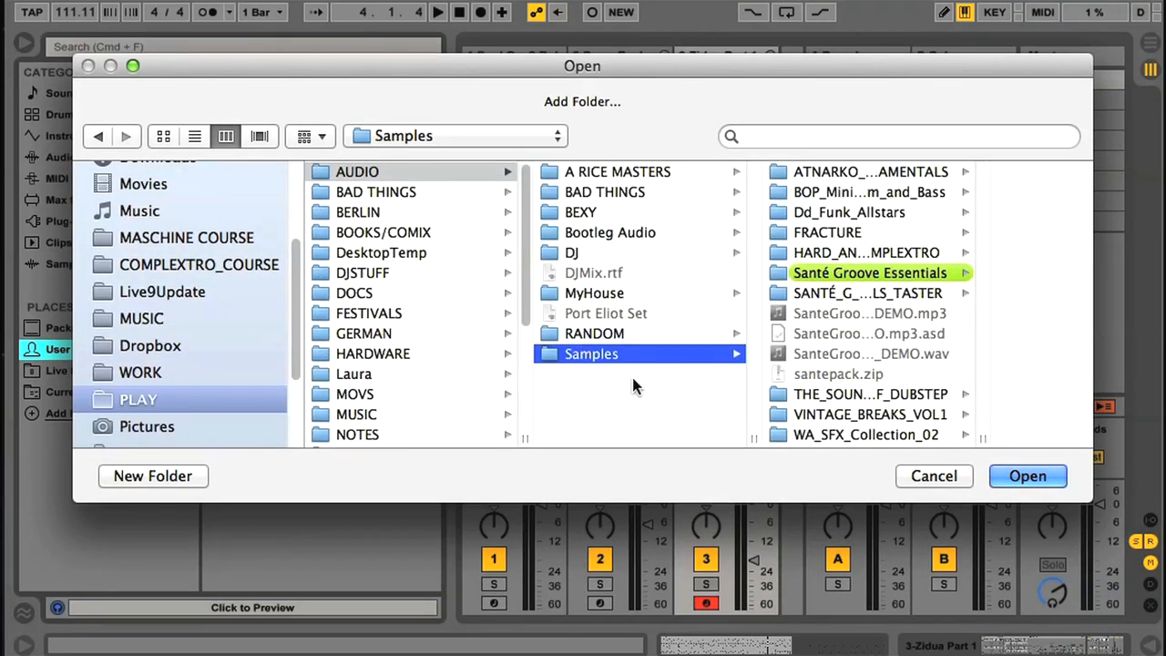
{"action": "left_click", "coordinate": [932, 475]}
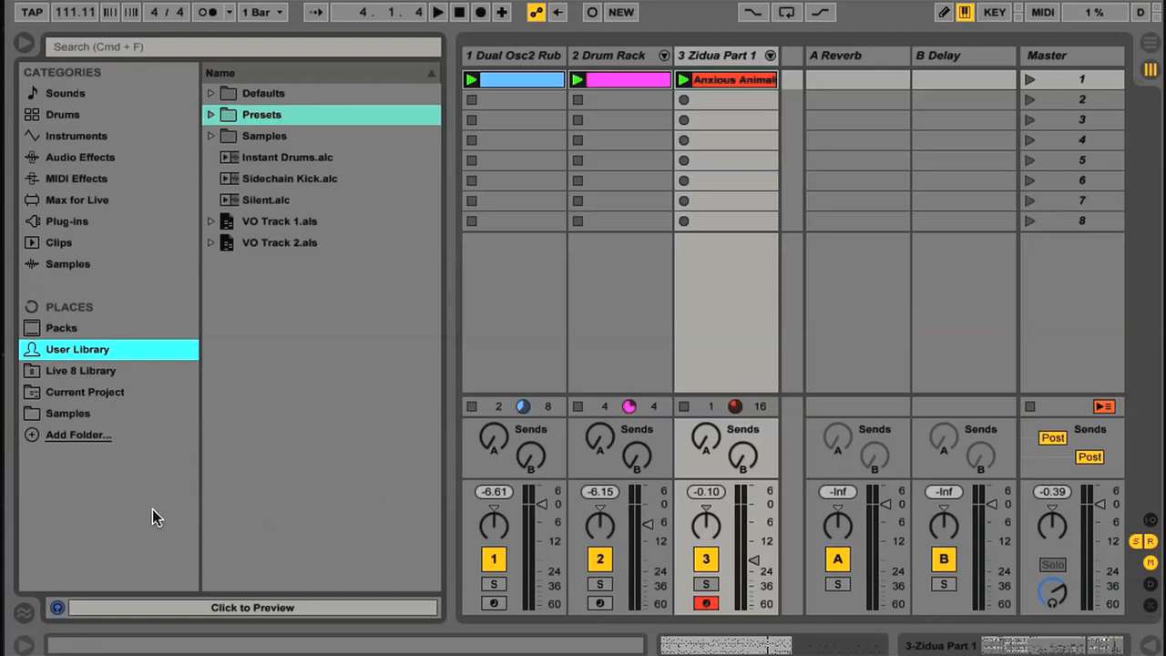
- View the newly added Samples place, then the installed Packs location
{"action": "left_click", "coordinate": [67, 412]}
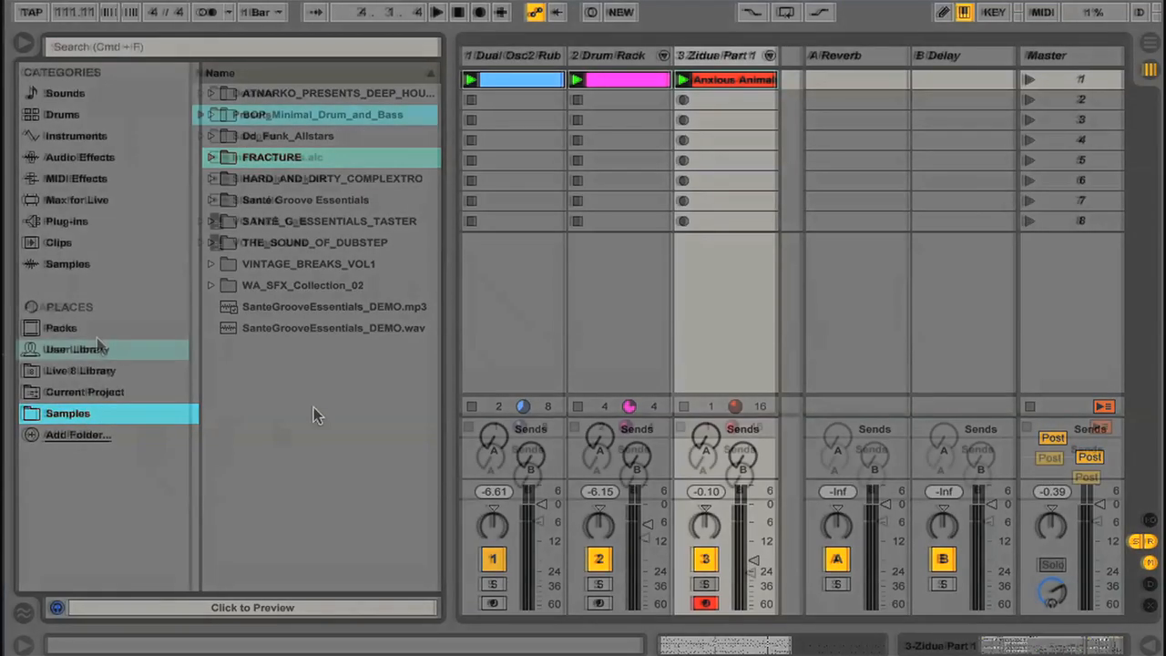
{"action": "left_click", "coordinate": [58, 328]}
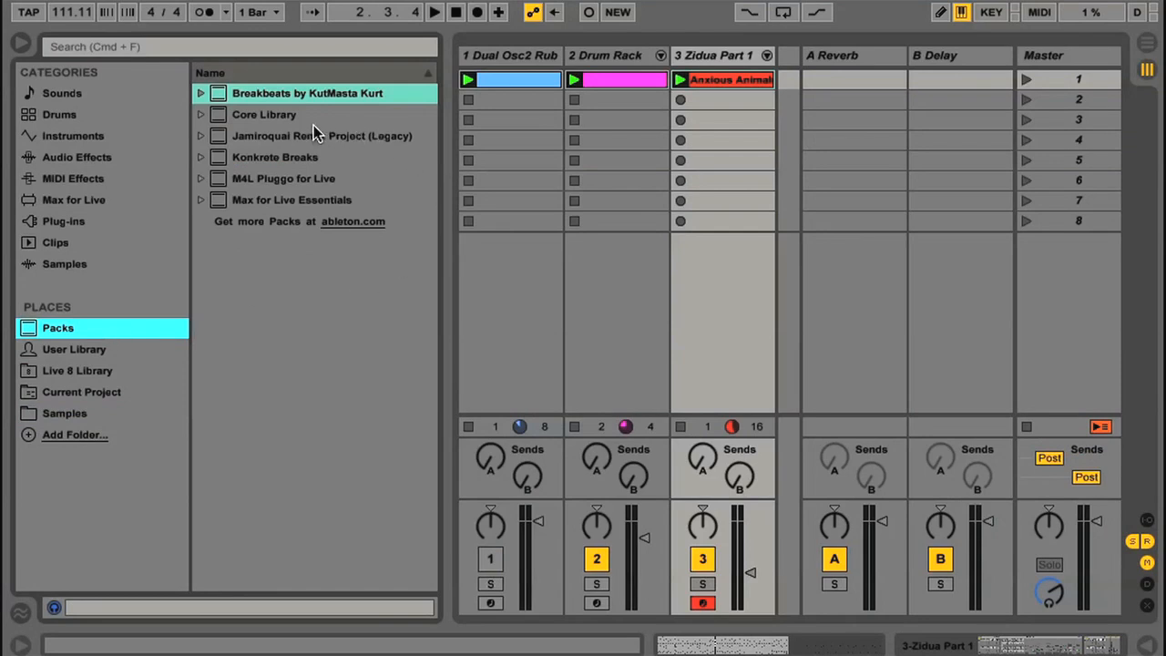
- Look through the Jamiroquai Remix Project and Breakbeats by KutMasta Kurt packs and their folders
{"action": "left_click", "coordinate": [321, 135]}
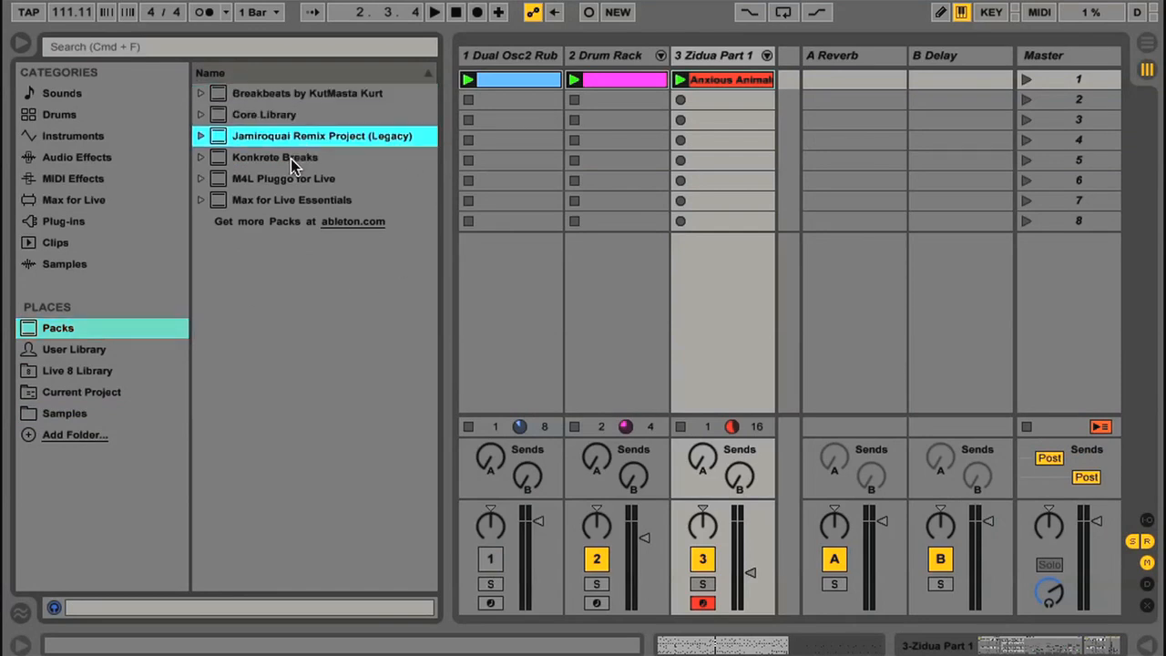
{"action": "left_click", "coordinate": [306, 93]}
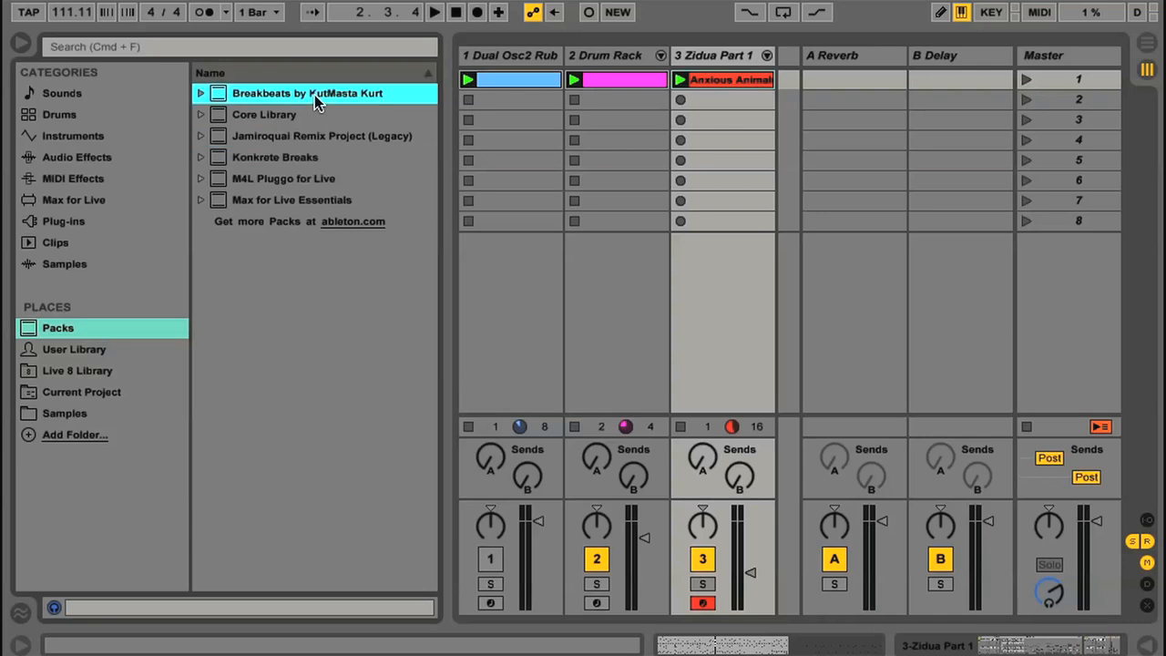
{"action": "left_click", "coordinate": [200, 93]}
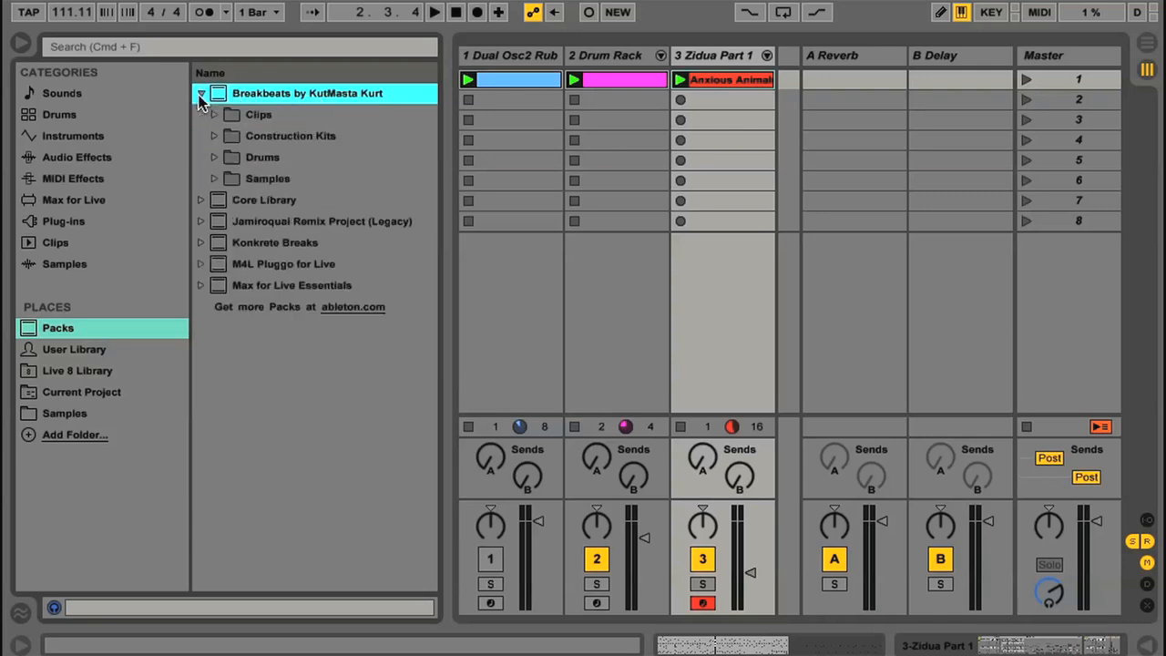
{"action": "left_click", "coordinate": [215, 113]}
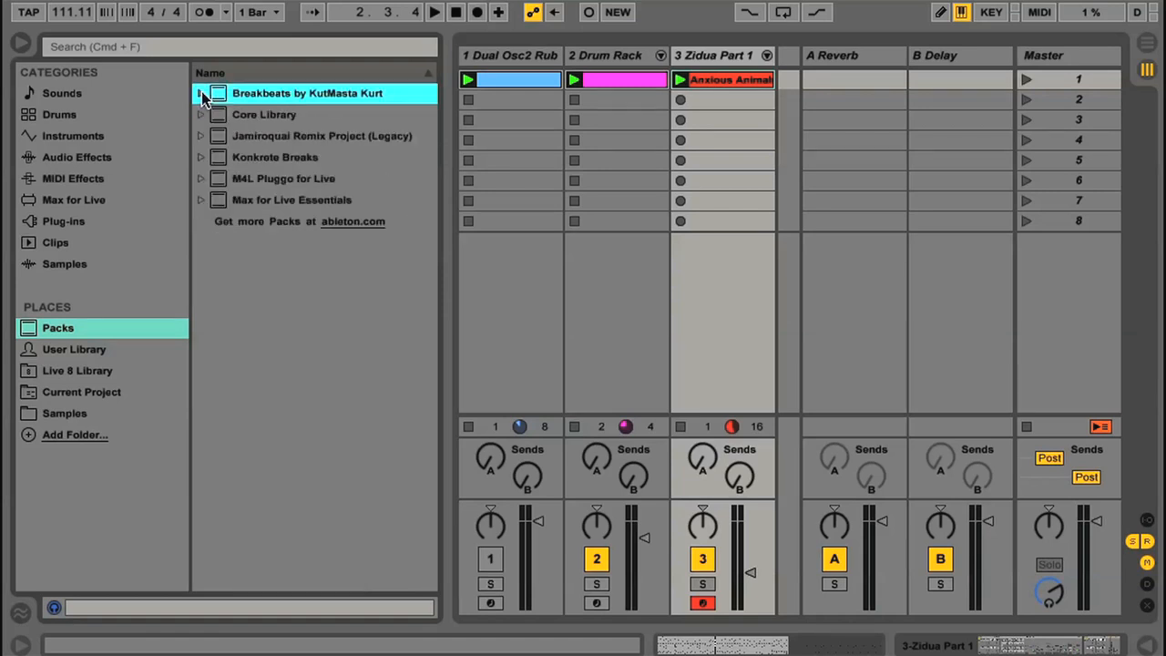
{"action": "left_click", "coordinate": [321, 135]}
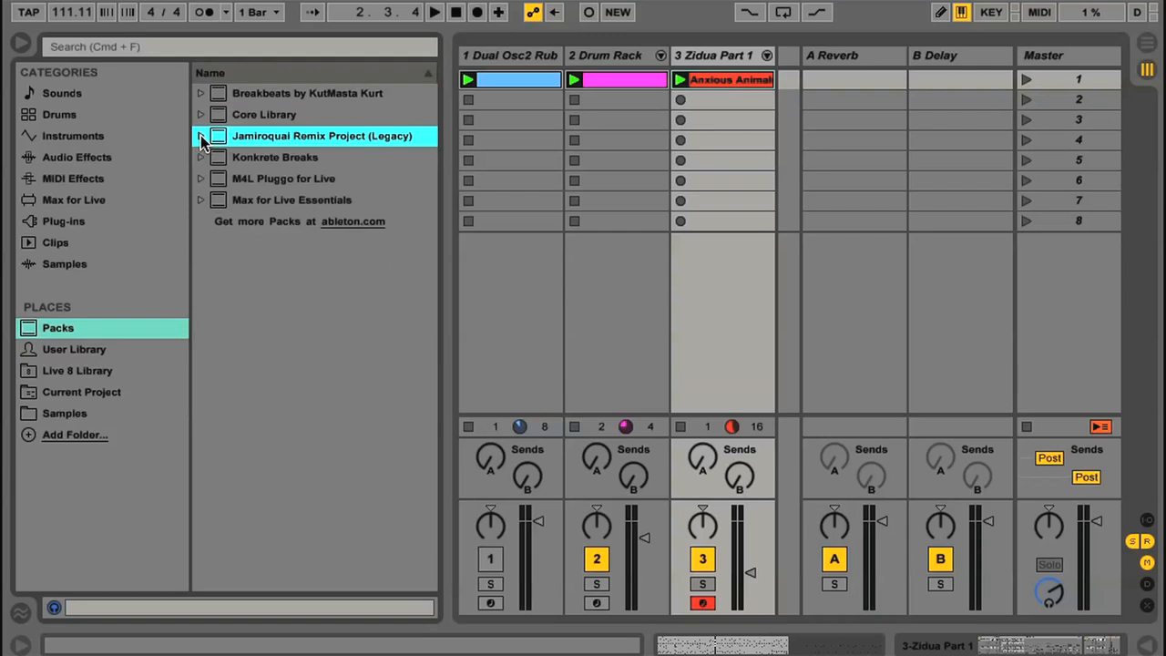
{"action": "left_click", "coordinate": [200, 135]}
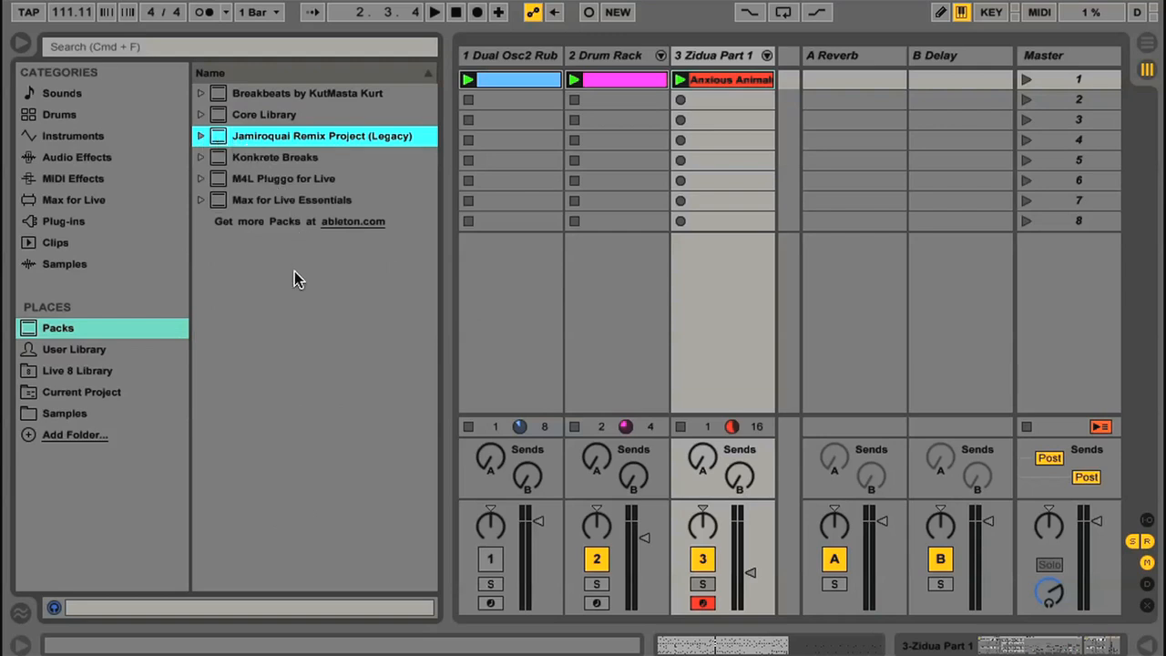
- Follow the 'Get more Packs at ableton.com' link
{"action": "left_click", "coordinate": [353, 222]}
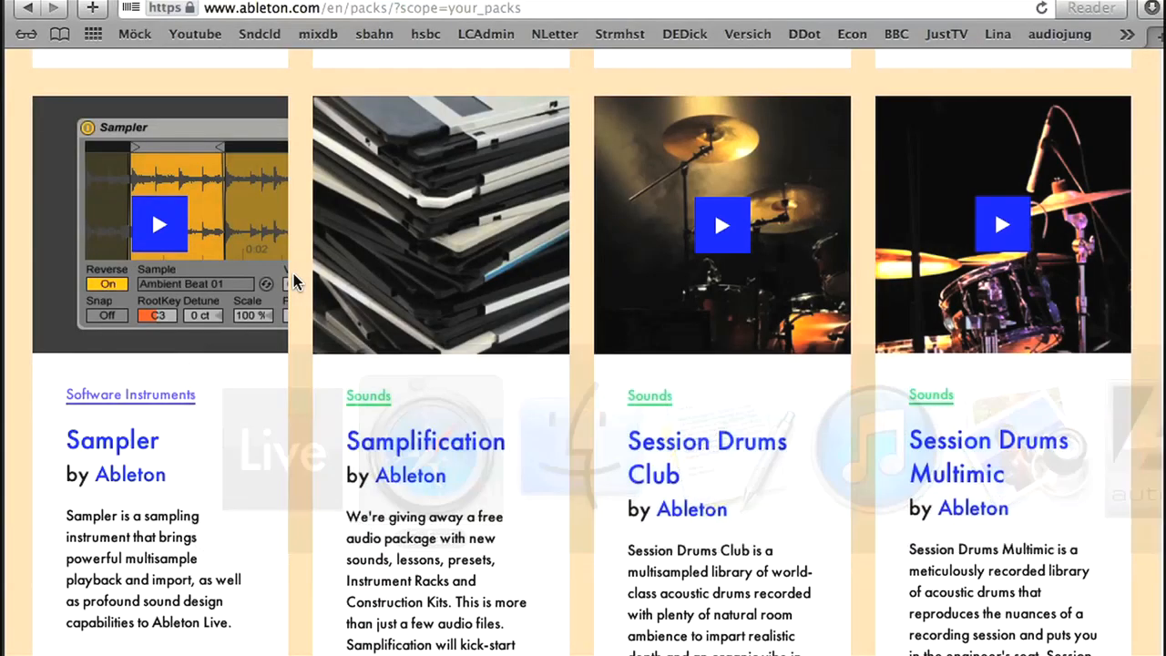
- Scroll through the Your Packs page on ableton.com in Safari
{"action": "scroll", "scroll_direction": "down", "scroll_amount": 3}
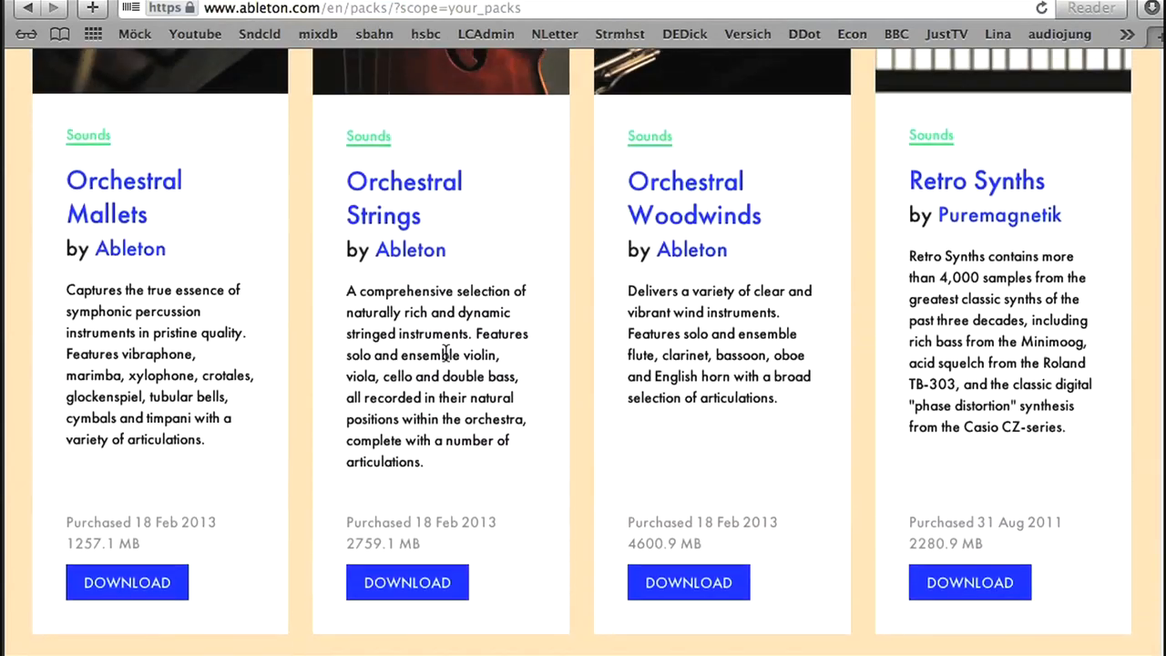
{"action": "scroll", "scroll_direction": "down", "scroll_amount": 3}
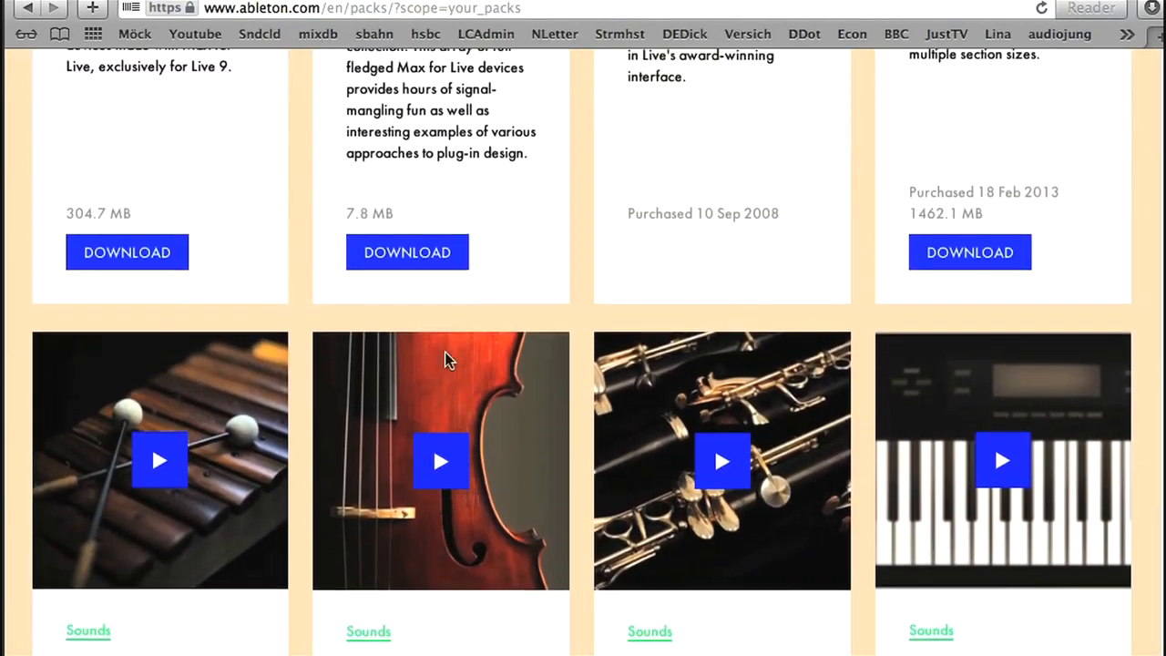
{"action": "scroll", "scroll_direction": "up", "scroll_amount": 3}
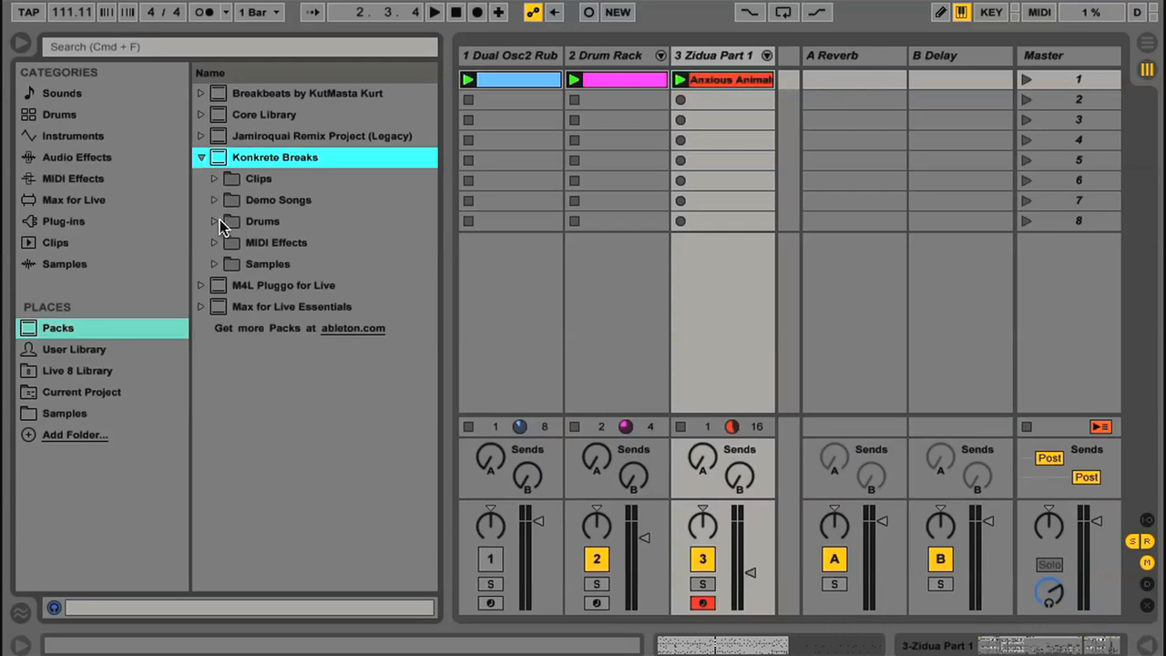
- Expand Konkrete Breaks' Drums folder and select Static Kit (Glitch).adg
{"action": "left_click", "coordinate": [215, 221]}
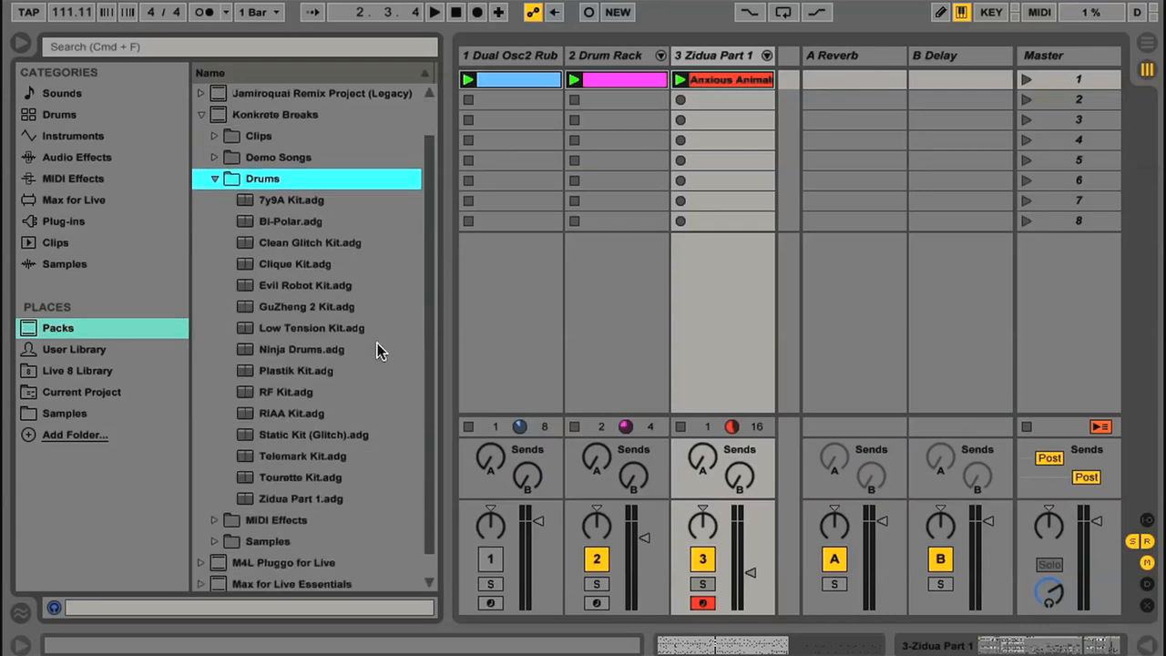
{"action": "left_click", "coordinate": [313, 433]}
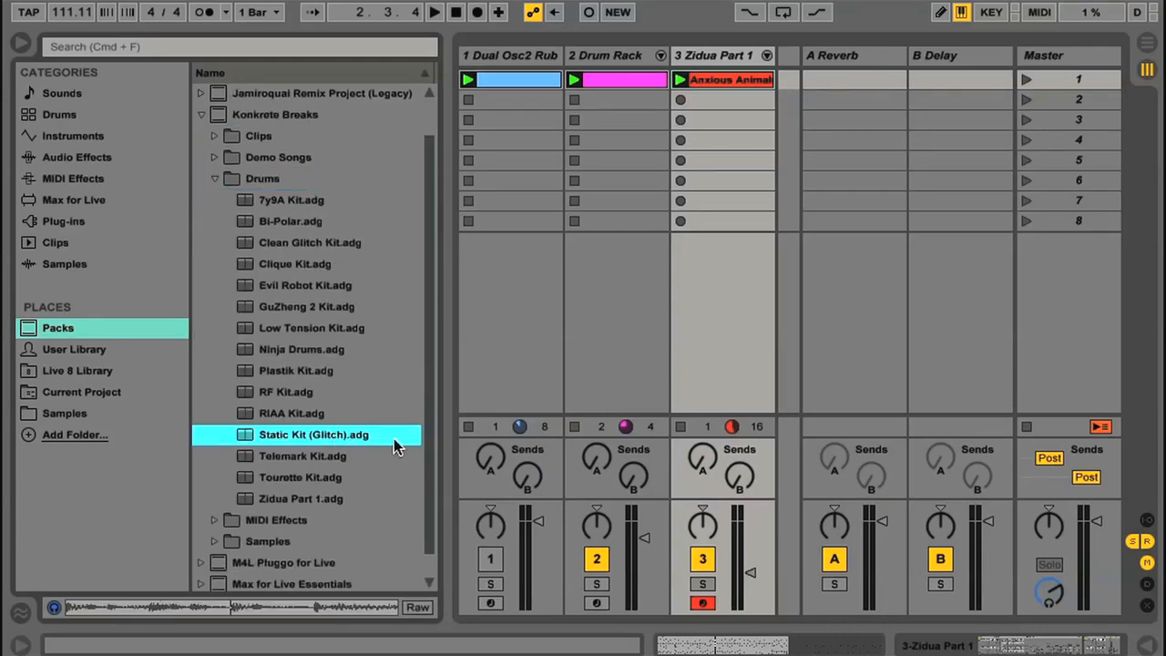
{"action": "mouse_move", "coordinate": [80, 118]}
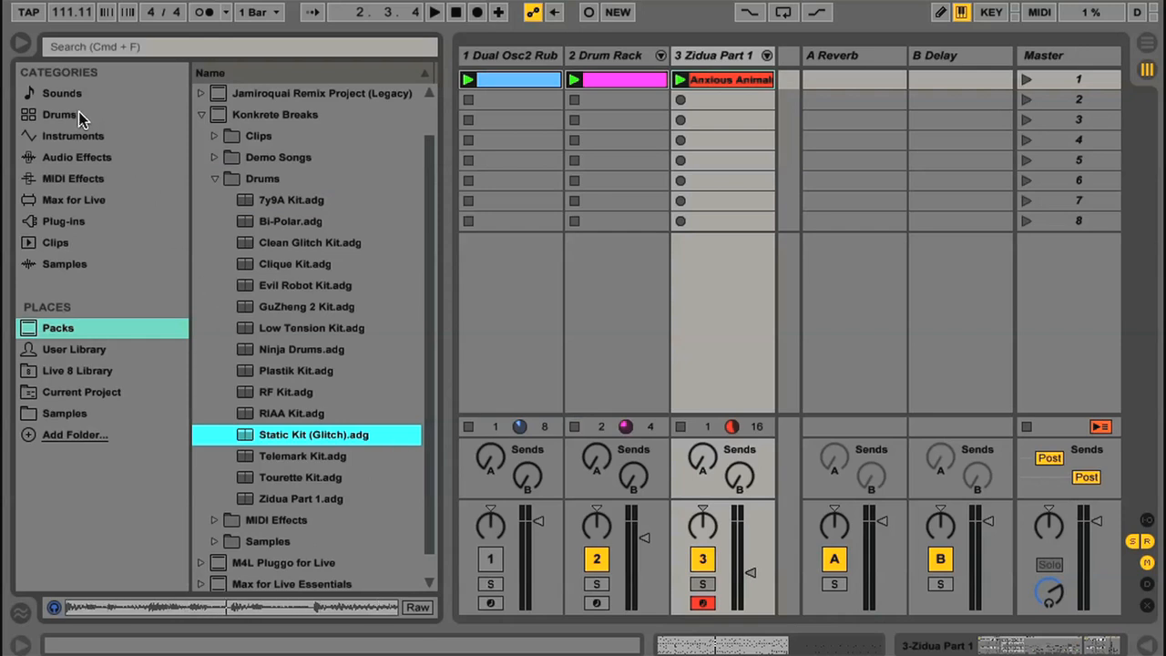
- Show all drum kits in the Drums category and select Static Kit (Glitch).adg there too
{"action": "left_click", "coordinate": [59, 113]}
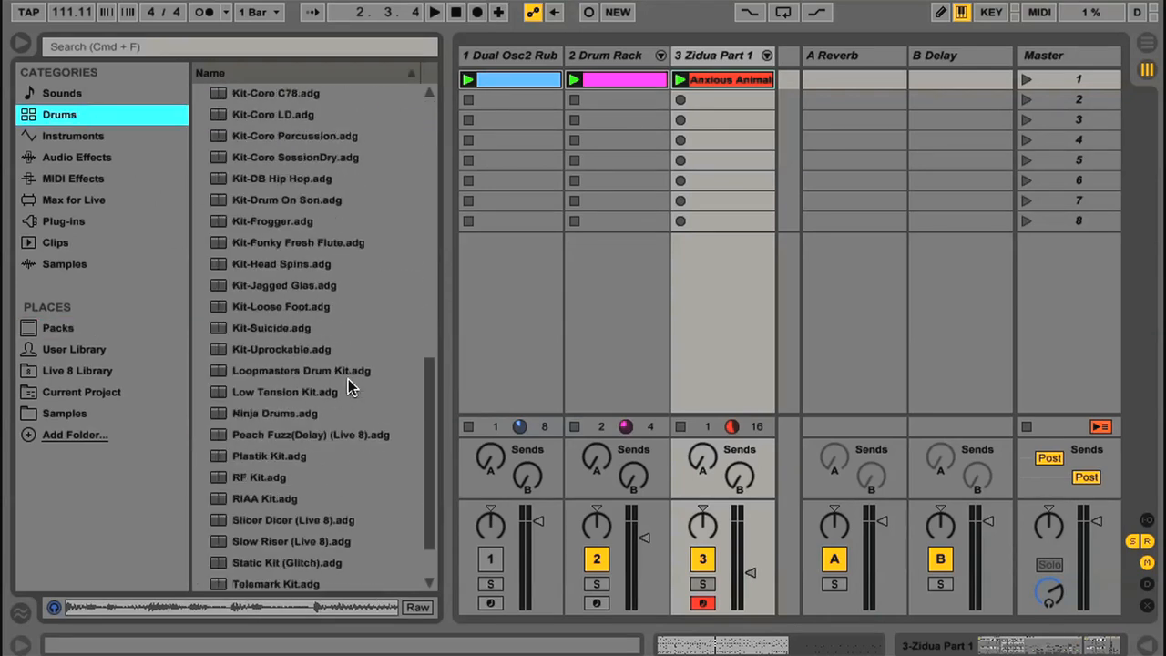
{"action": "scroll", "scroll_direction": "down", "scroll_amount": 3}
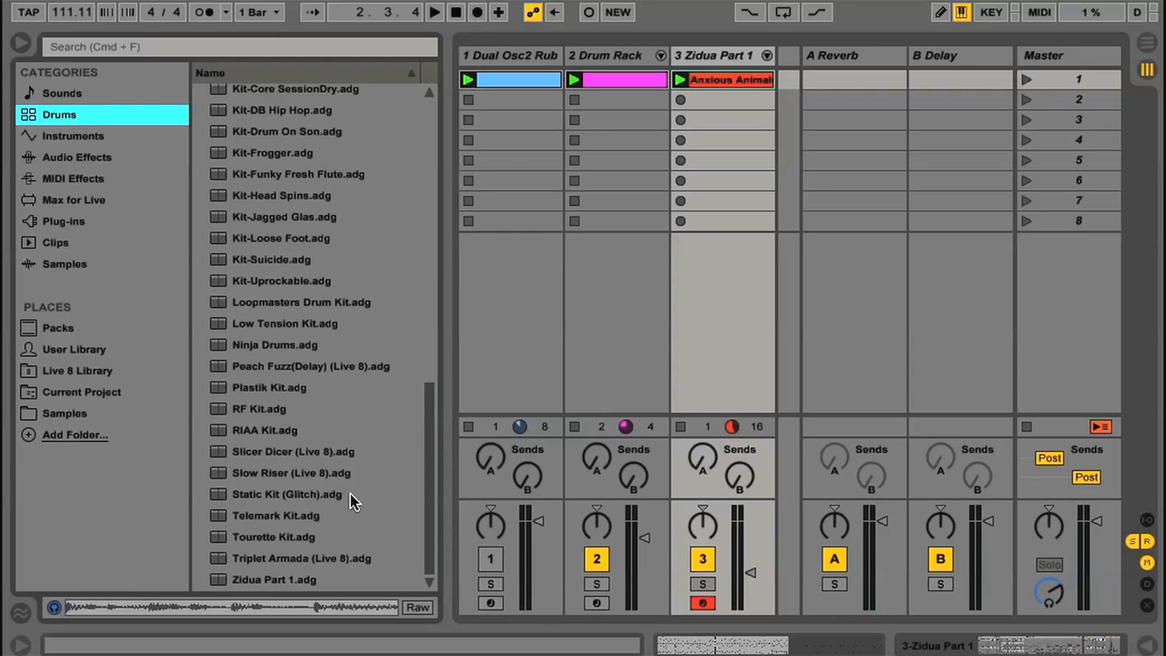
{"action": "left_click", "coordinate": [286, 494]}
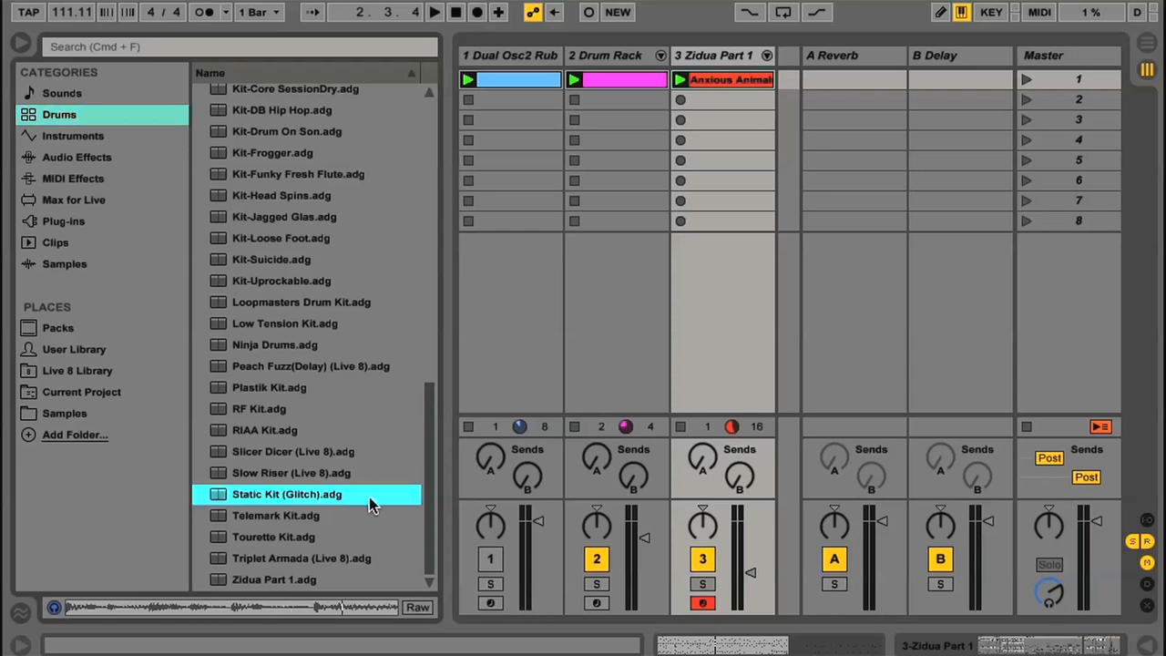
{"action": "mouse_move", "coordinate": [386, 535]}
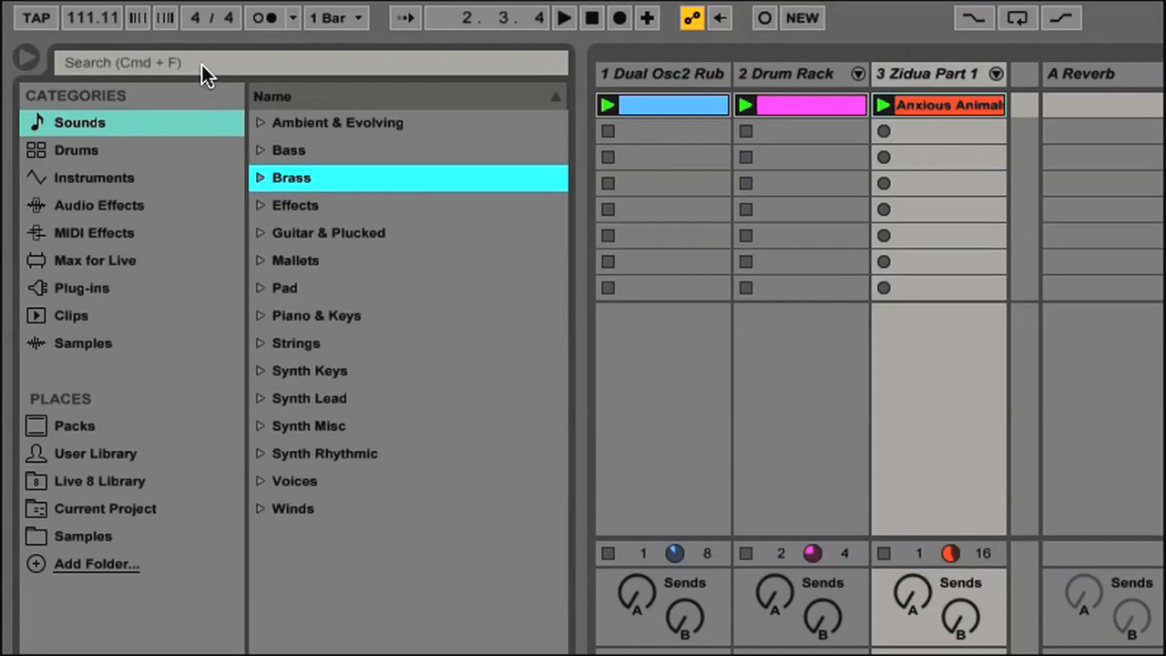
{"action": "mouse_move", "coordinate": [386, 573]}
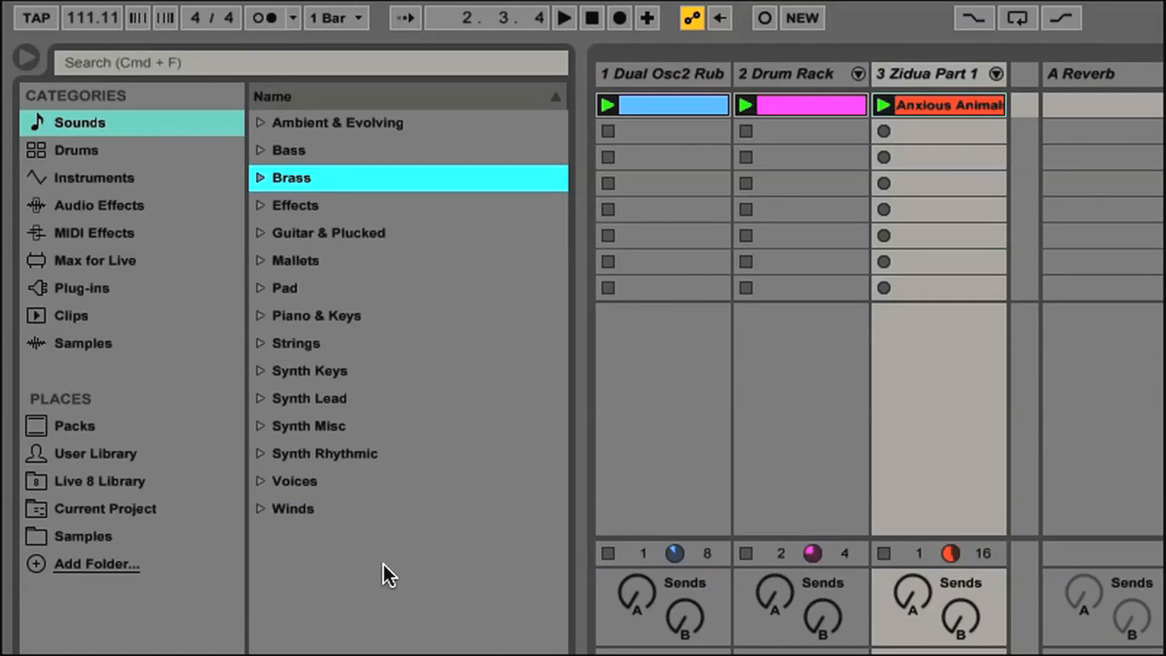
- Search the whole library for 'garage'
{"action": "left_click", "coordinate": [310, 62]}
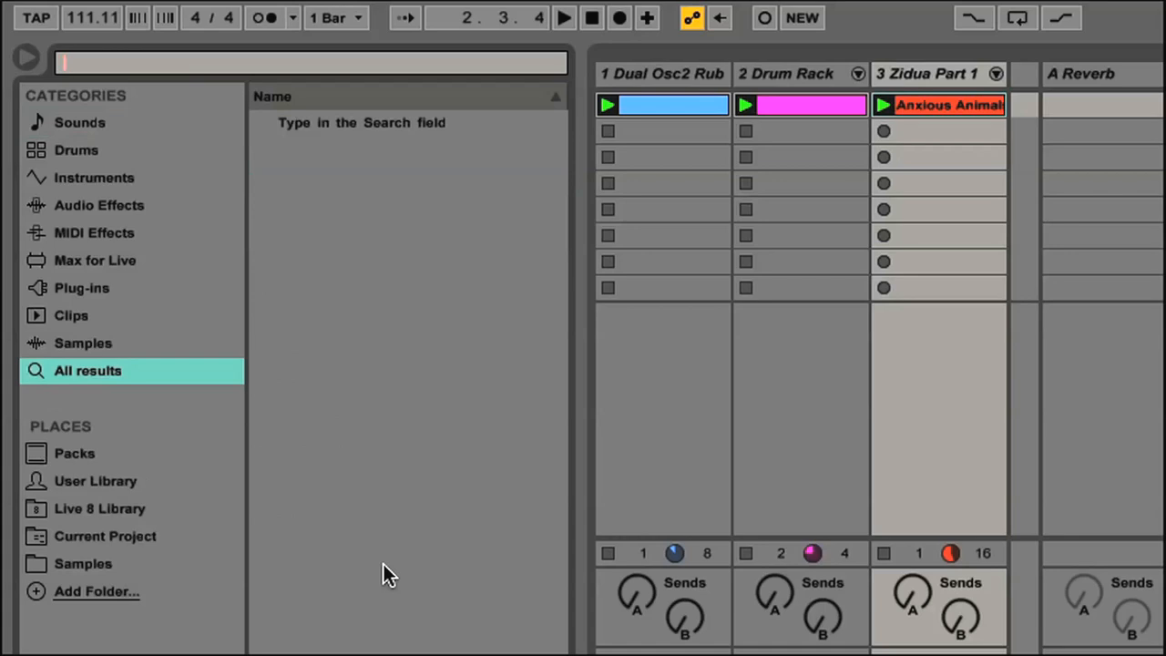
{"action": "type", "text": "gar"}
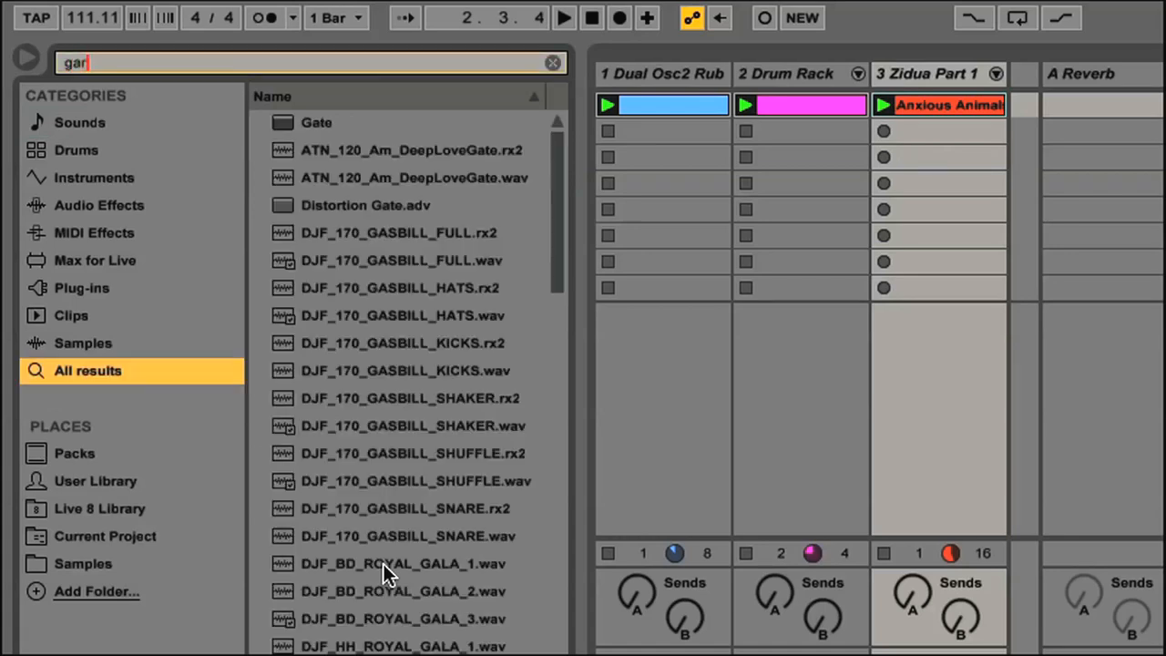
{"action": "type", "text": "age"}
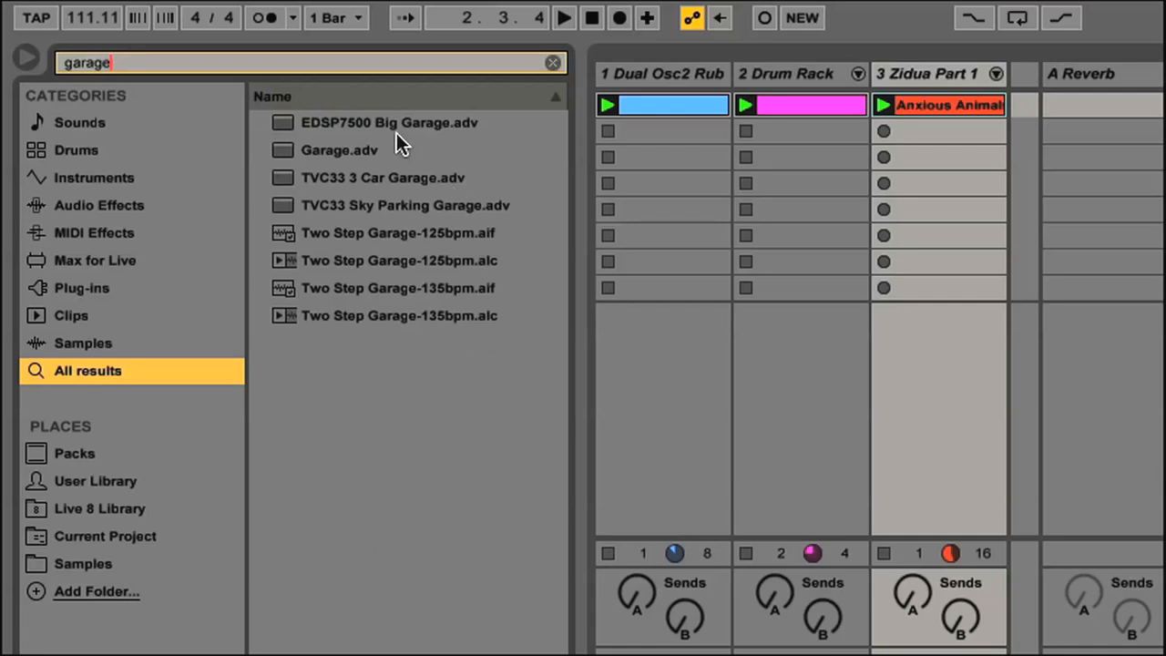
{"action": "mouse_move", "coordinate": [418, 290]}
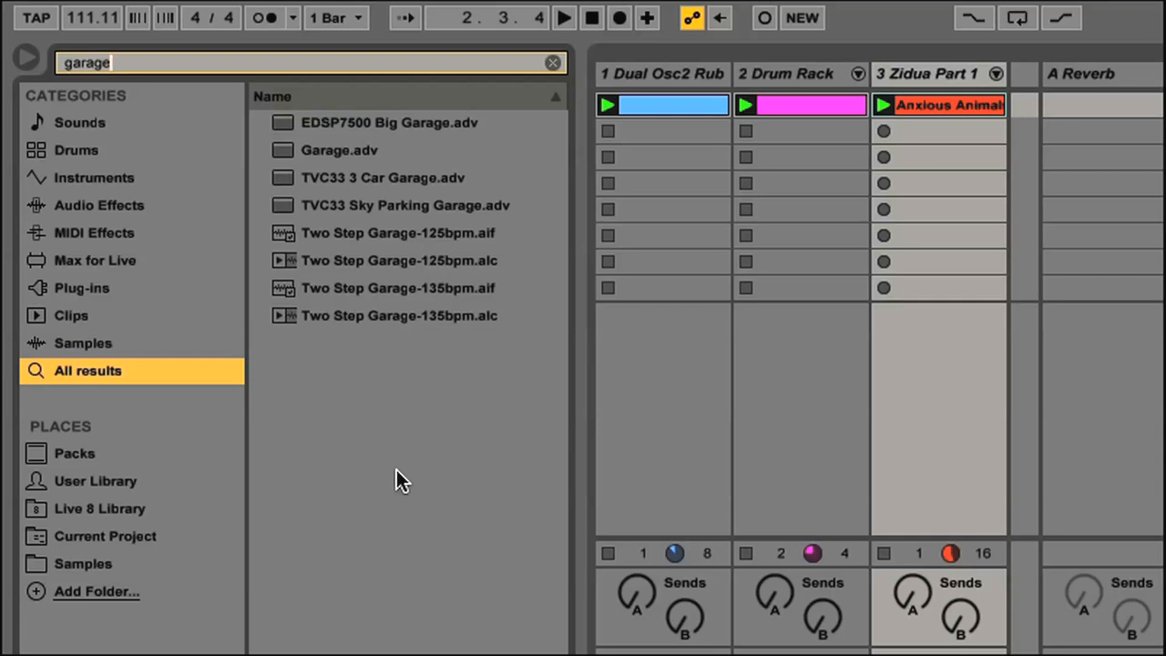
- Step through the garage results, load Two Step Garage-135bpm.aif onto a new audio track, and clear the search
{"action": "left_click", "coordinate": [382, 179]}
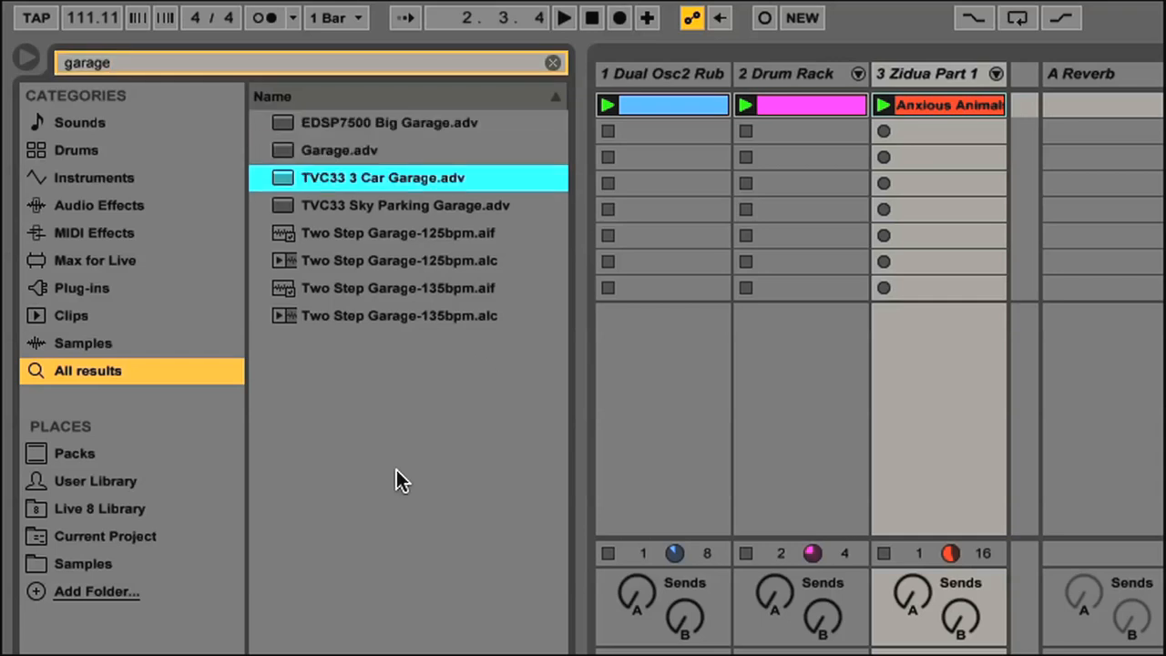
{"action": "left_click", "coordinate": [397, 233]}
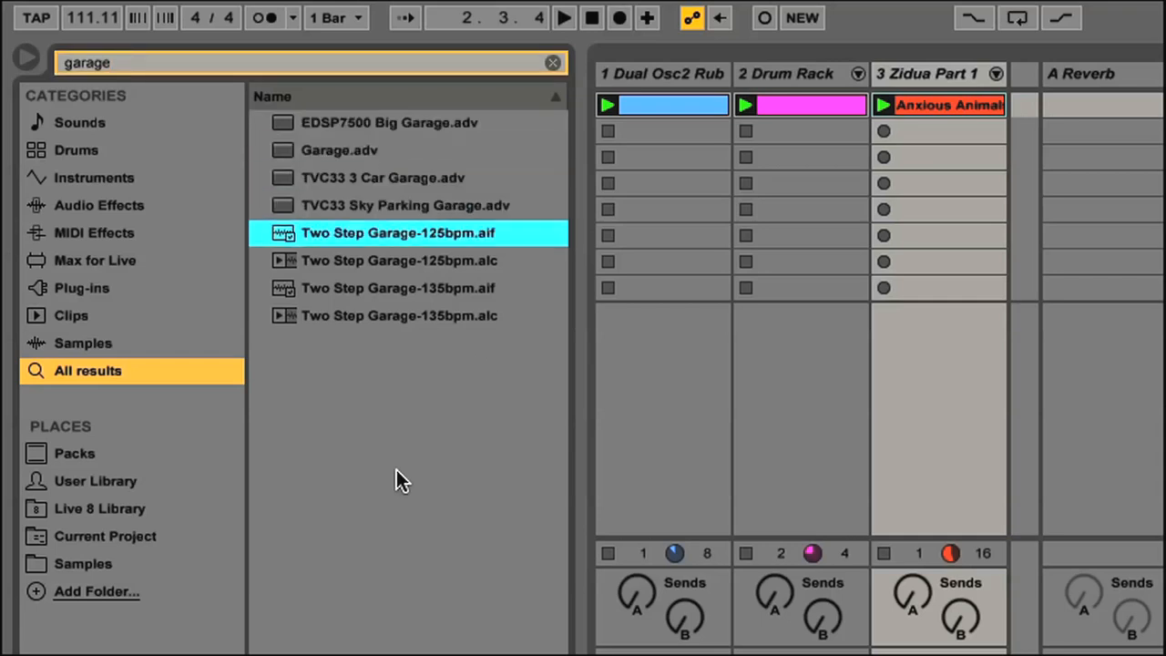
{"action": "left_click", "coordinate": [397, 260]}
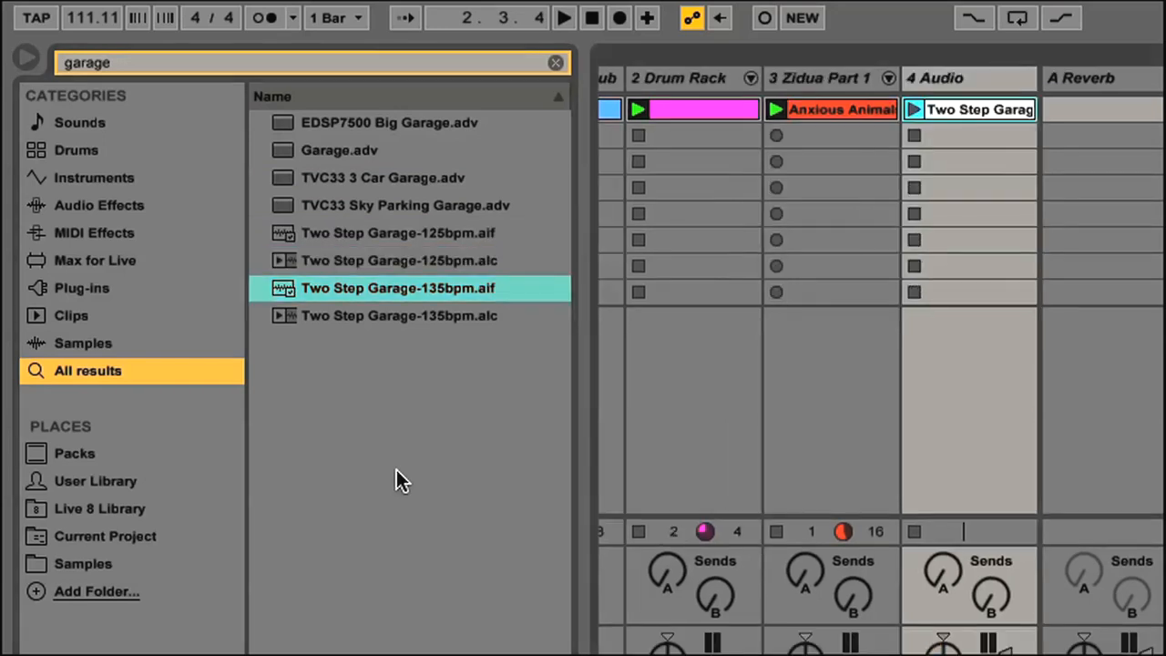
{"action": "left_click", "coordinate": [555, 62]}
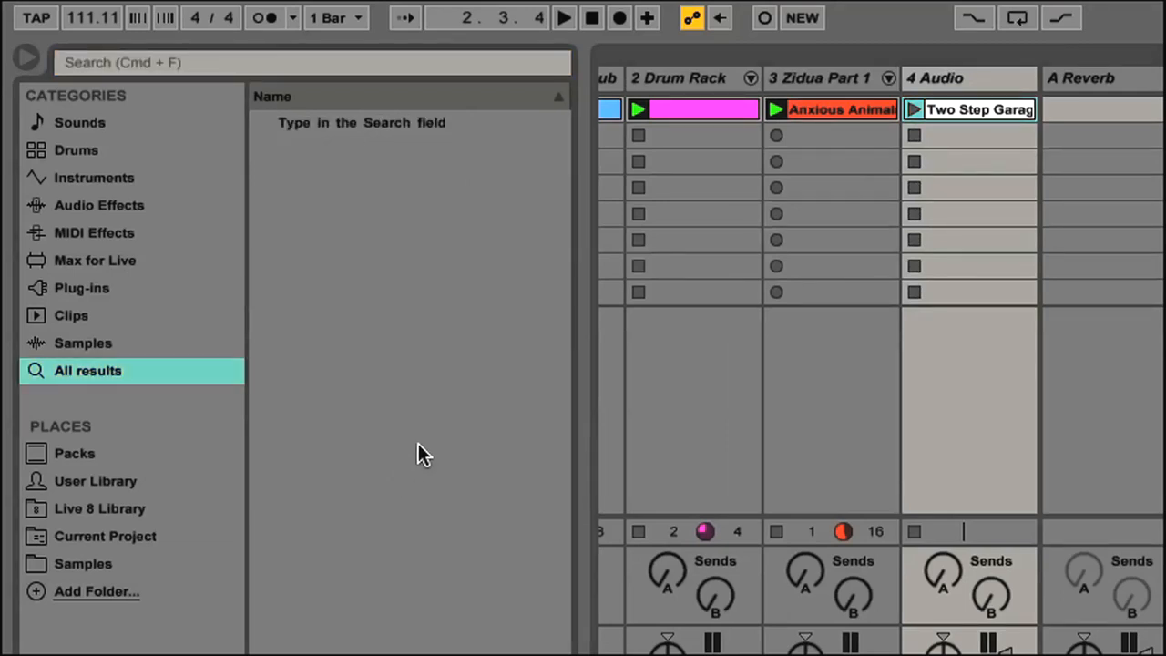